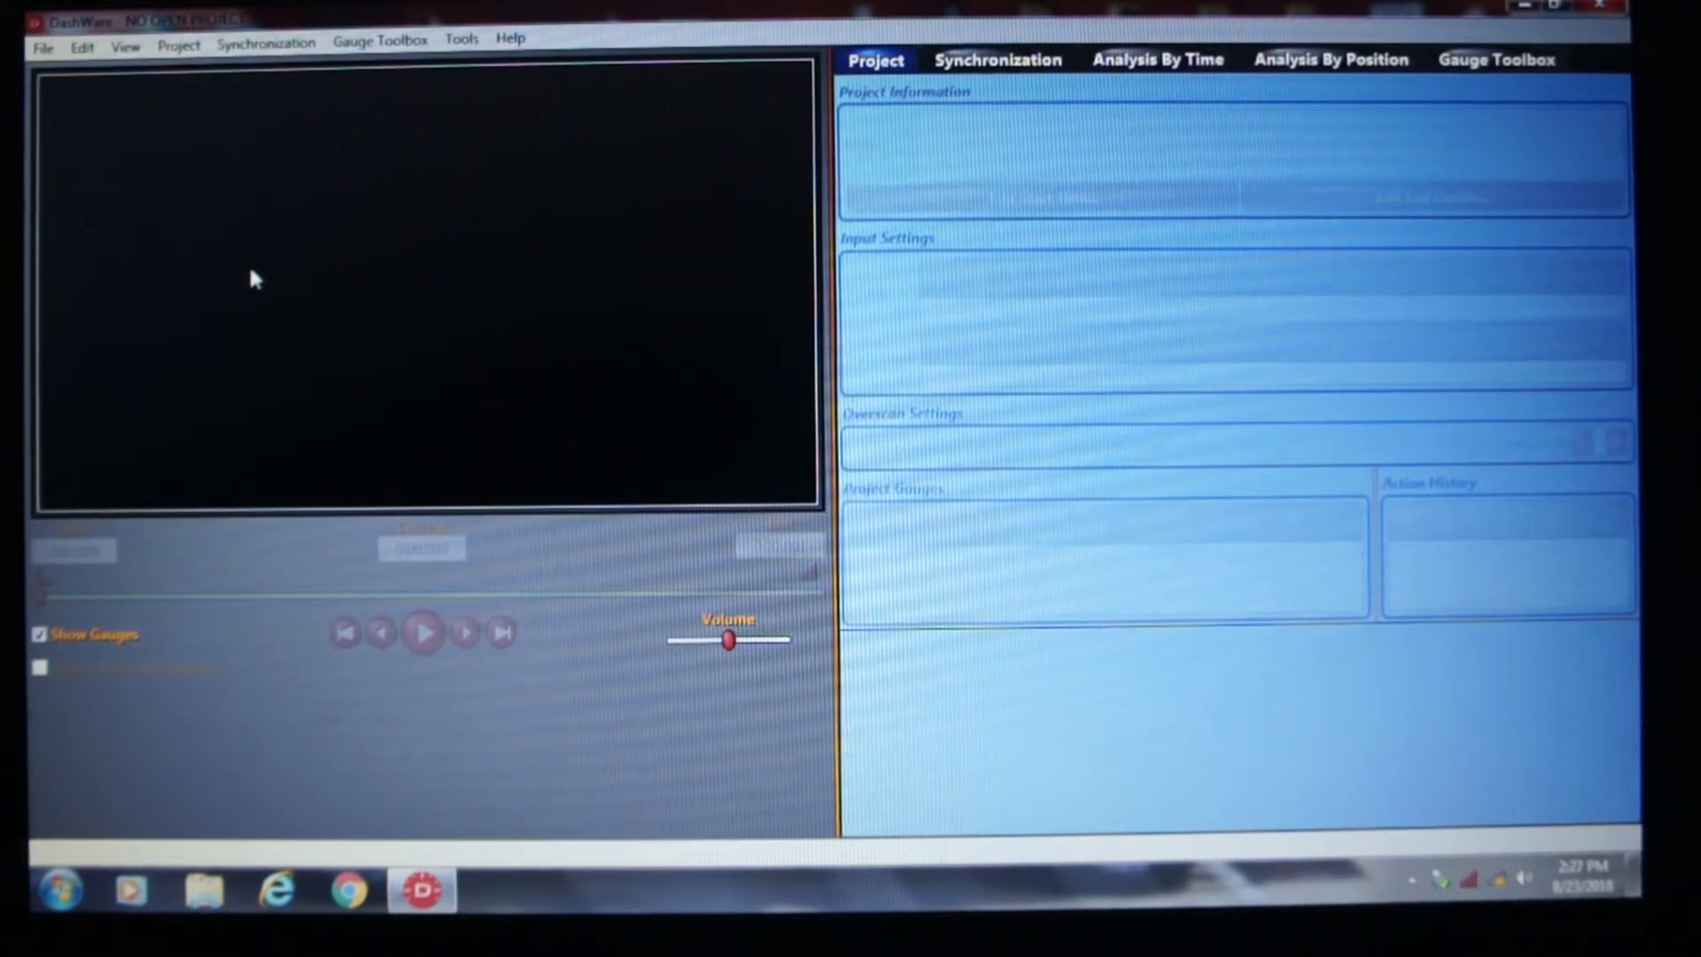
mouse_move(297, 157)
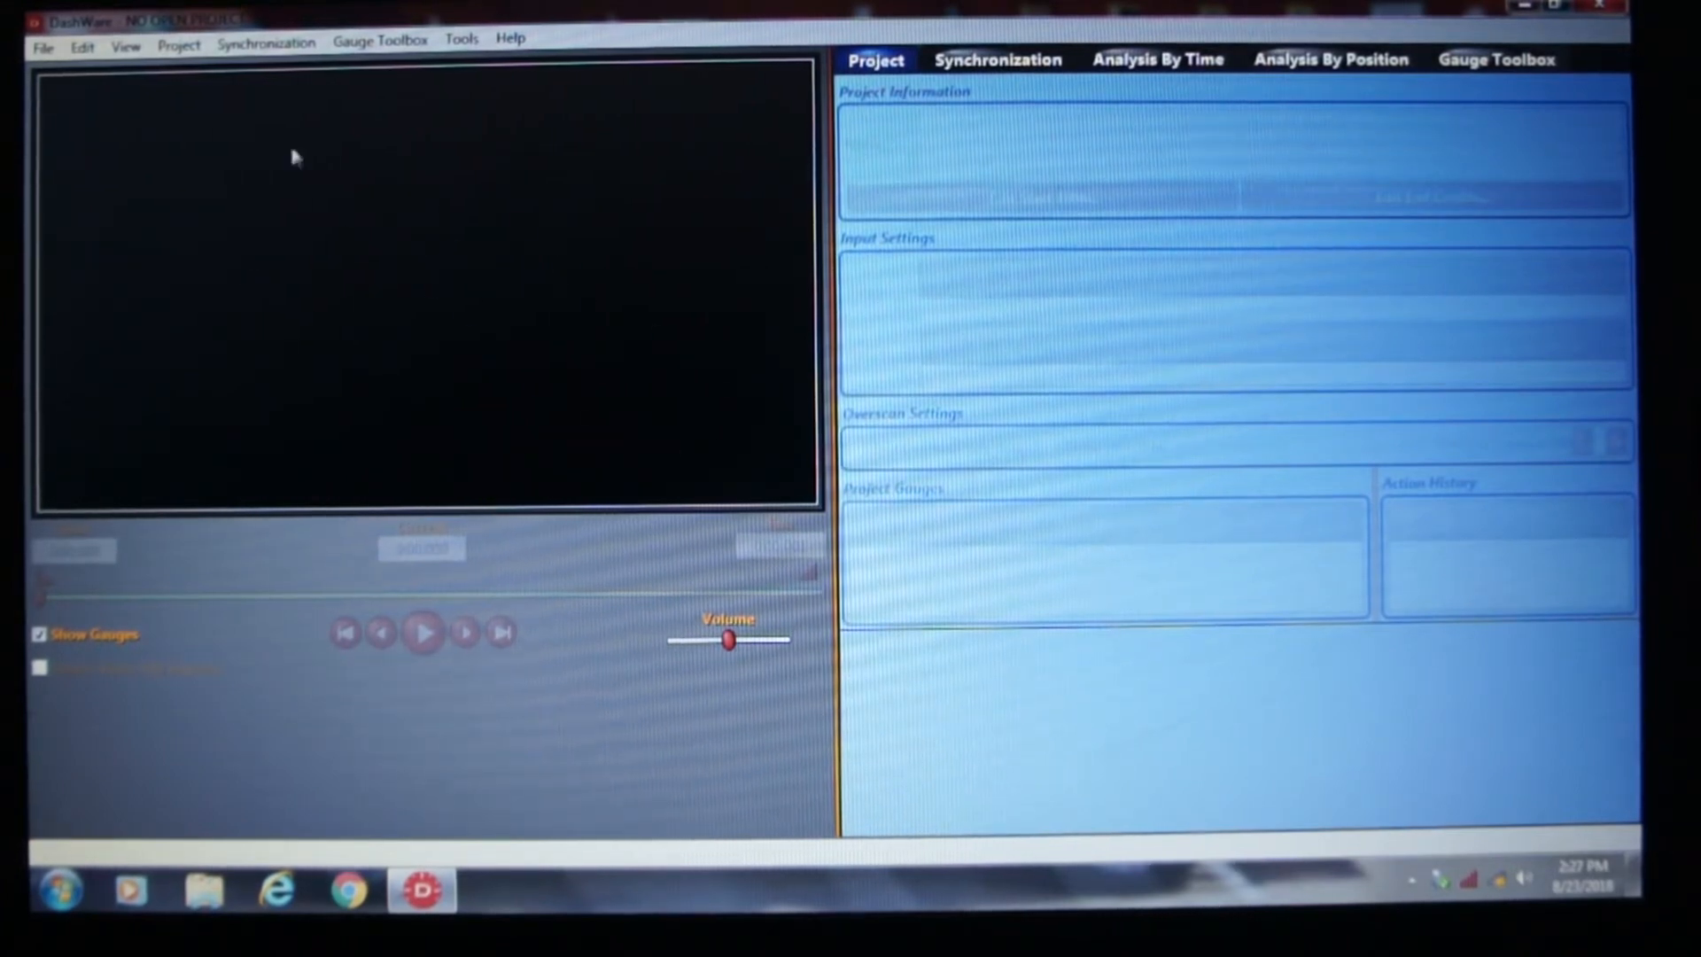
mouse_move(404, 224)
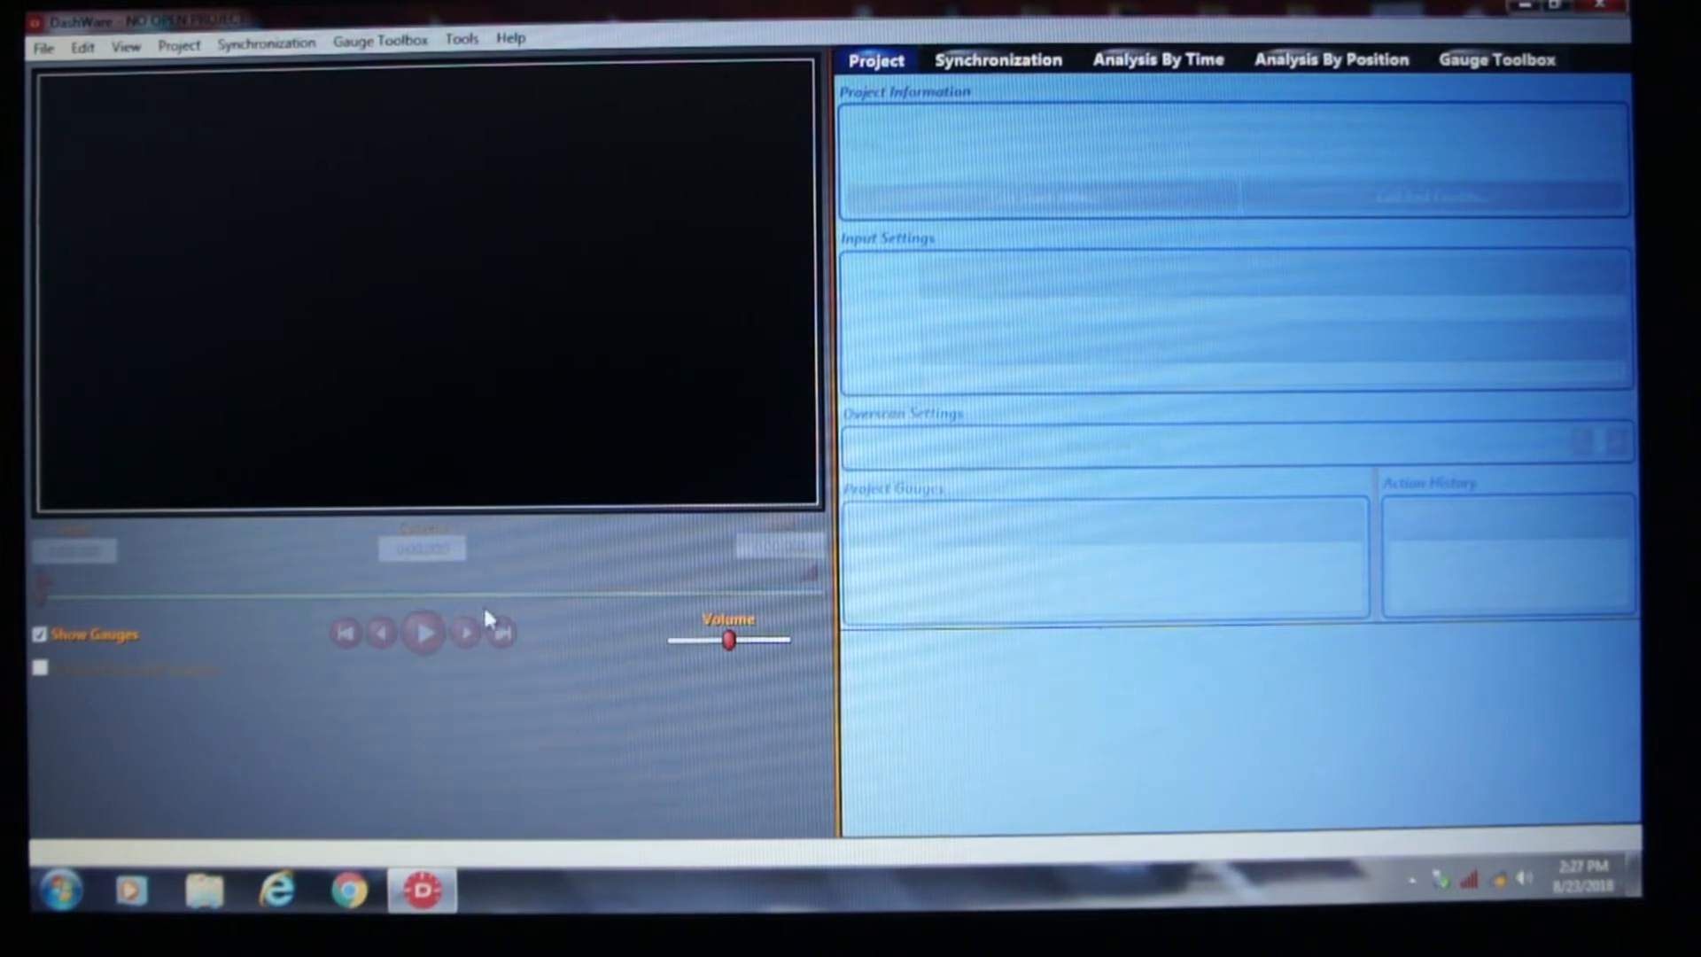
mouse_move(163, 606)
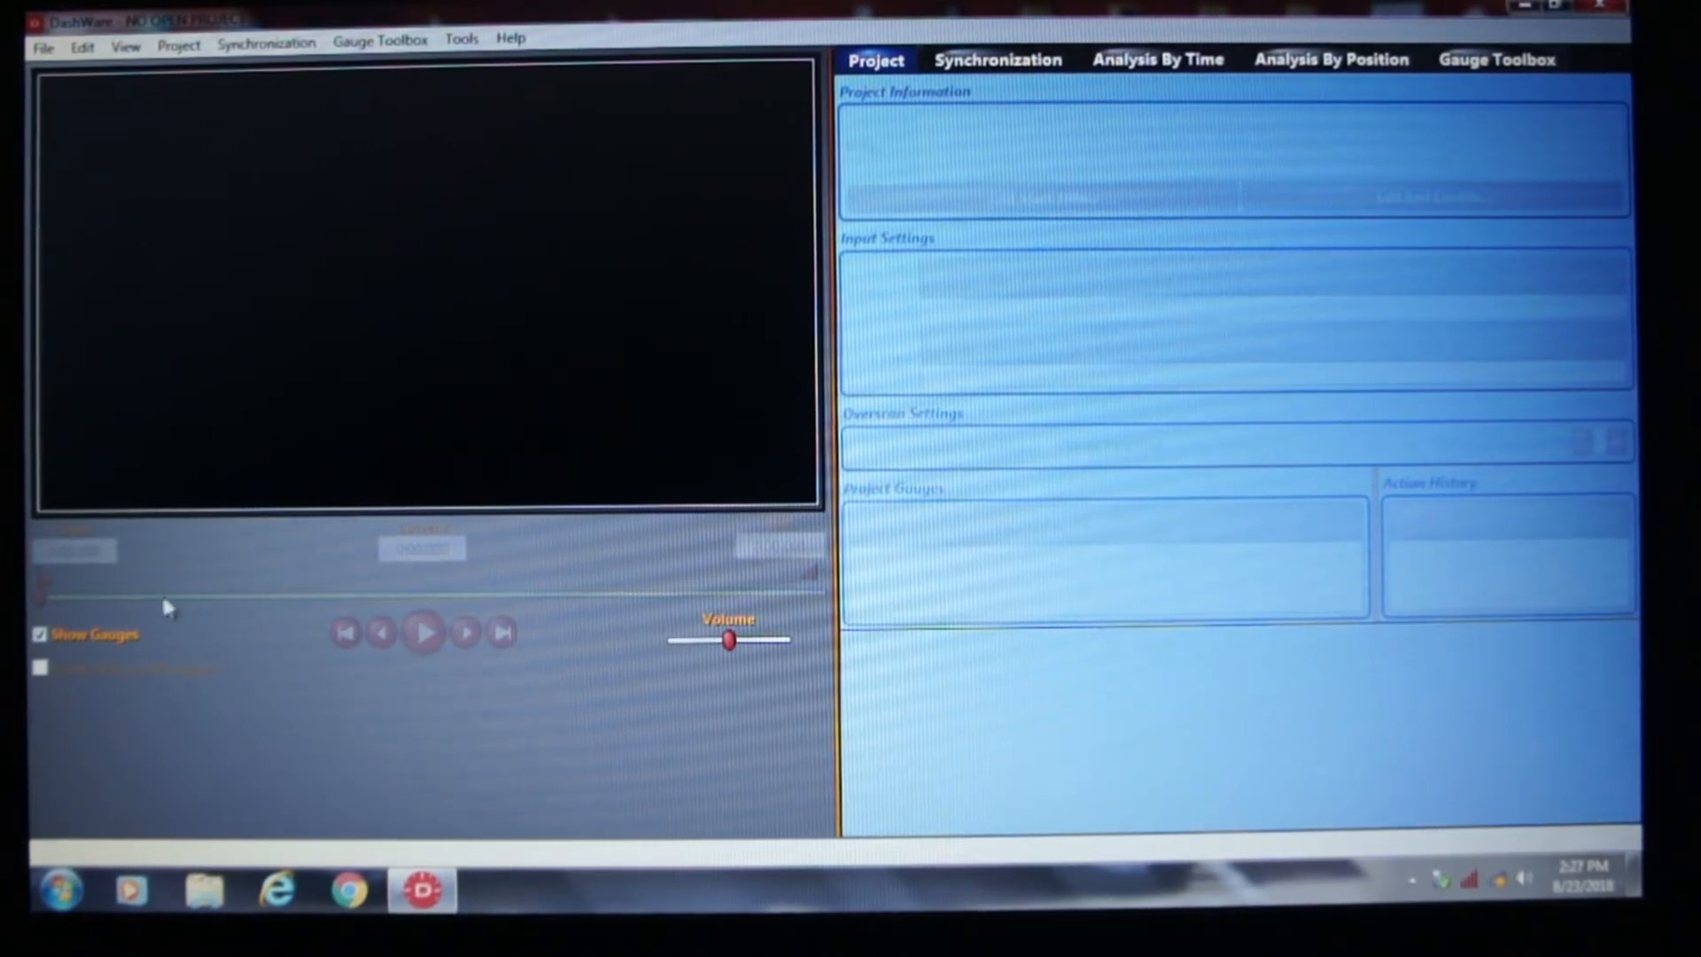
mouse_move(565, 610)
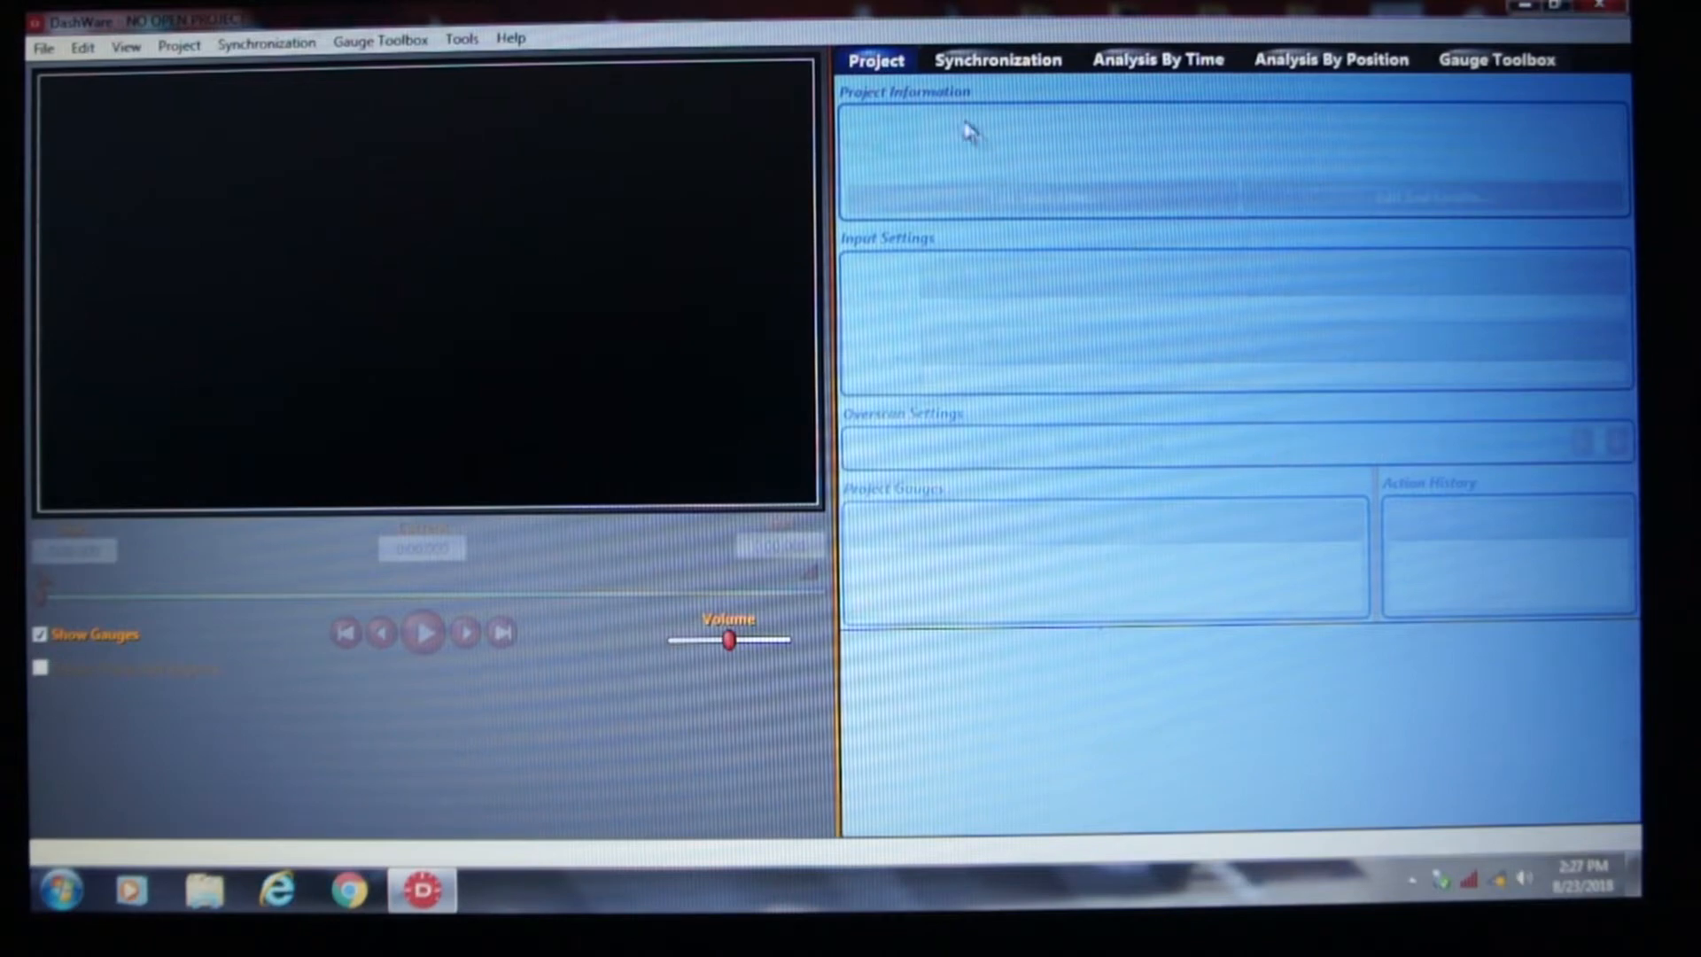
mouse_move(1227, 29)
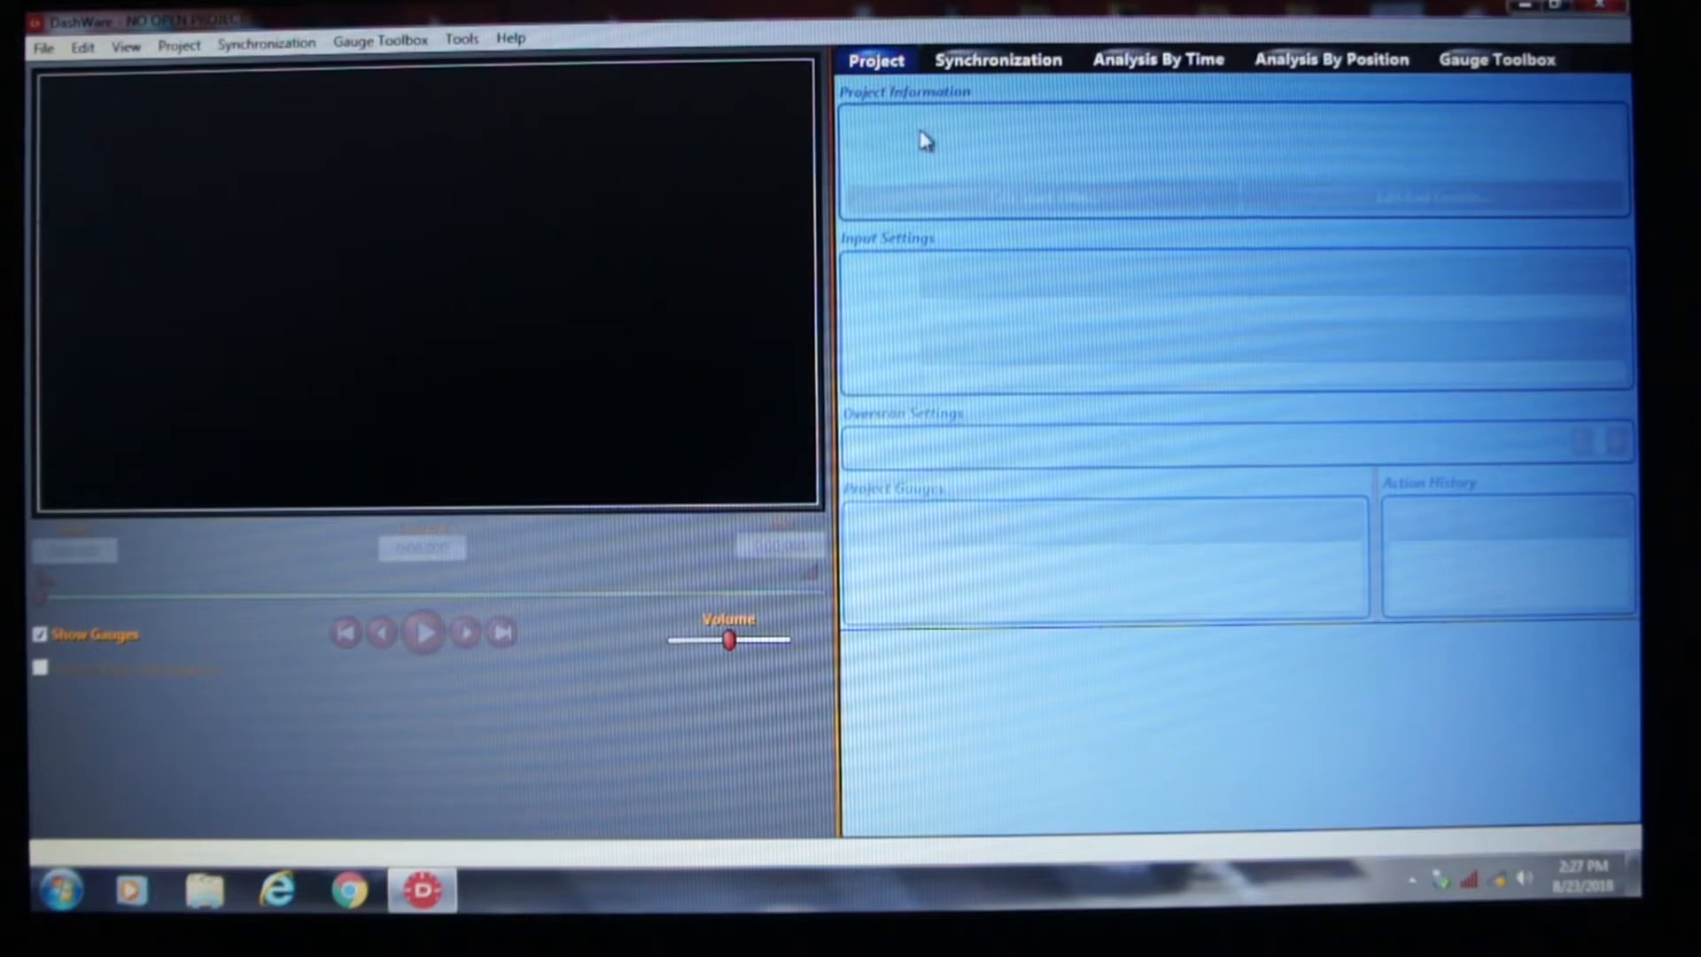
mouse_move(993, 397)
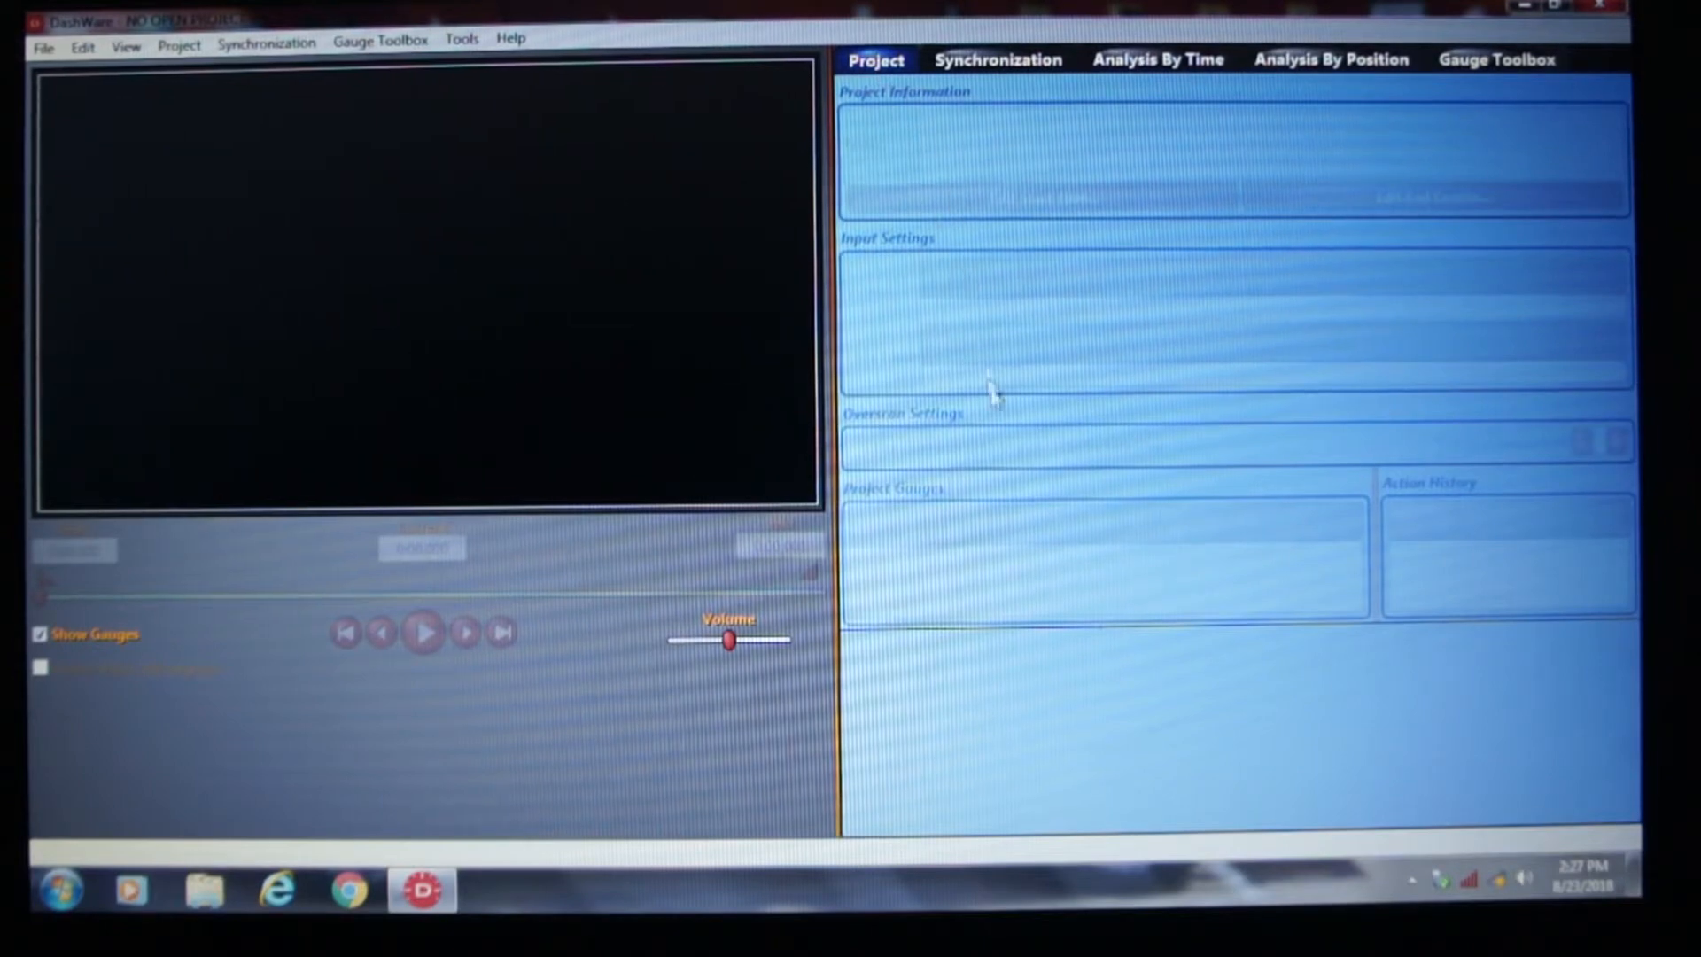
mouse_move(952, 531)
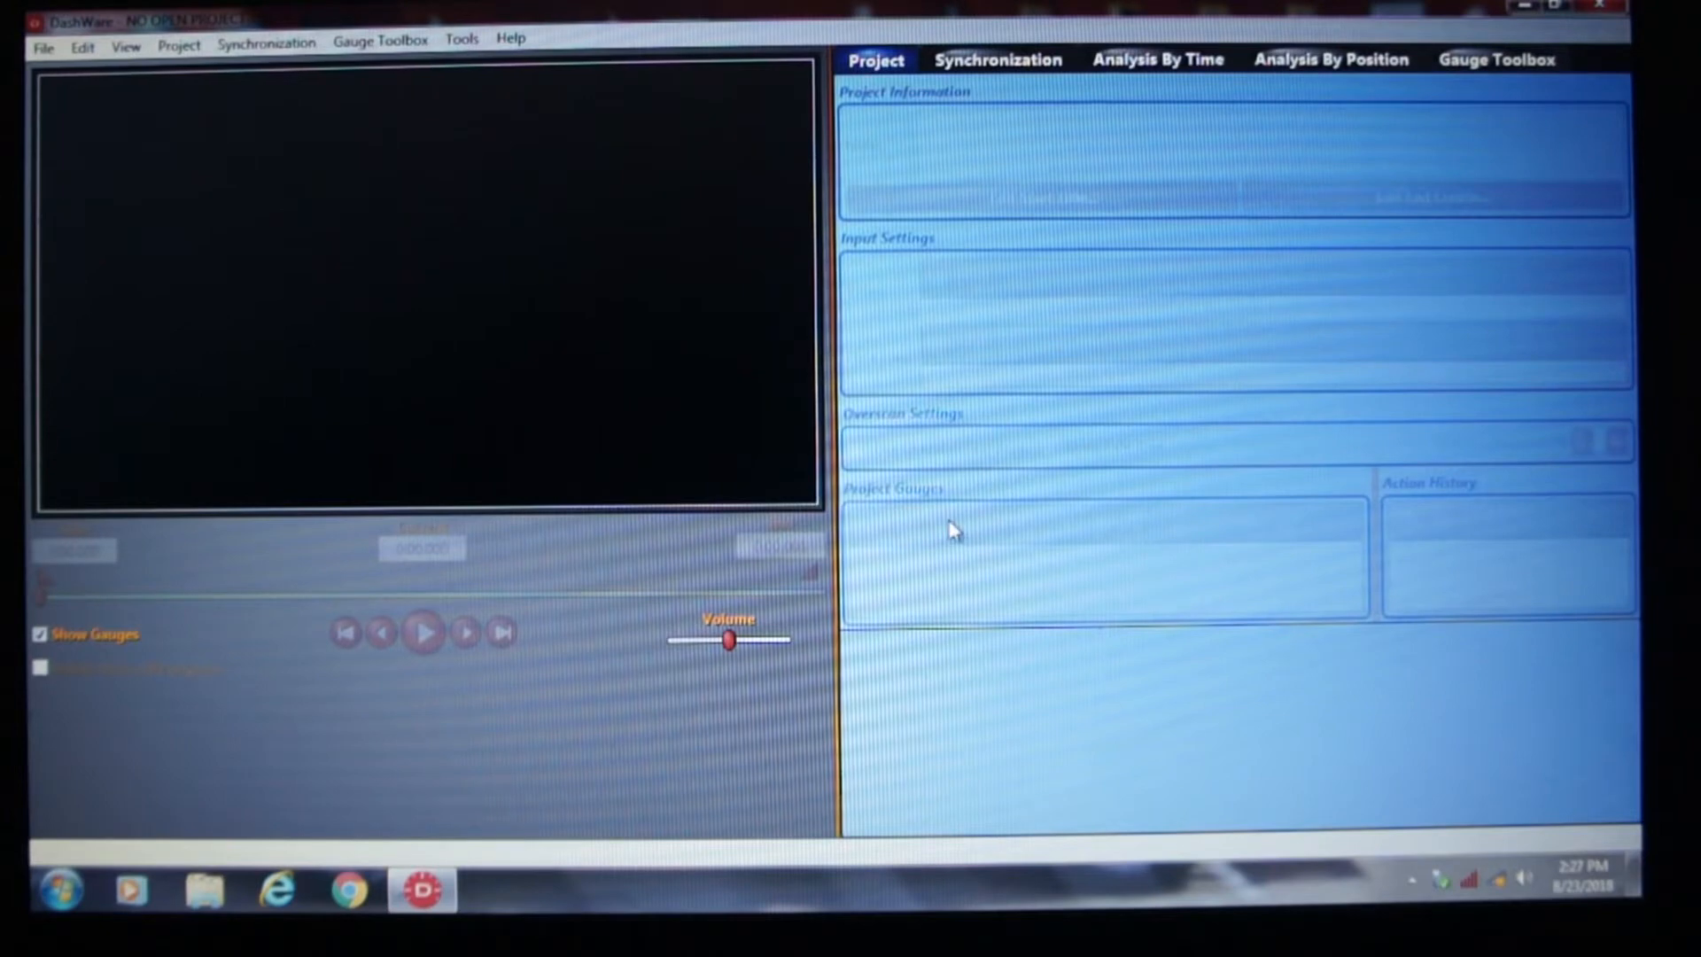
mouse_move(1159, 526)
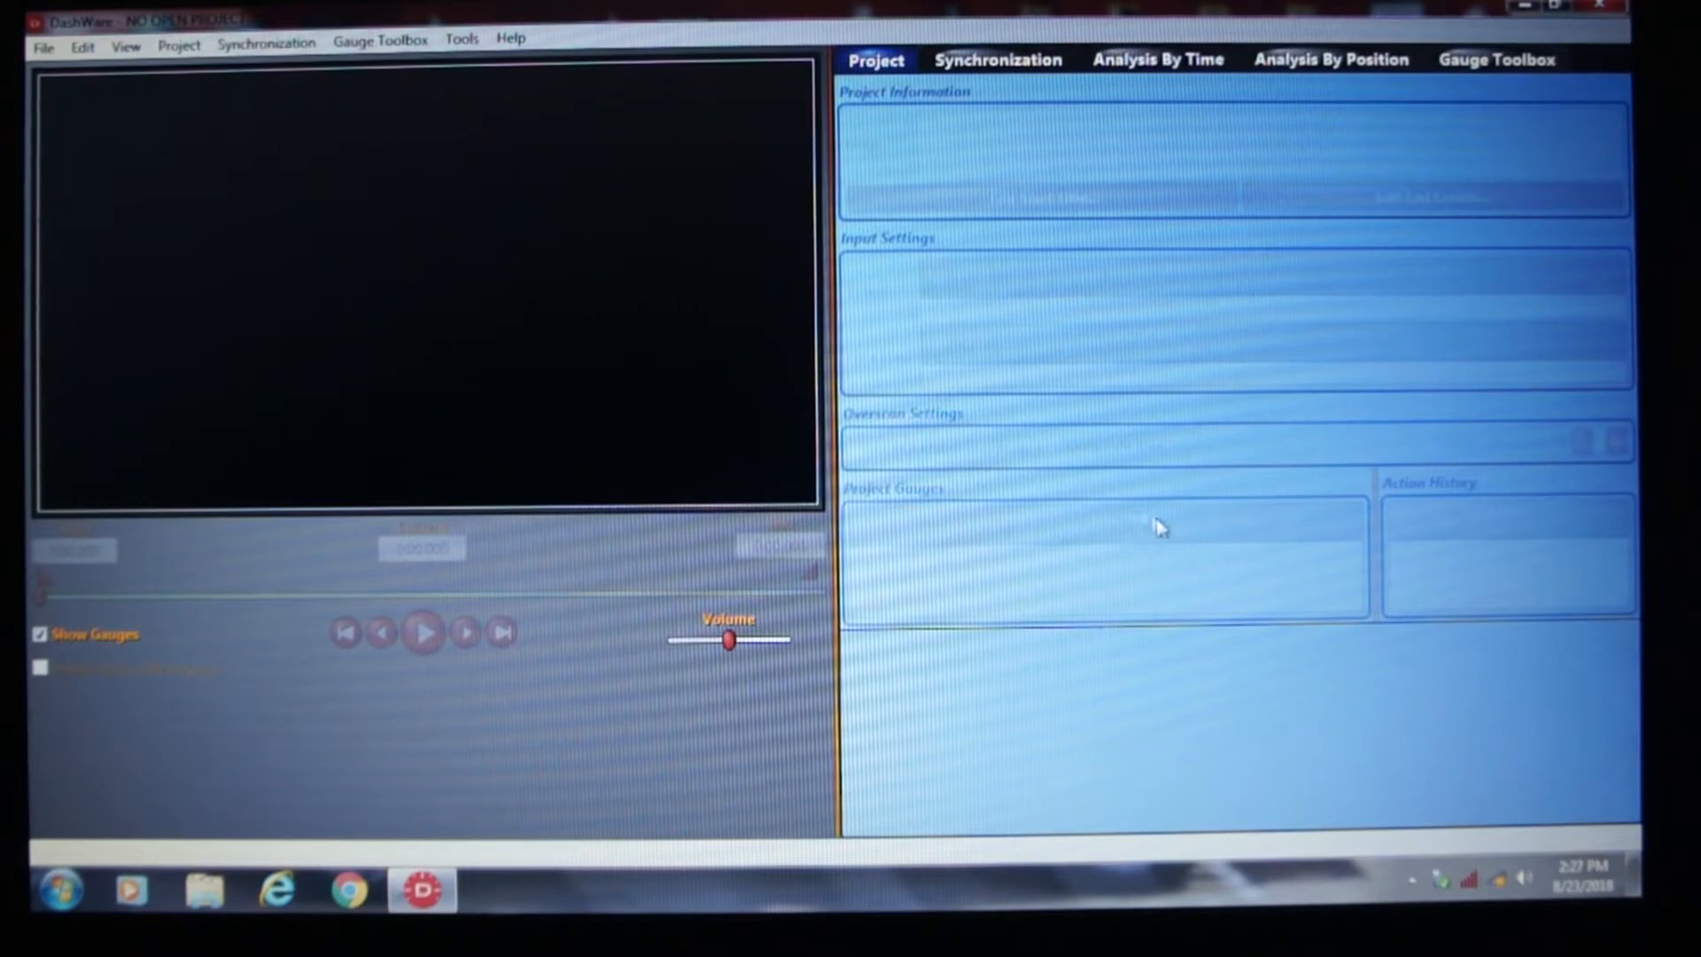
mouse_move(1458, 530)
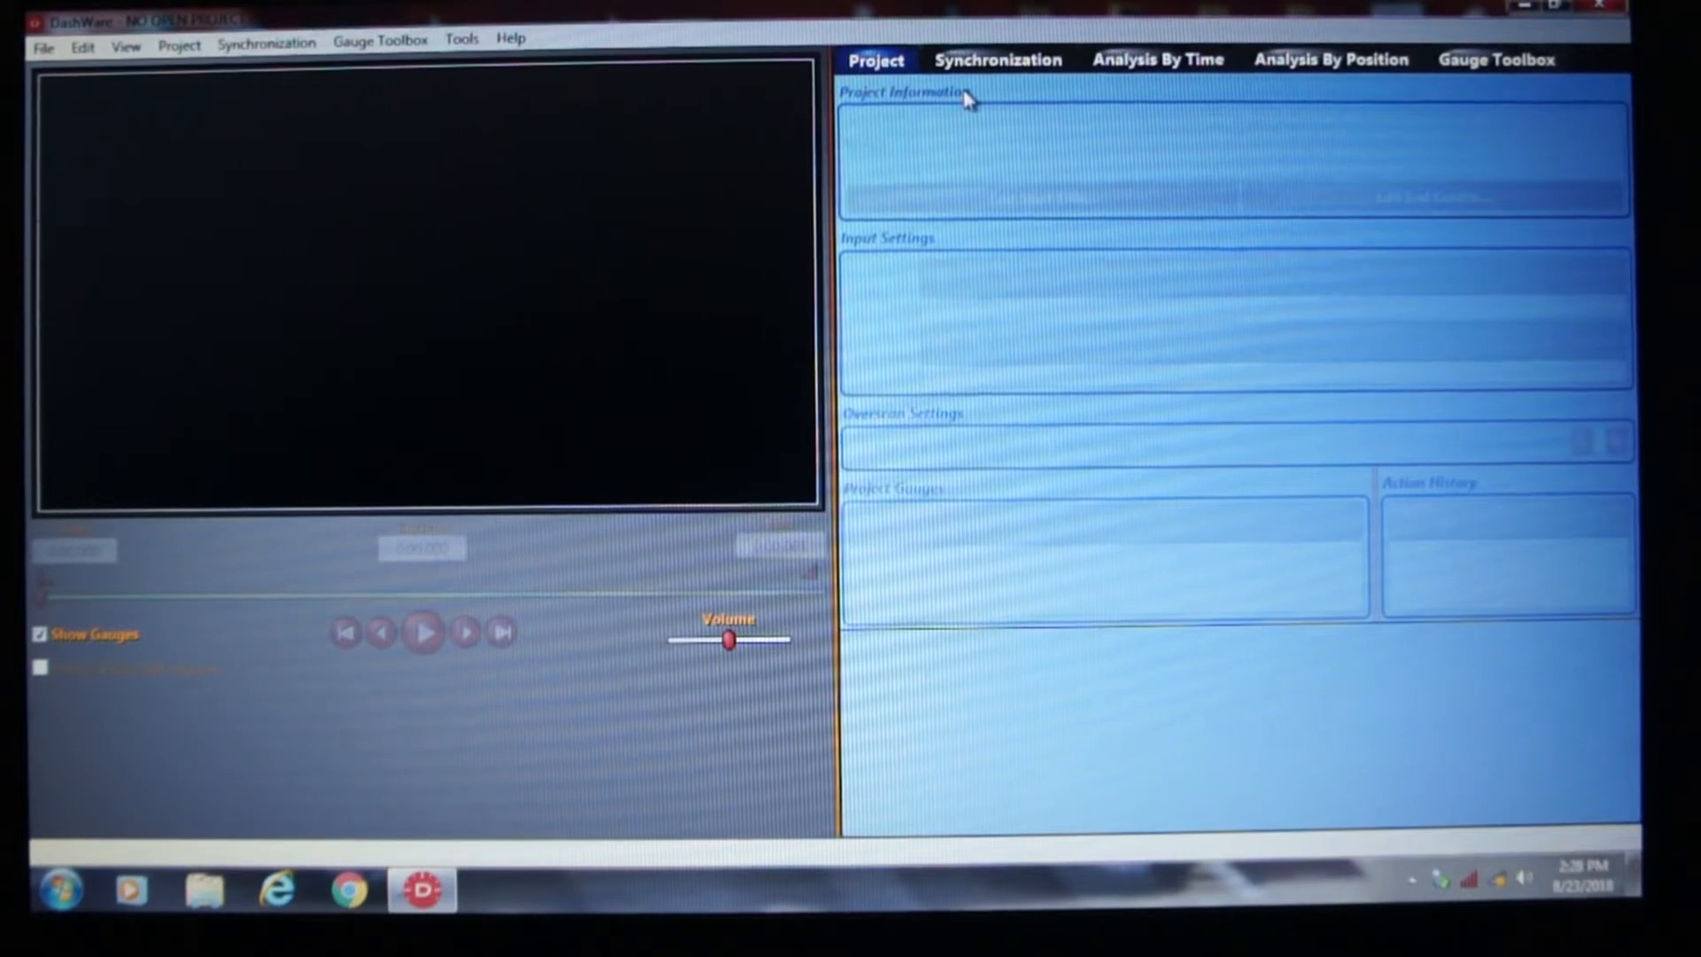
mouse_move(1160, 69)
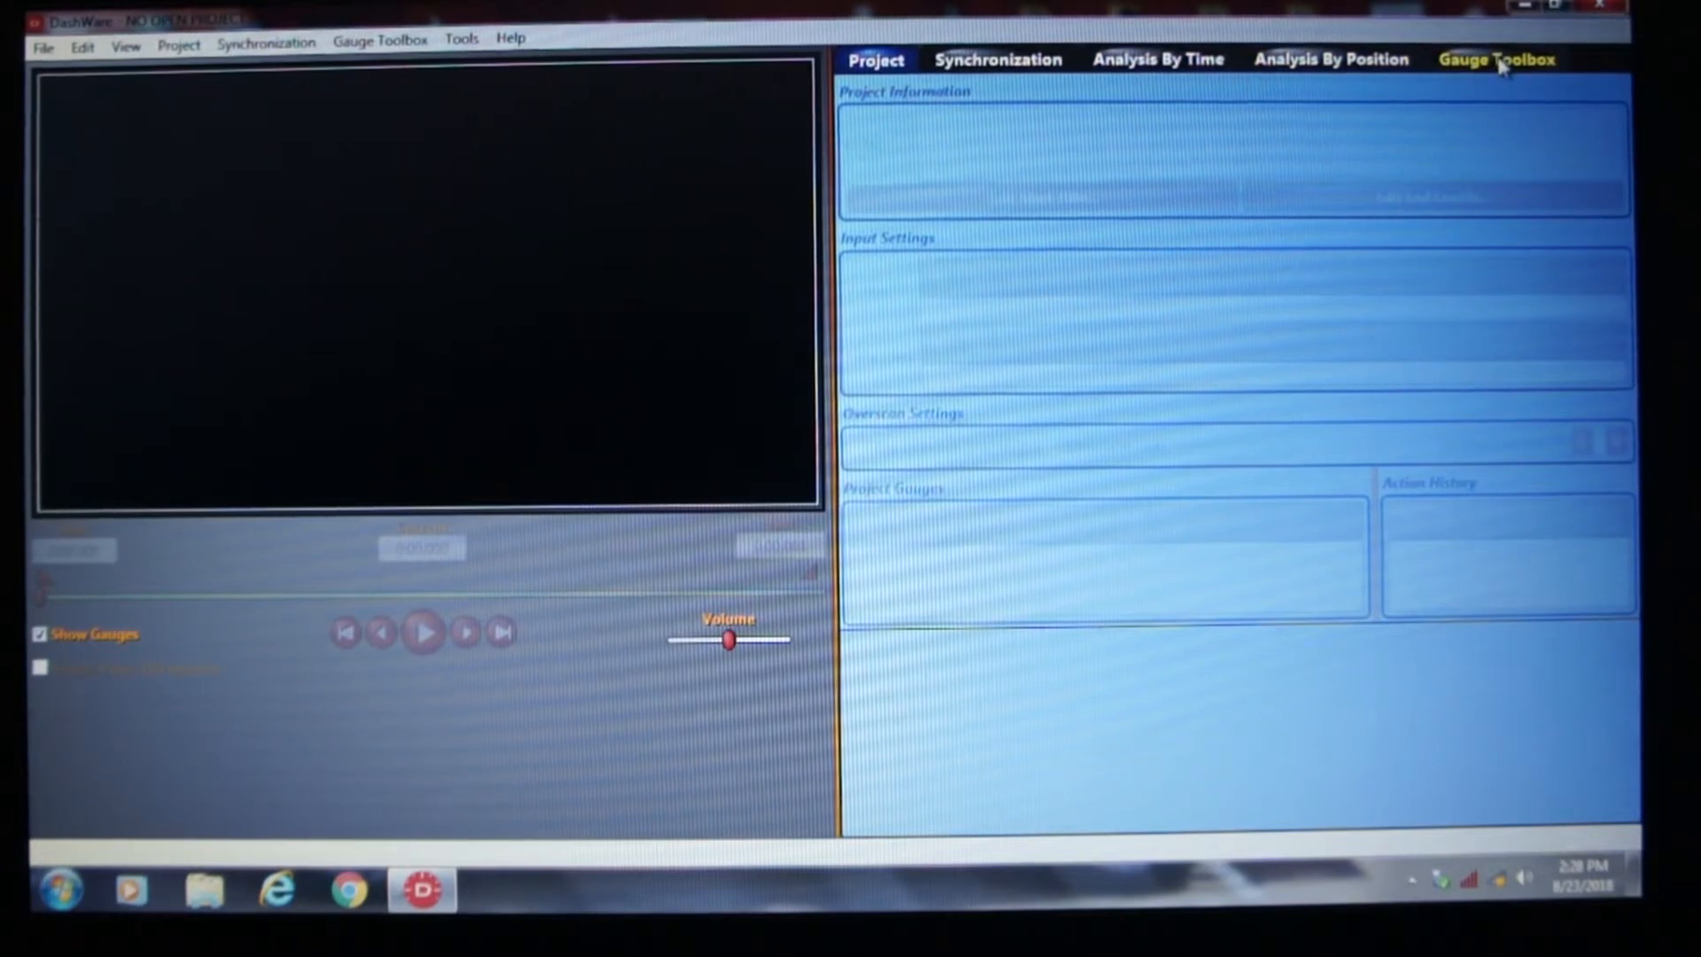
- Try the Gauge Toolbox thumbnails at 150x150, then 50x50, before settling back on 100x100
click(1494, 59)
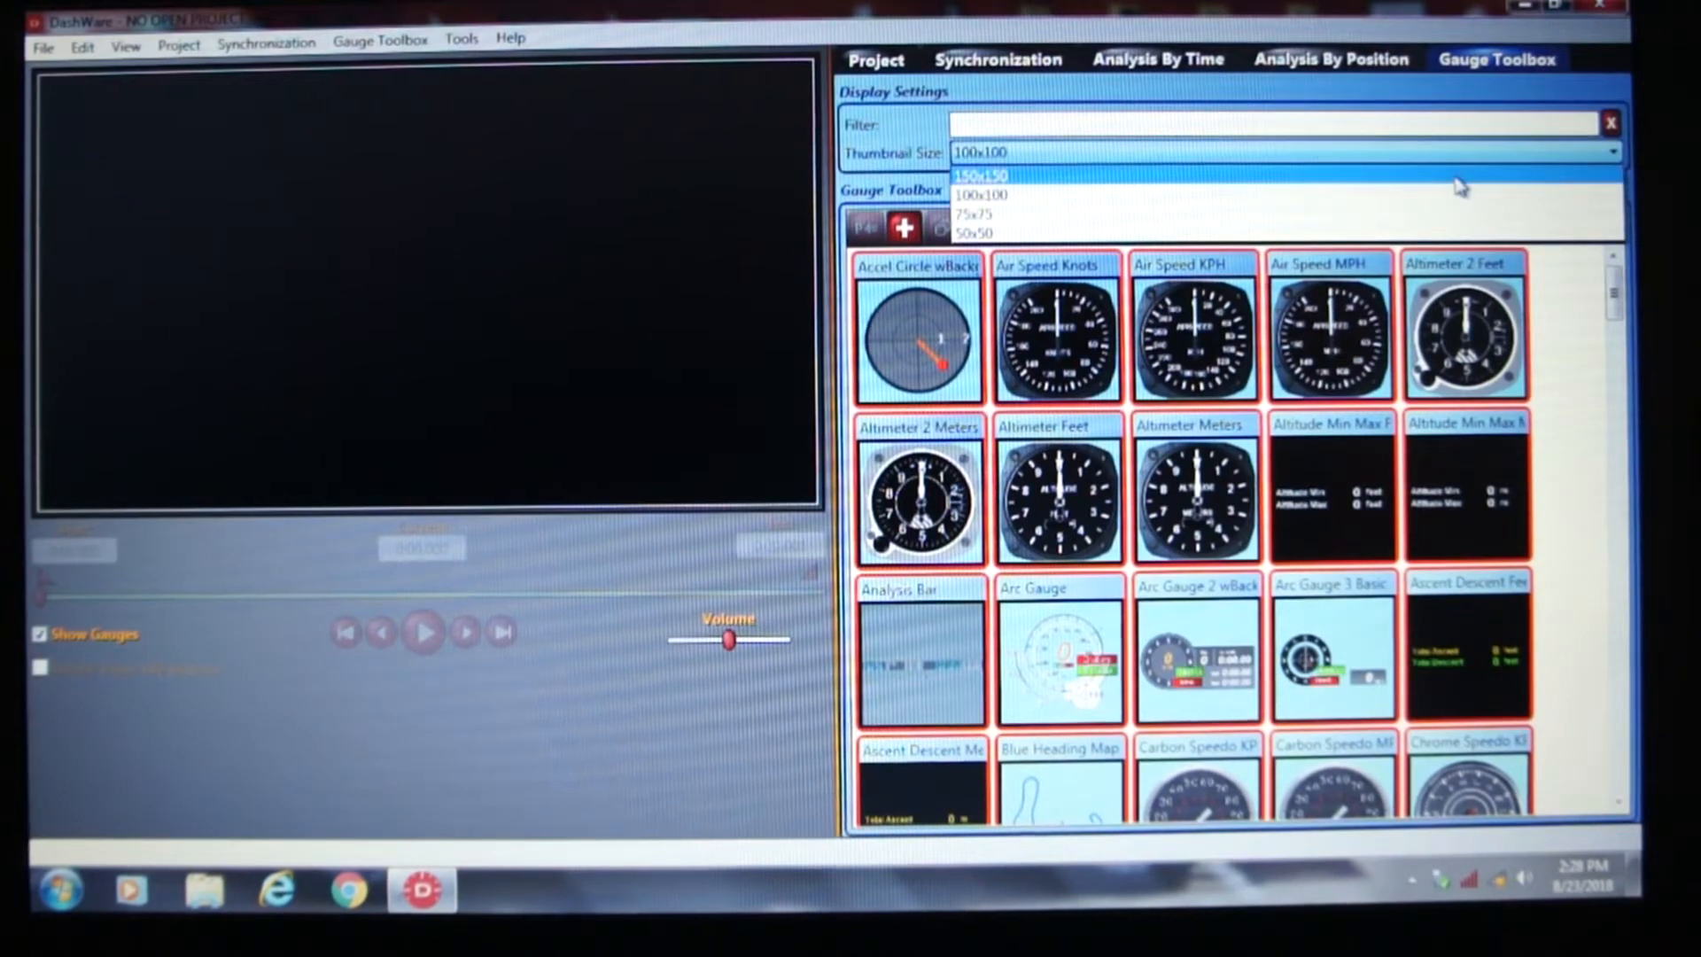
click(988, 169)
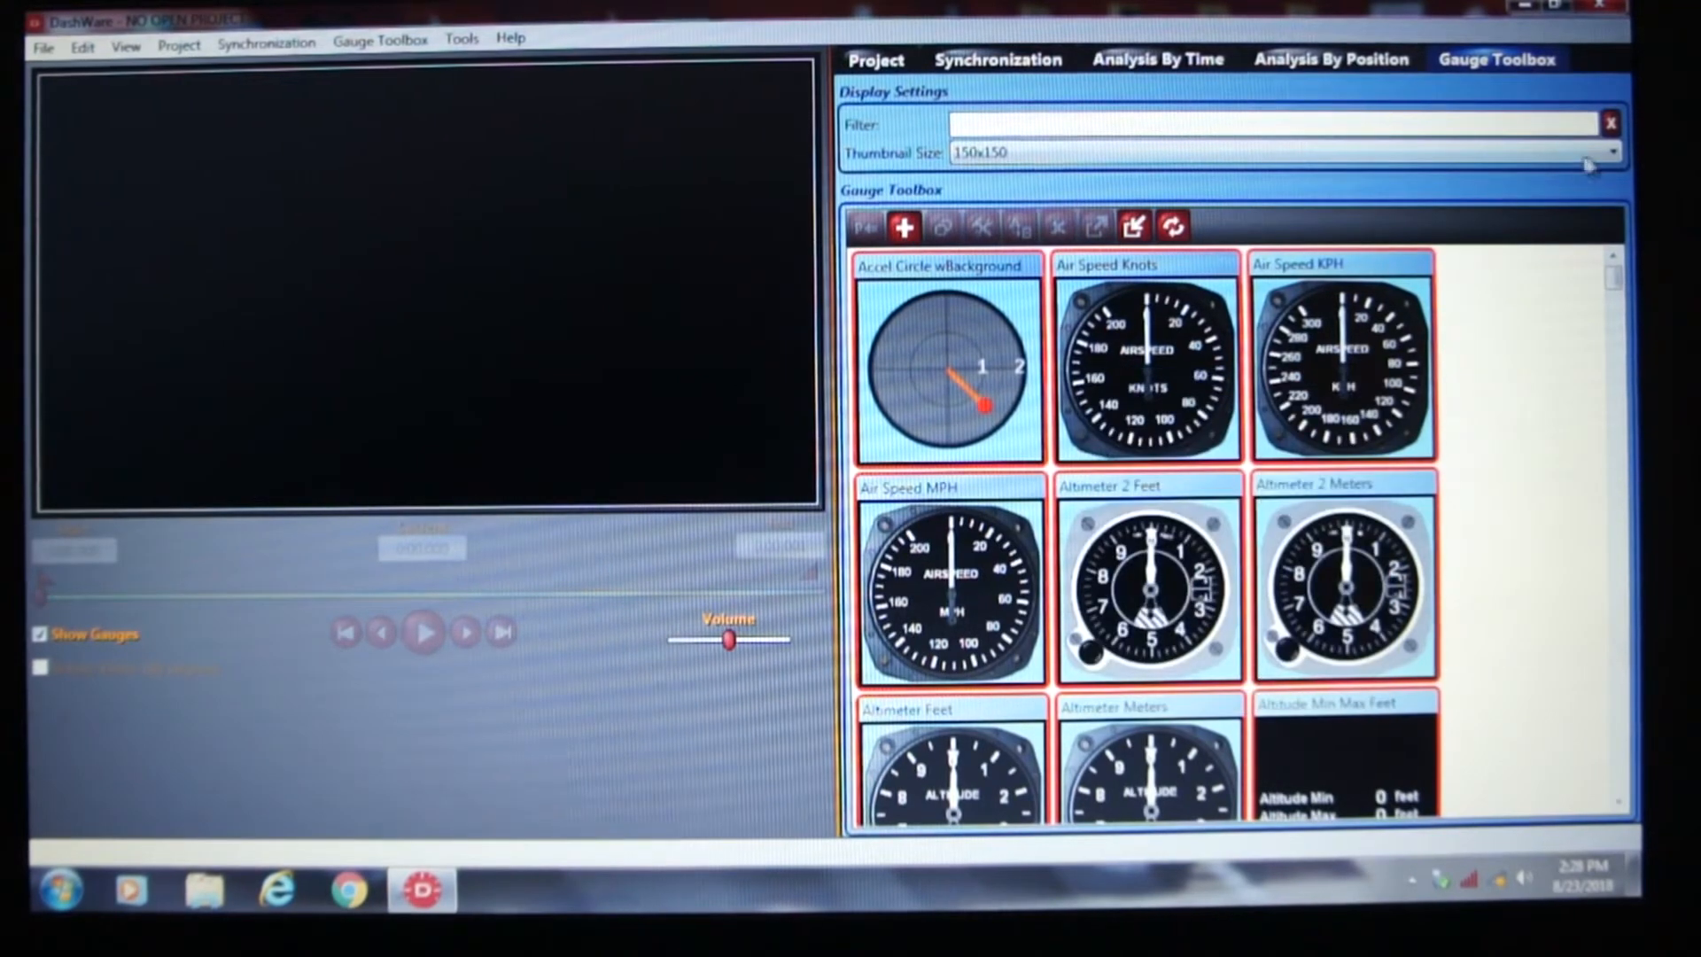
click(1614, 153)
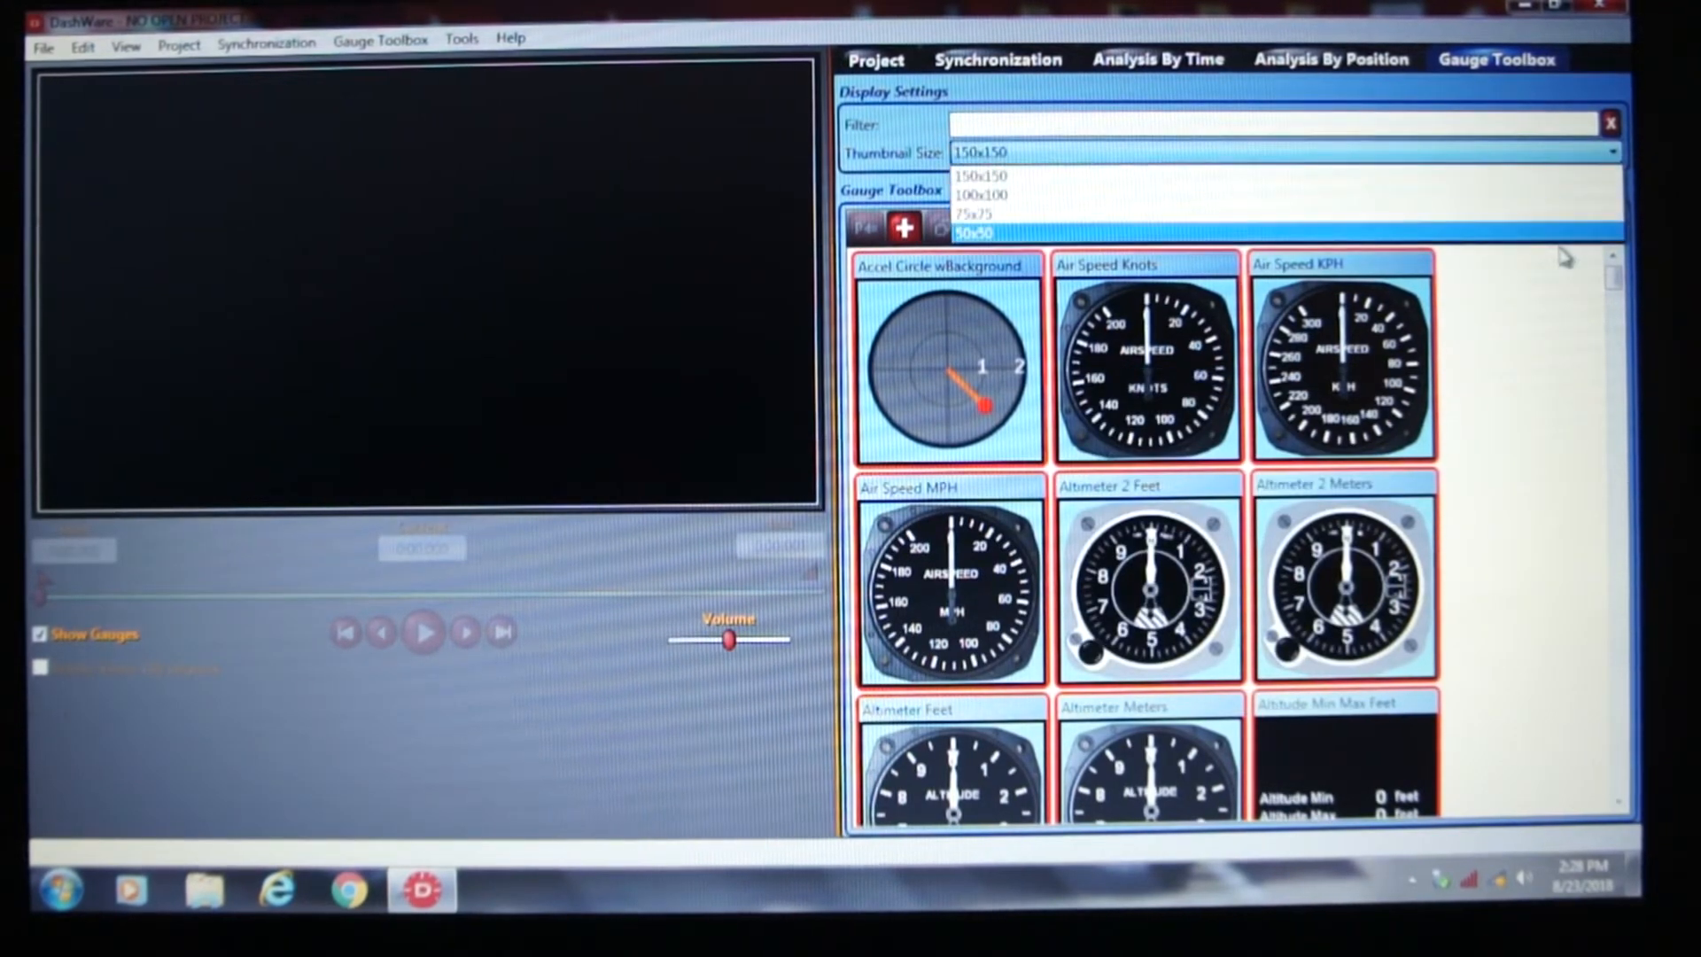
click(976, 231)
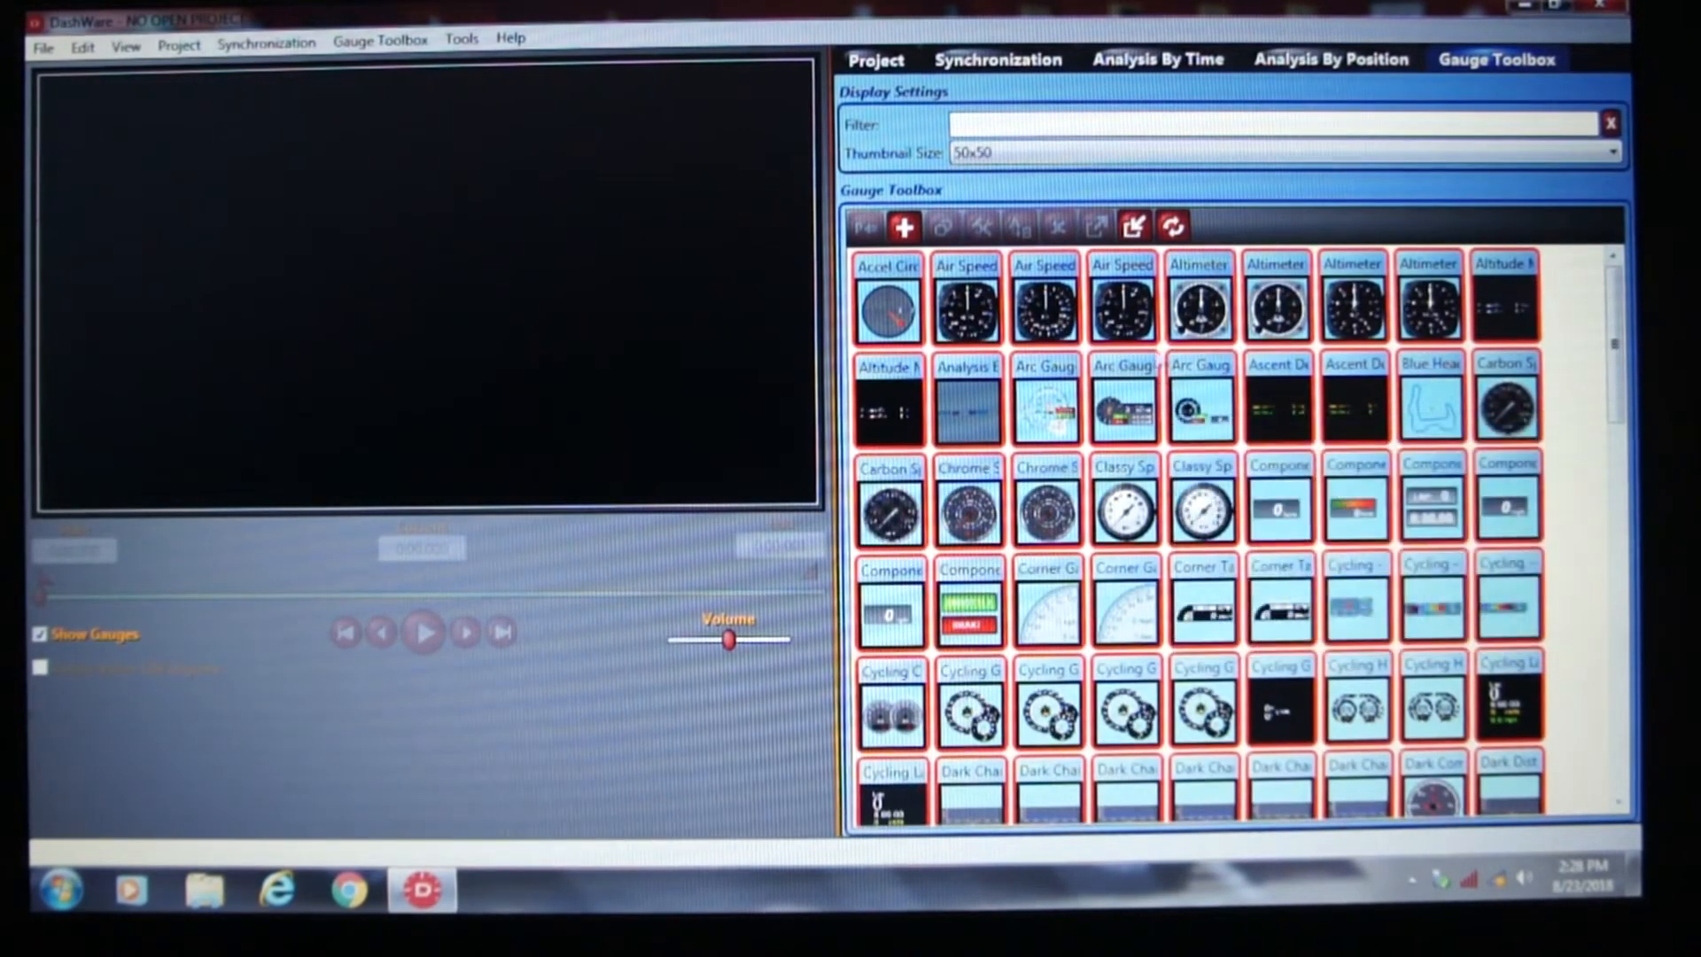
click(1614, 157)
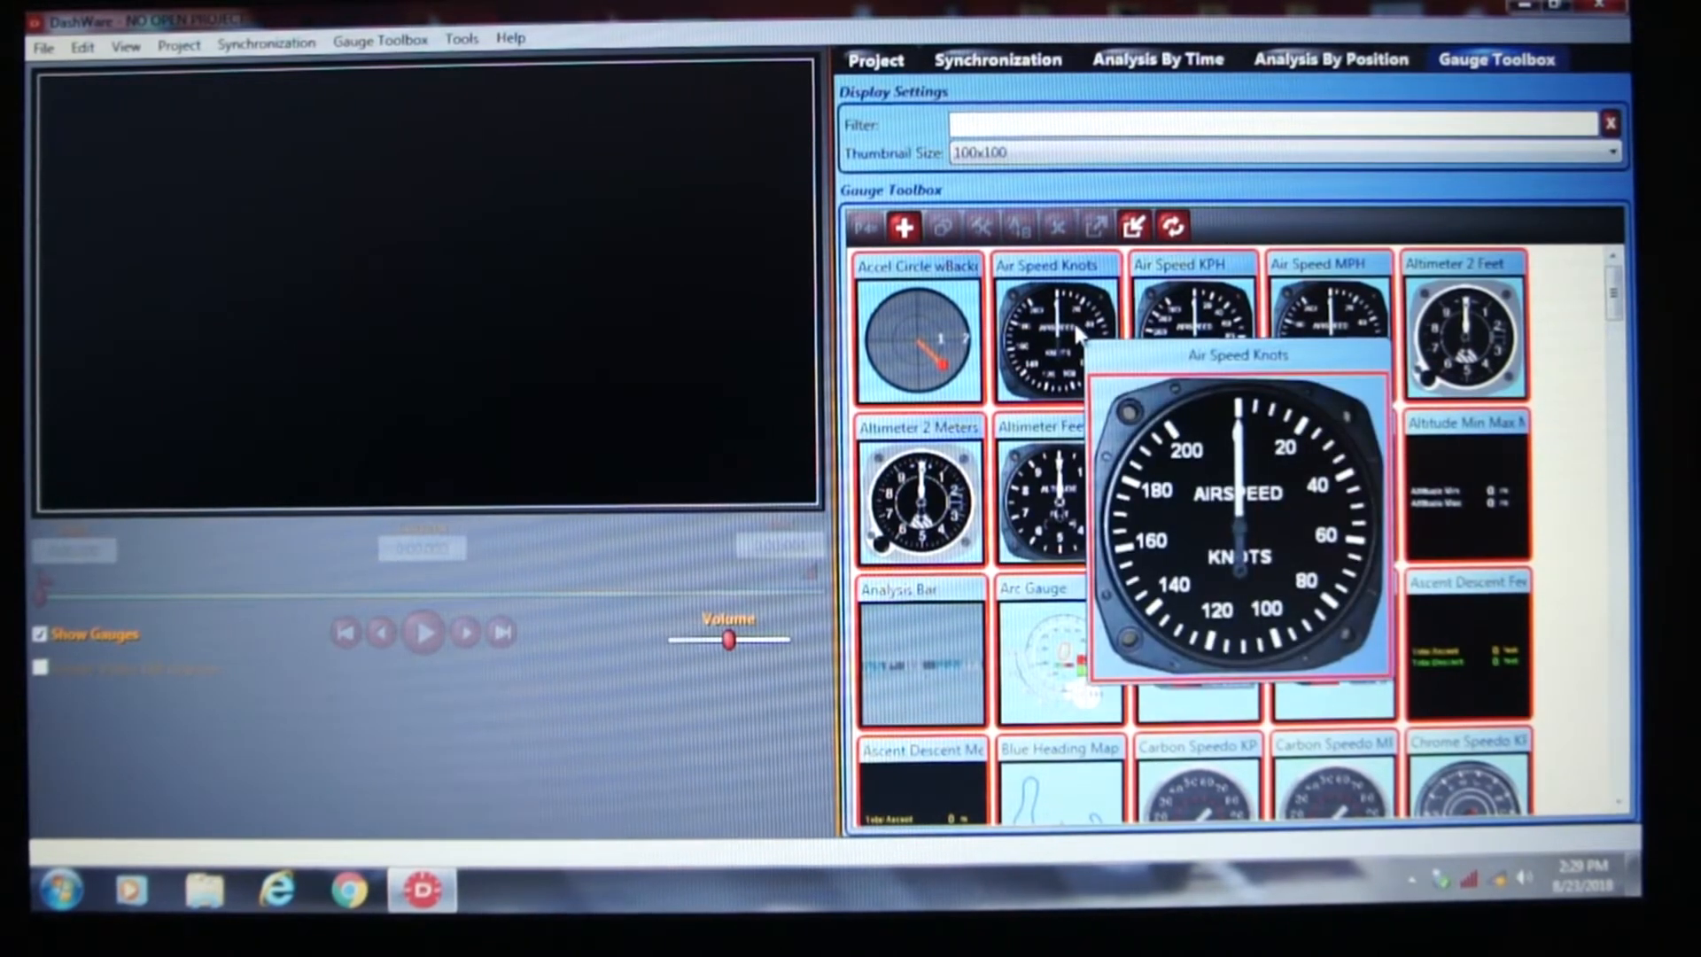
mouse_move(1042, 338)
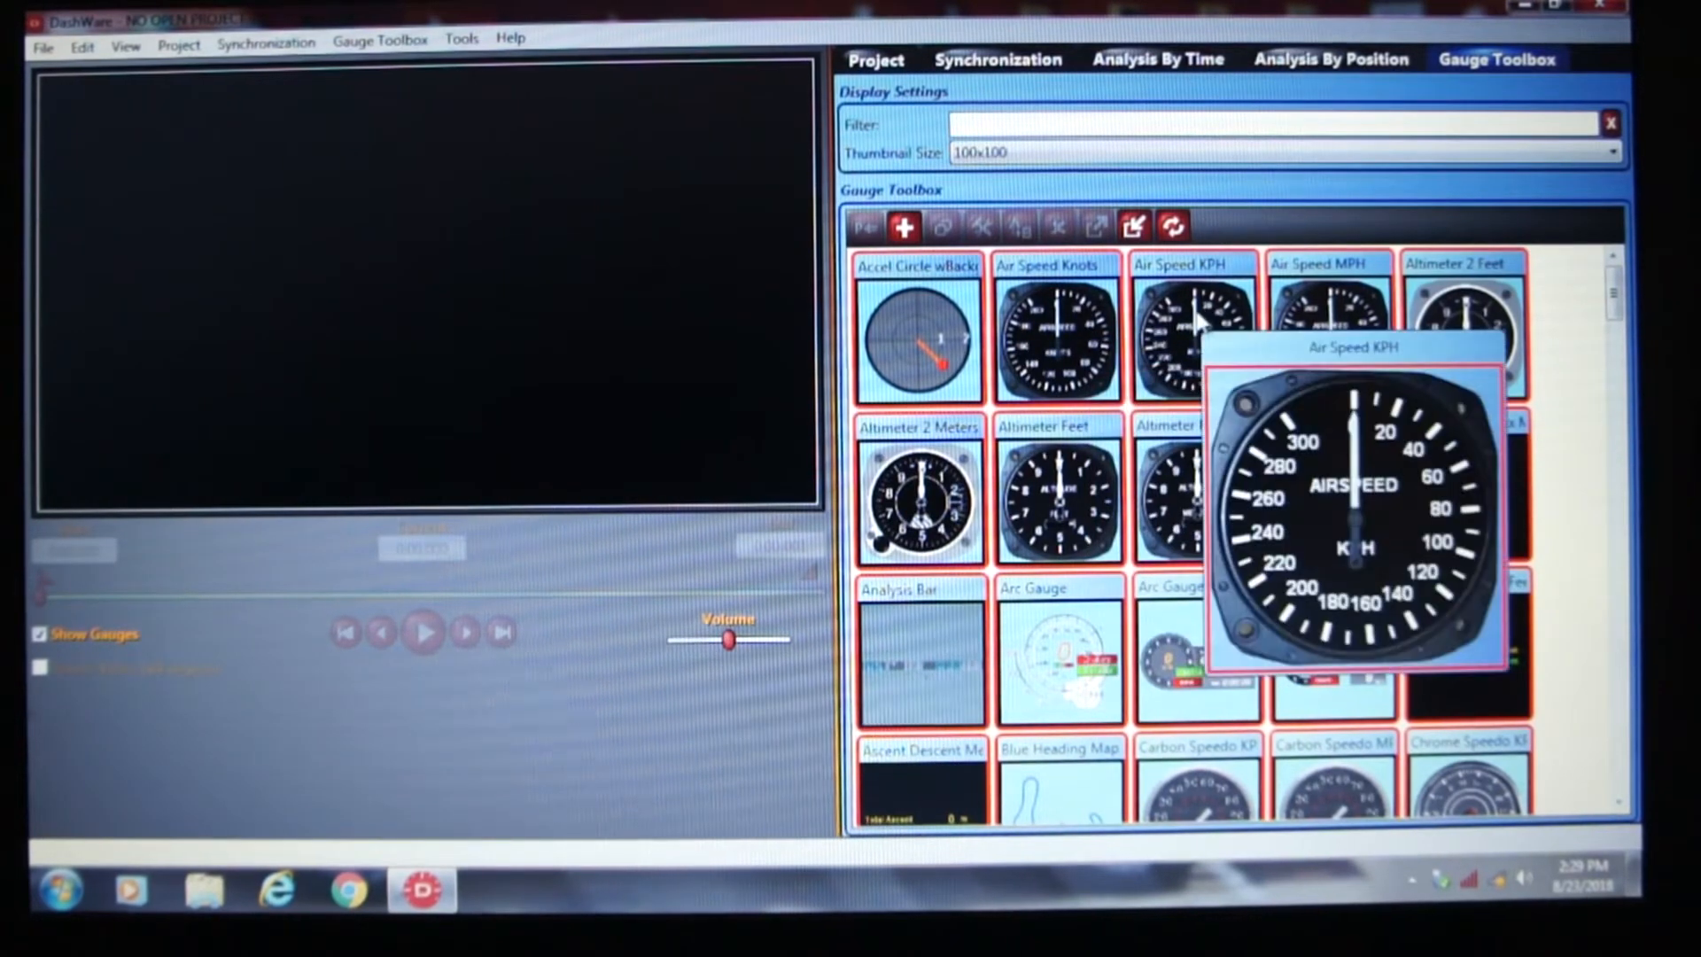
mouse_move(1331, 321)
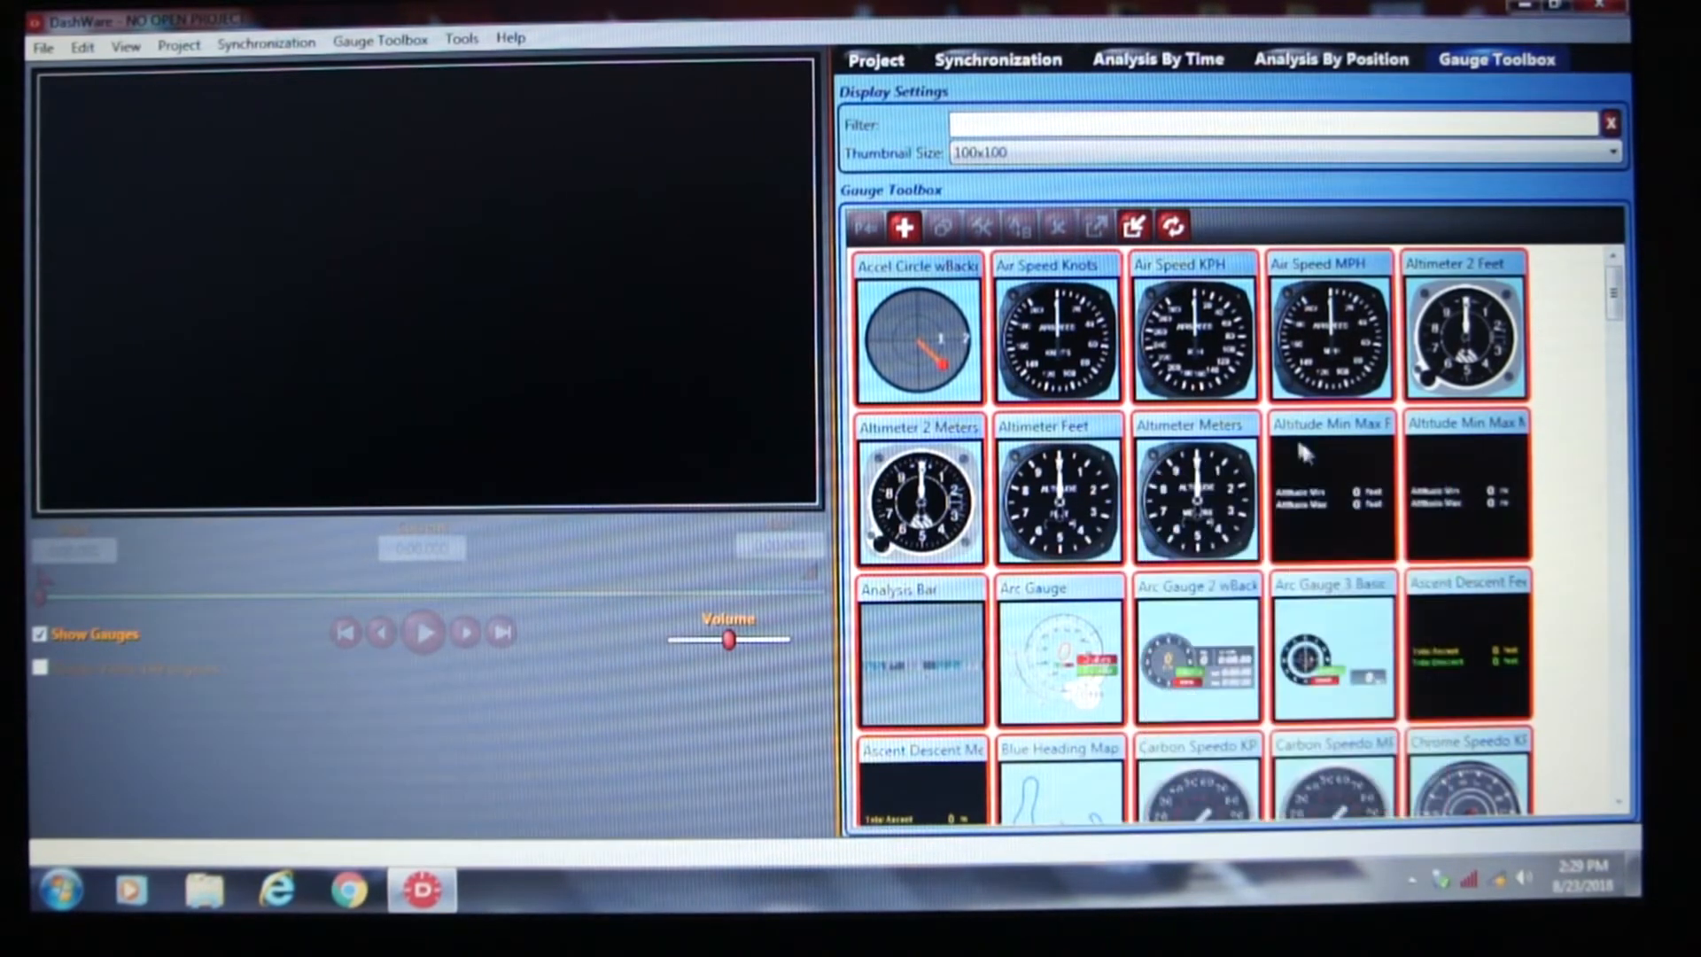
mouse_move(1317, 456)
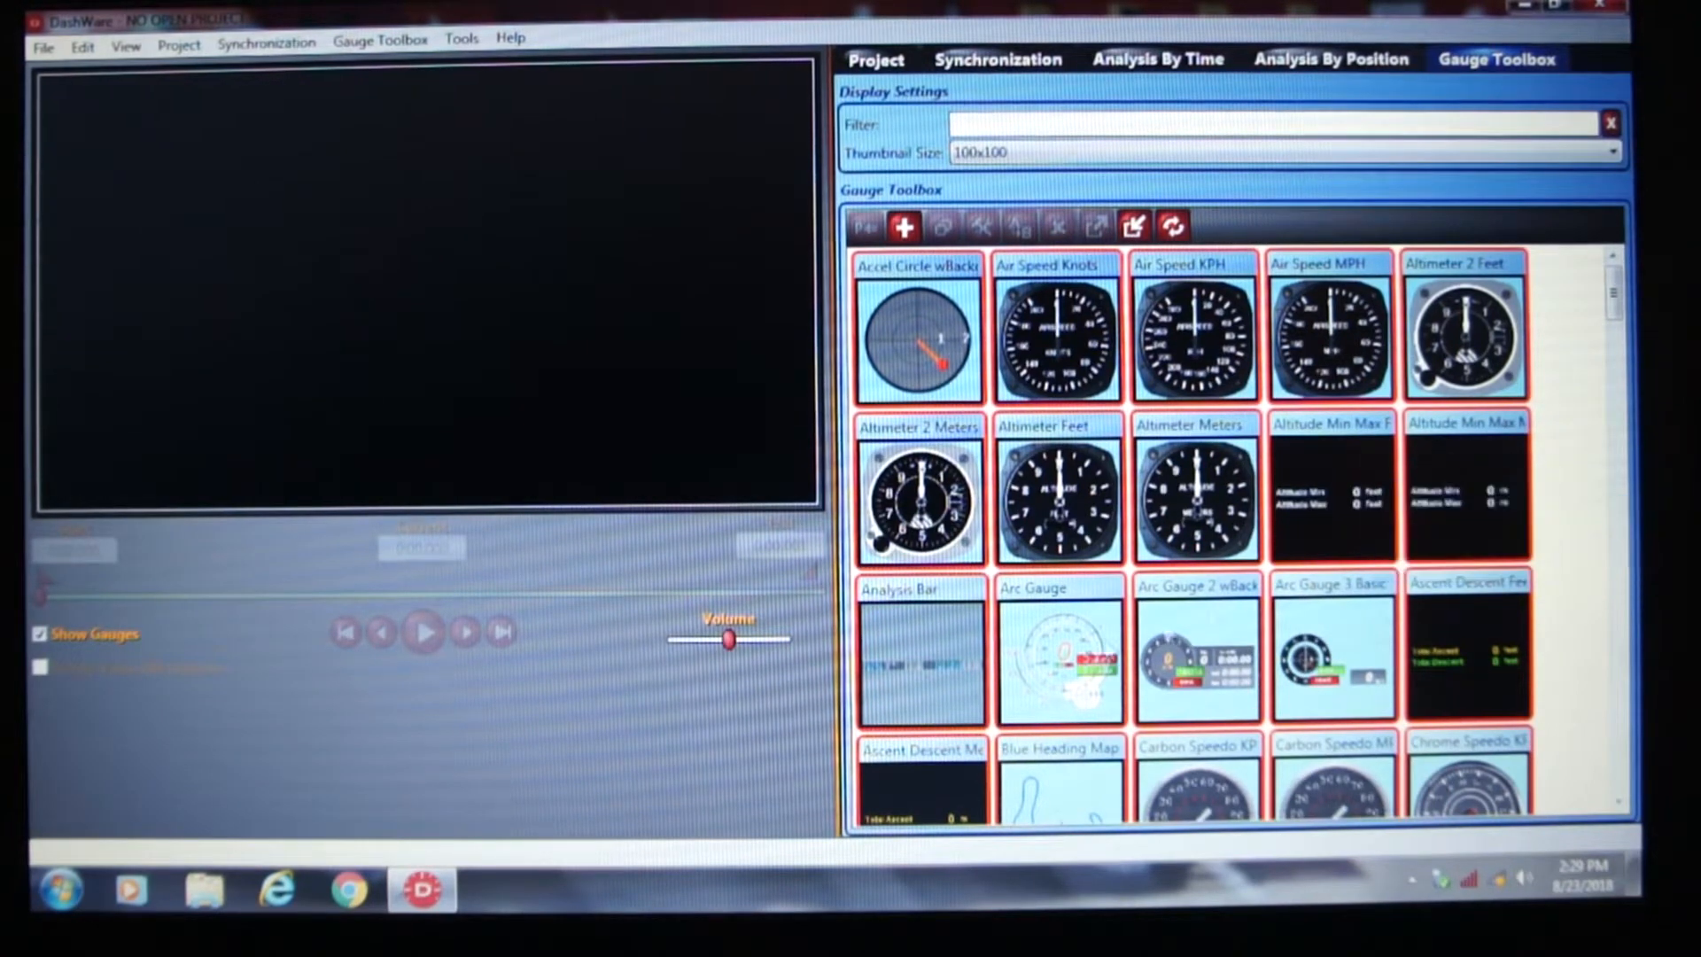
mouse_move(1408, 544)
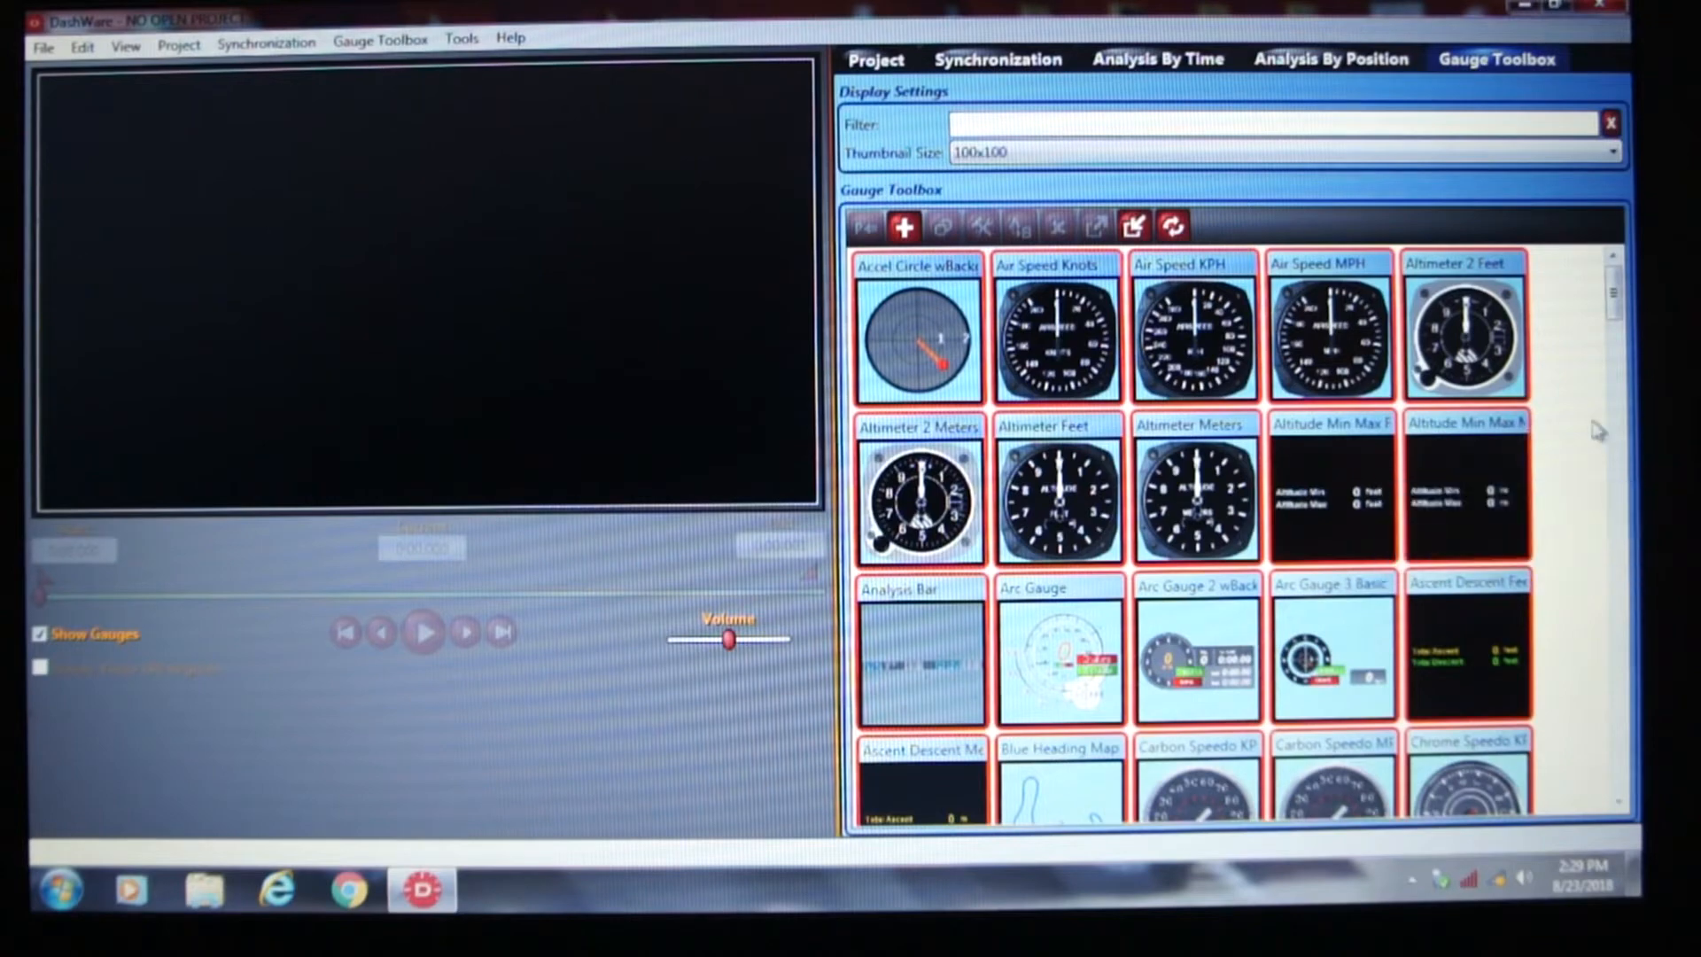
- Scroll the gauge list down to the chrome, classy and component gauges
scroll(down, 3)
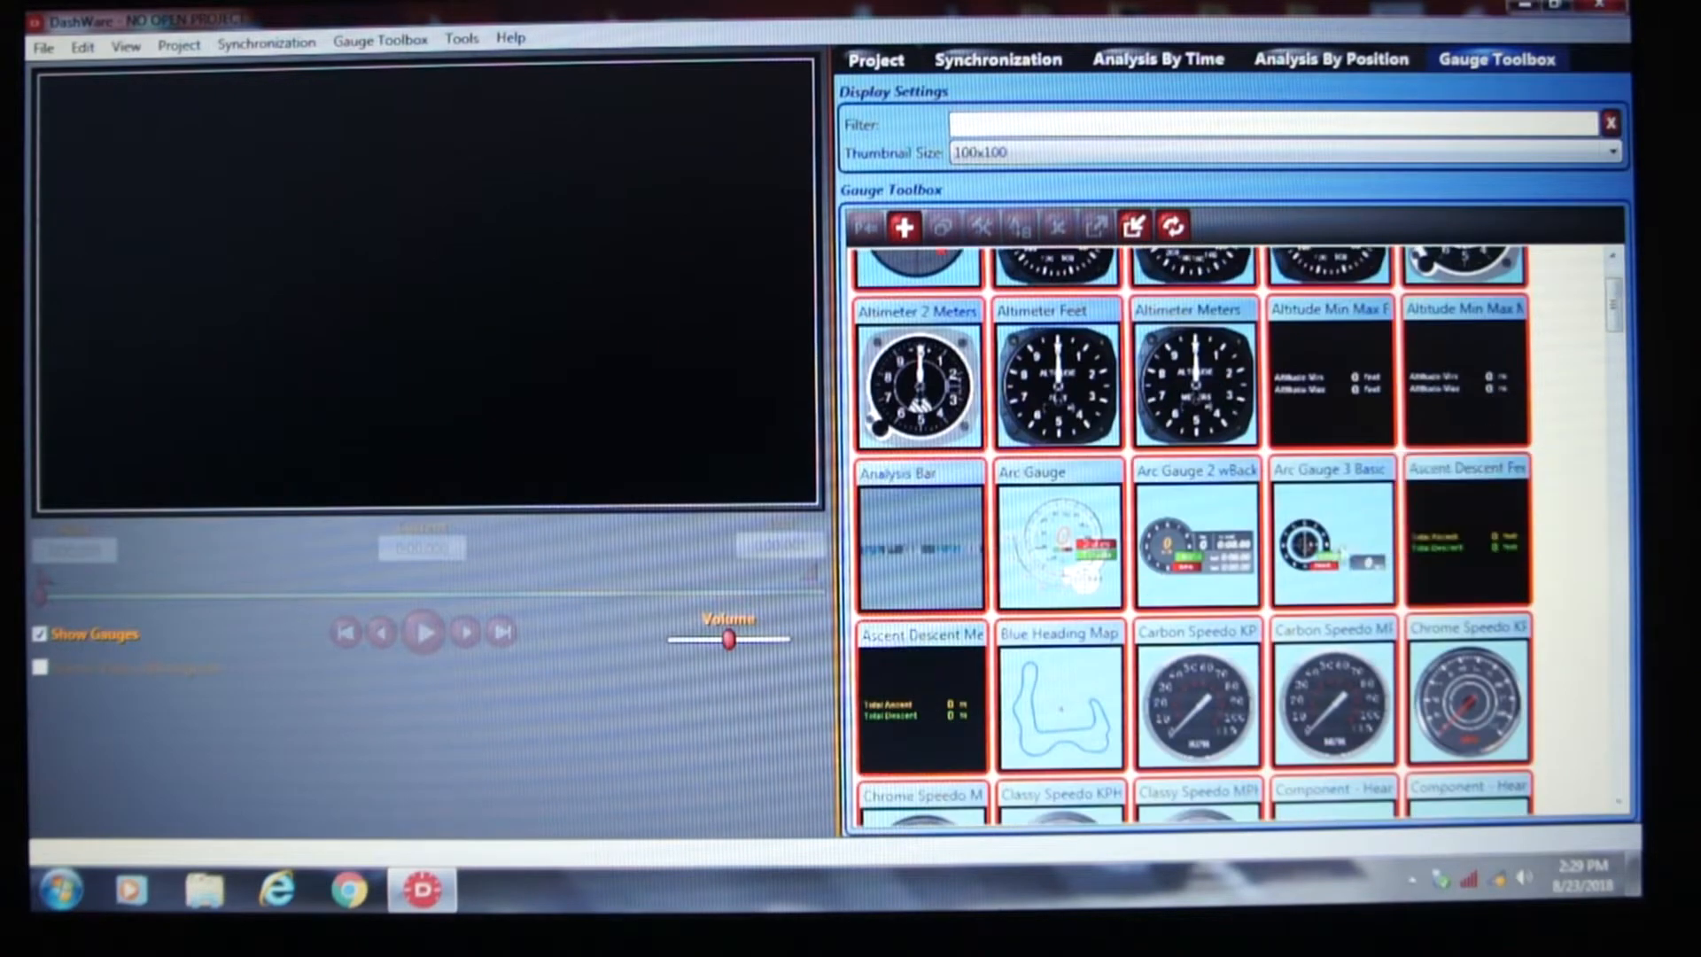
mouse_move(1195, 545)
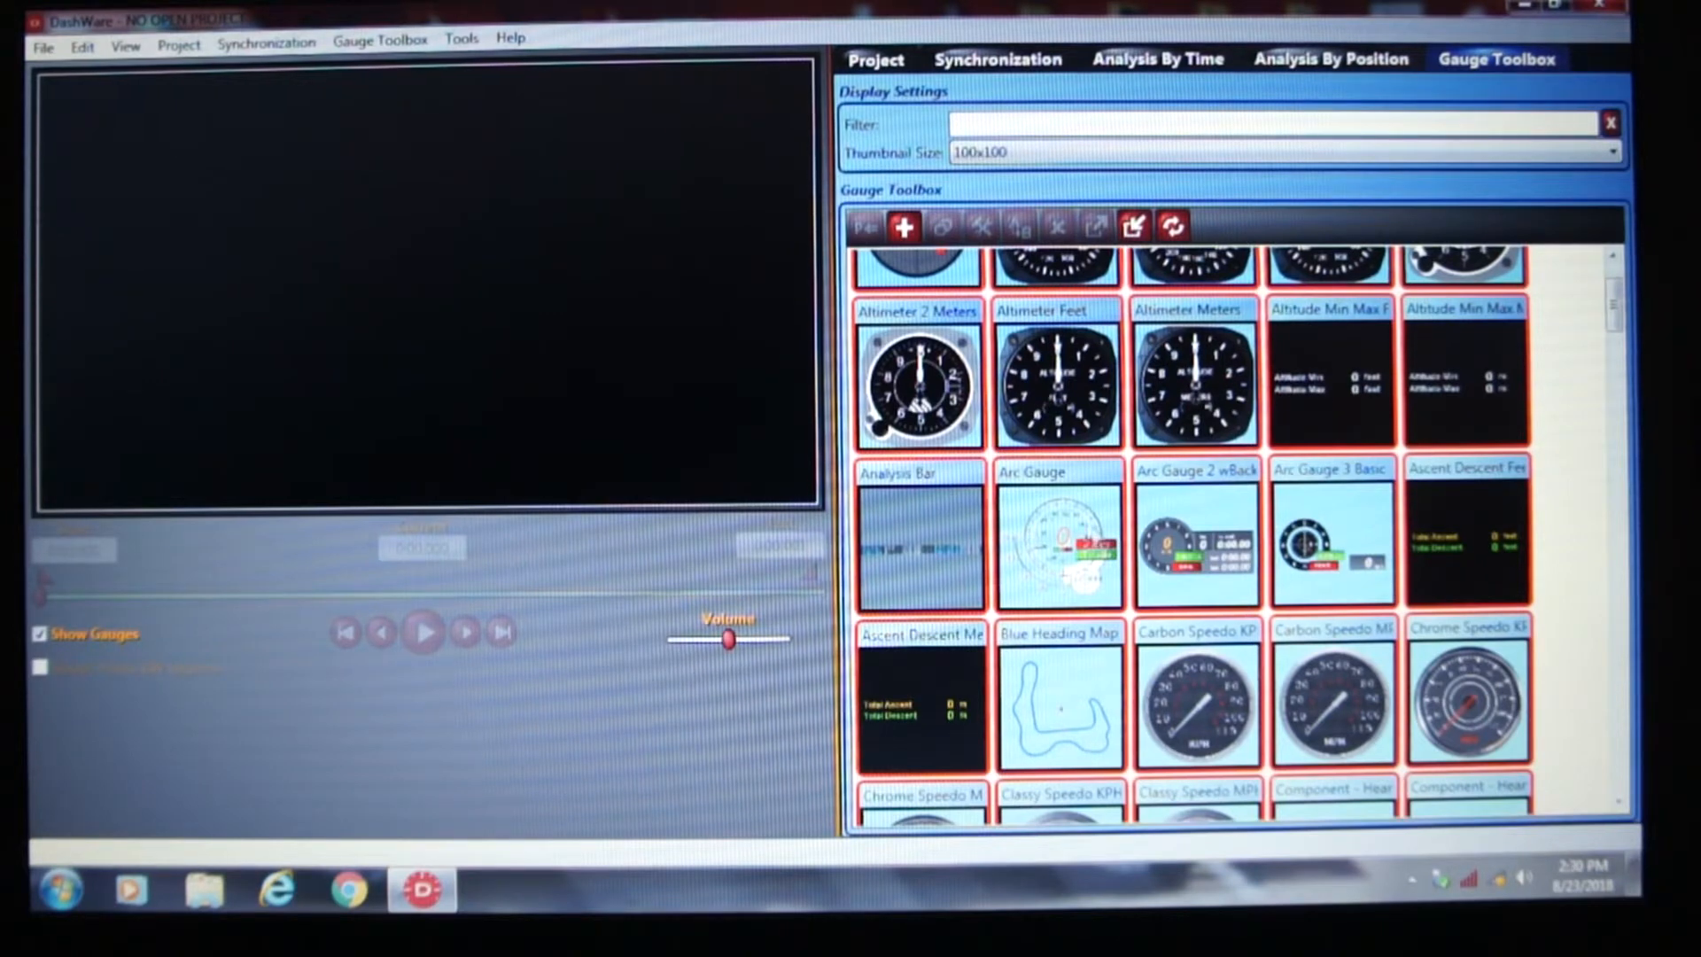
mouse_move(1057, 537)
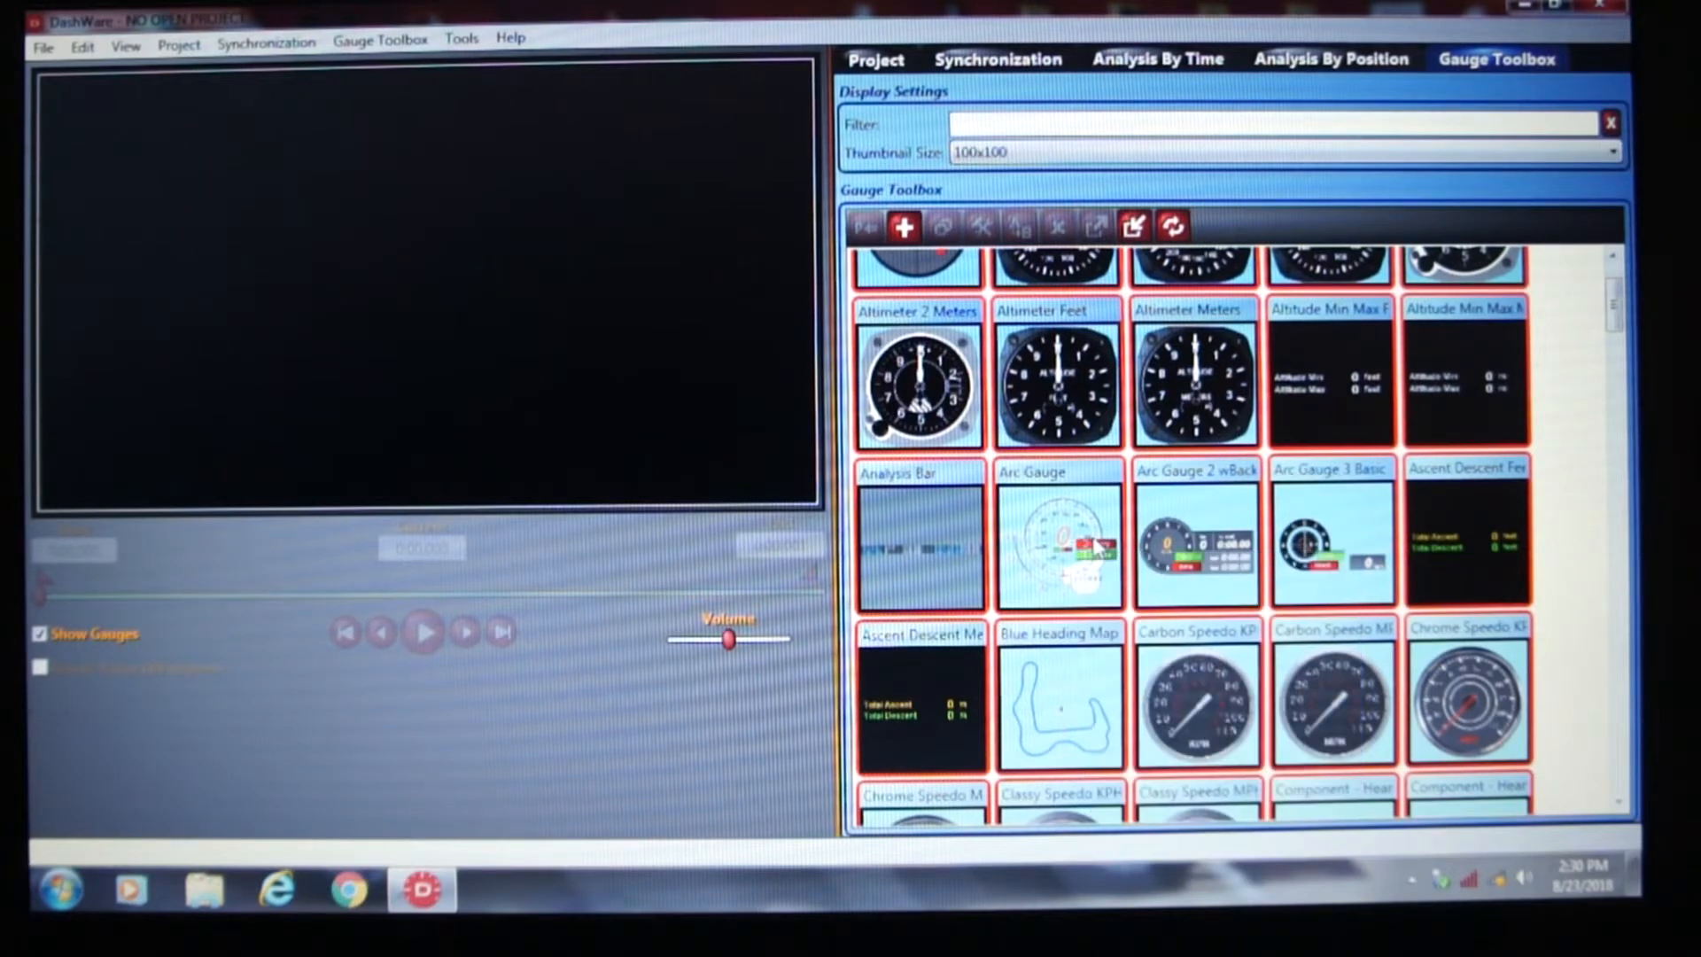
mouse_move(1083, 551)
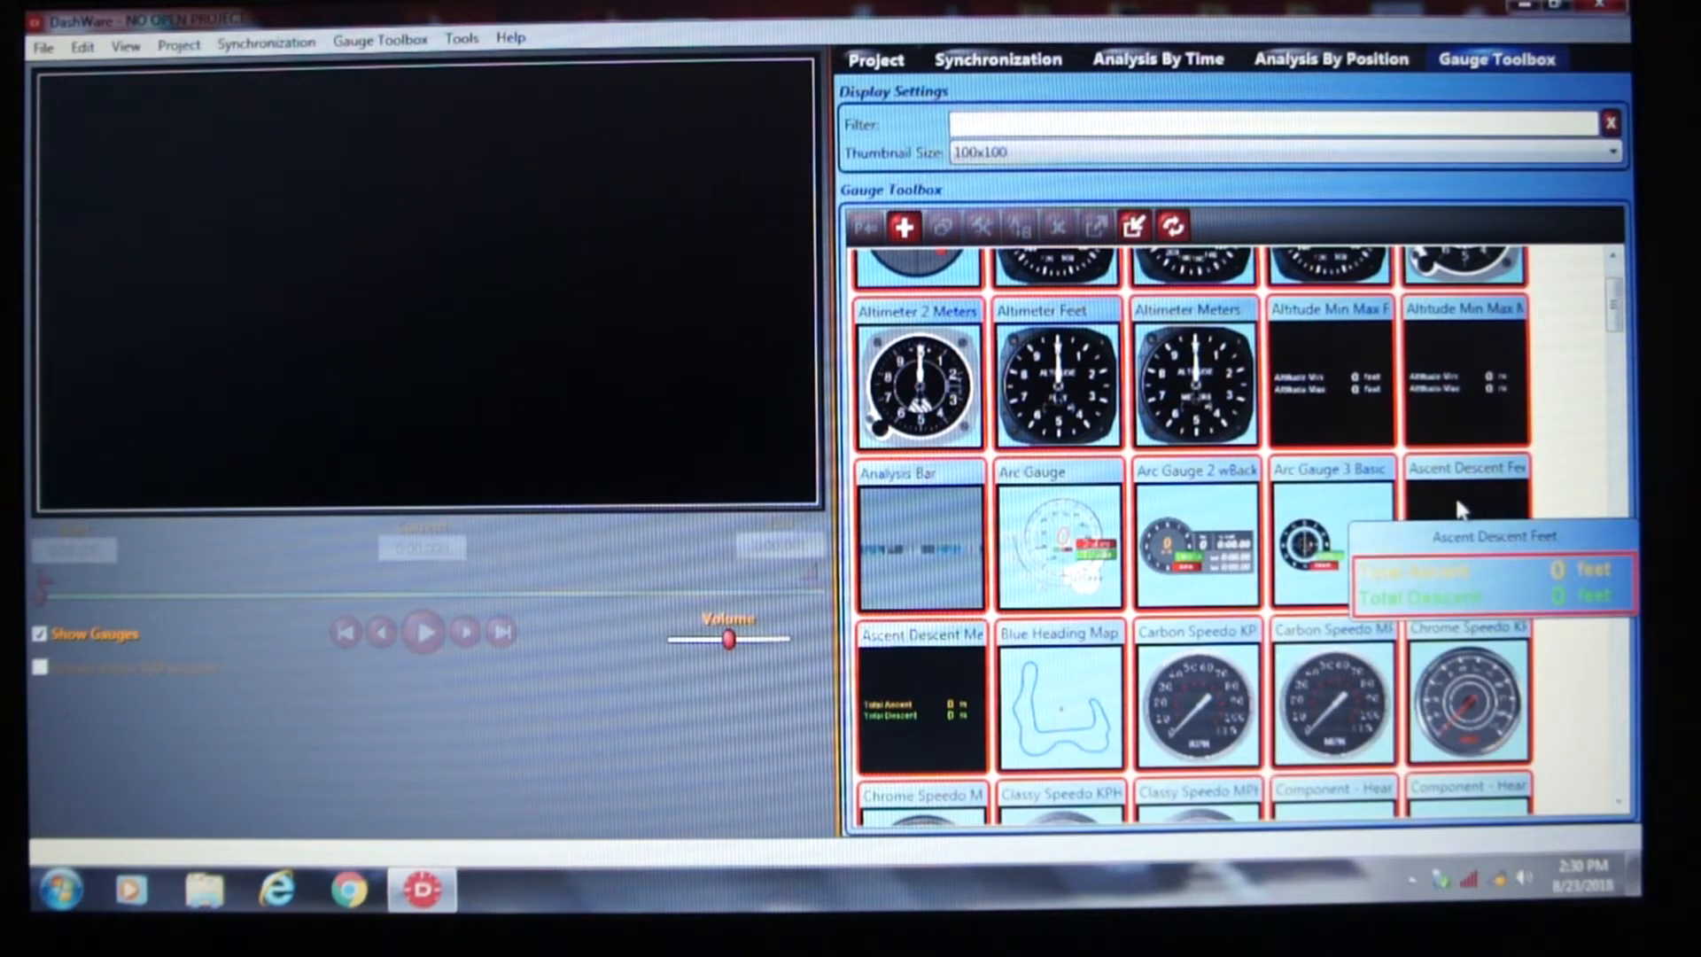
mouse_move(1439, 555)
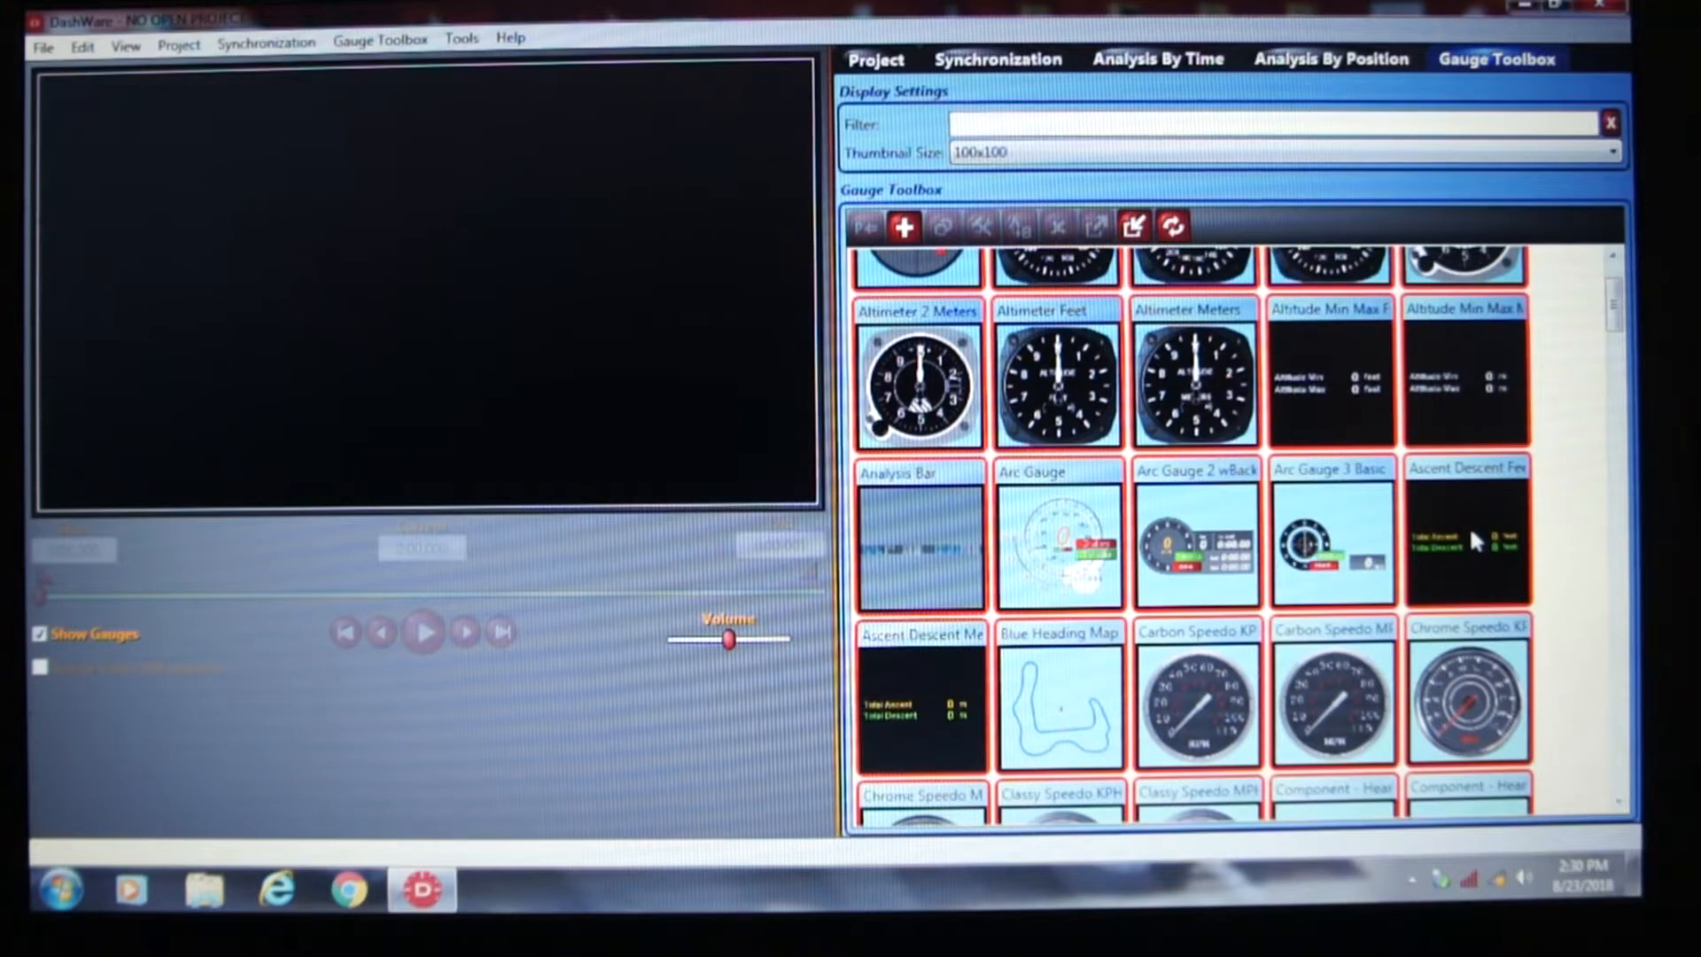
mouse_move(1466, 518)
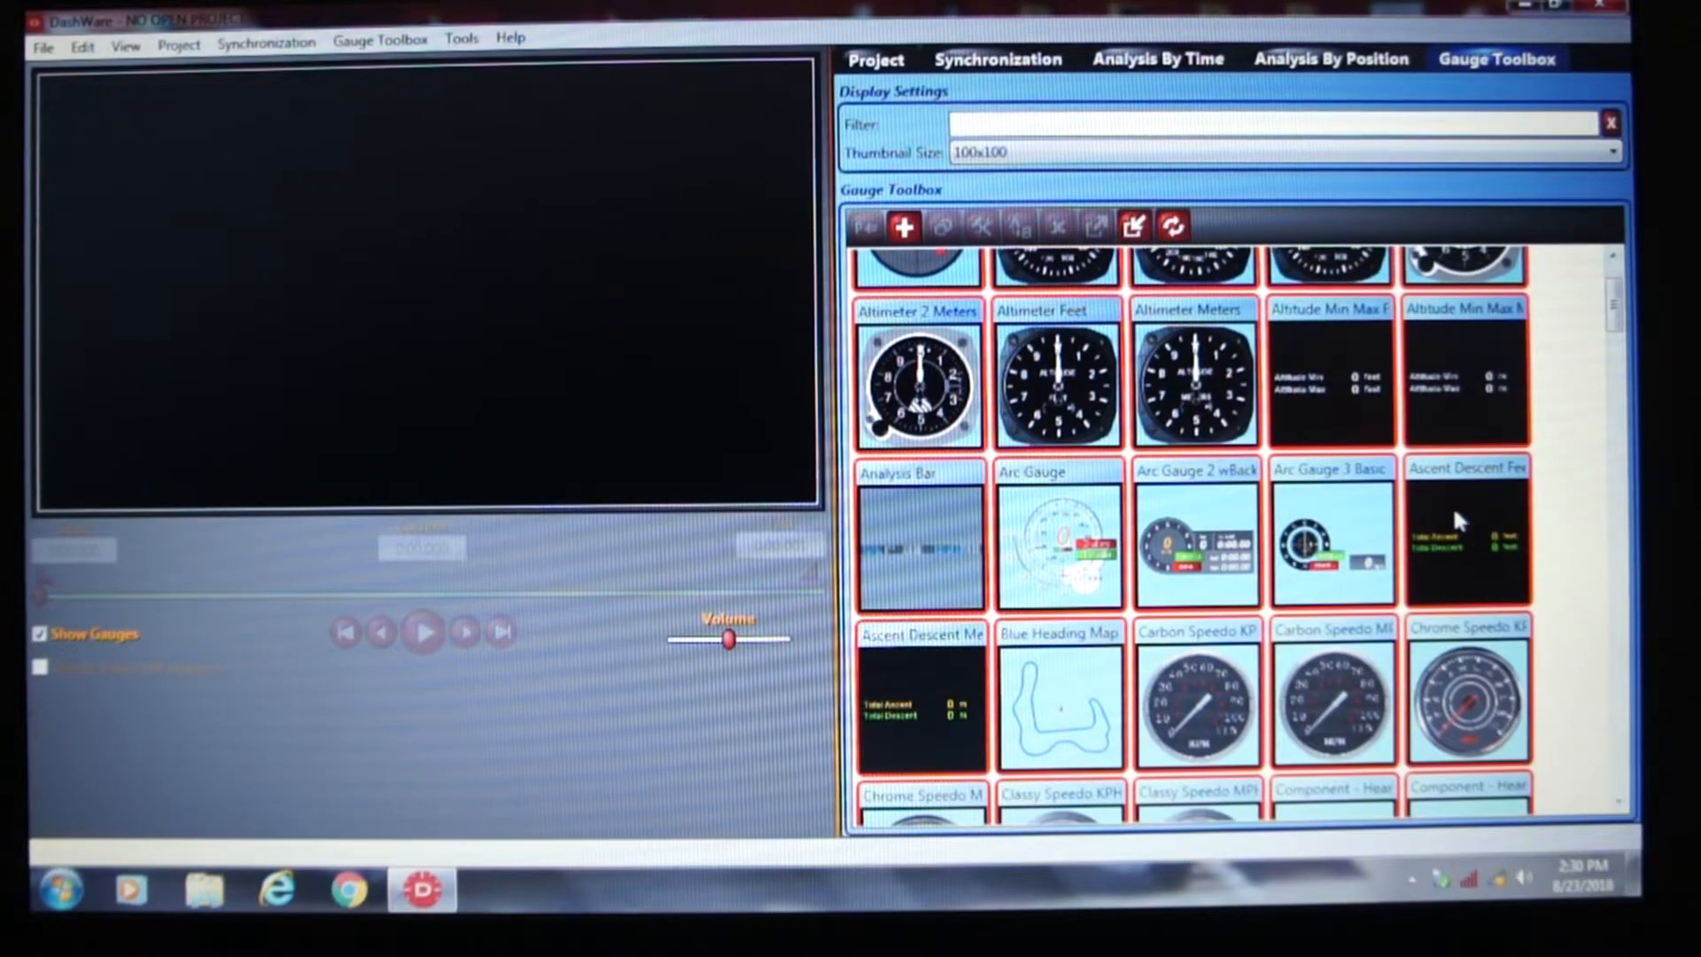
scroll(down, 3)
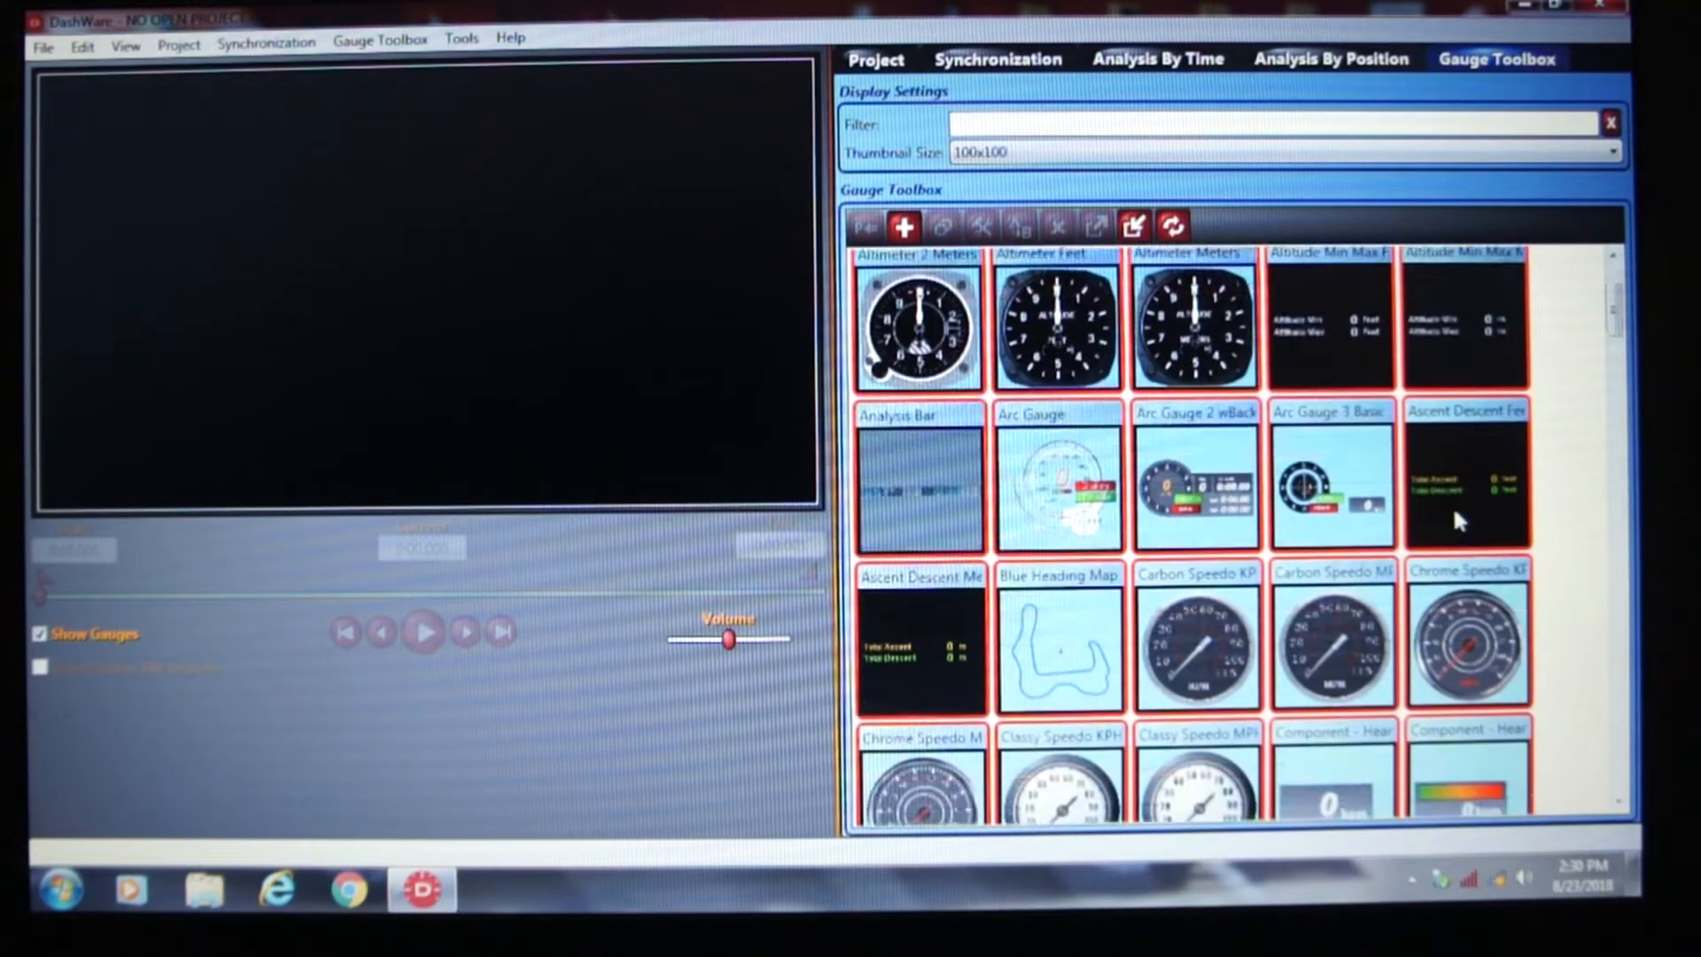
scroll(down, 3)
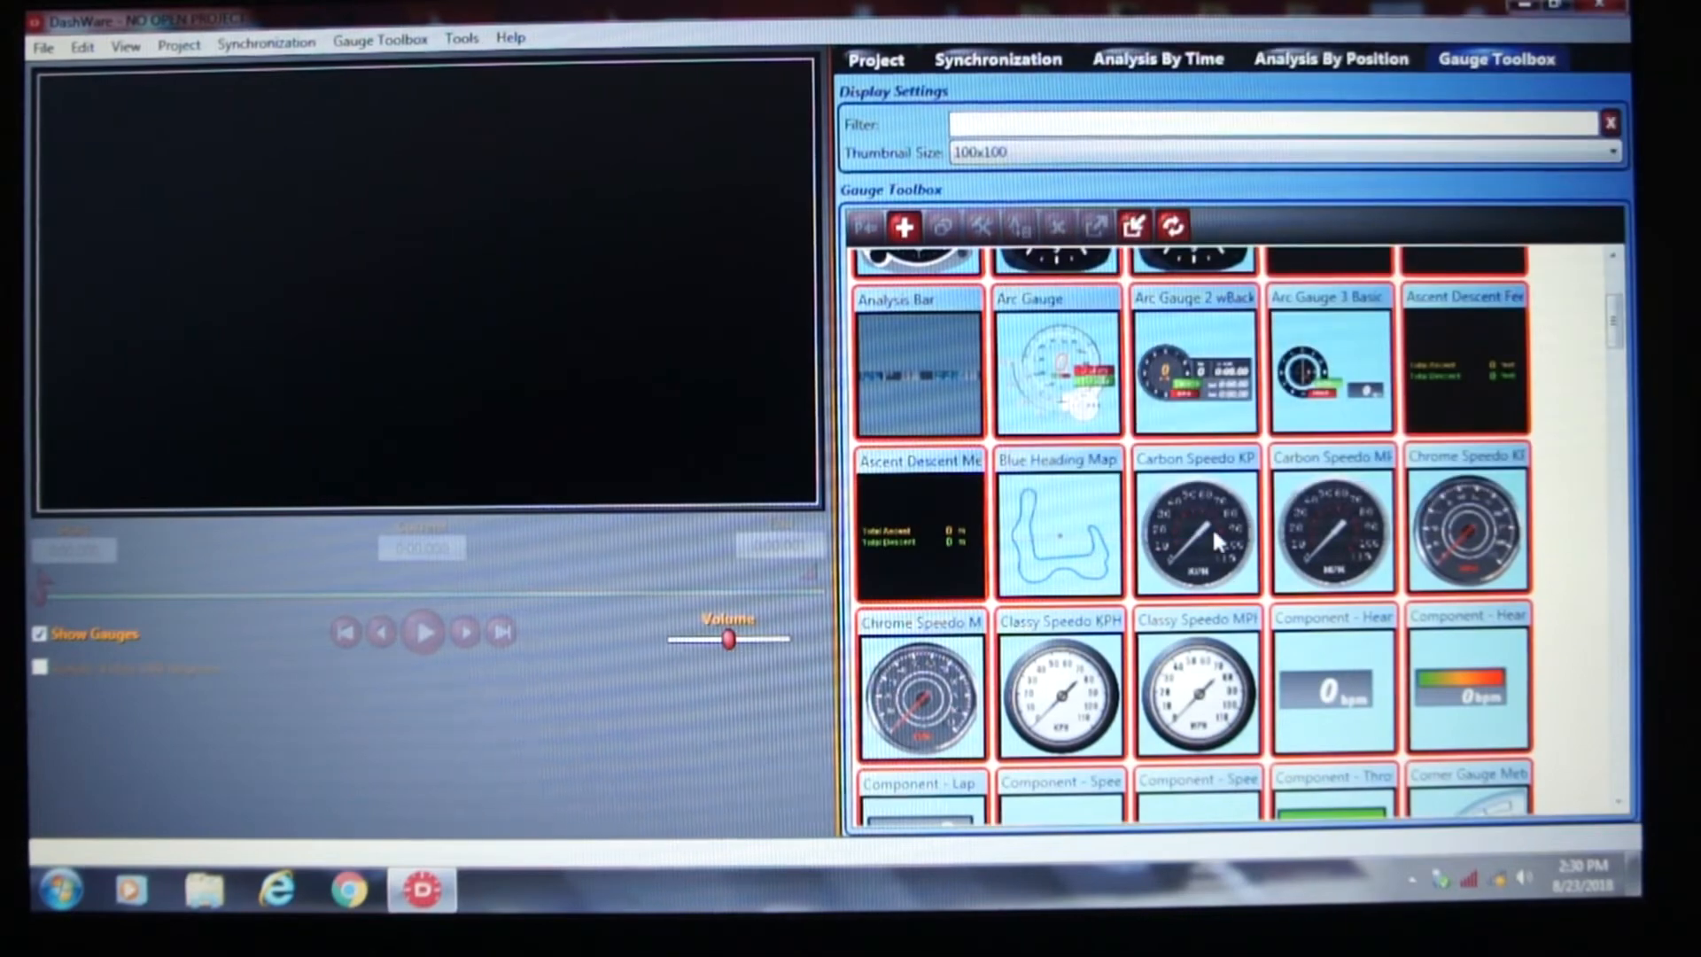
mouse_move(1217, 527)
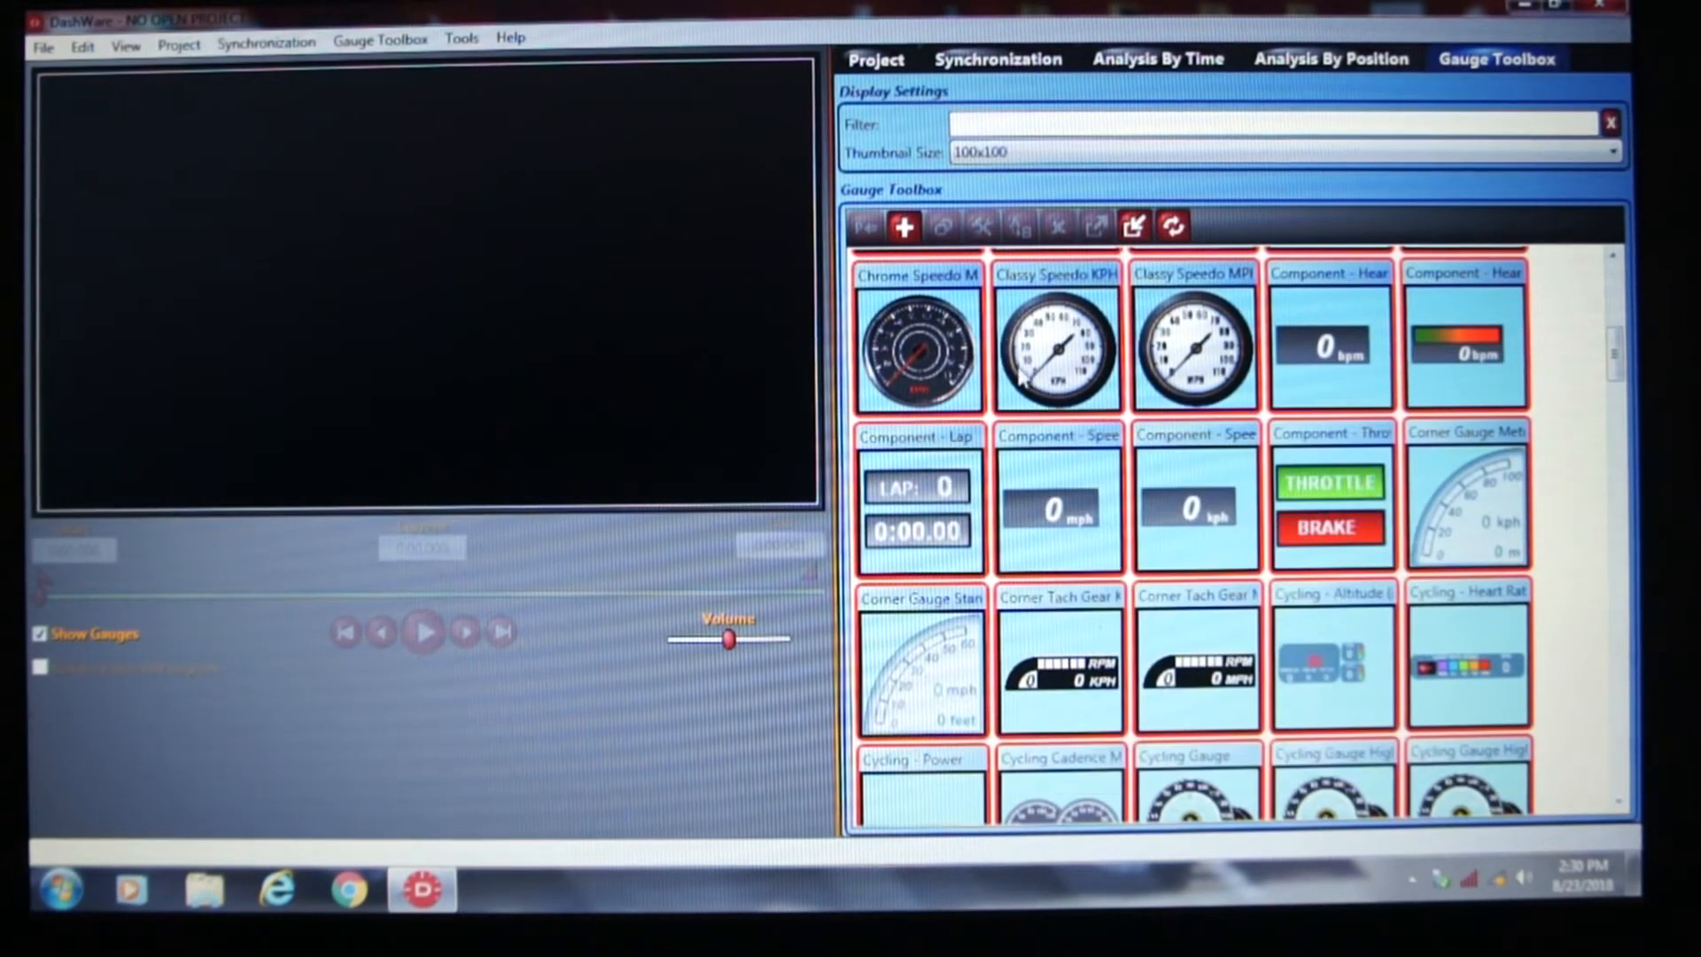
scroll(down, 3)
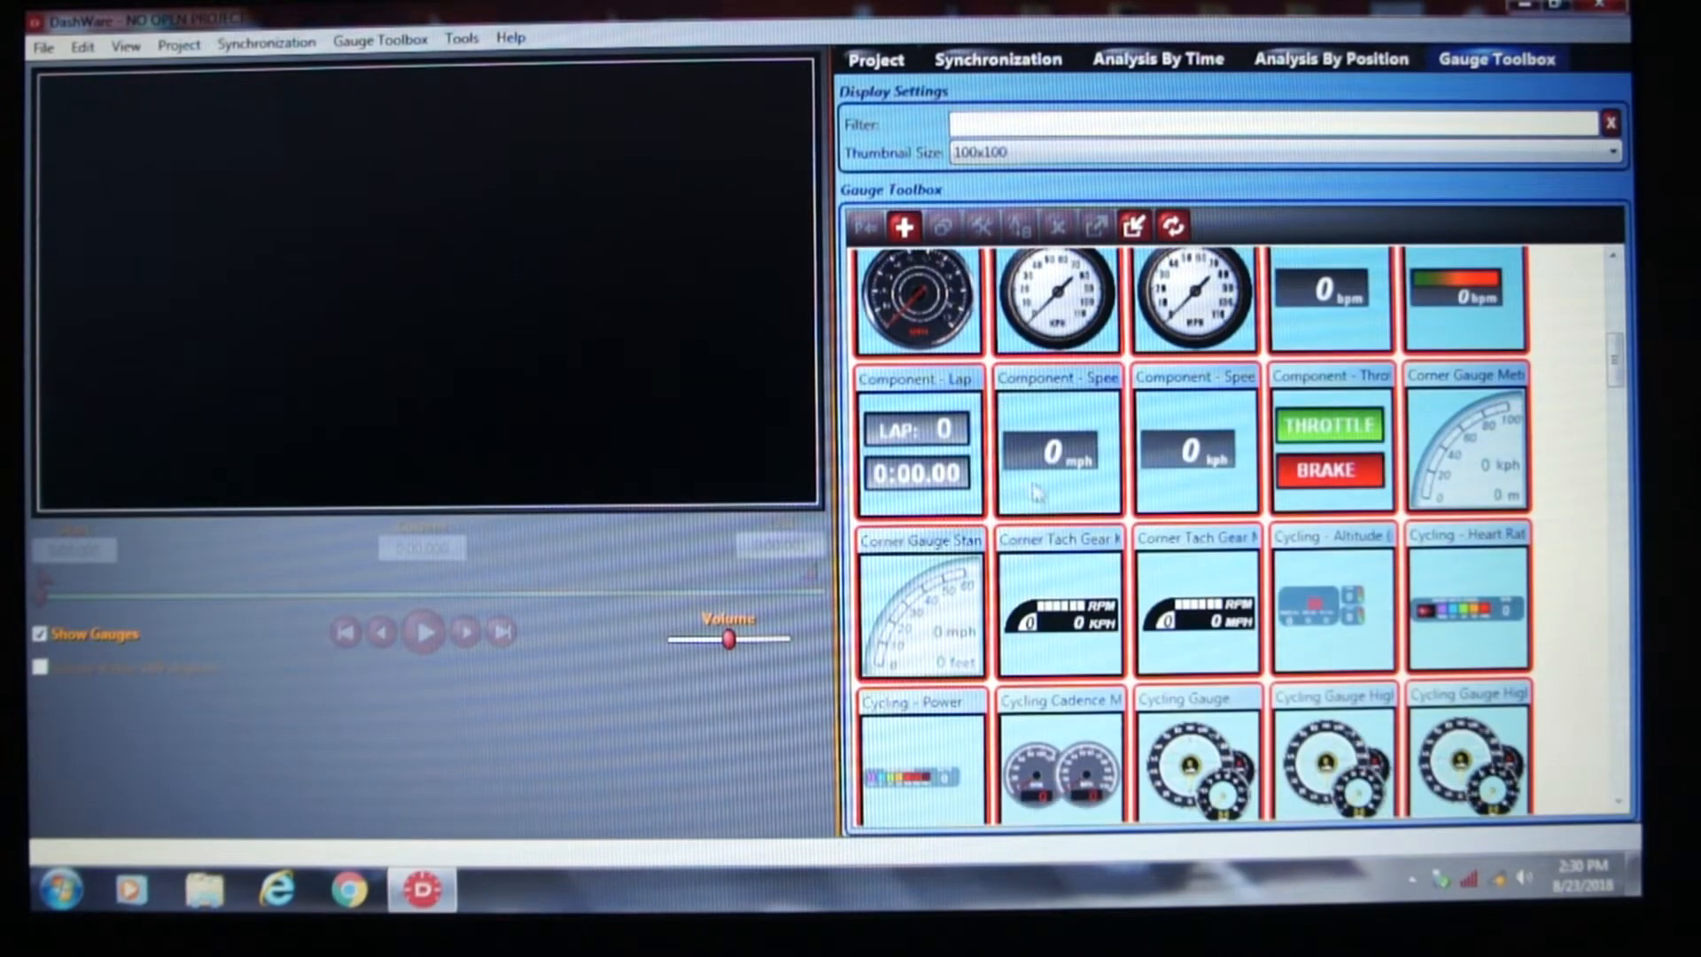
scroll(down, 3)
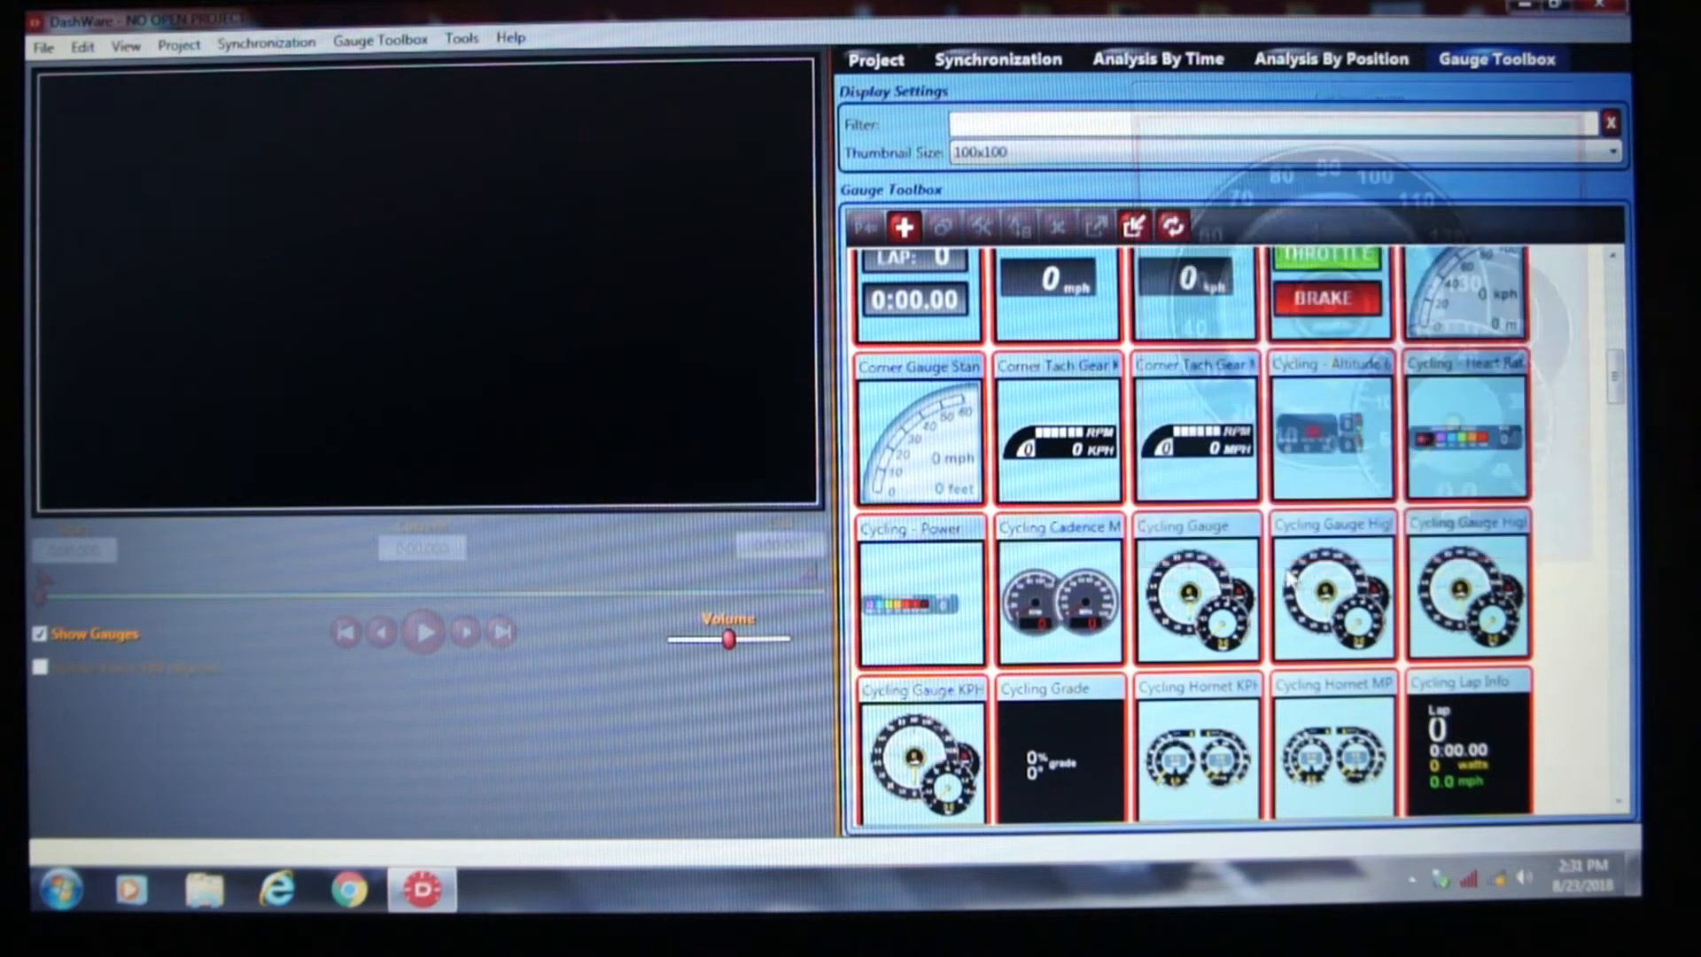
scroll(down, 3)
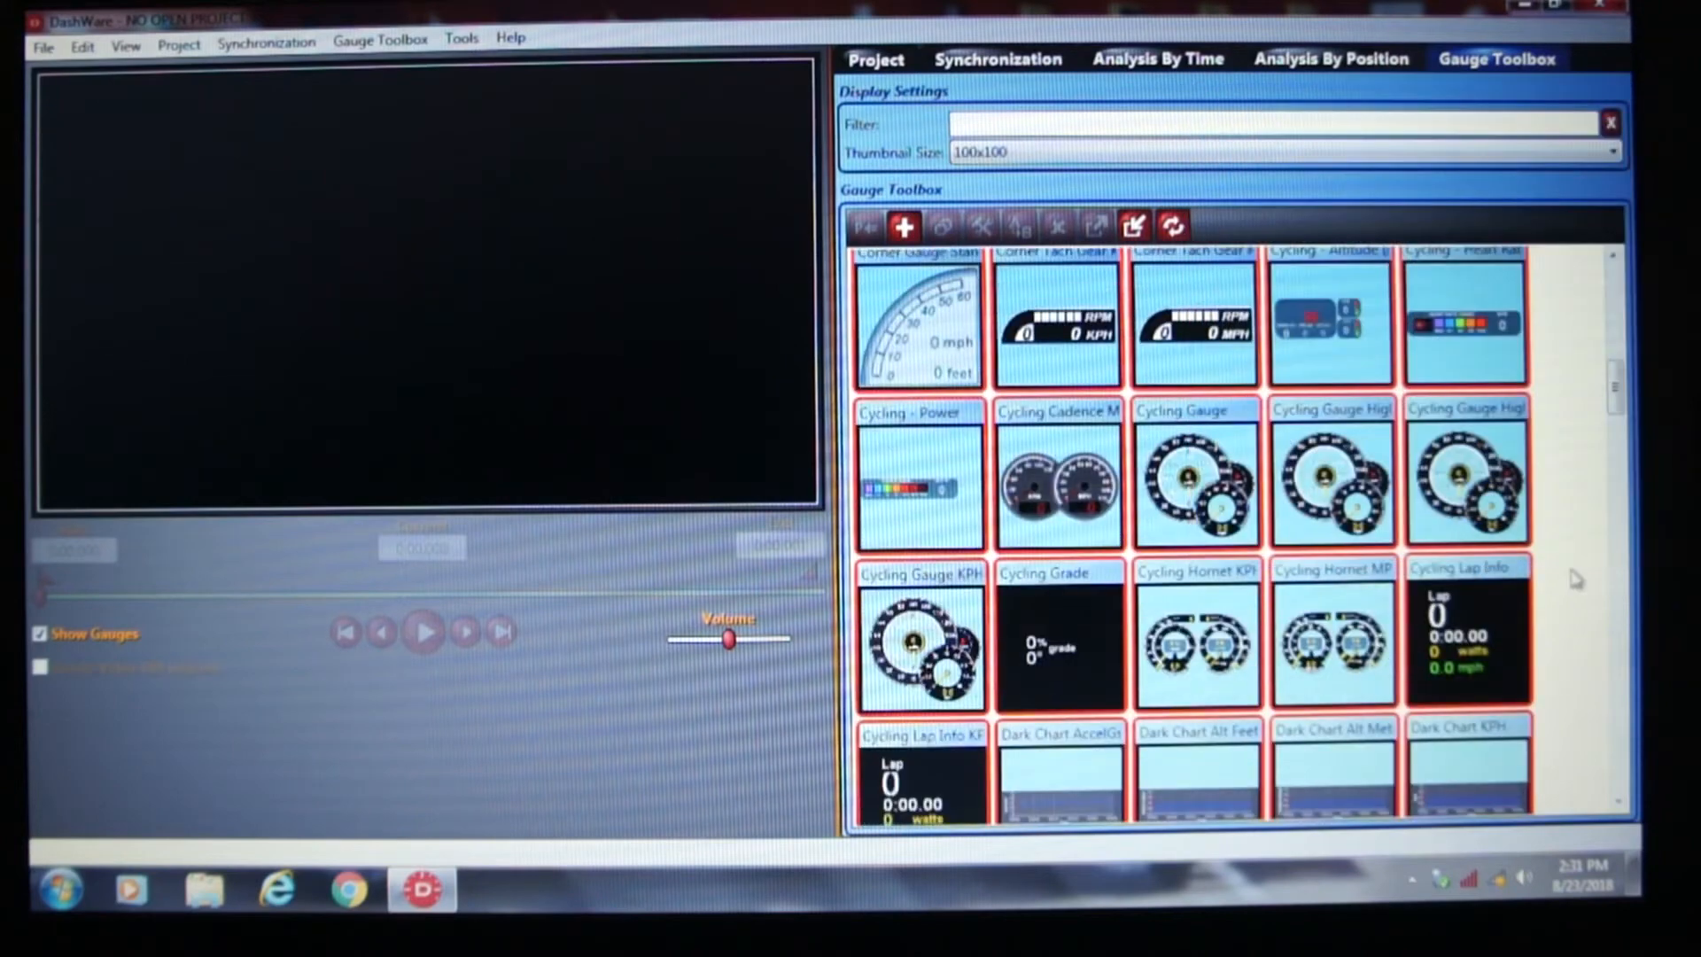
scroll(down, 3)
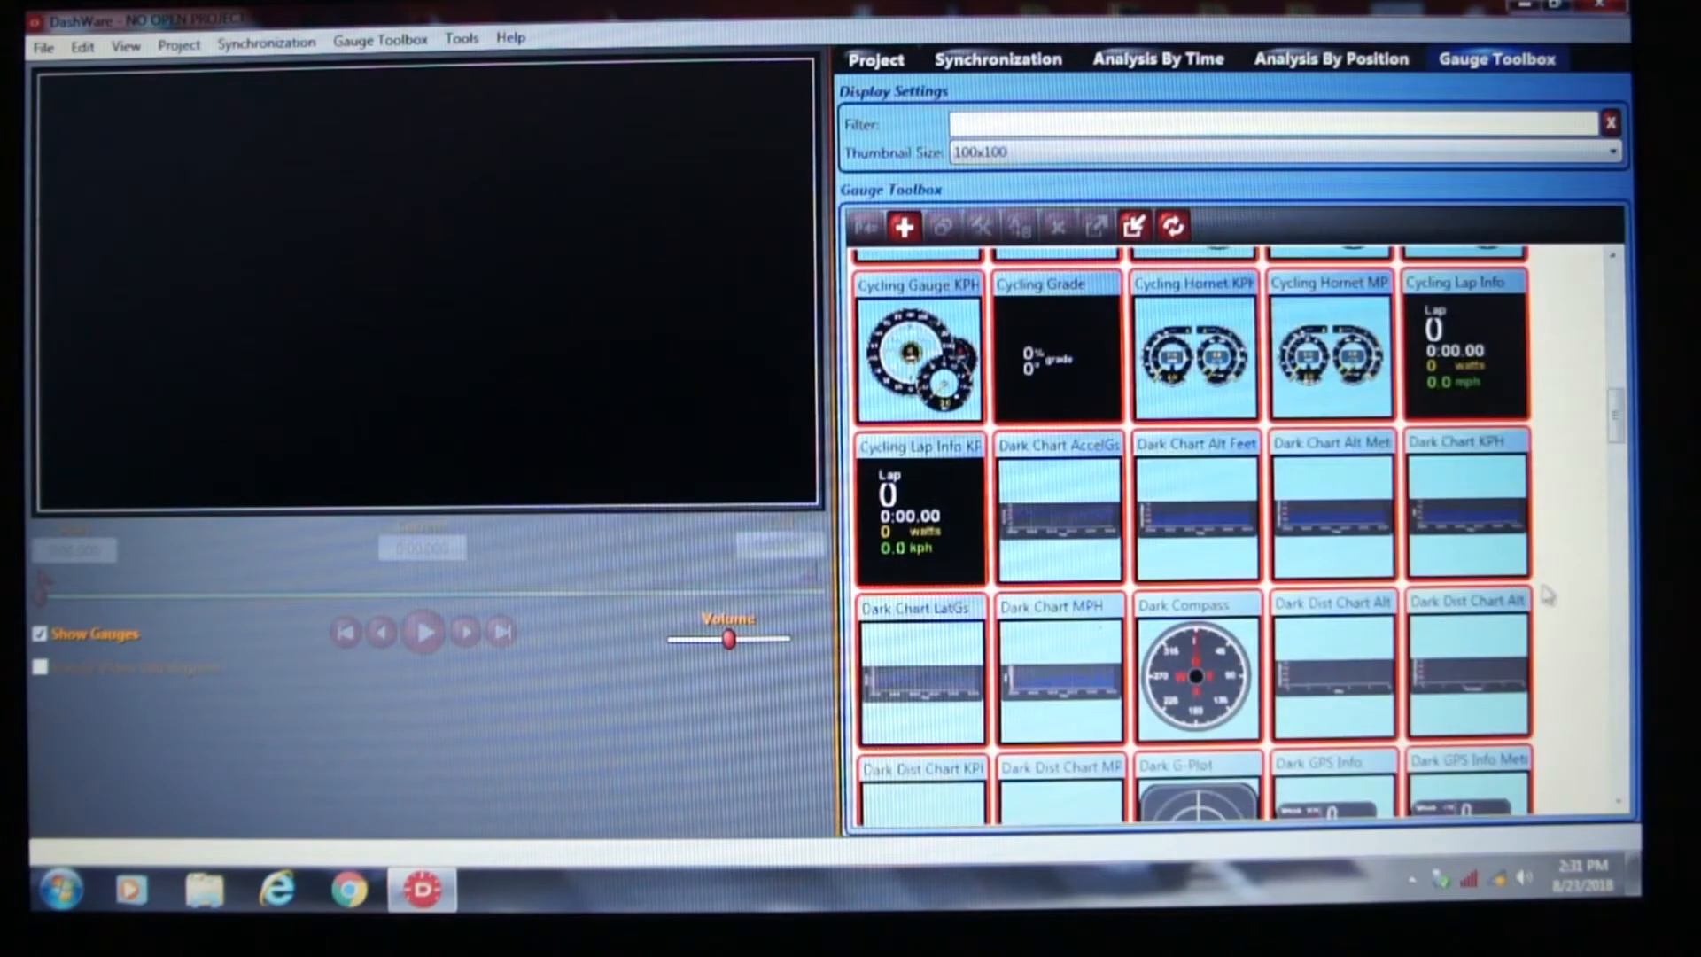
scroll(down, 3)
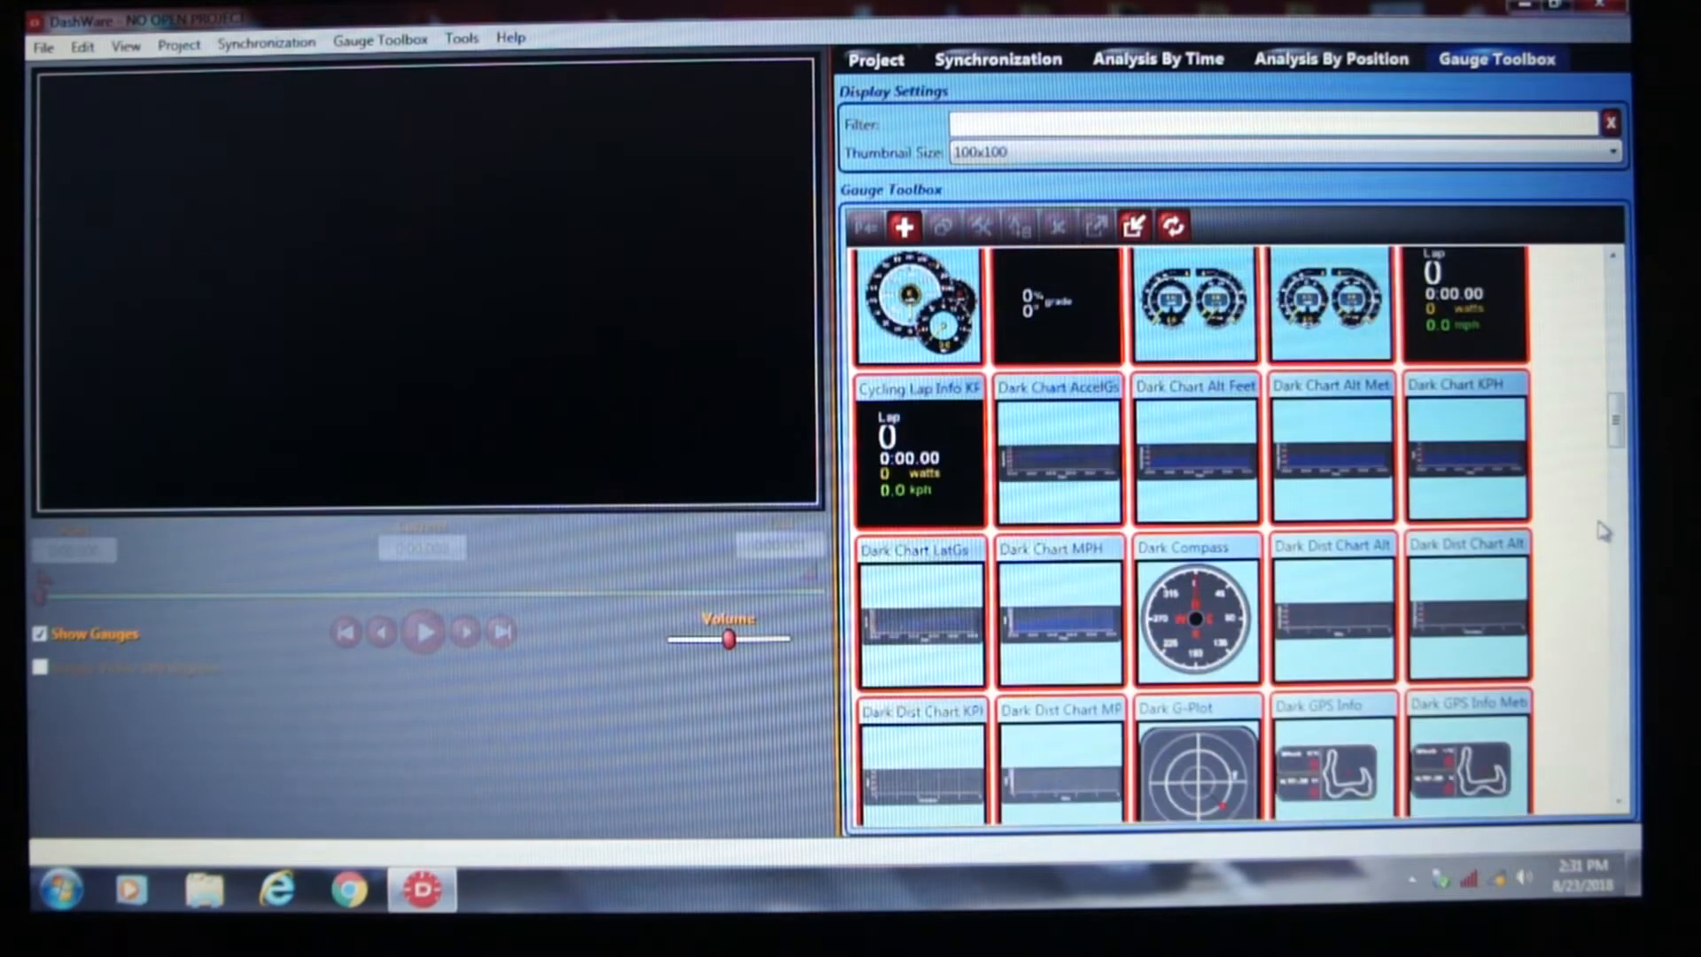
mouse_move(1104, 444)
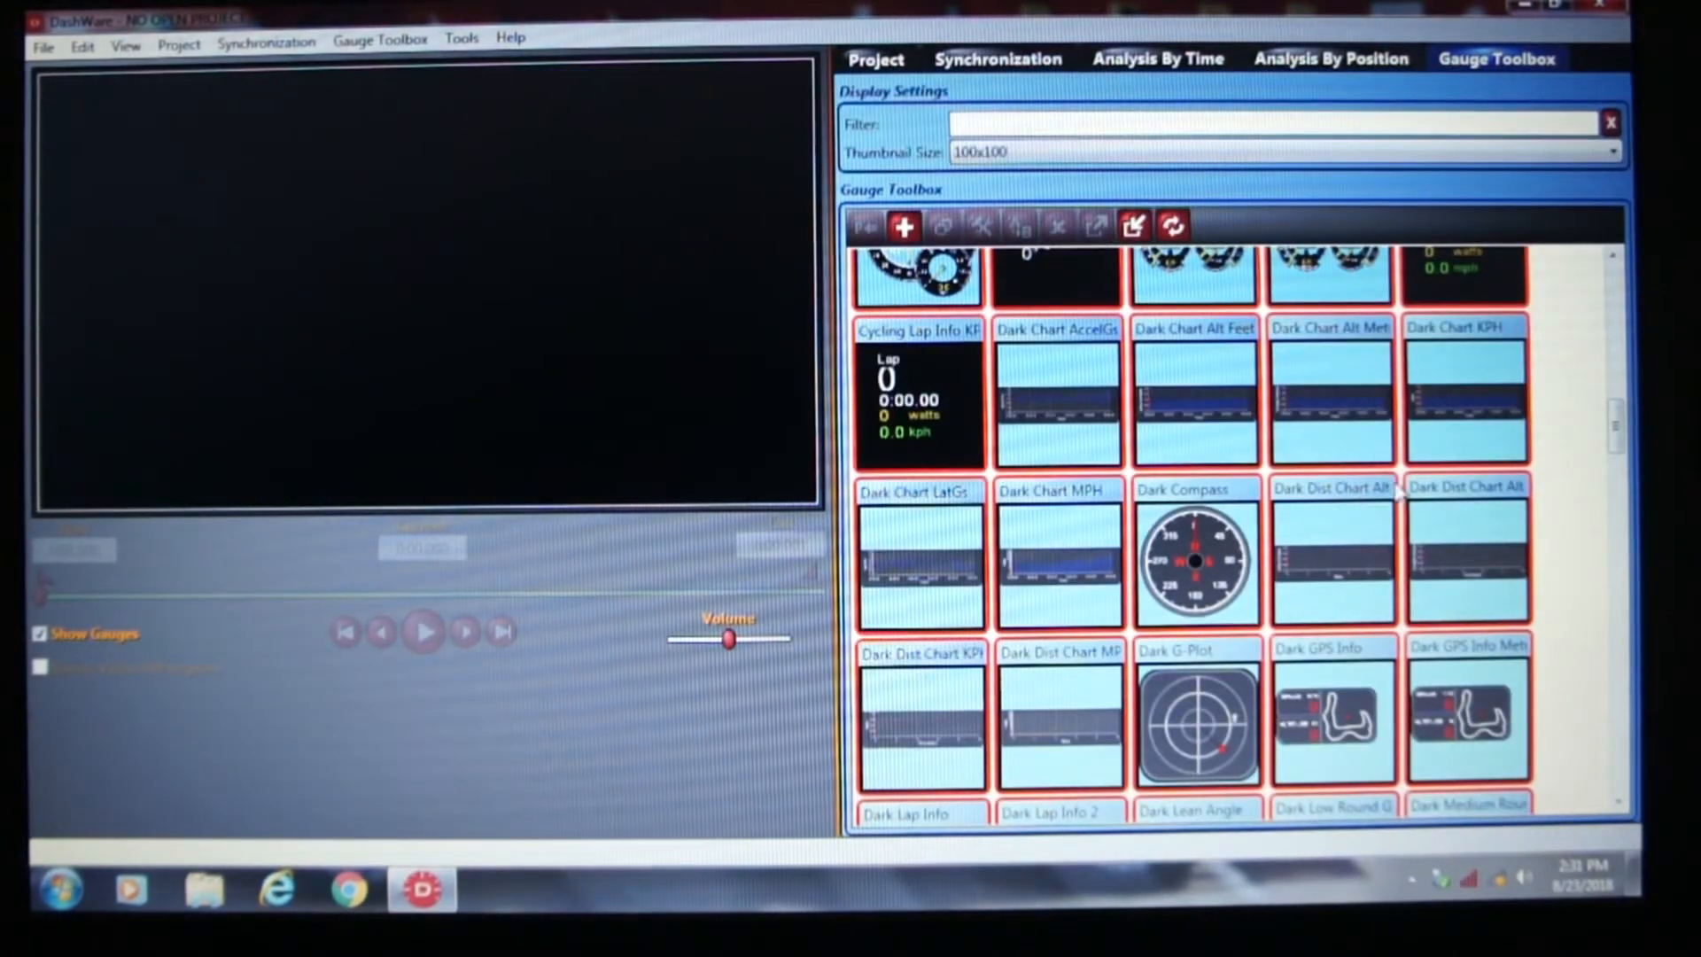
mouse_move(1205, 574)
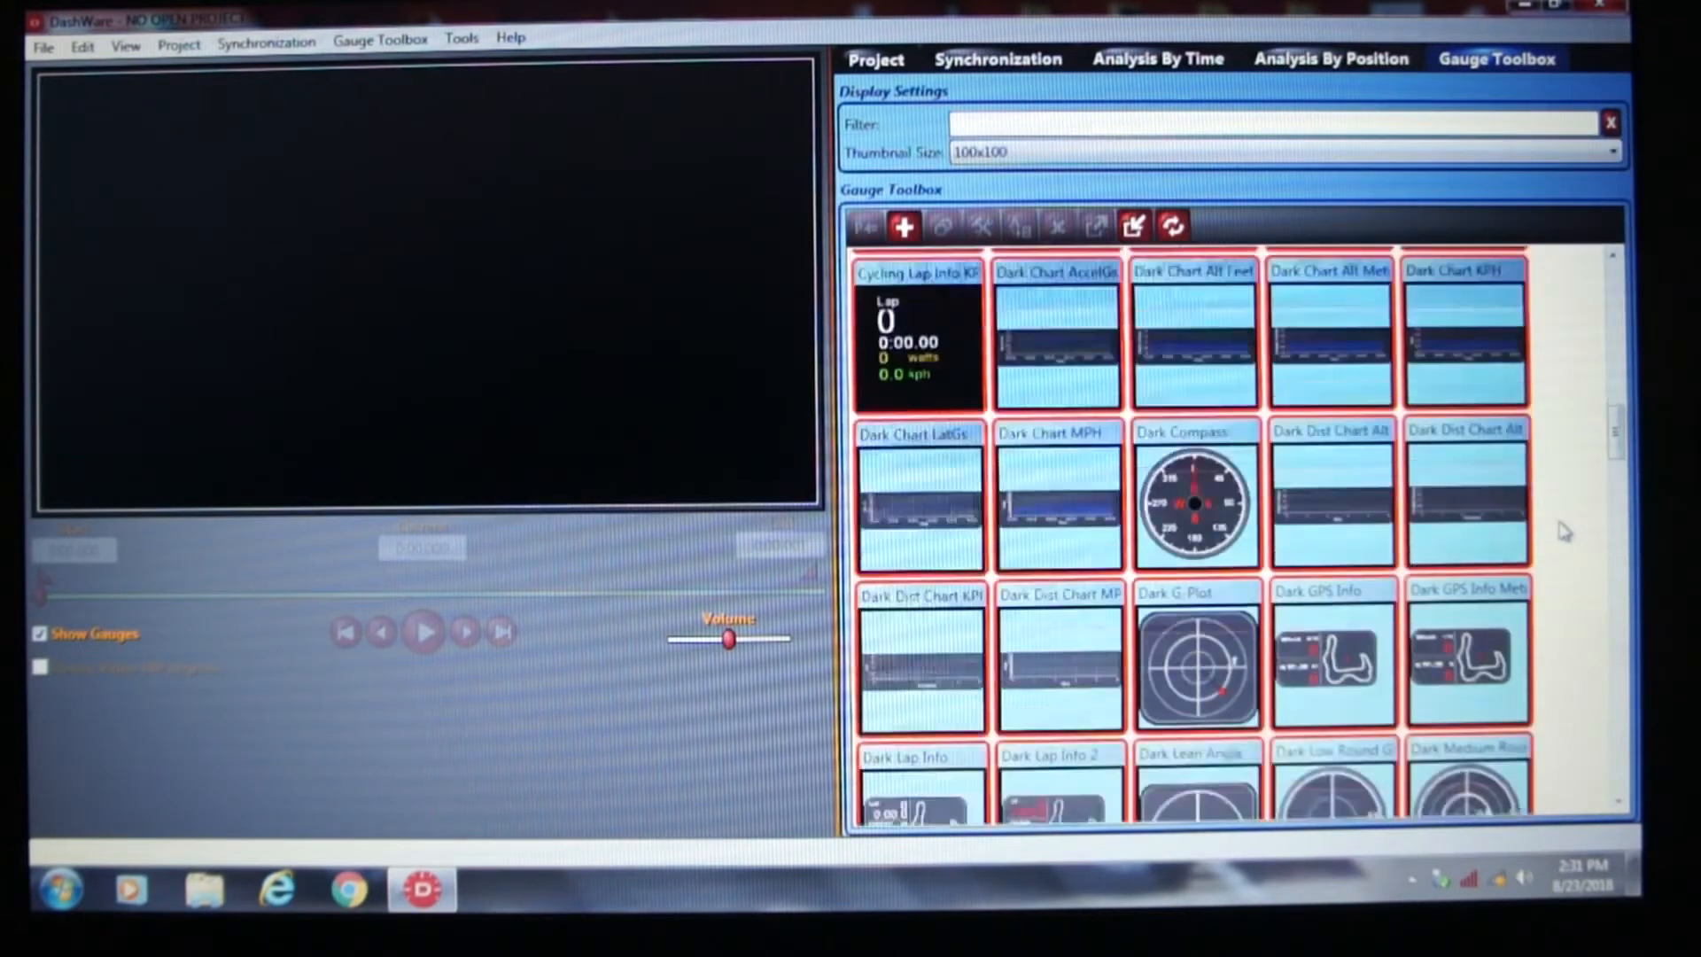
scroll(down, 3)
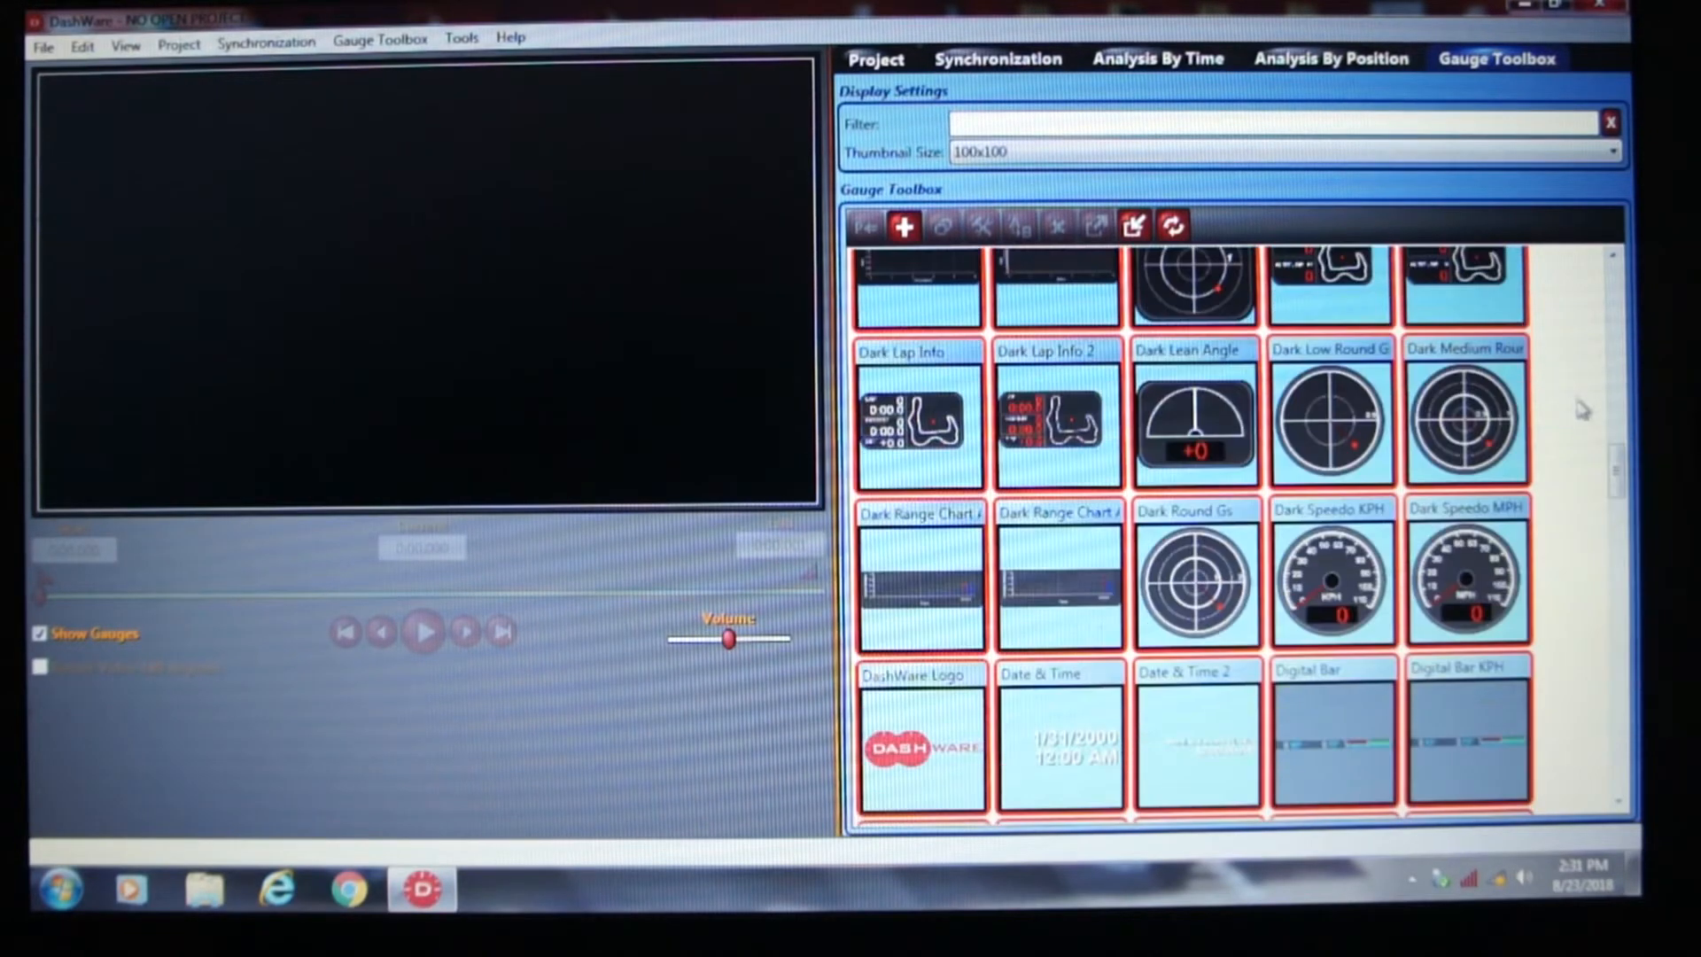
scroll(down, 3)
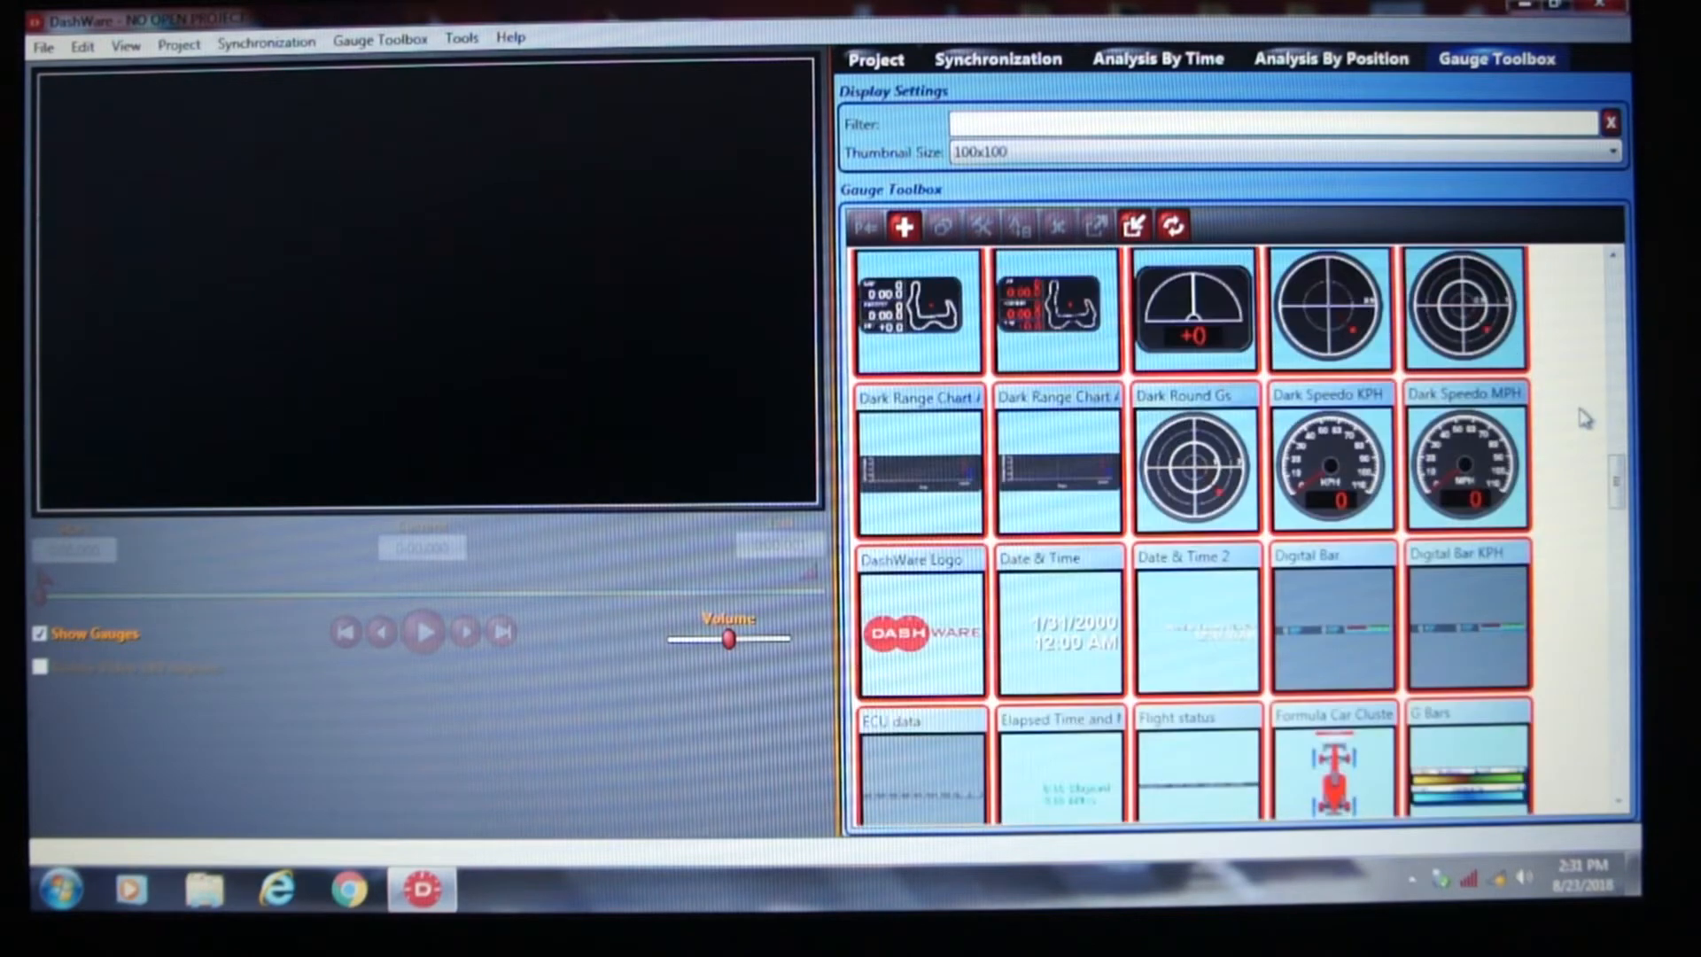
scroll(down, 3)
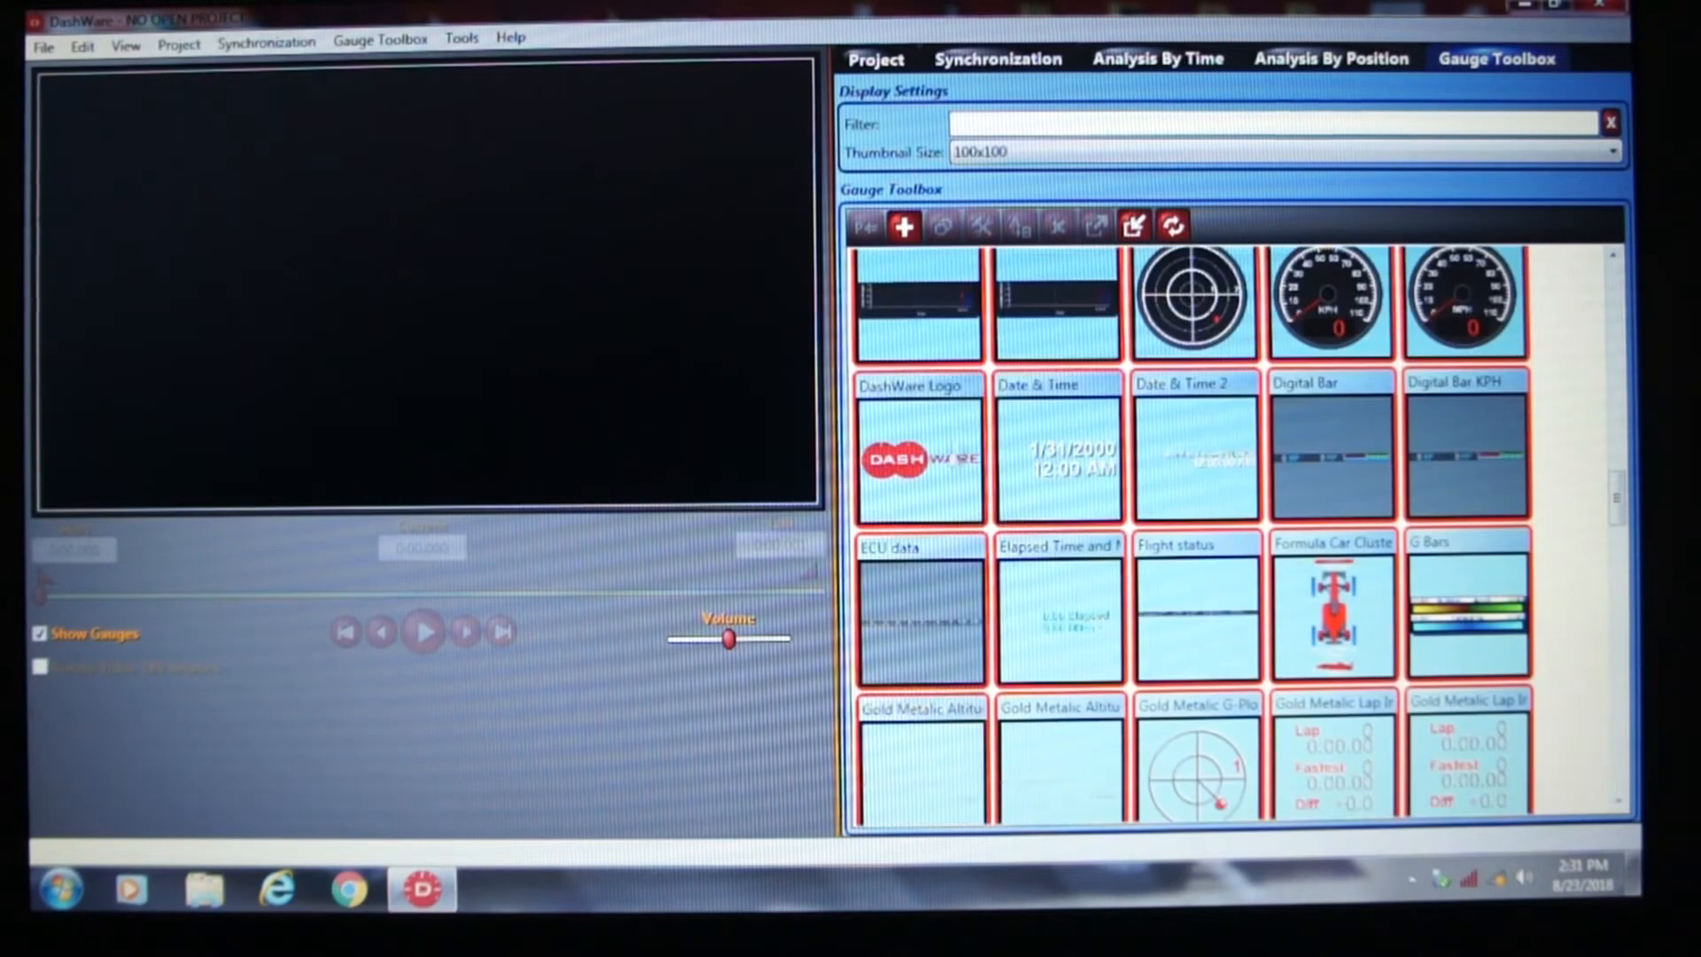
mouse_move(911, 478)
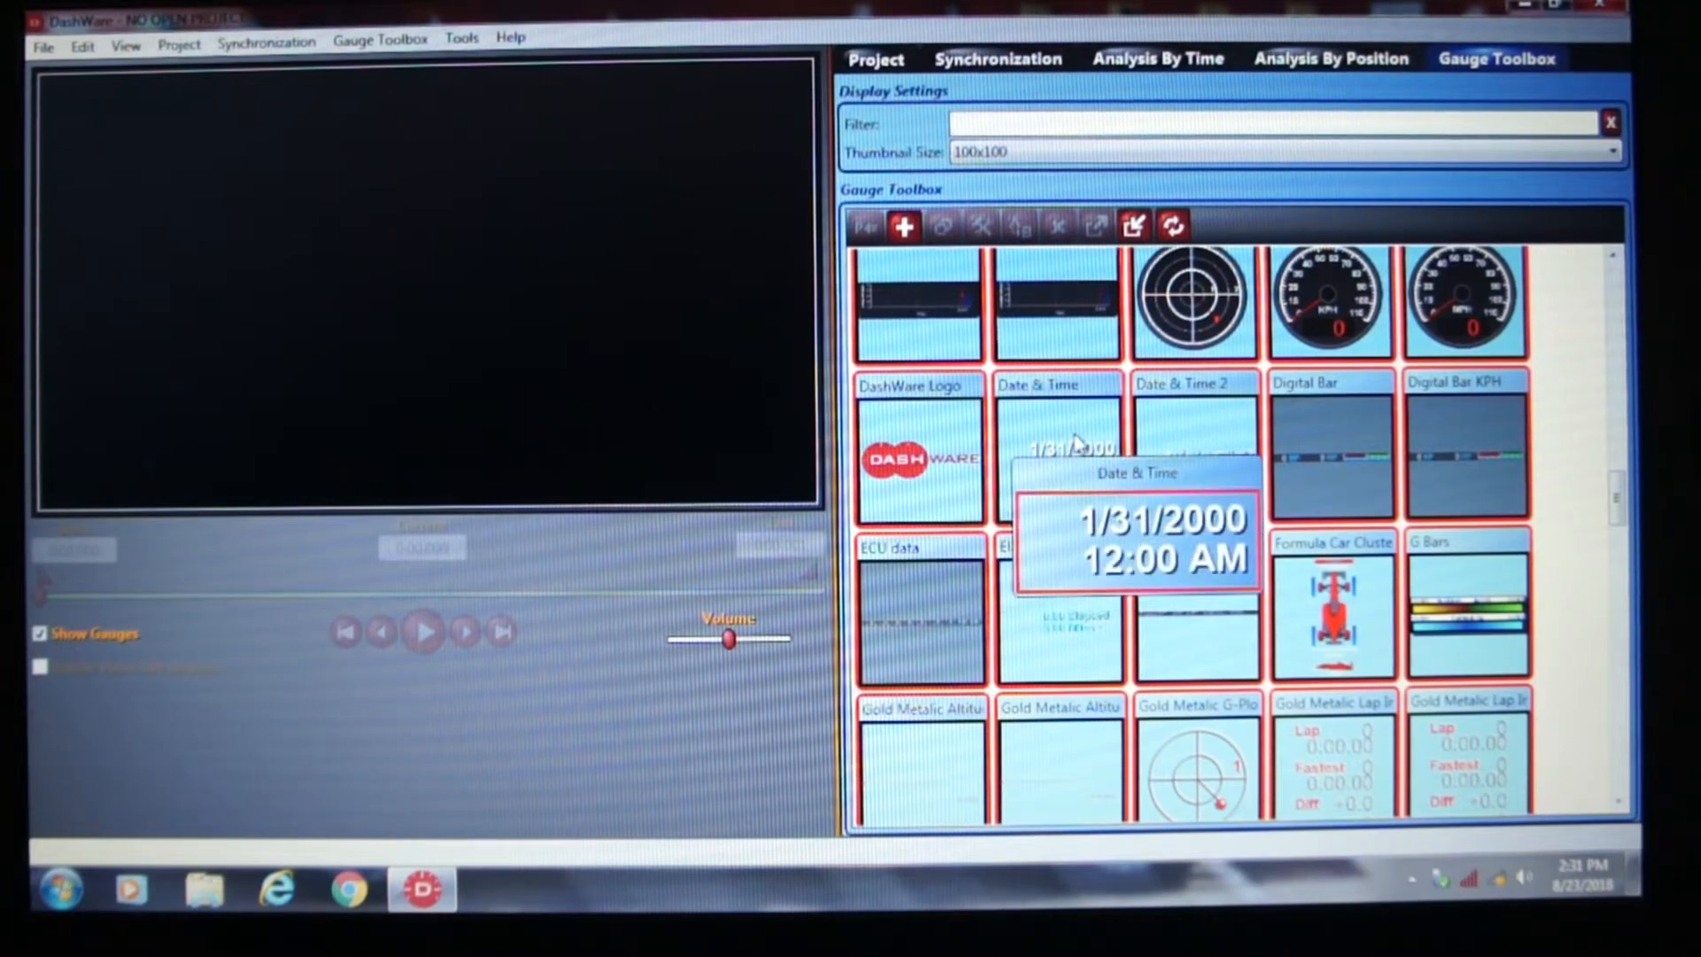
mouse_move(1305, 428)
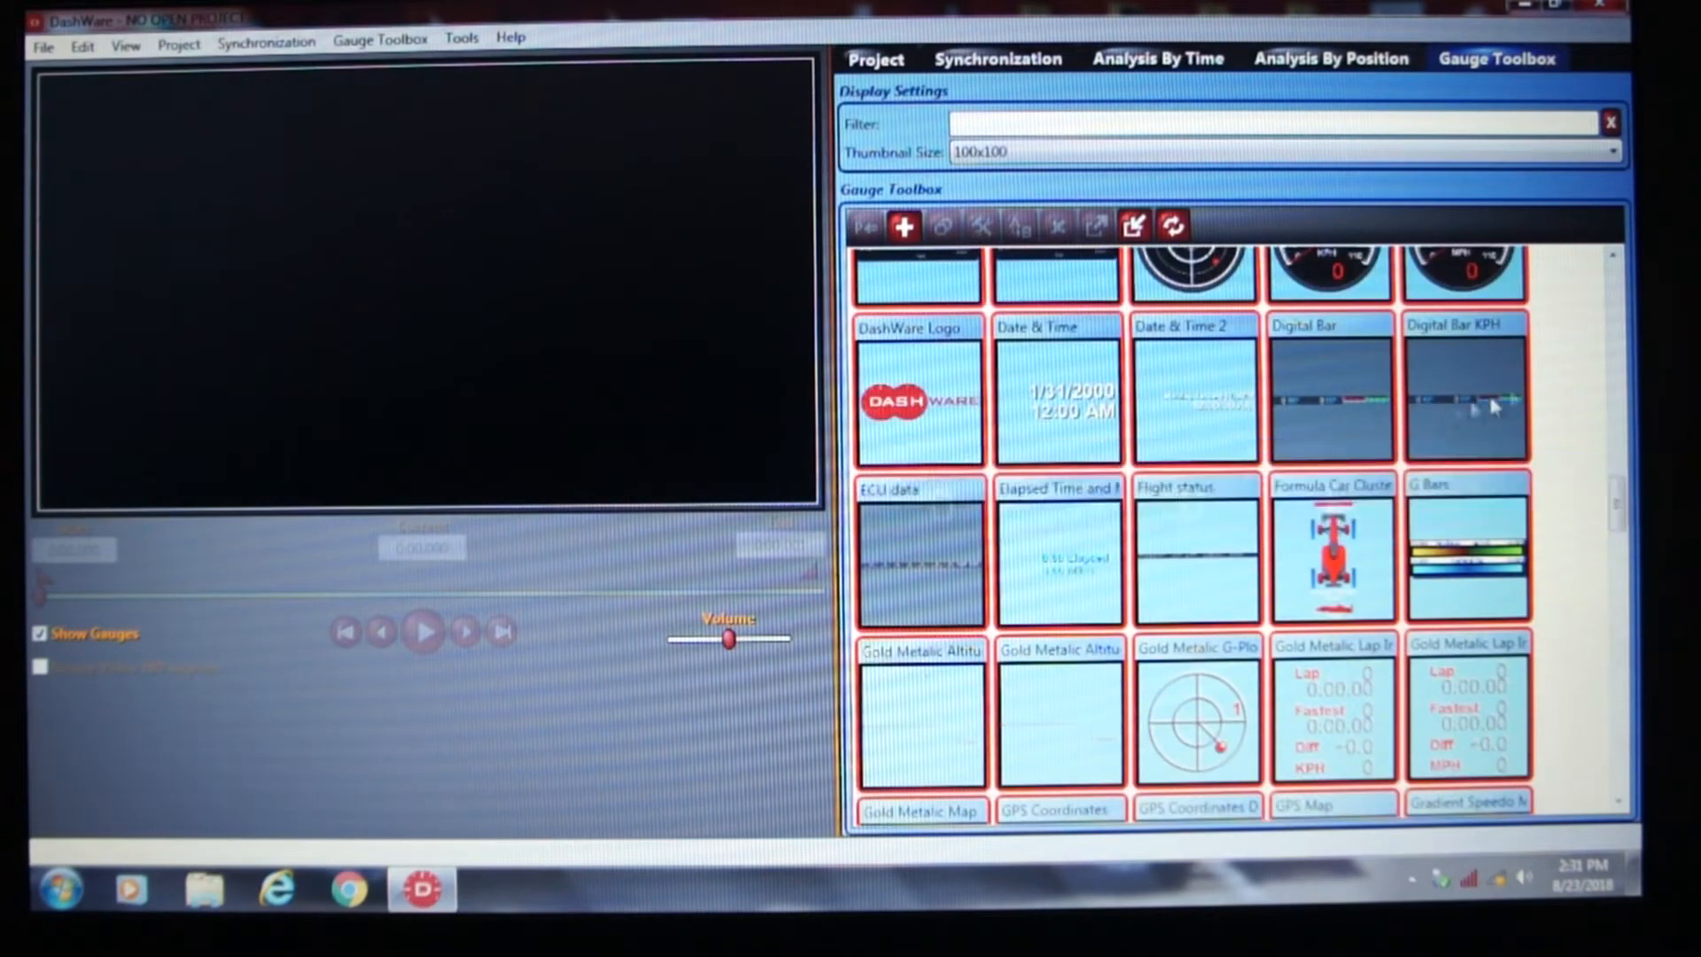
scroll(down, 3)
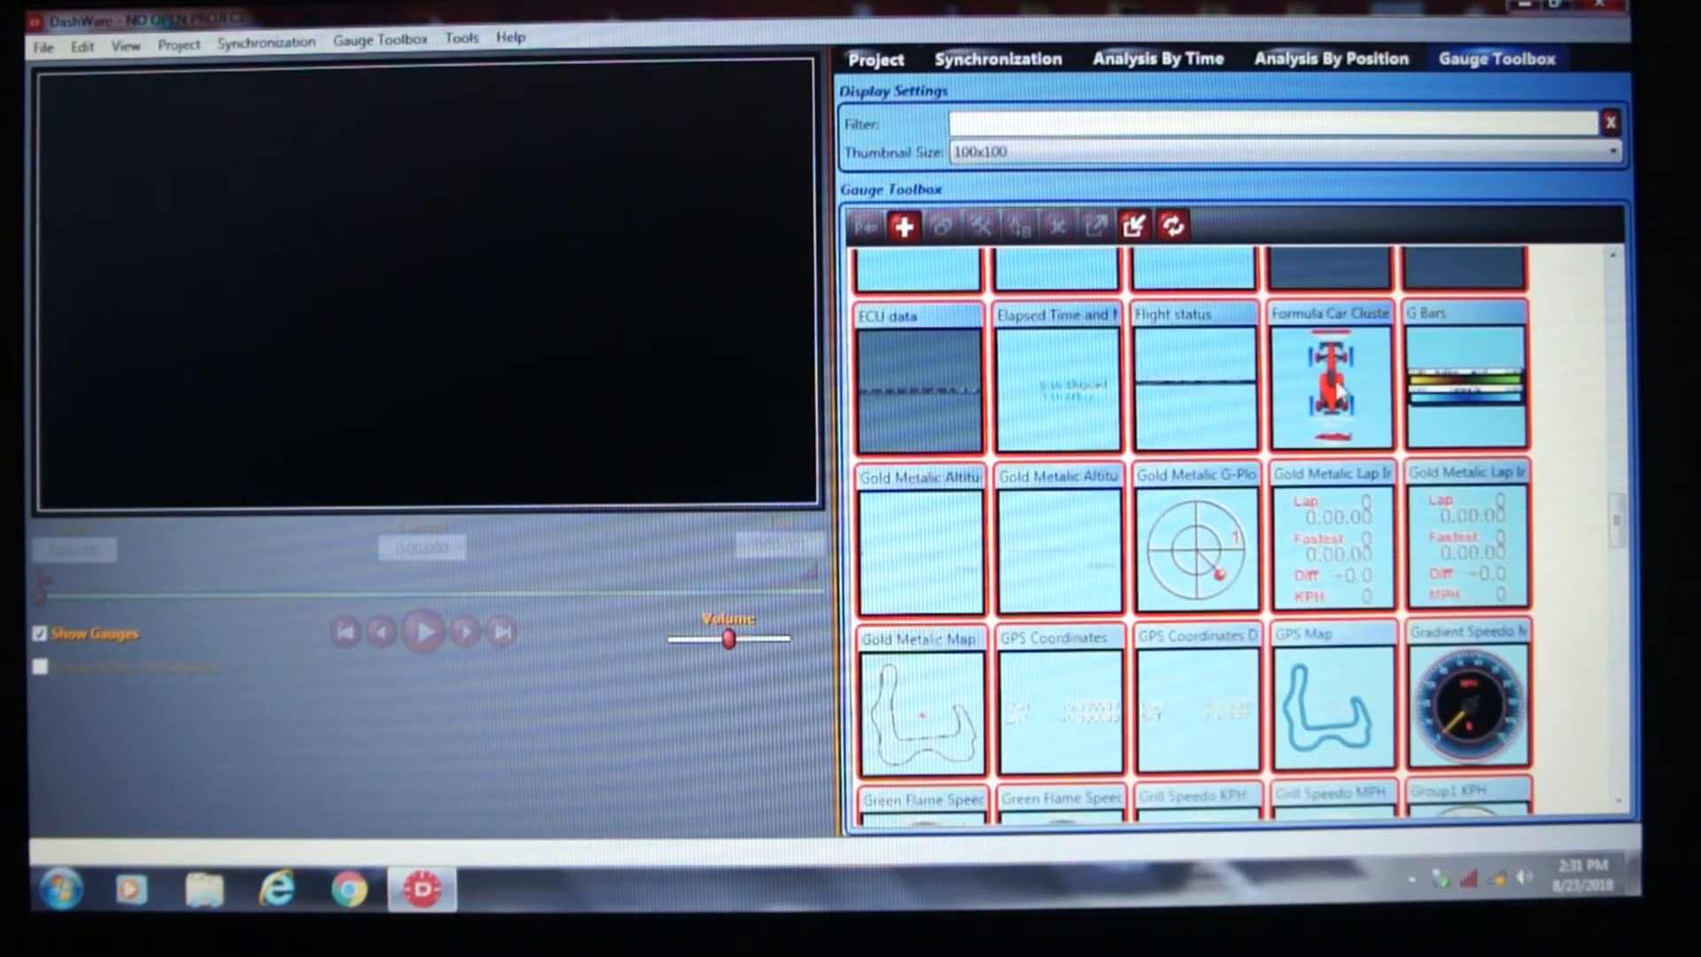
mouse_move(1326, 391)
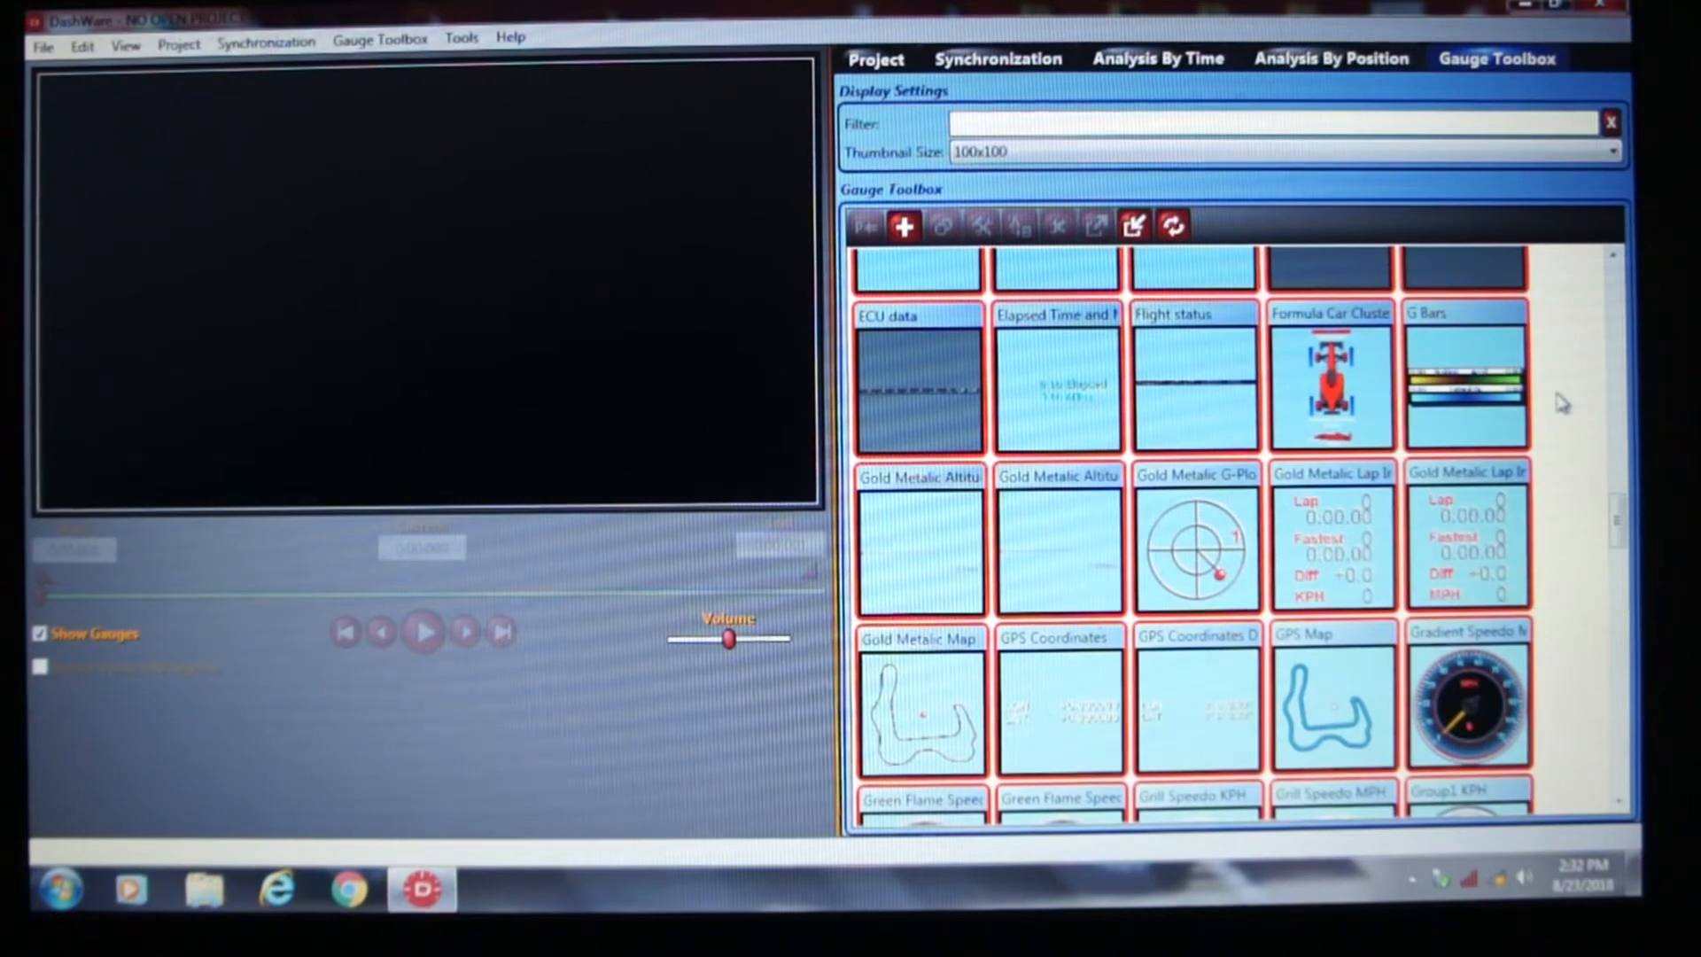
scroll(down, 3)
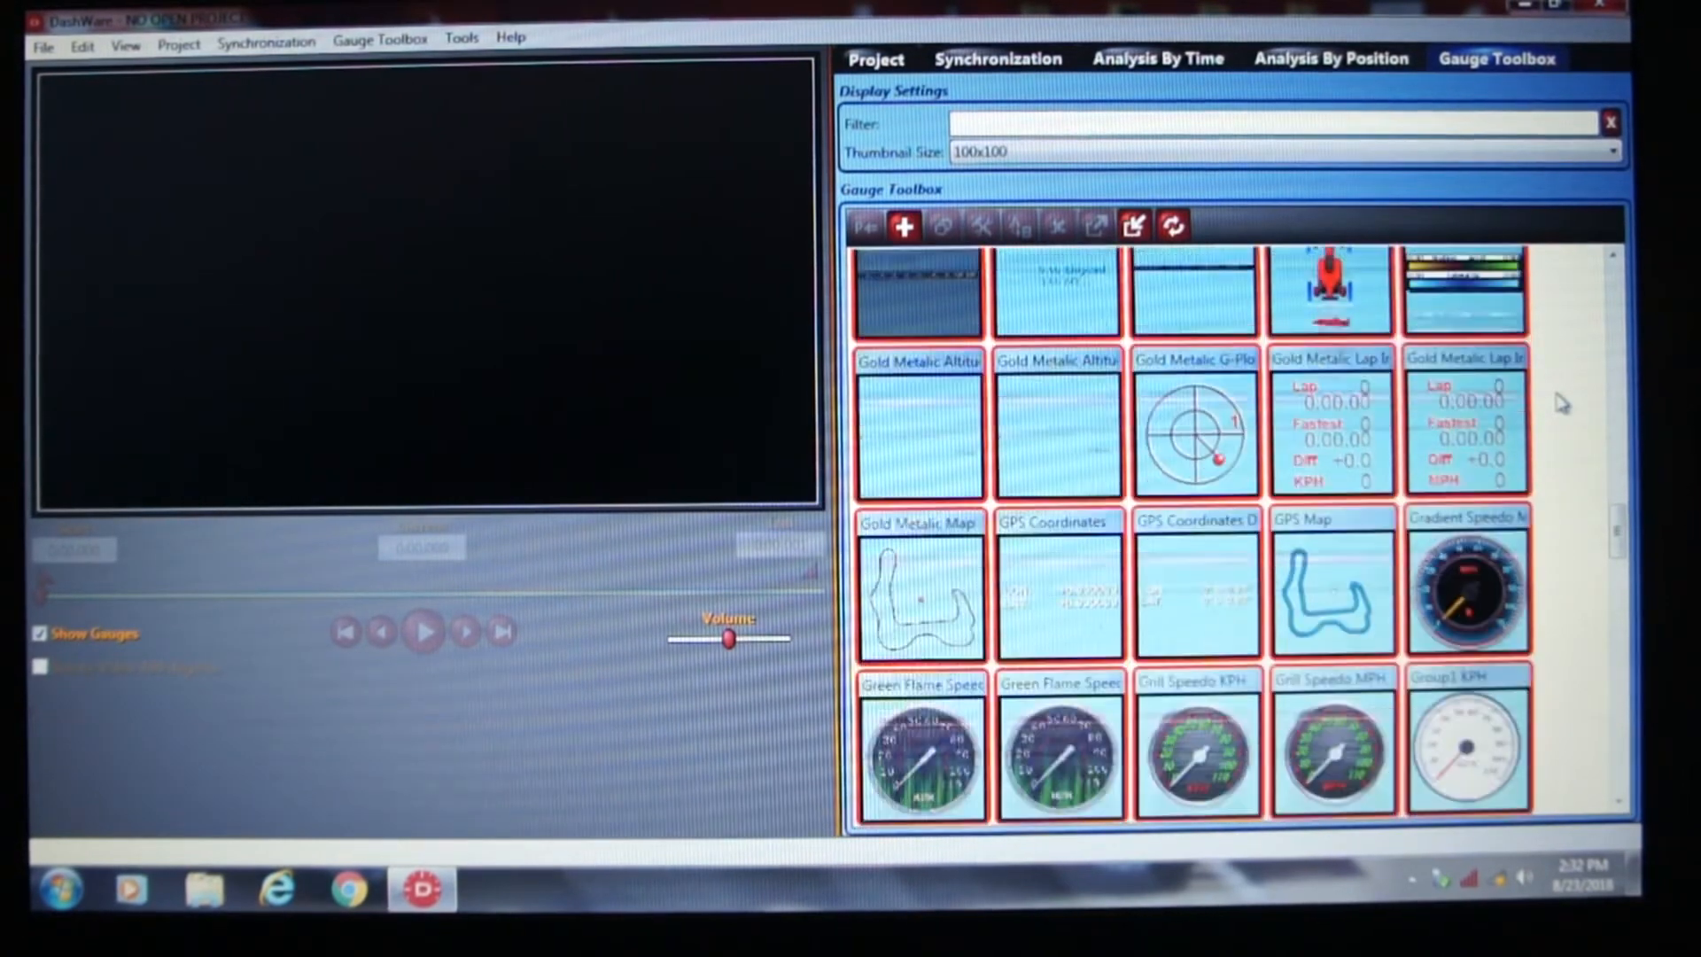
scroll(down, 3)
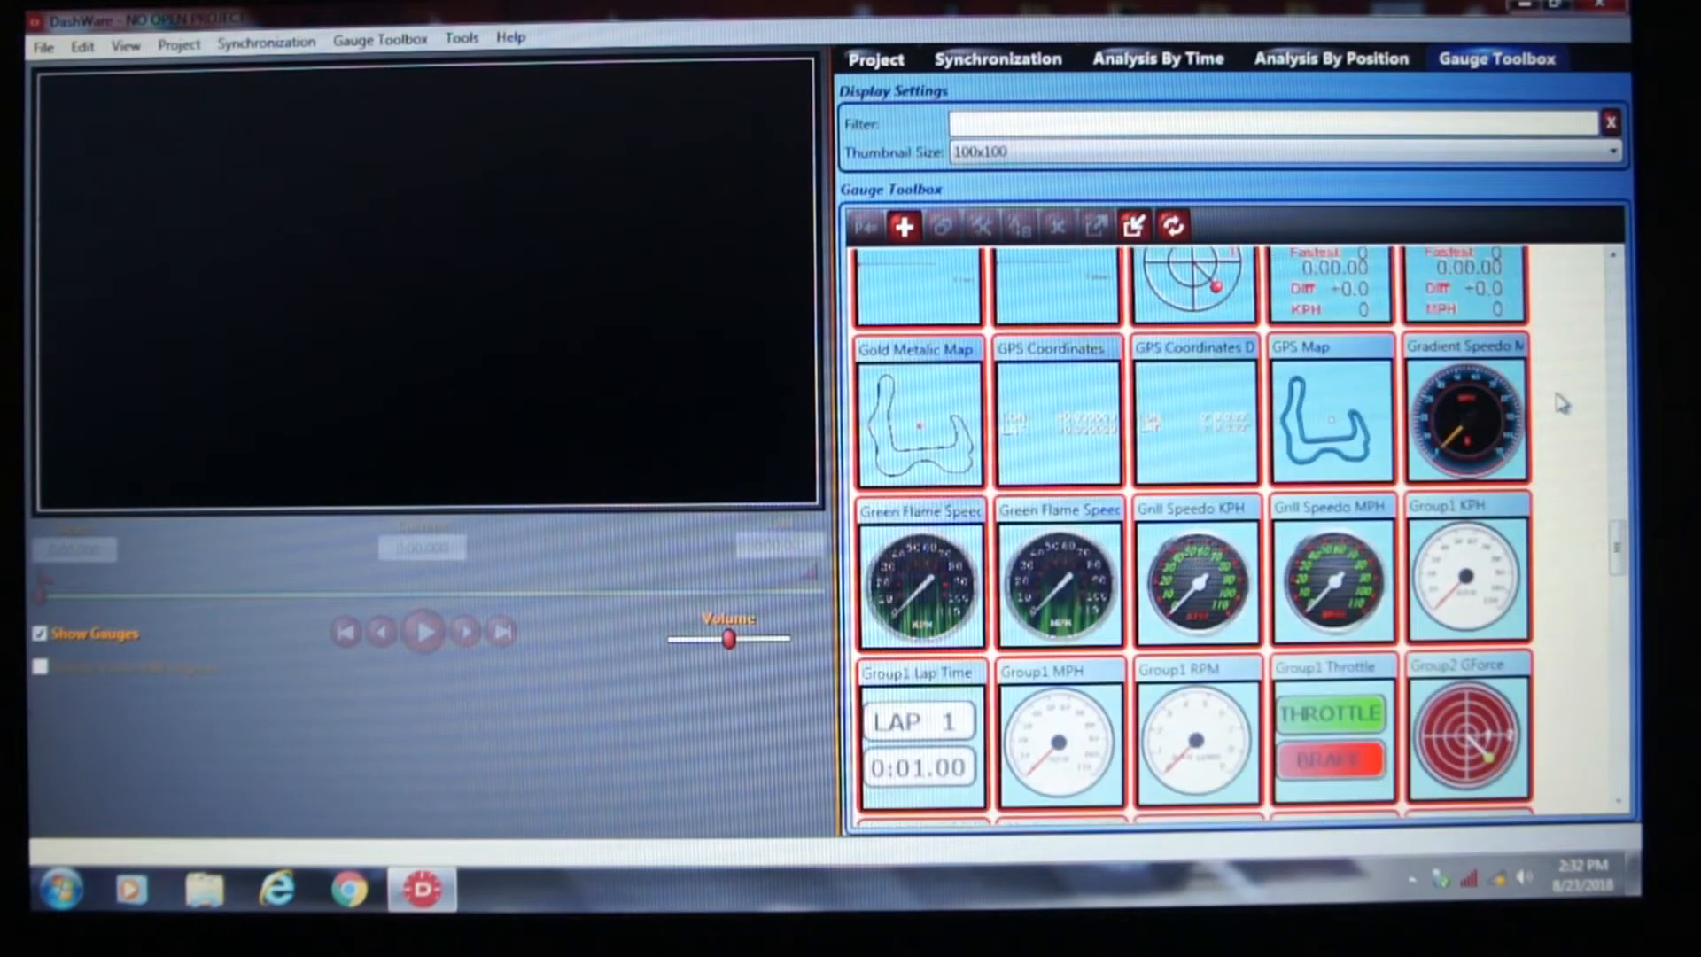
scroll(down, 3)
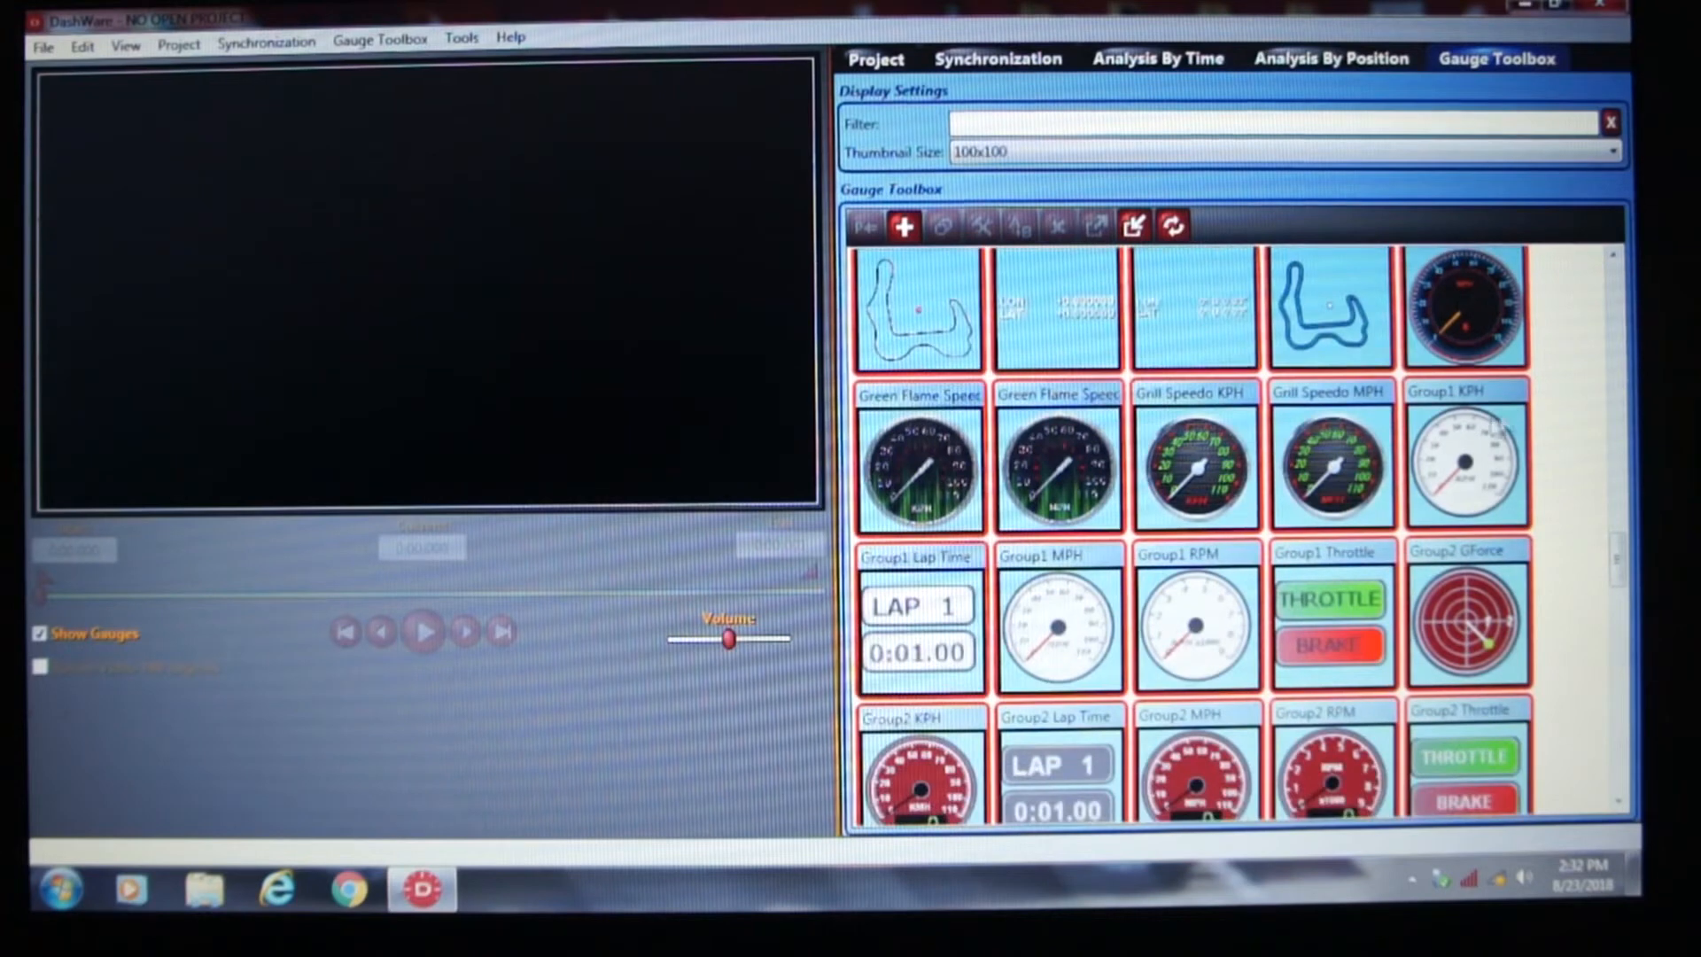
mouse_move(1332, 470)
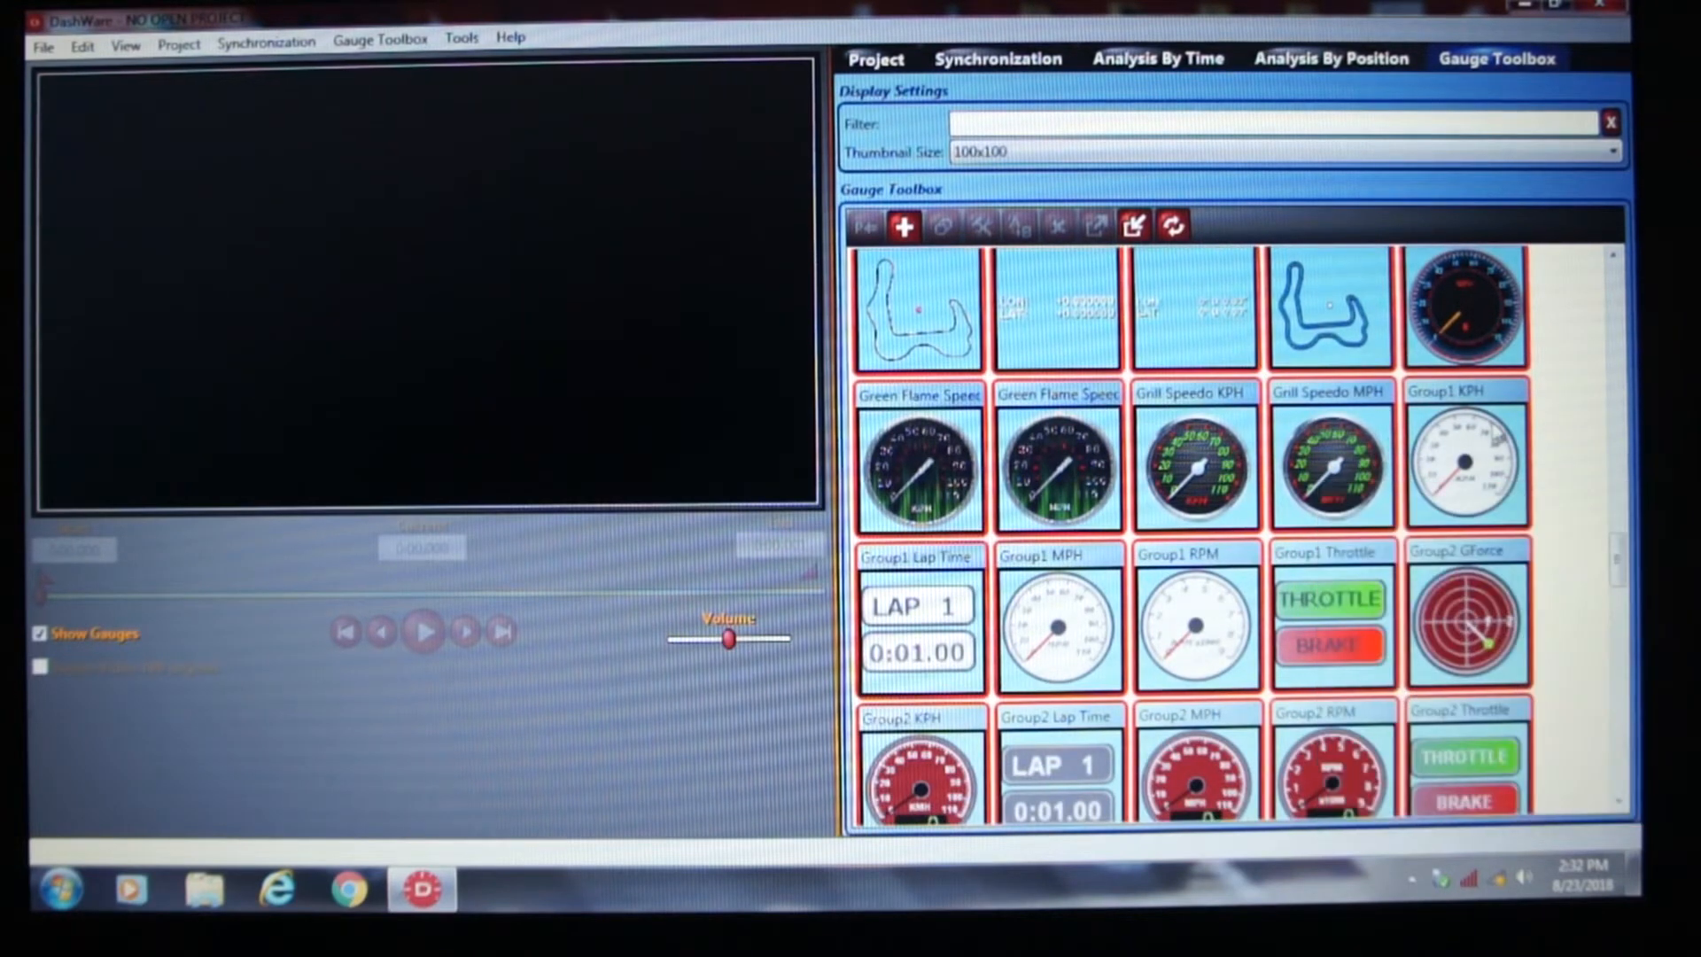
scroll(down, 3)
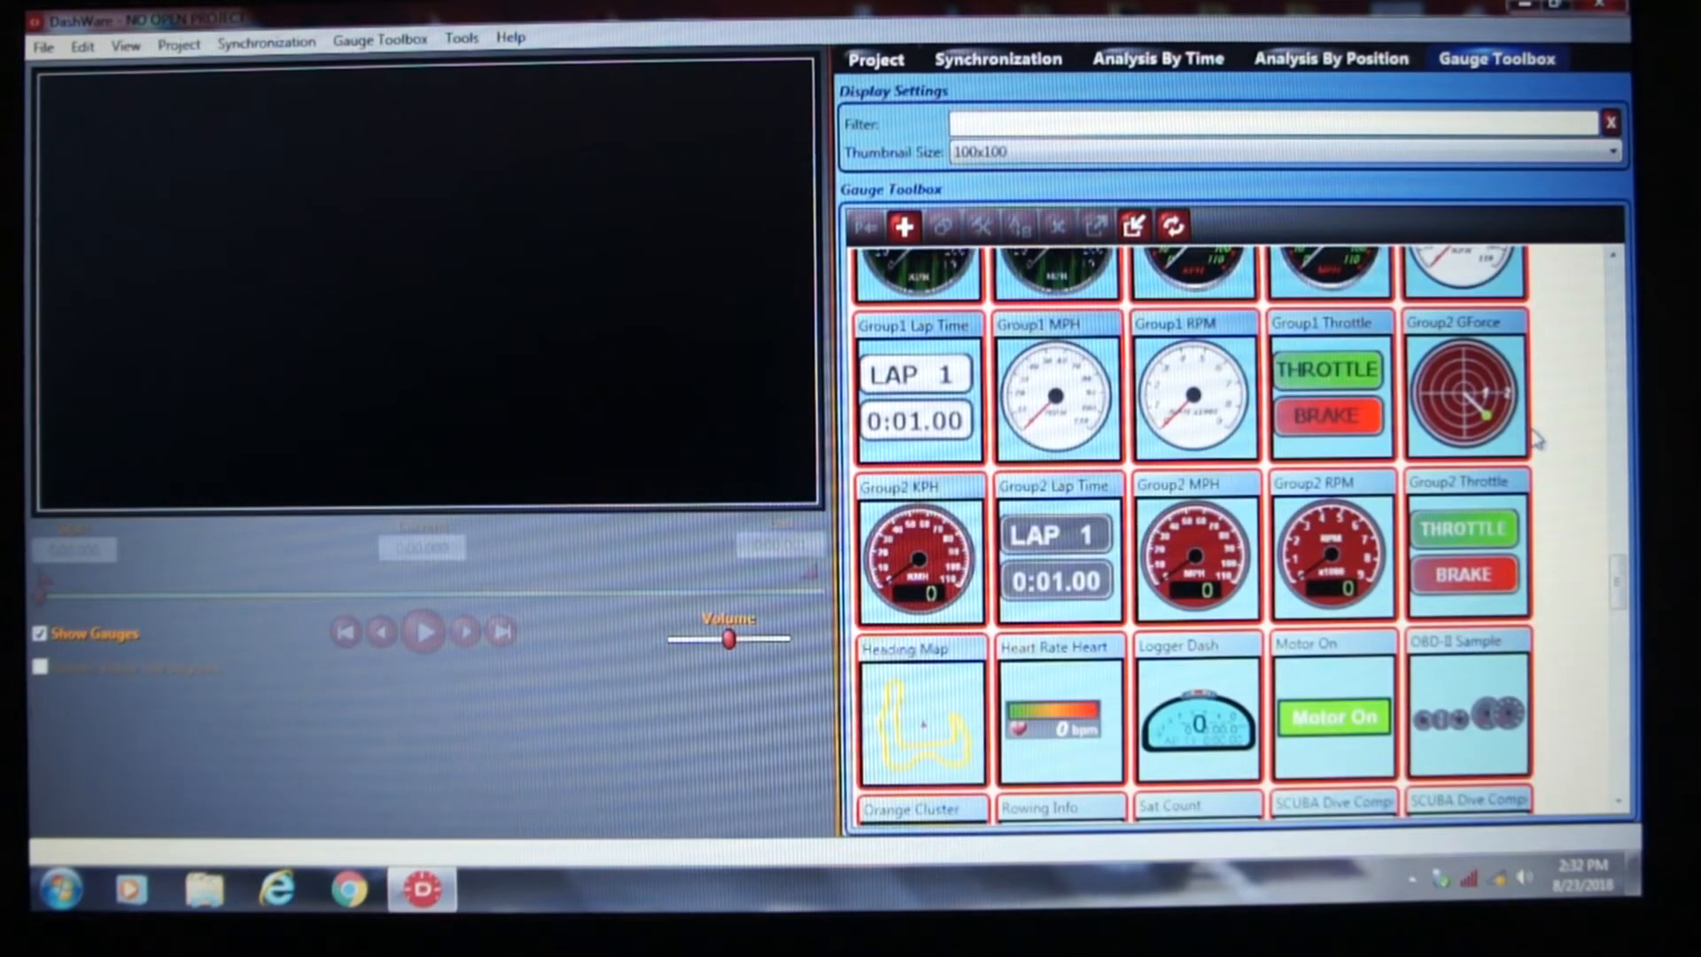
scroll(down, 3)
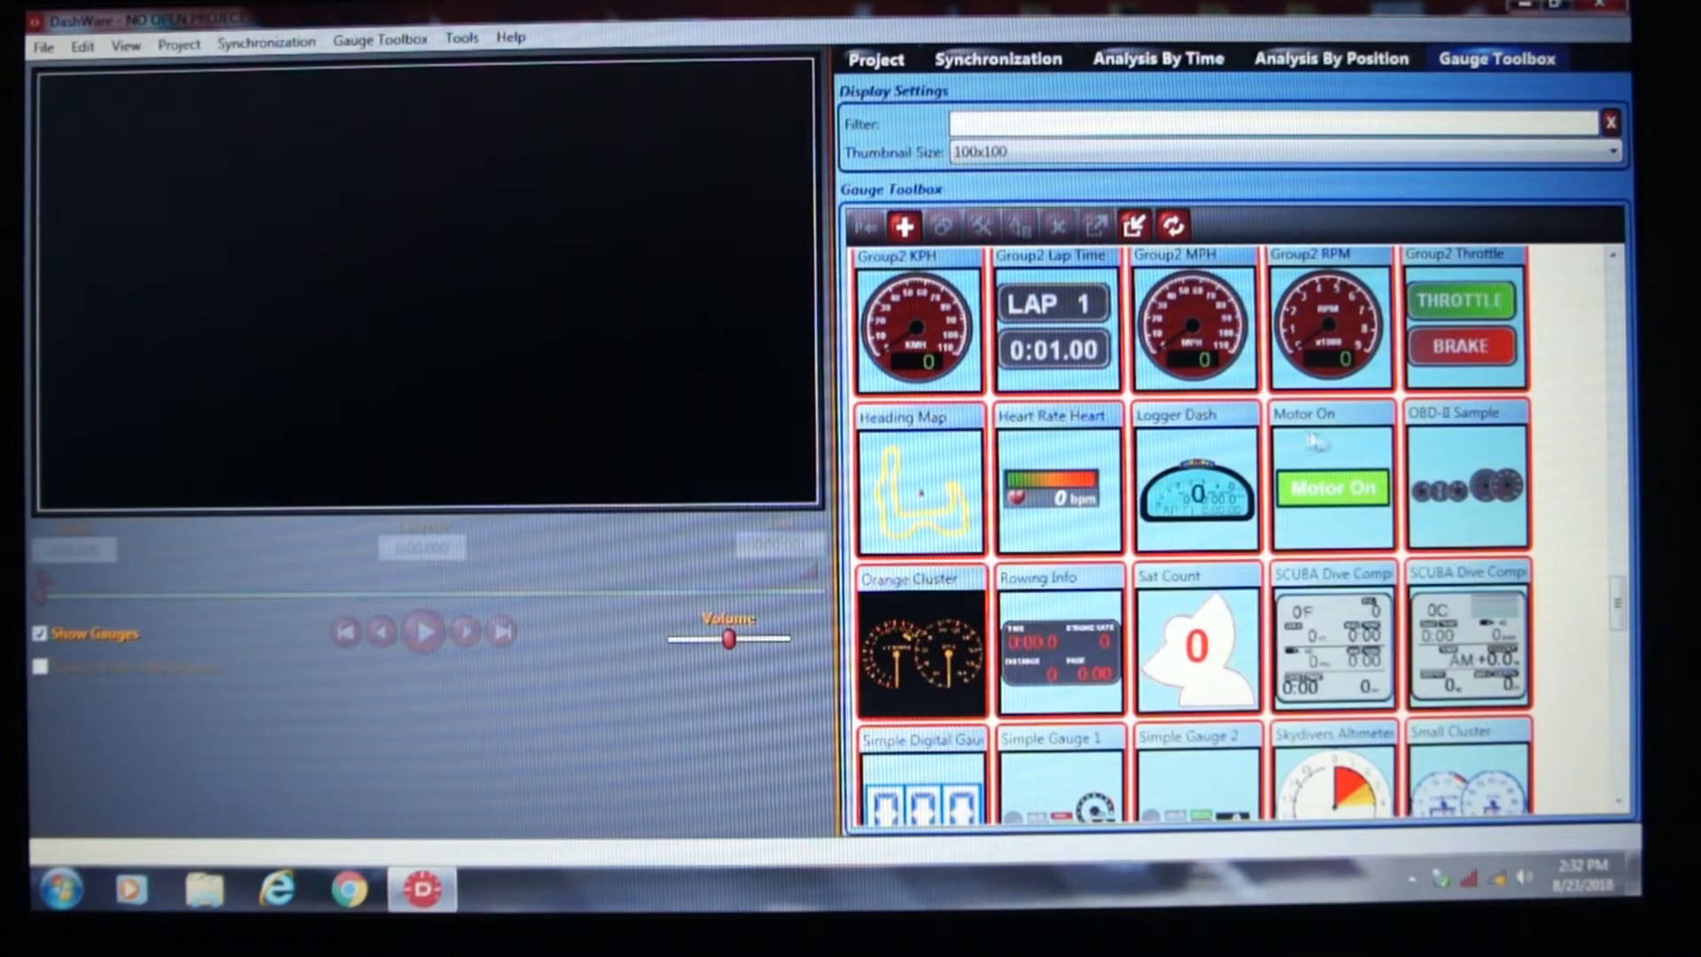
scroll(down, 3)
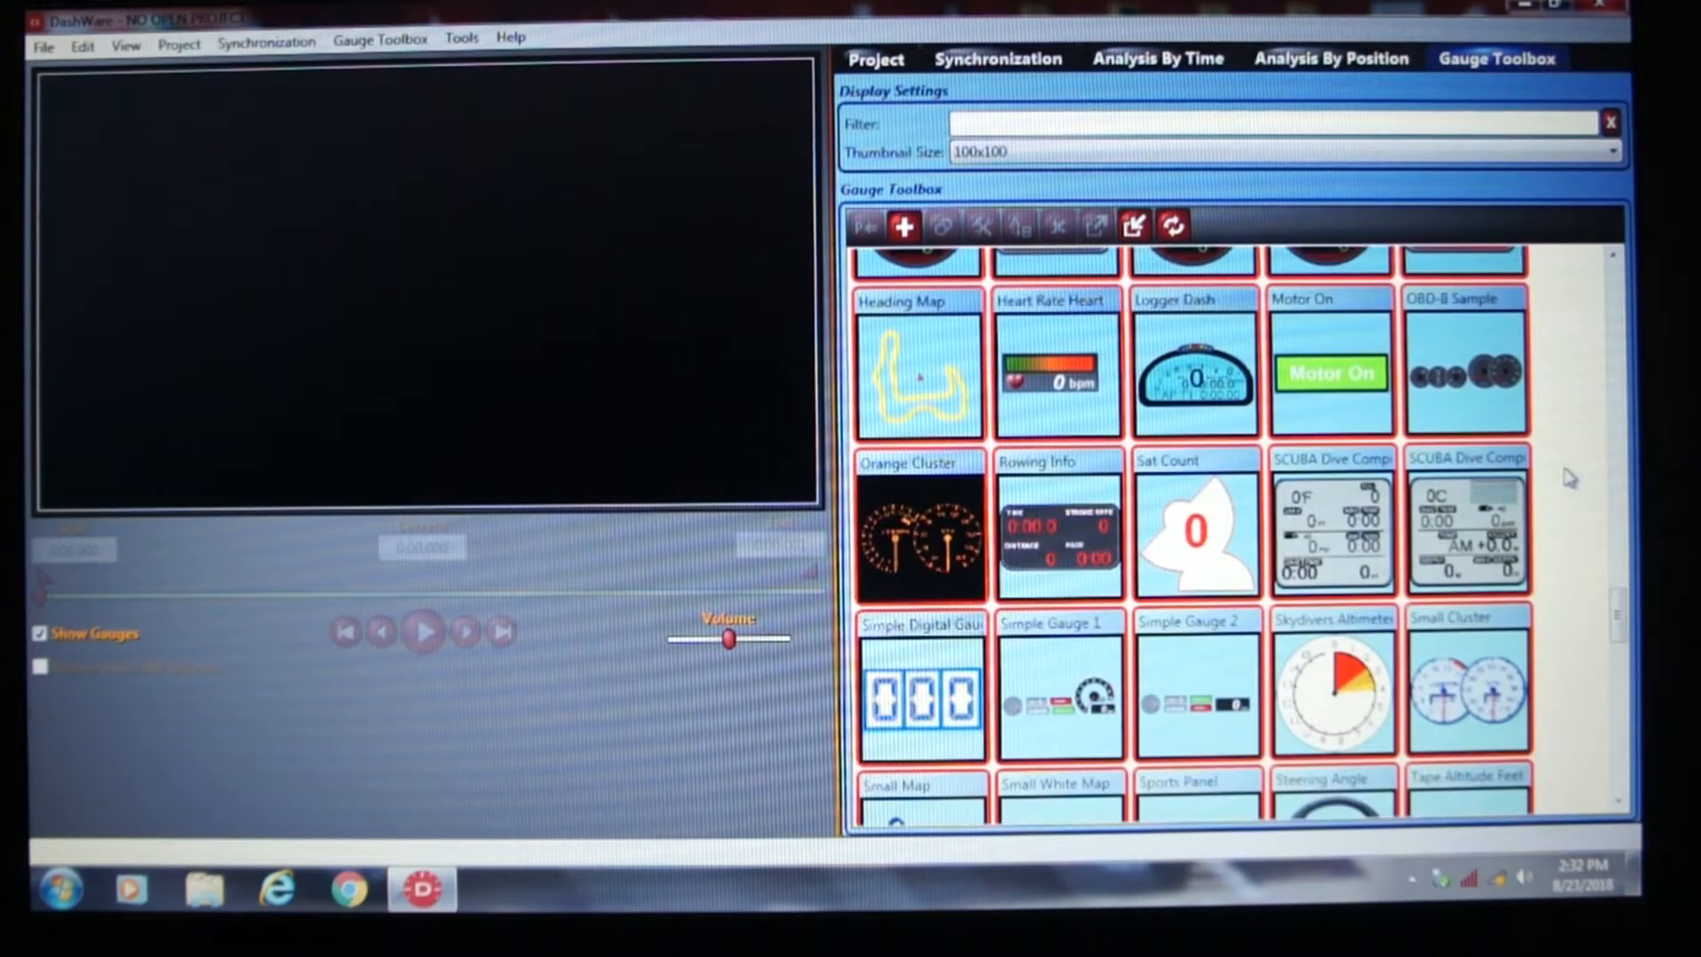
scroll(down, 3)
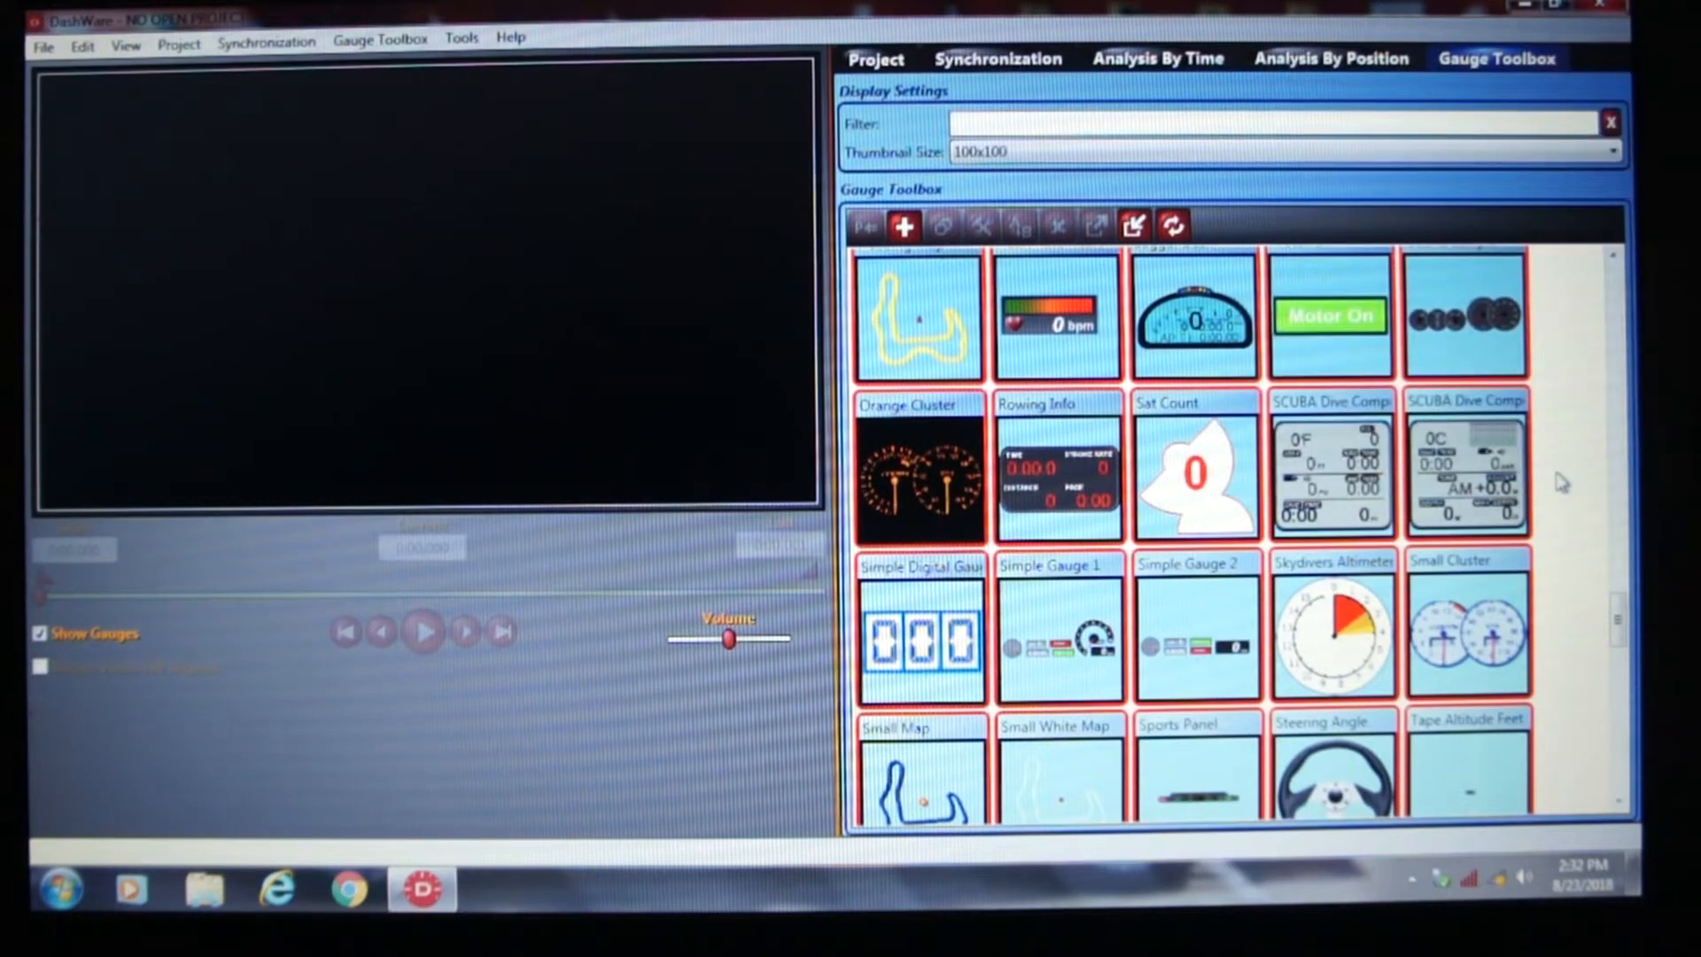
scroll(down, 3)
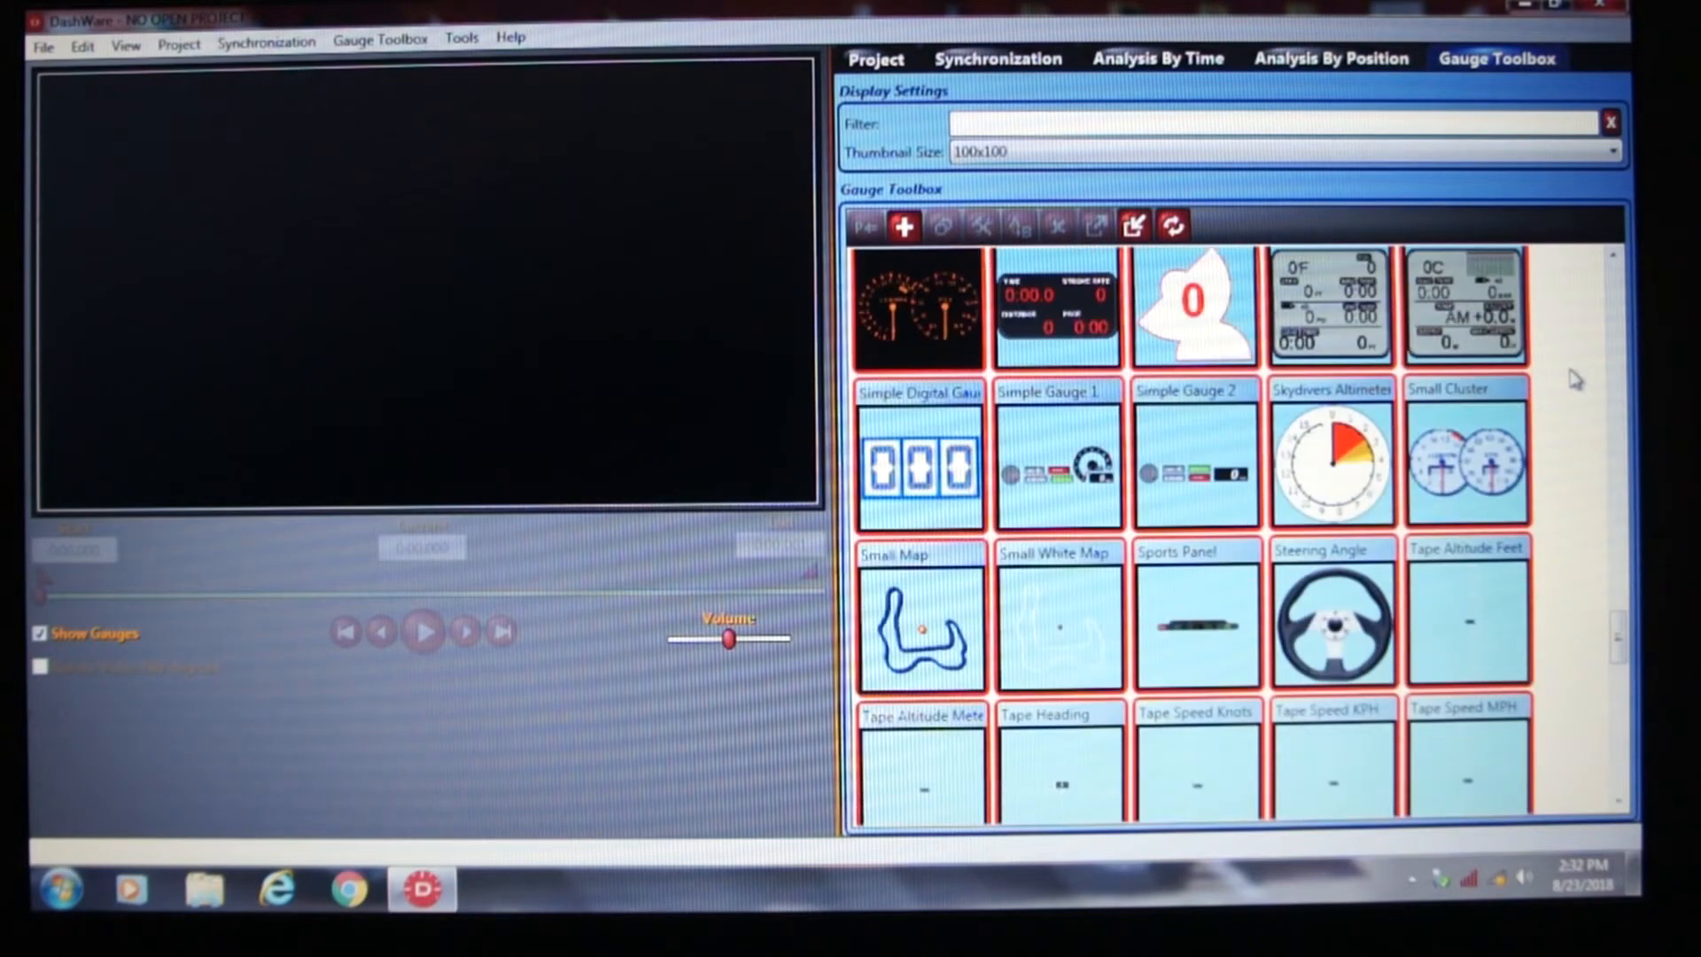
scroll(down, 3)
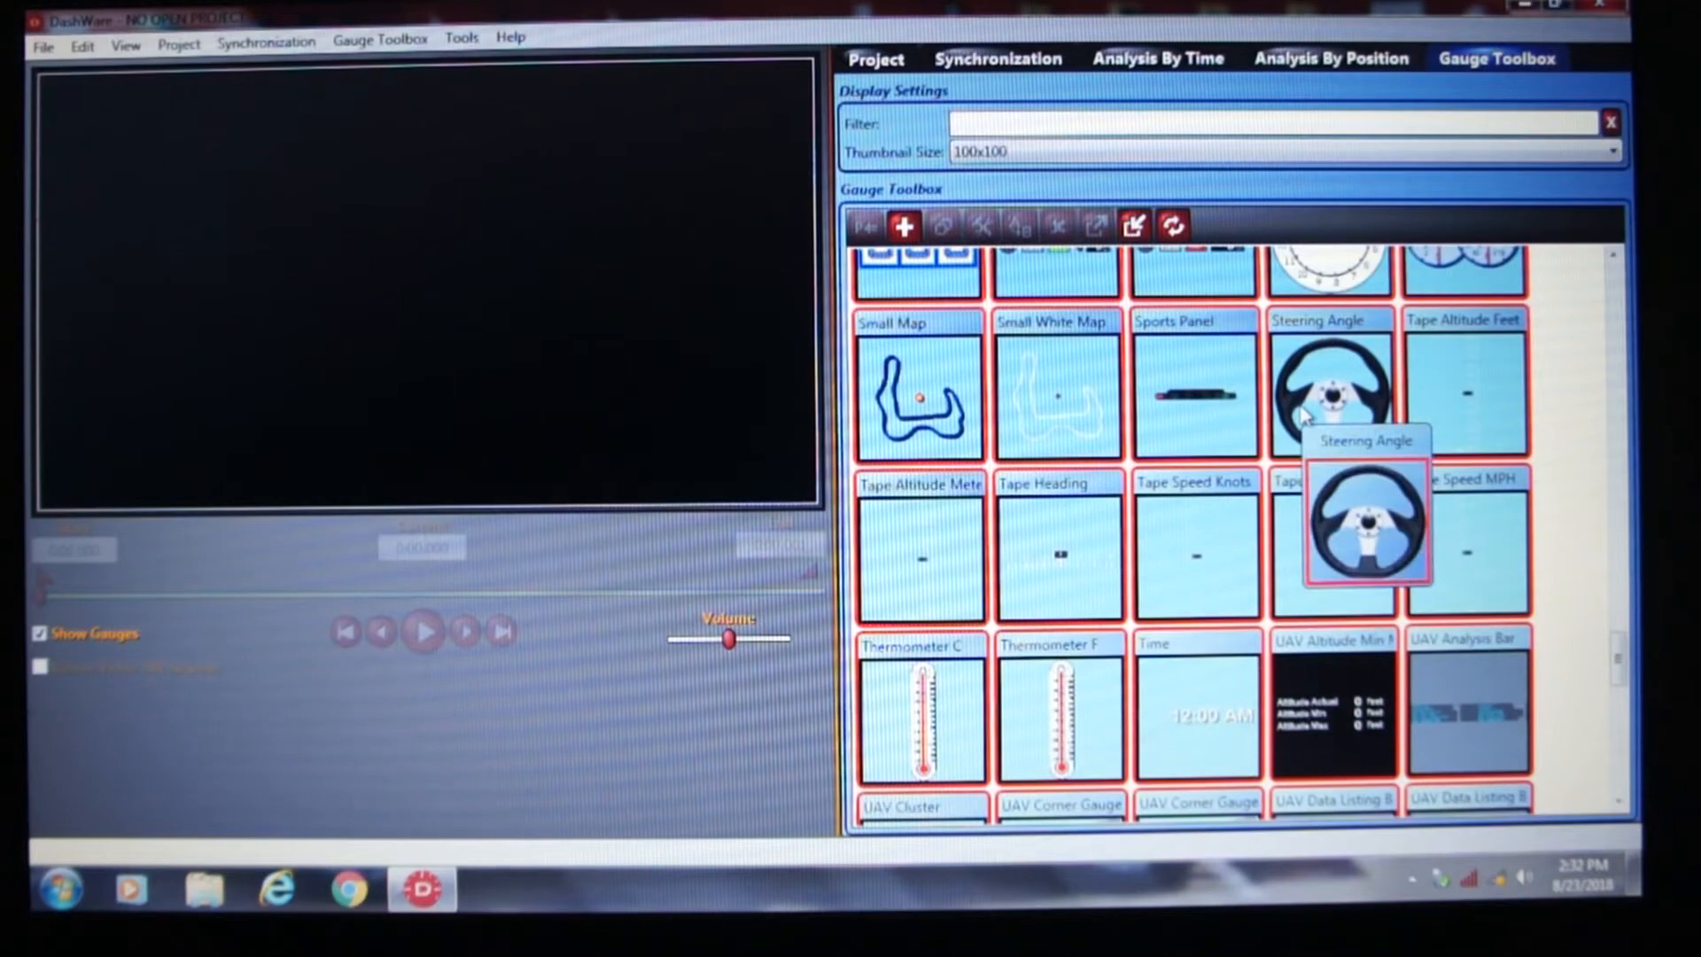
mouse_move(1106, 485)
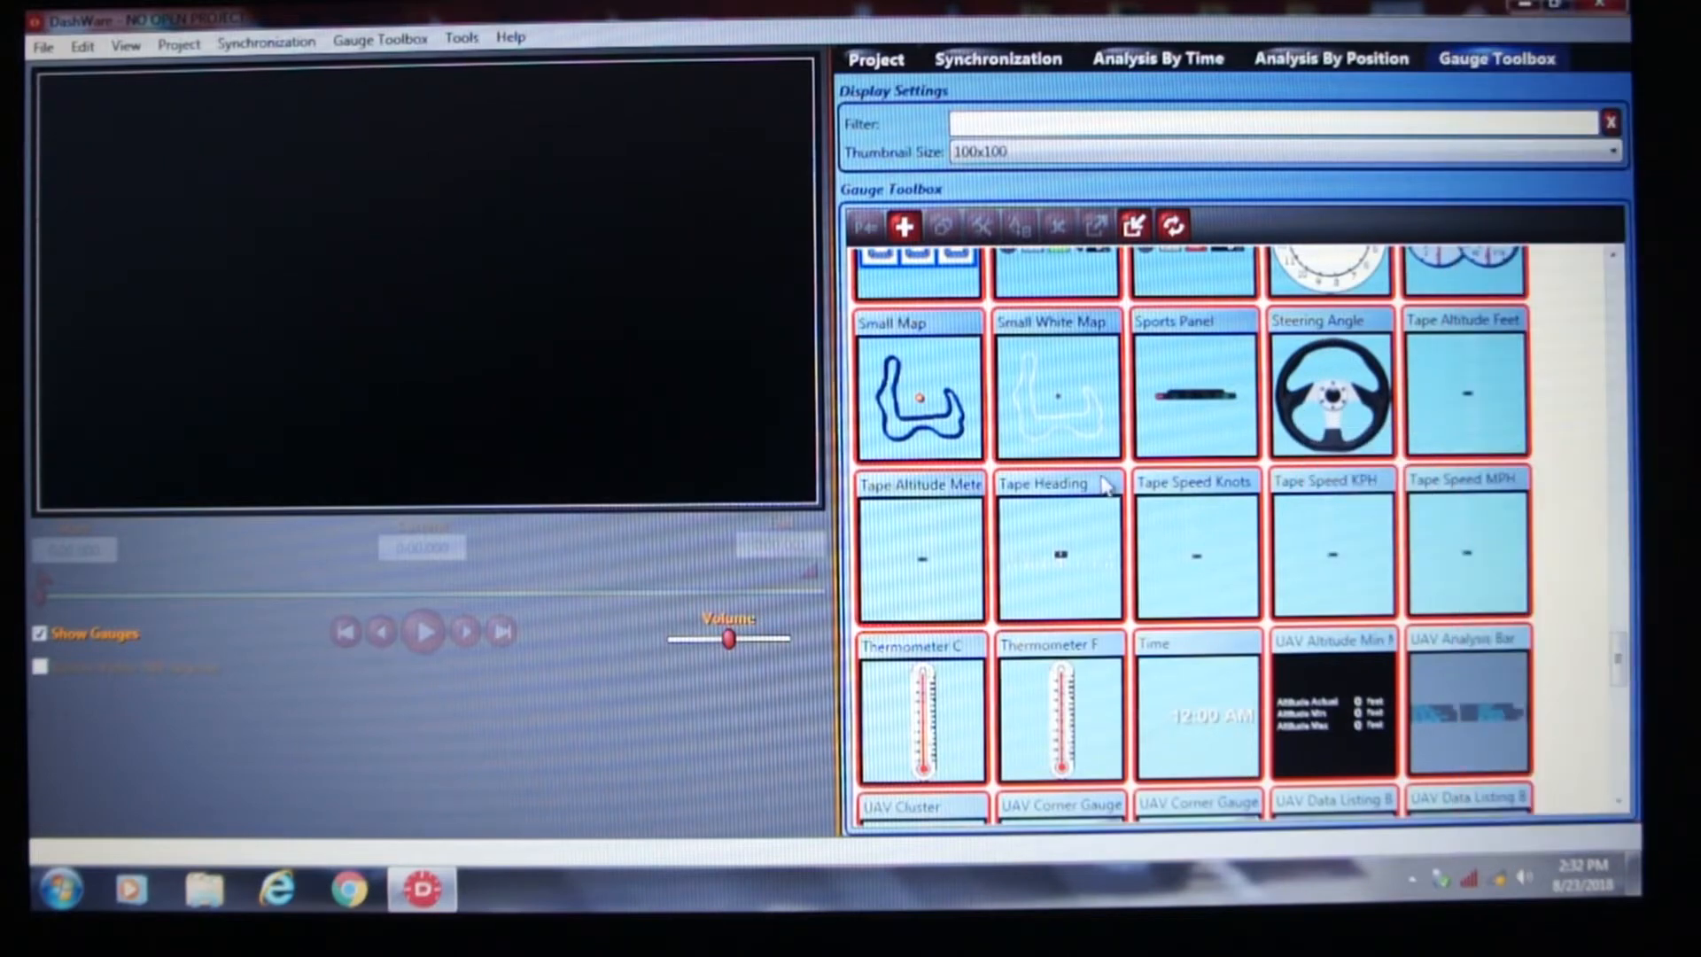
scroll(down, 3)
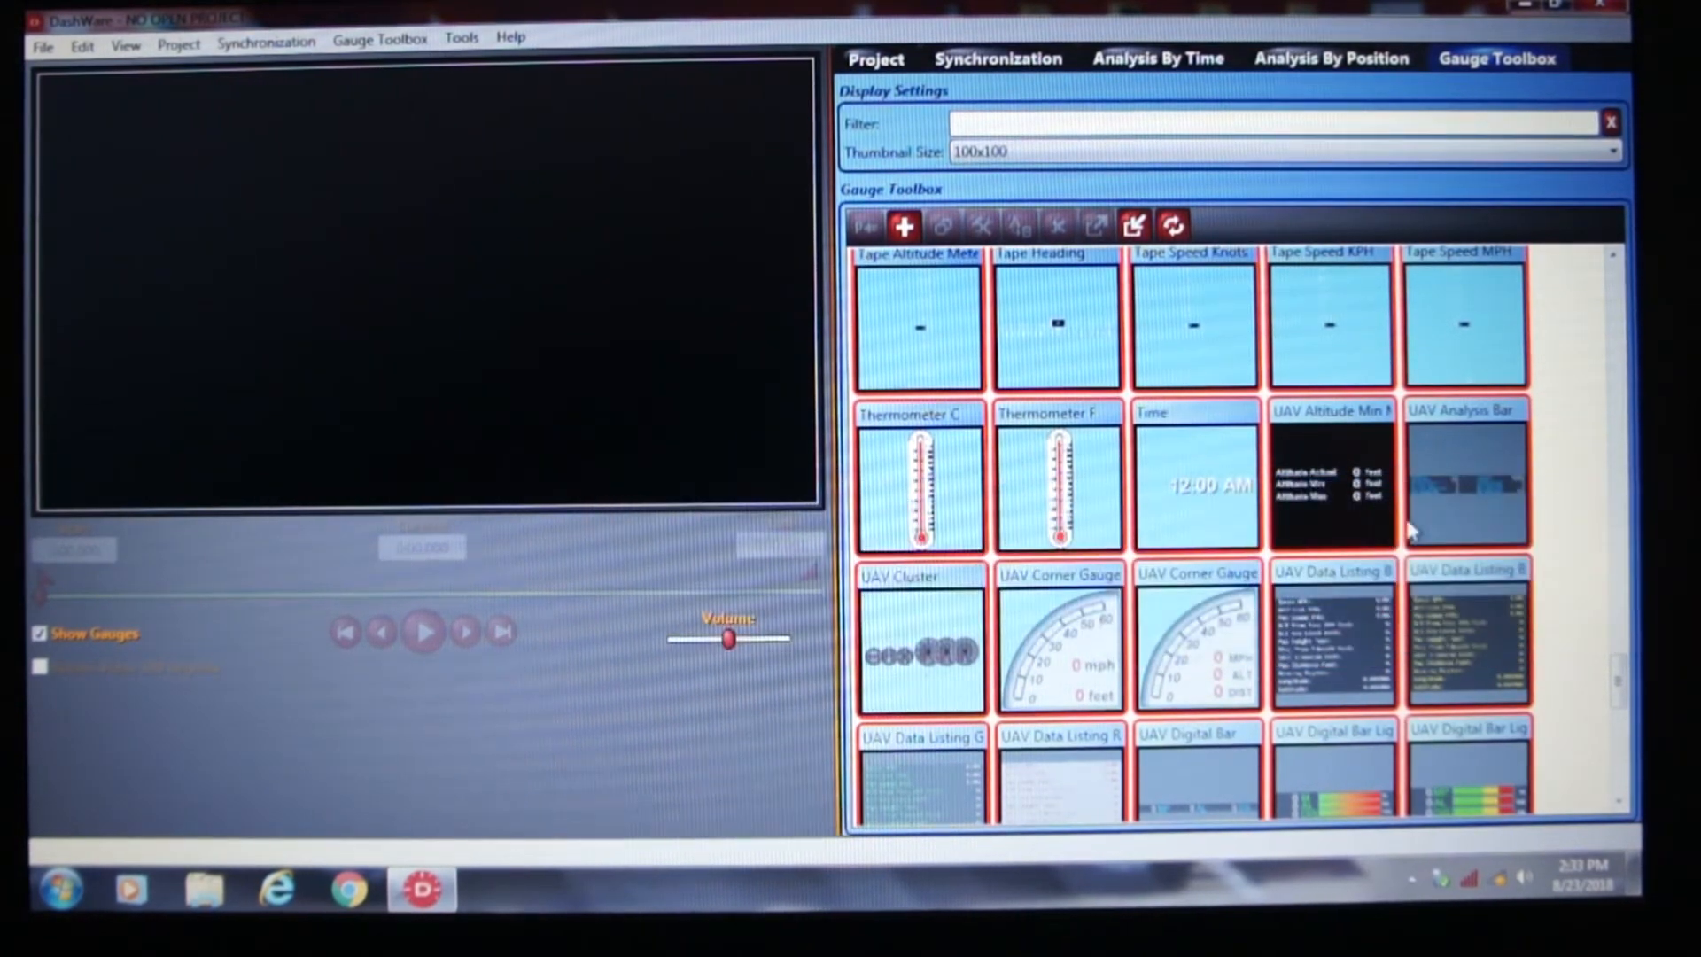
scroll(down, 3)
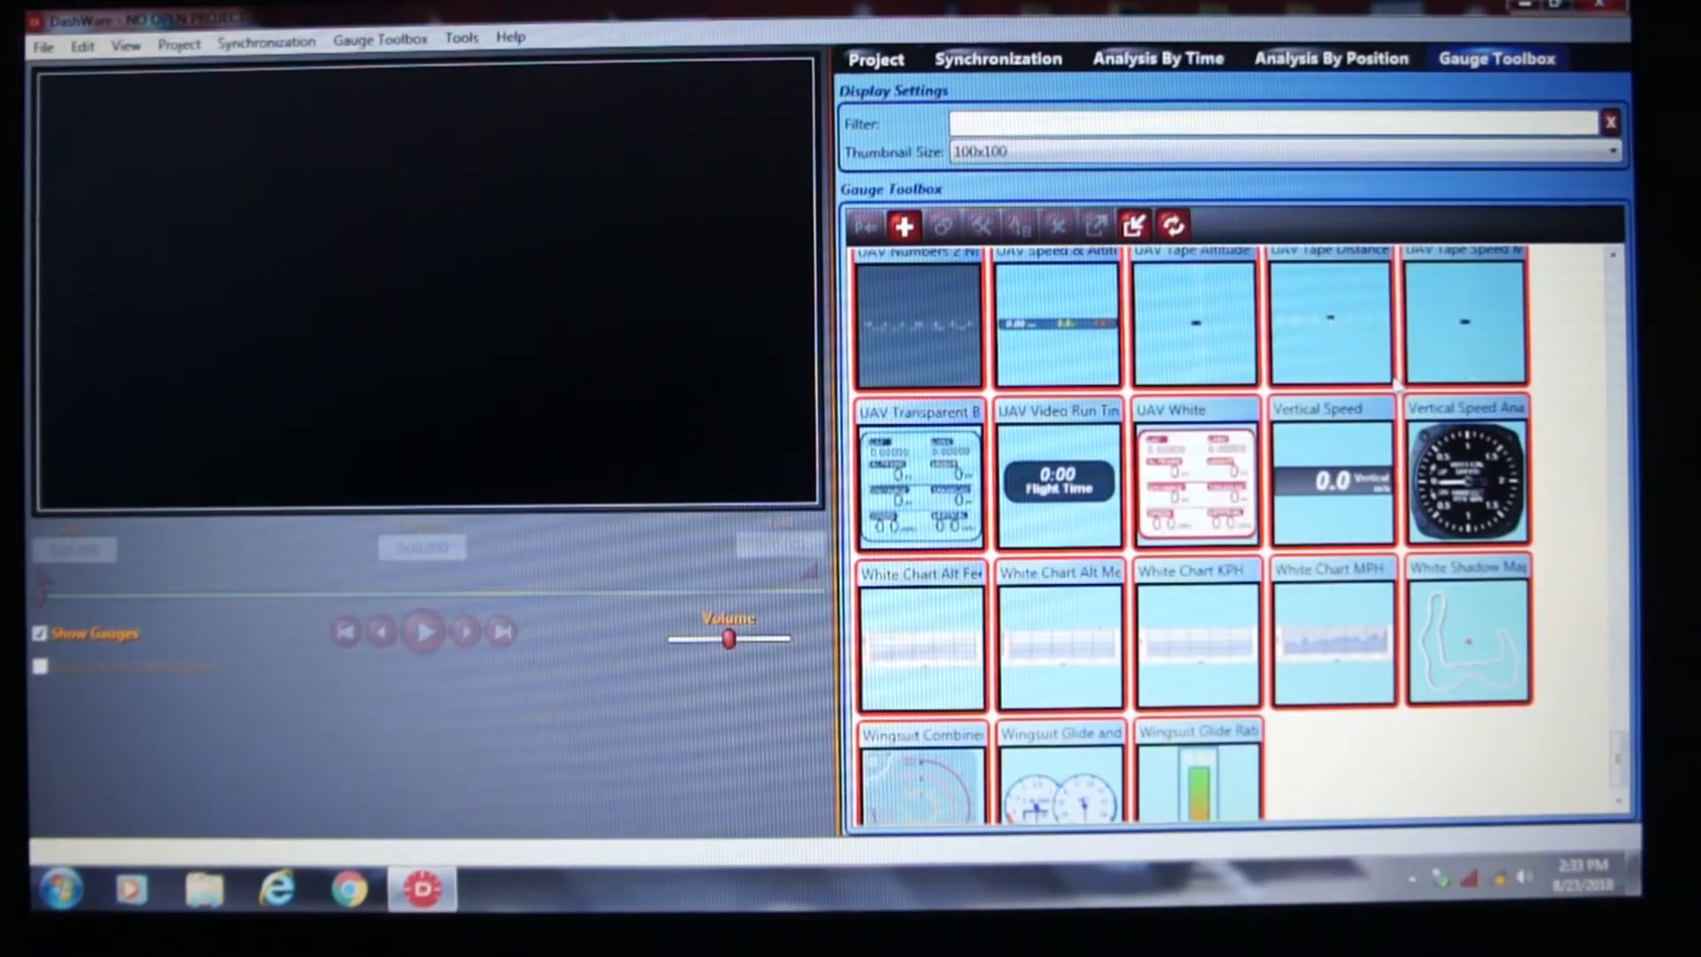
mouse_move(1366, 493)
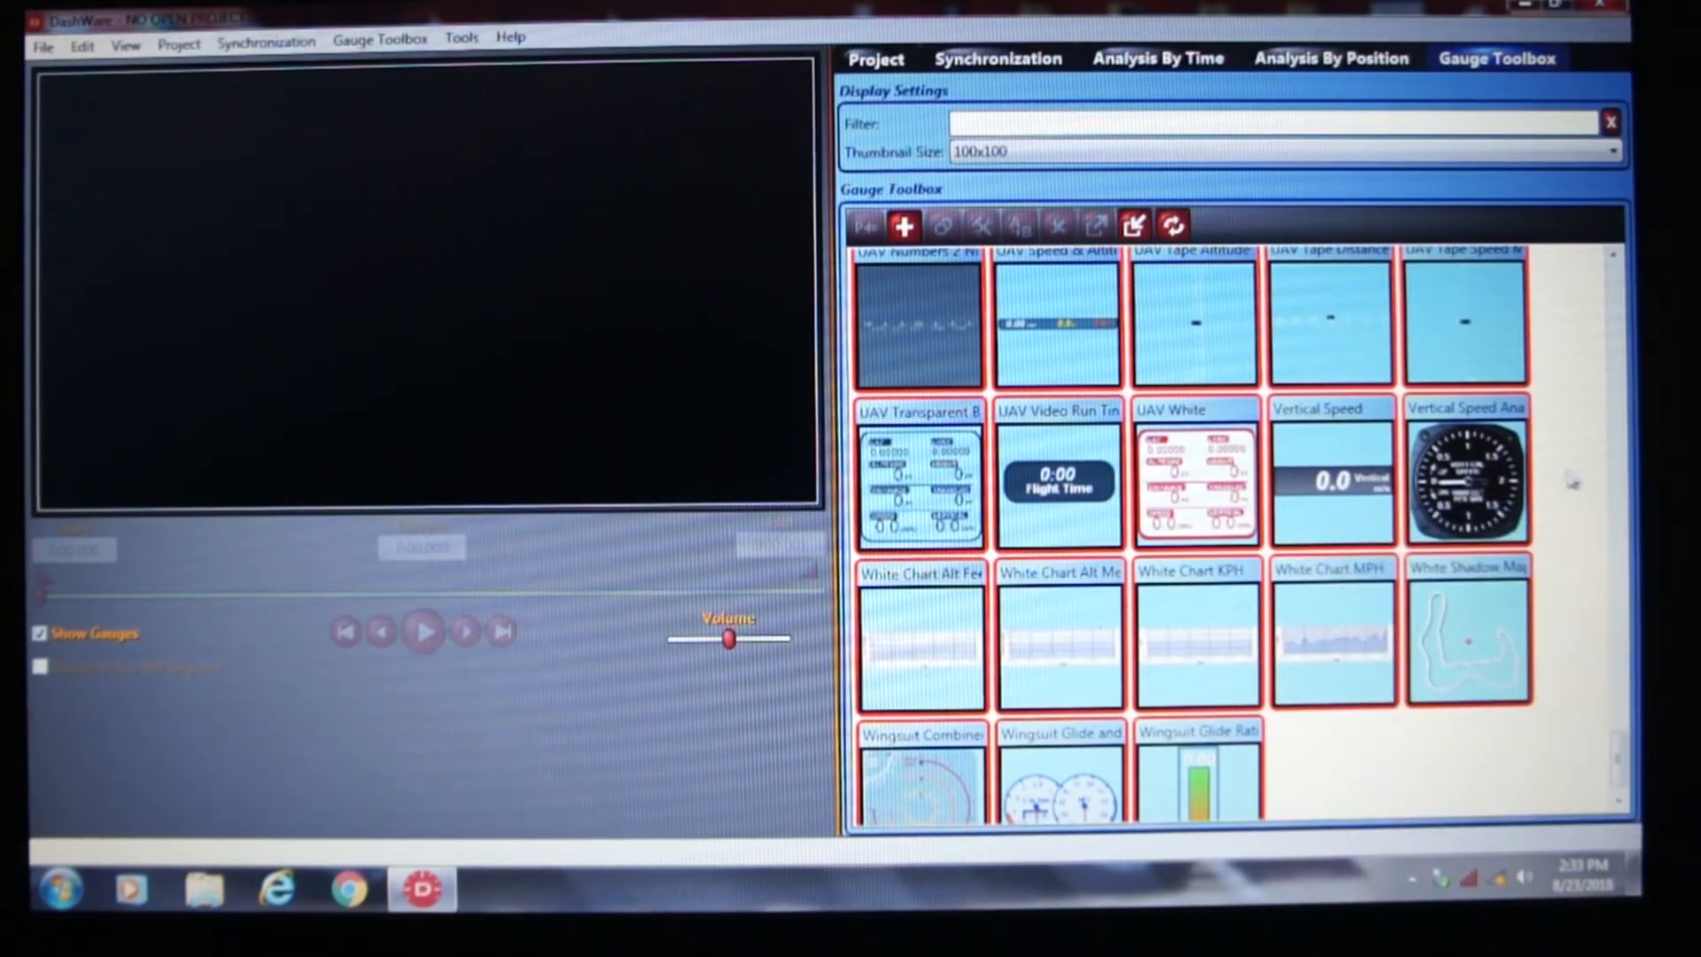
scroll(down, 3)
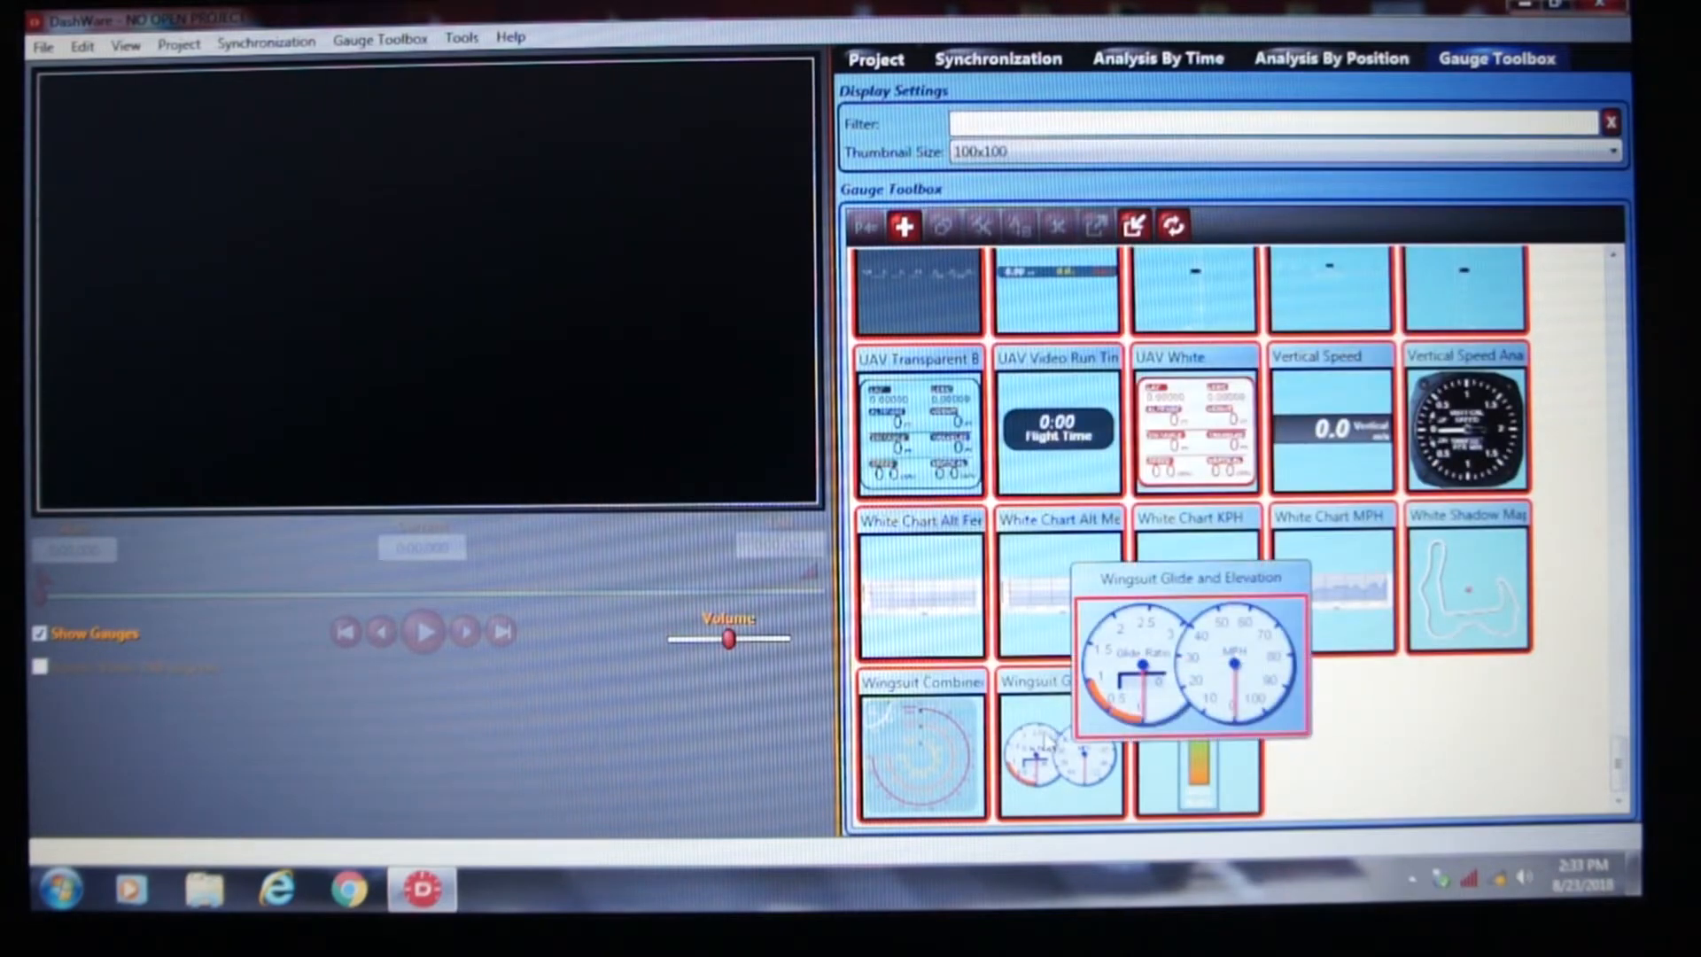
mouse_move(1059, 761)
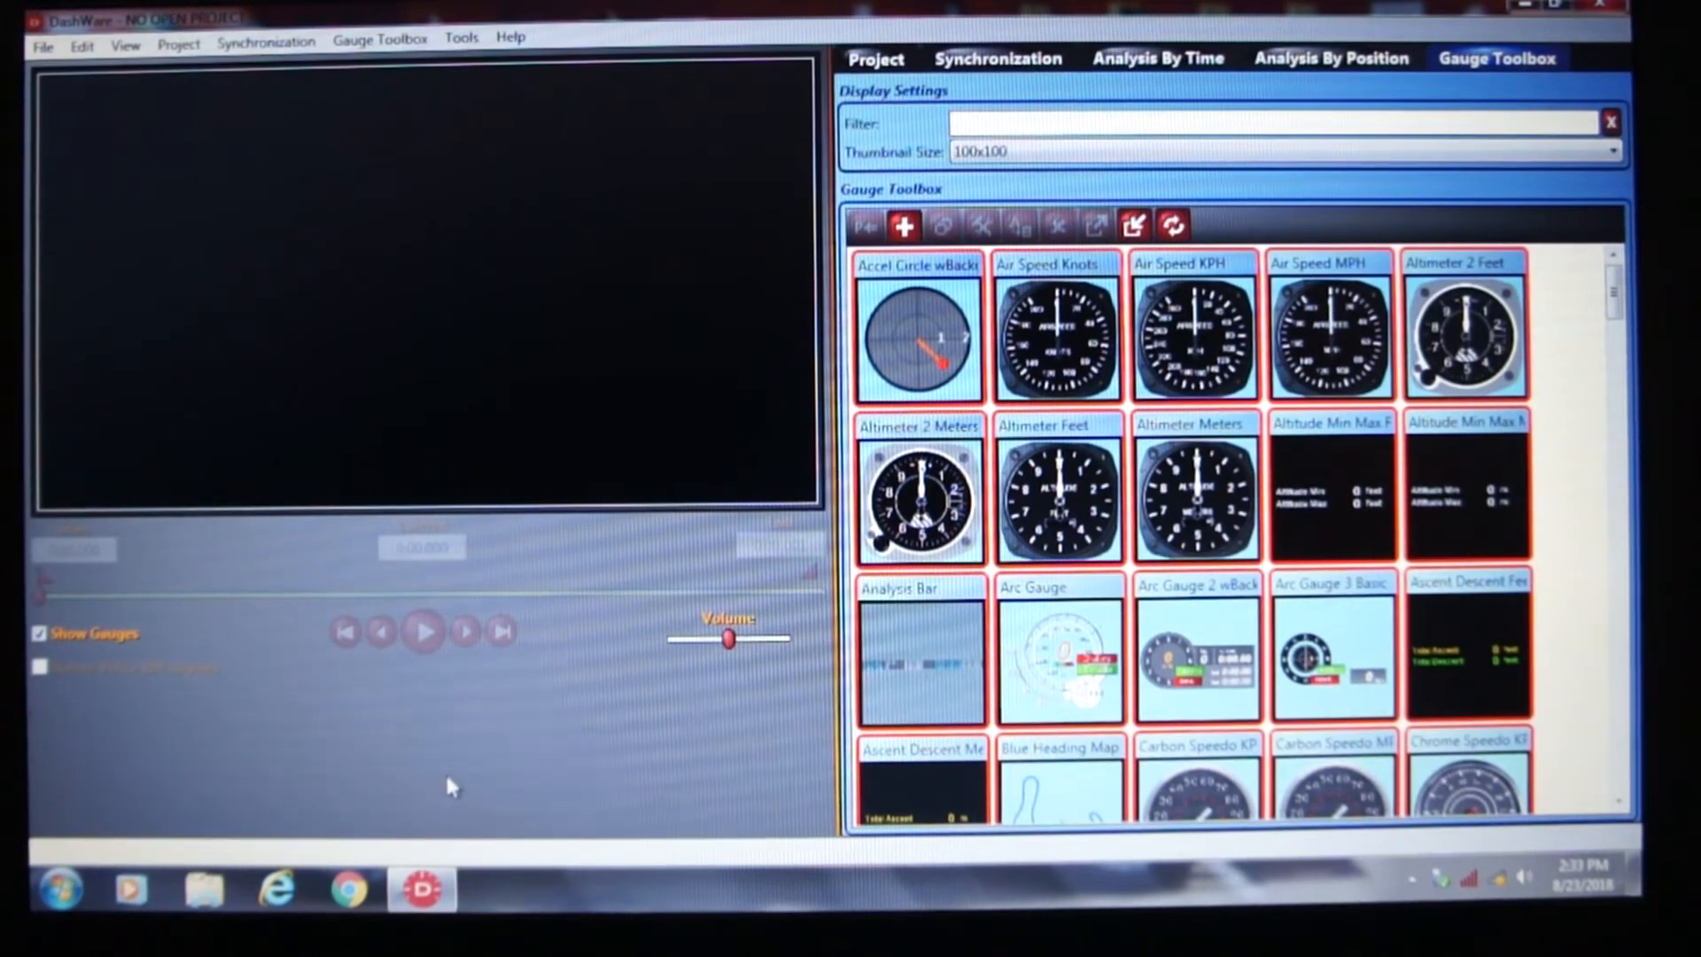
mouse_move(418, 753)
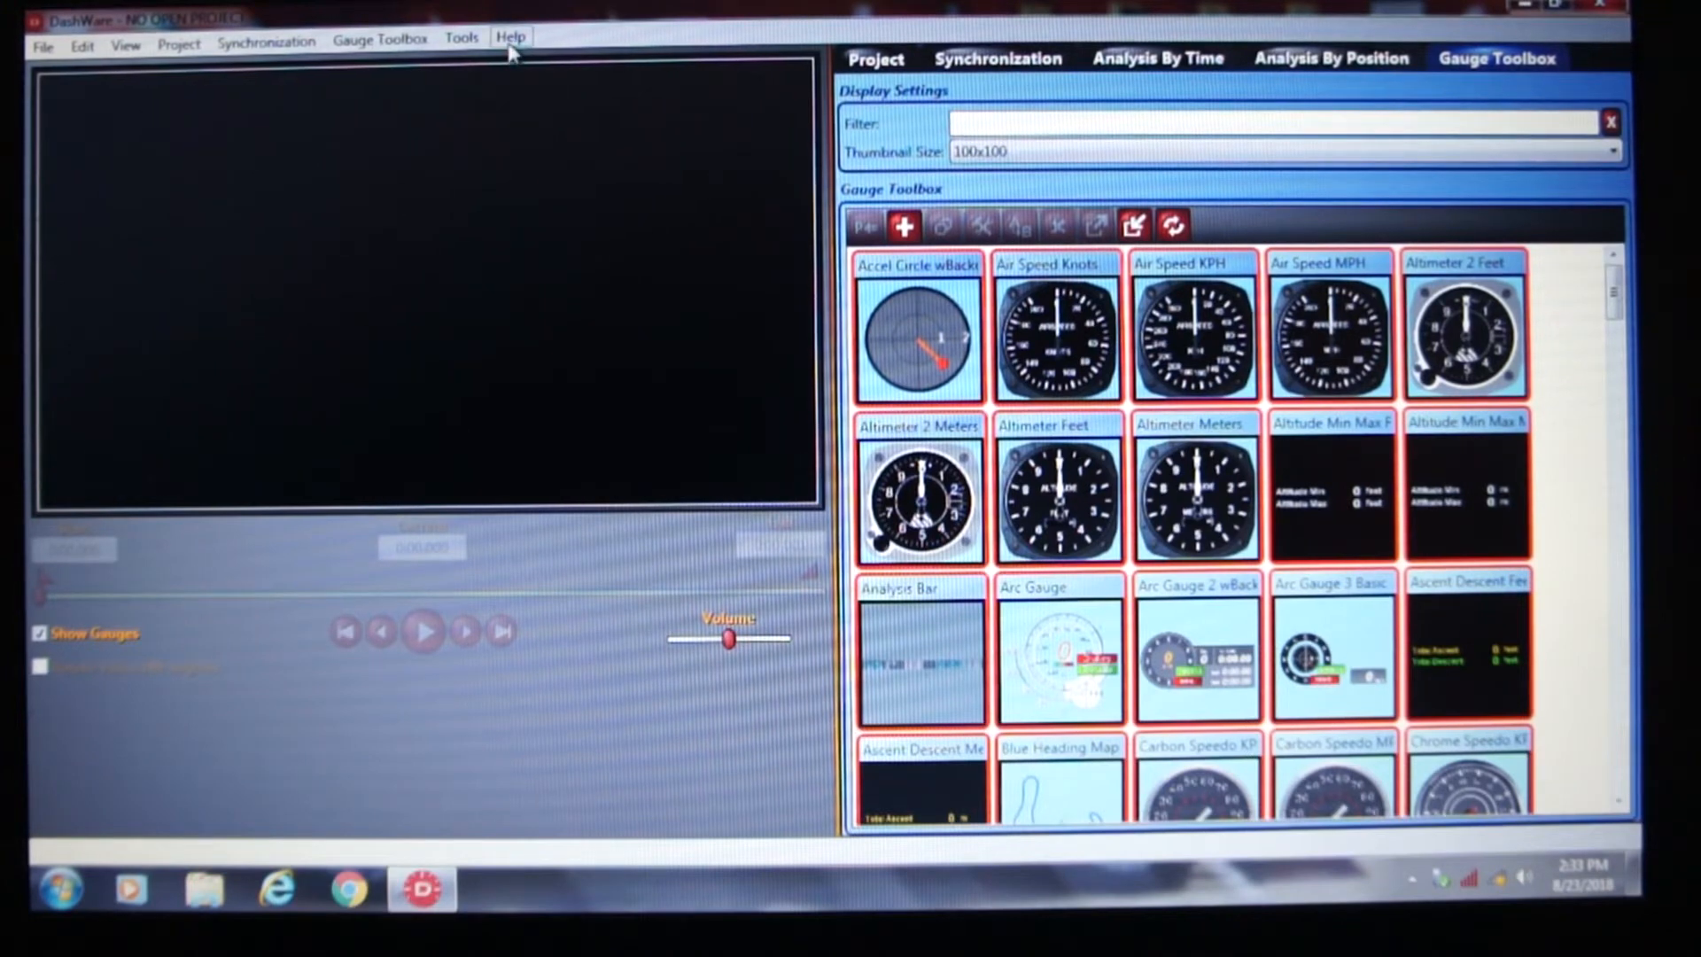
- Start the Help guide for creating a video and data project, now at step 1 of 10
click(511, 36)
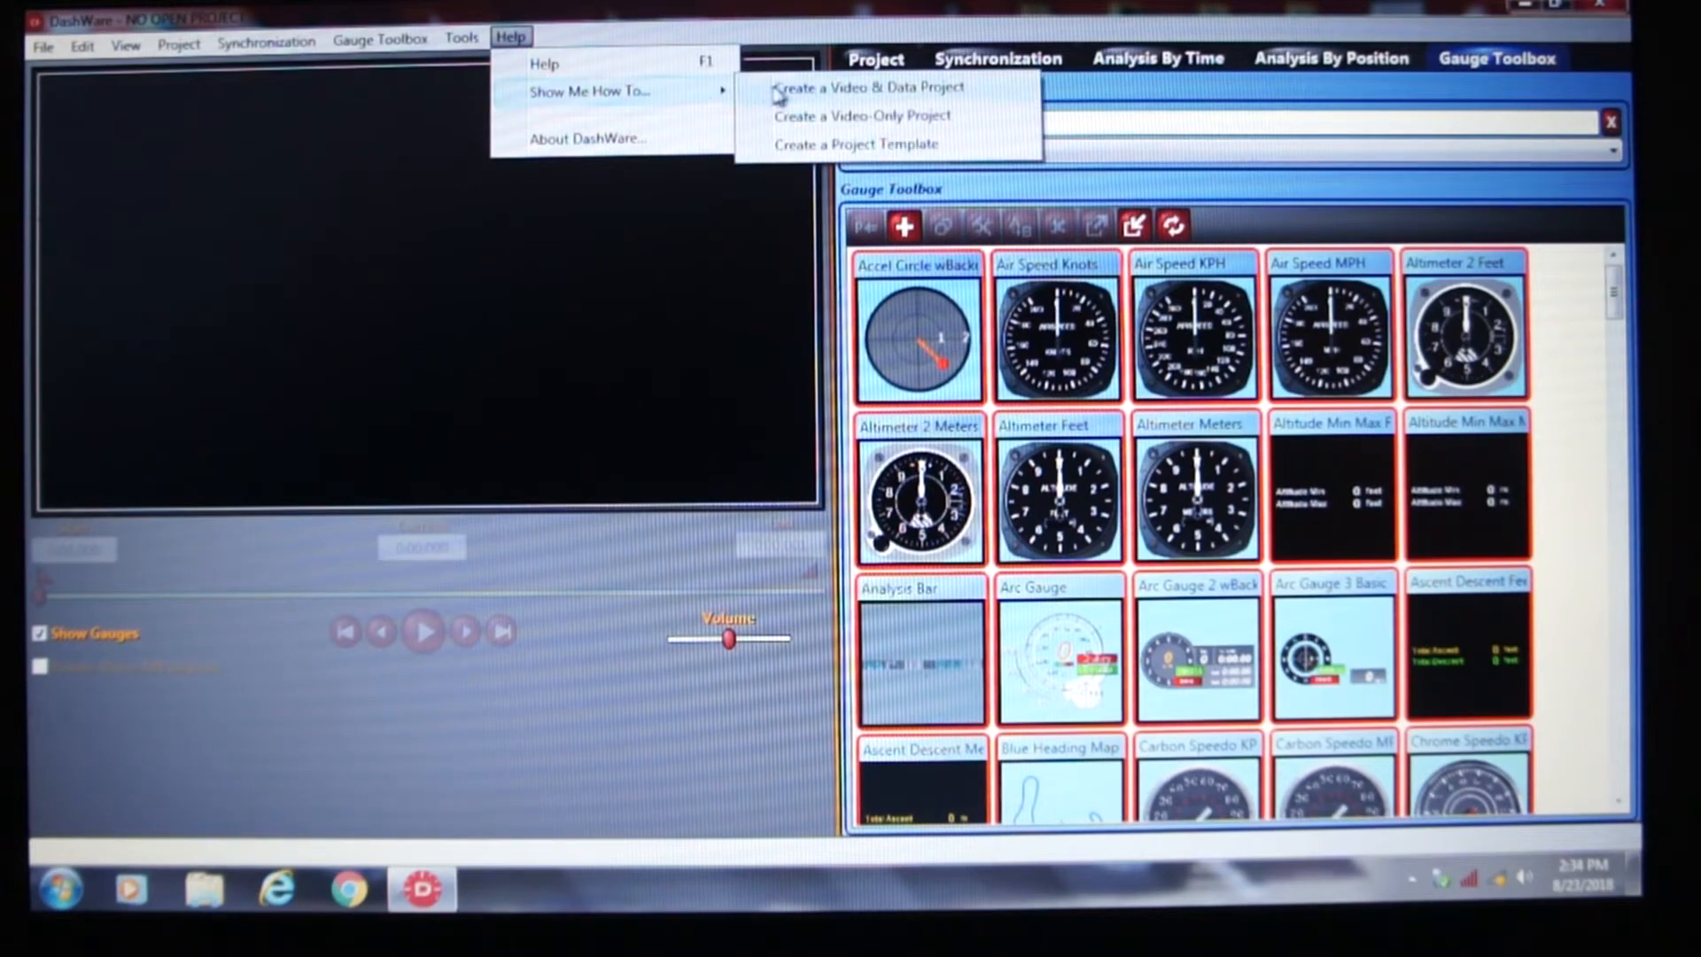
click(864, 86)
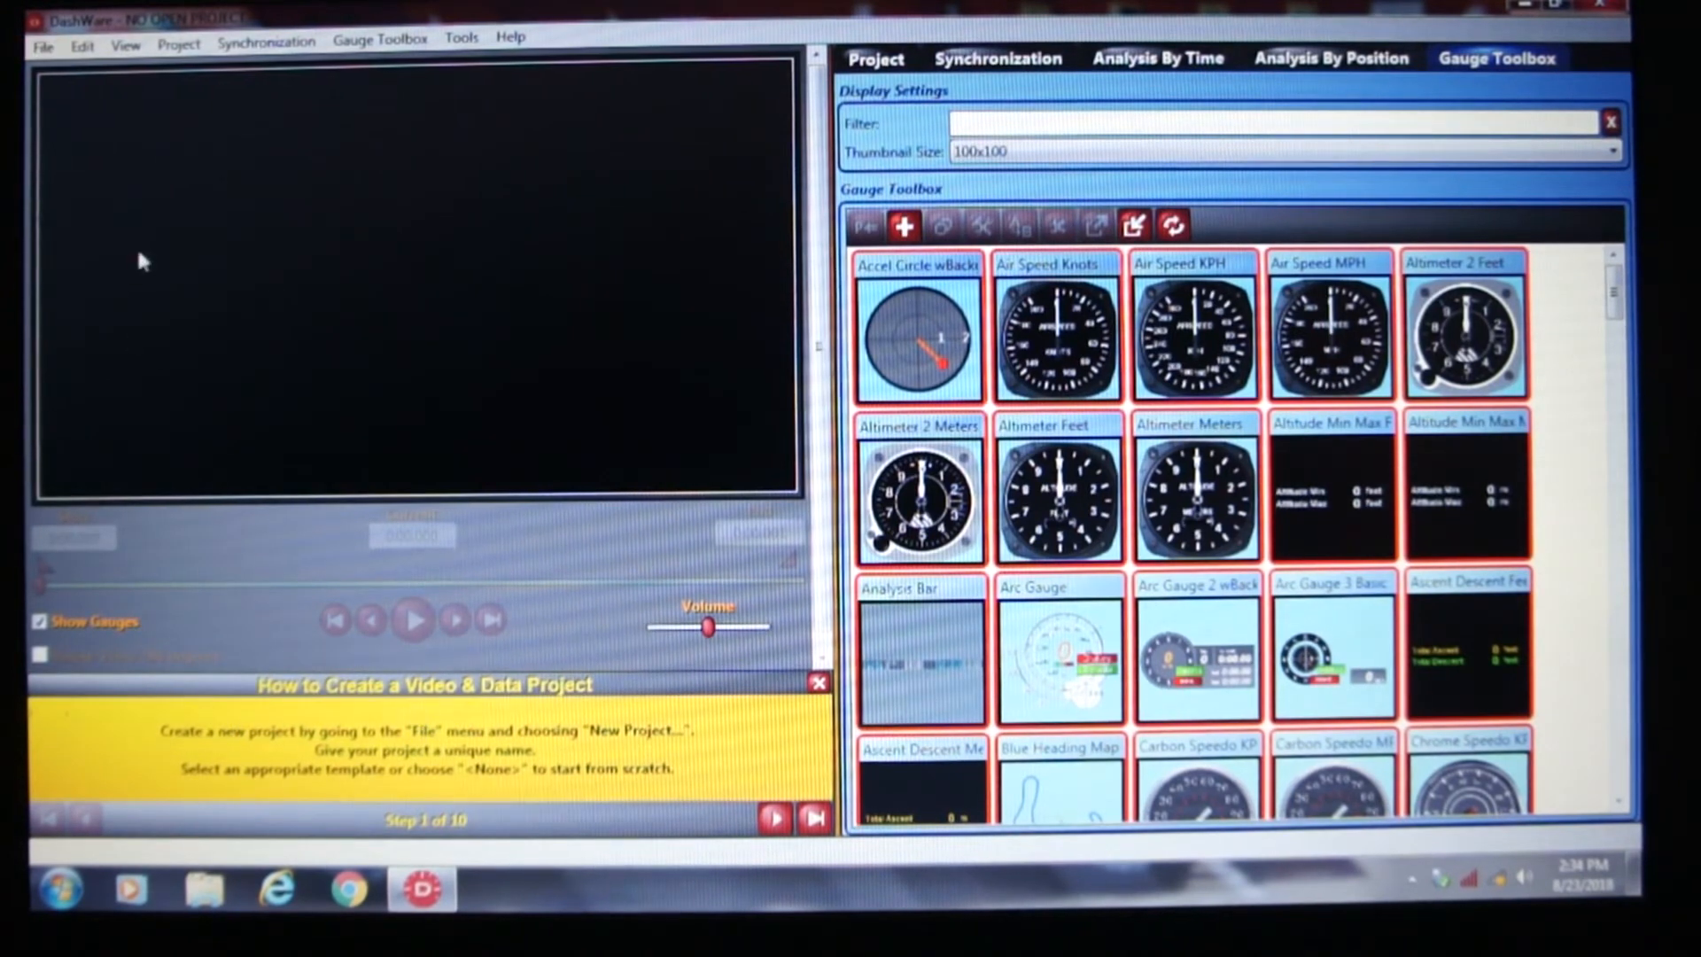
mouse_move(50, 109)
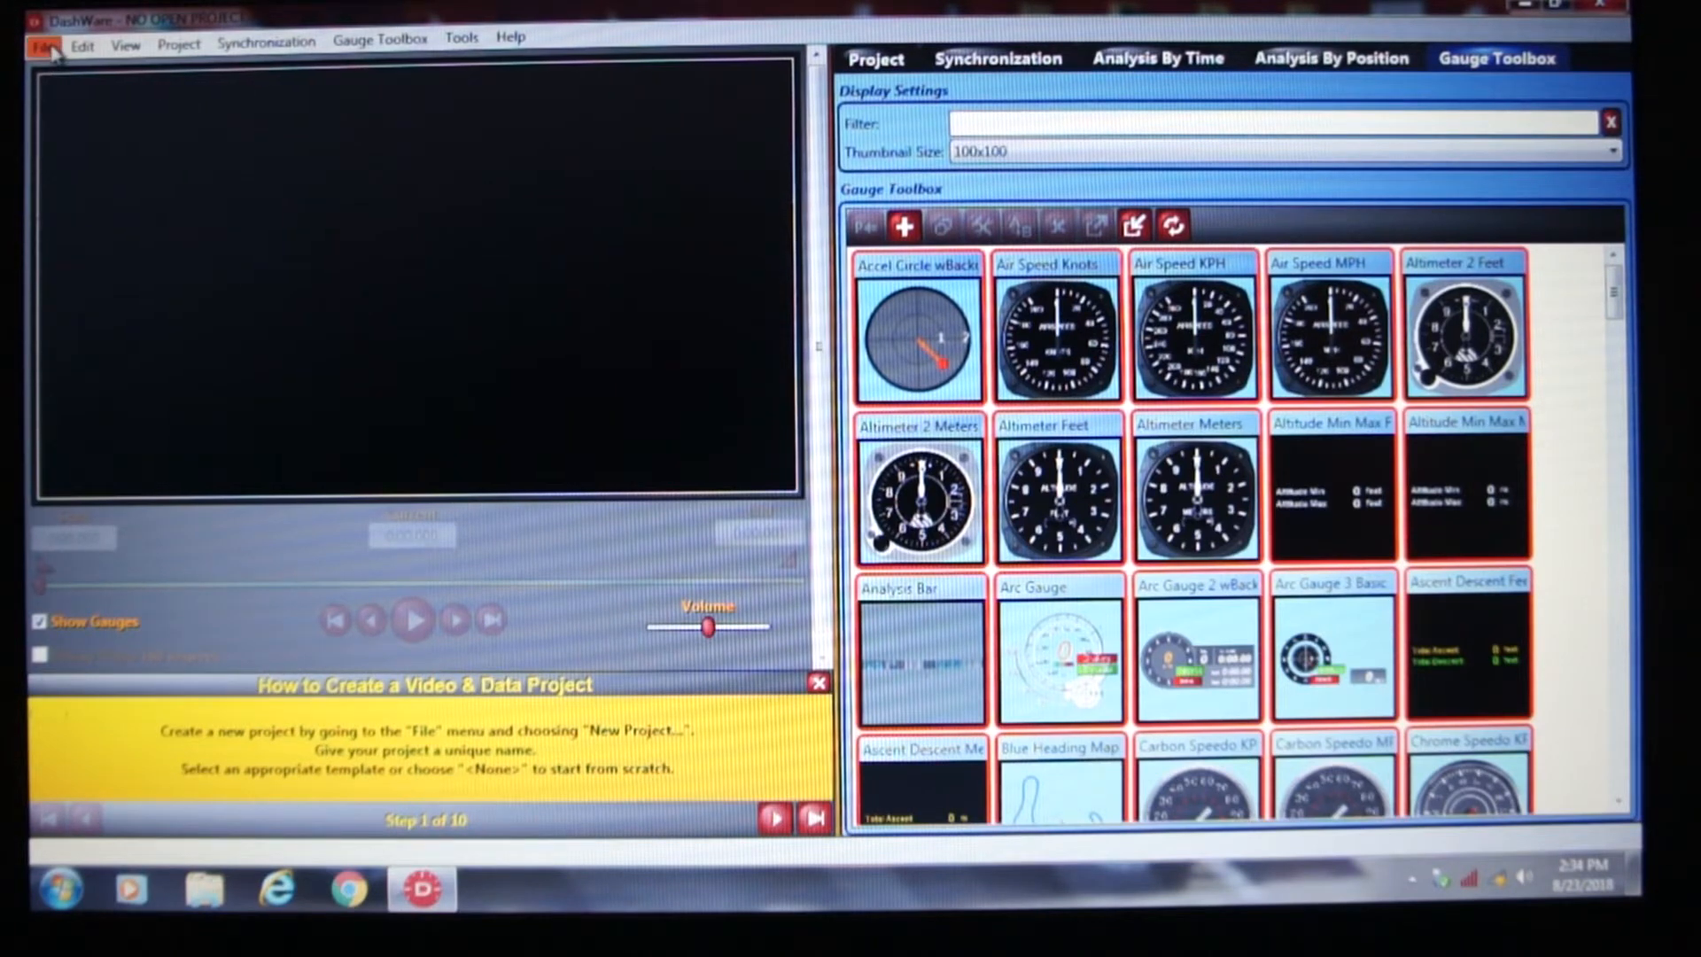
click(42, 42)
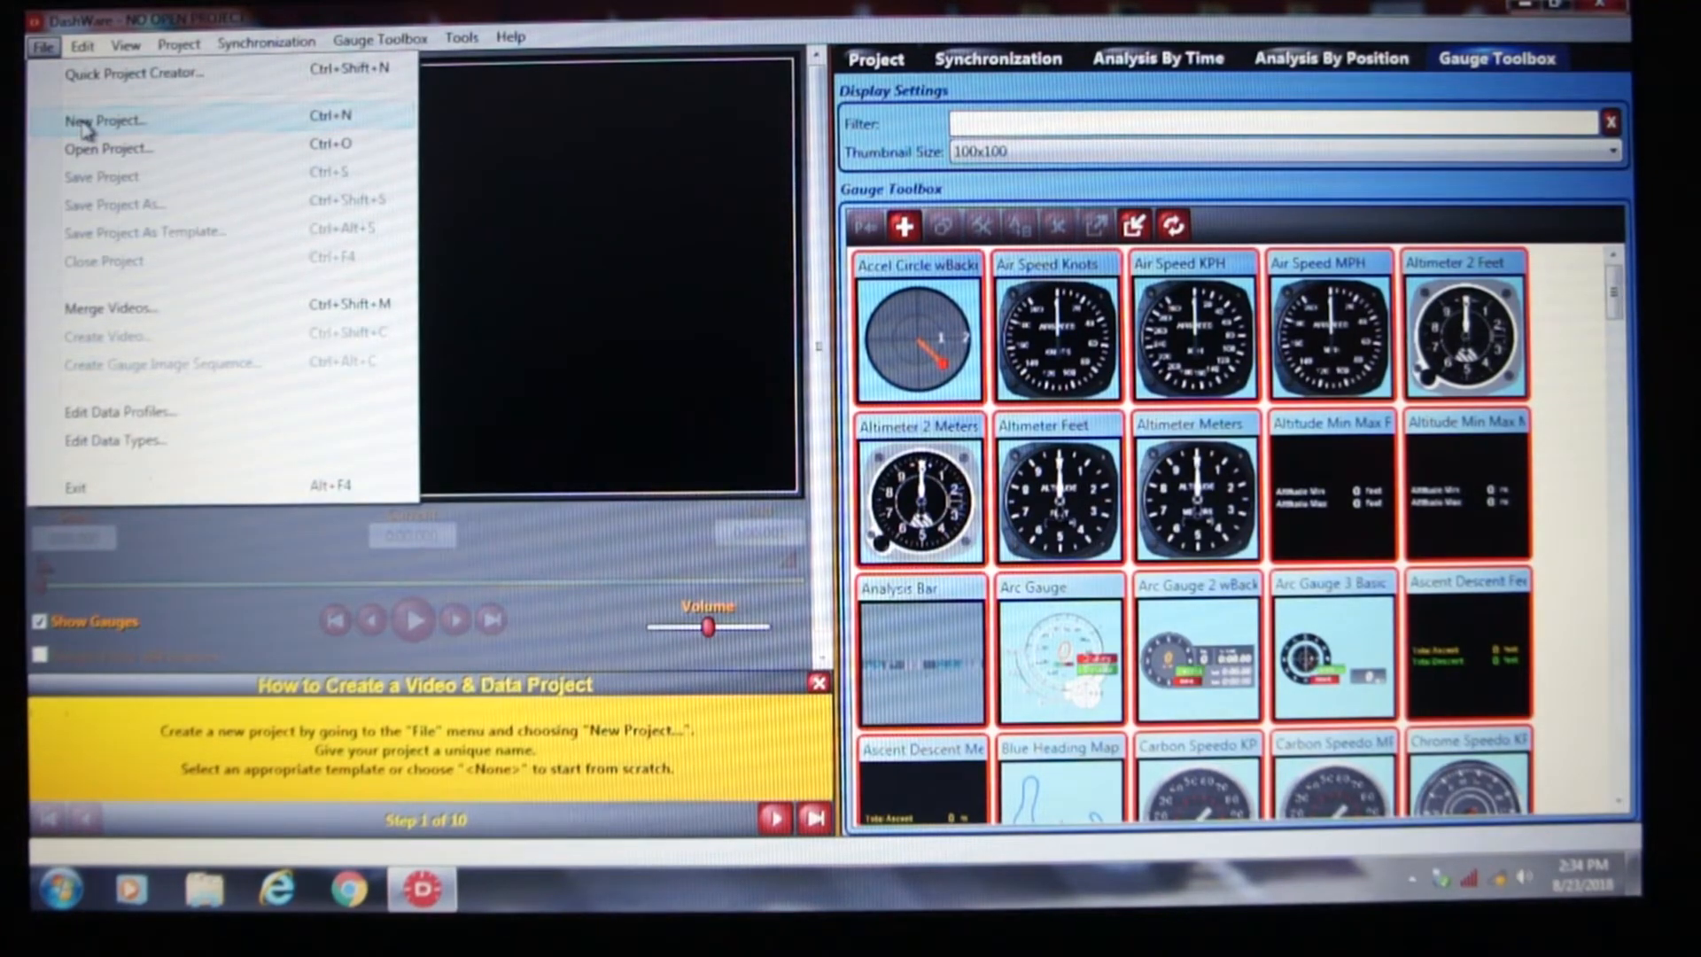
click(93, 118)
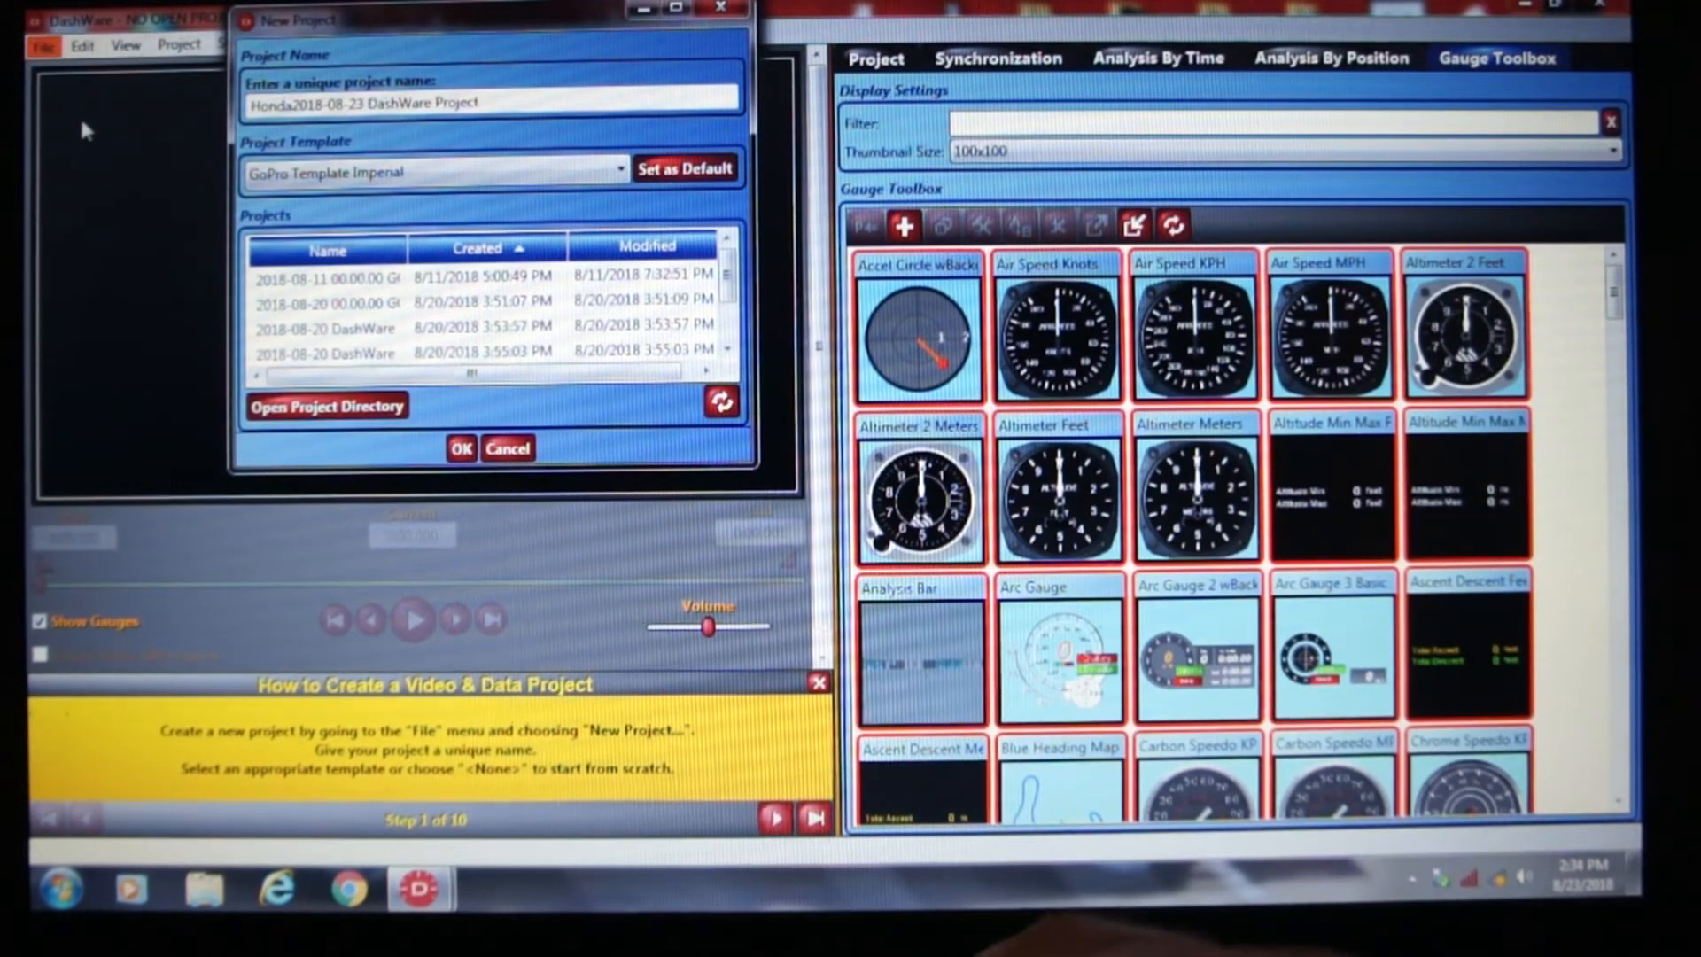
text(ST90)
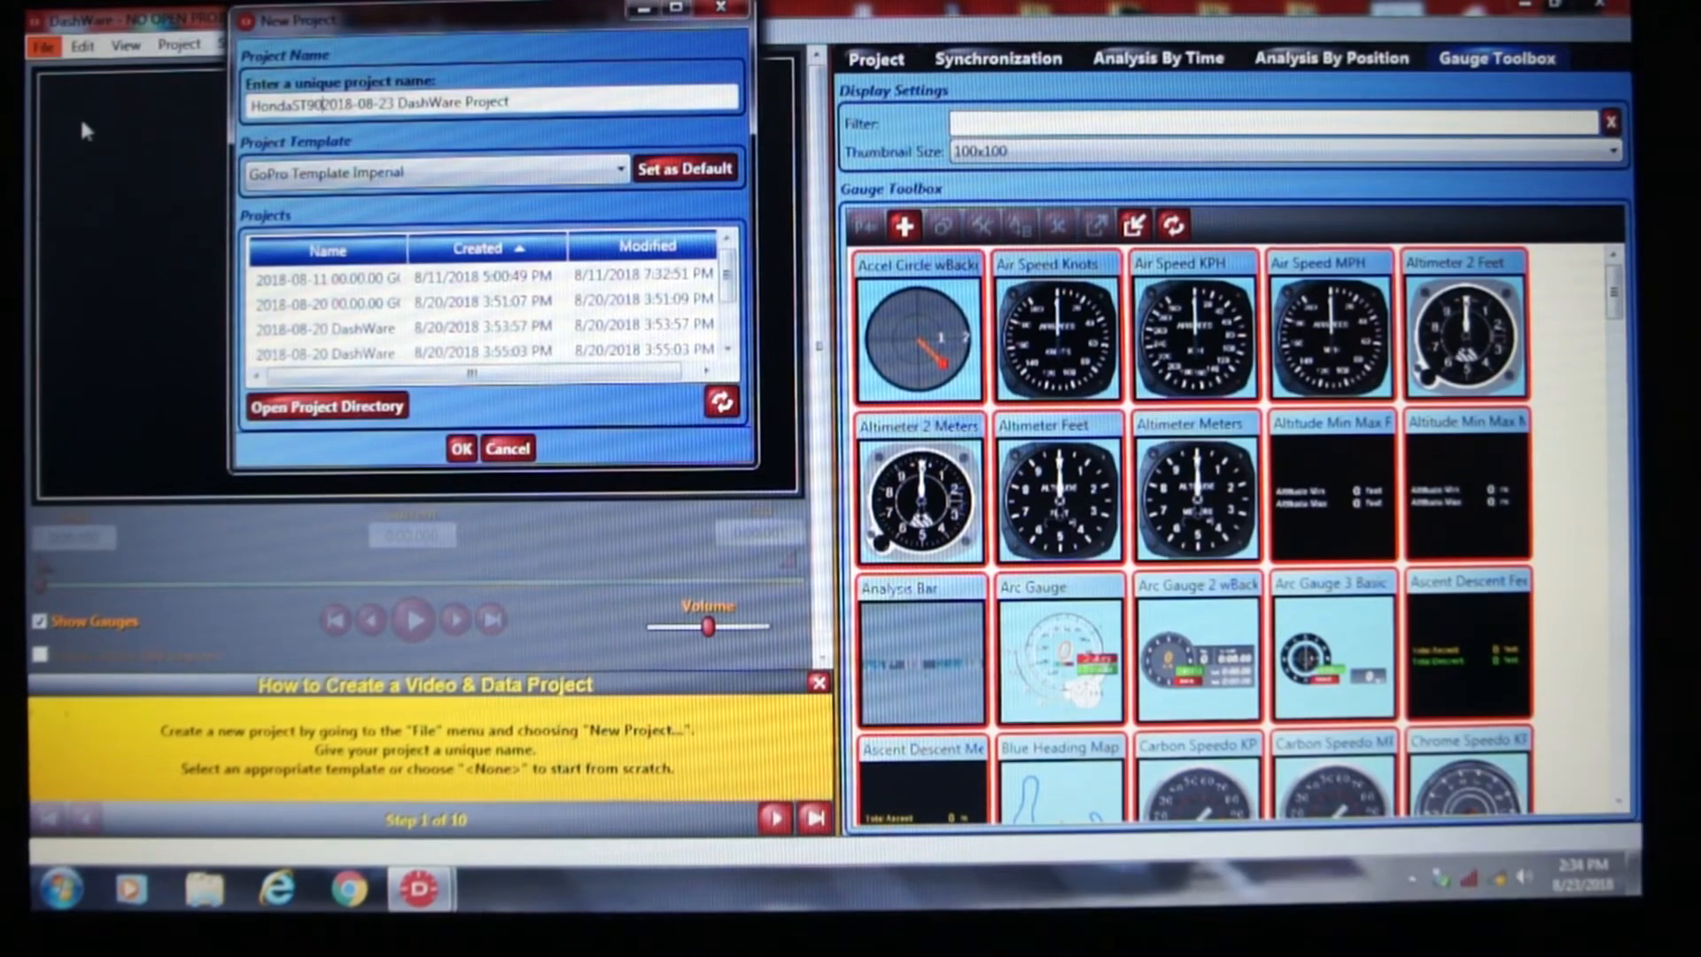
mouse_move(85, 126)
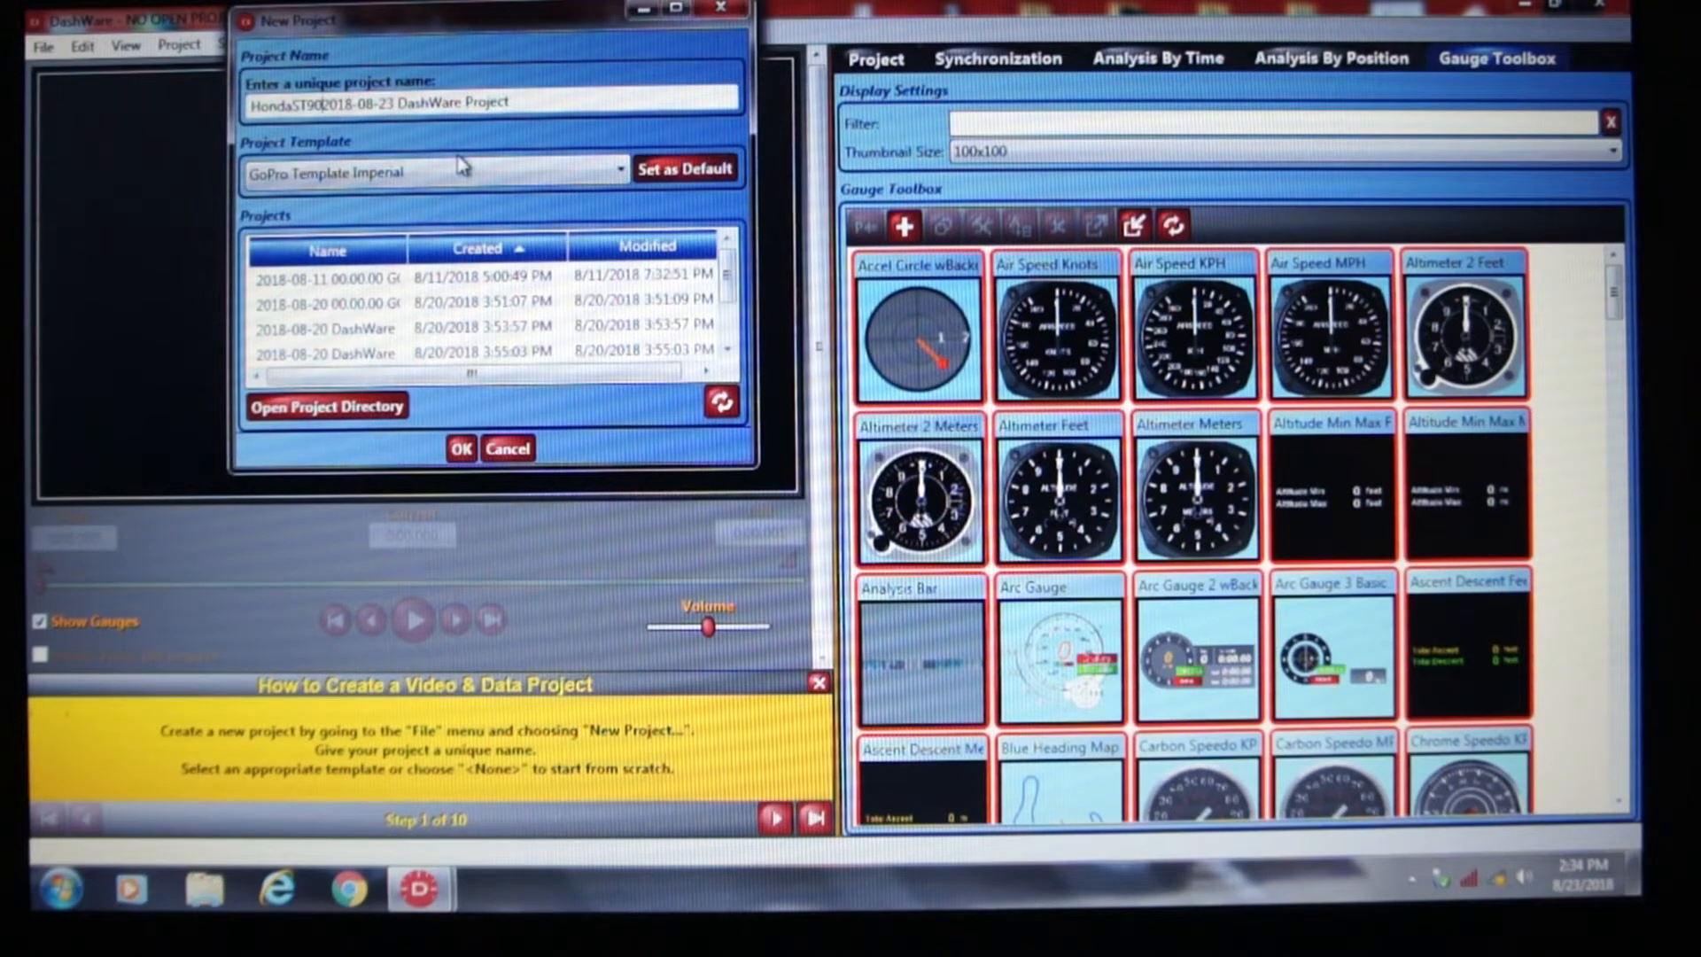
mouse_move(609, 197)
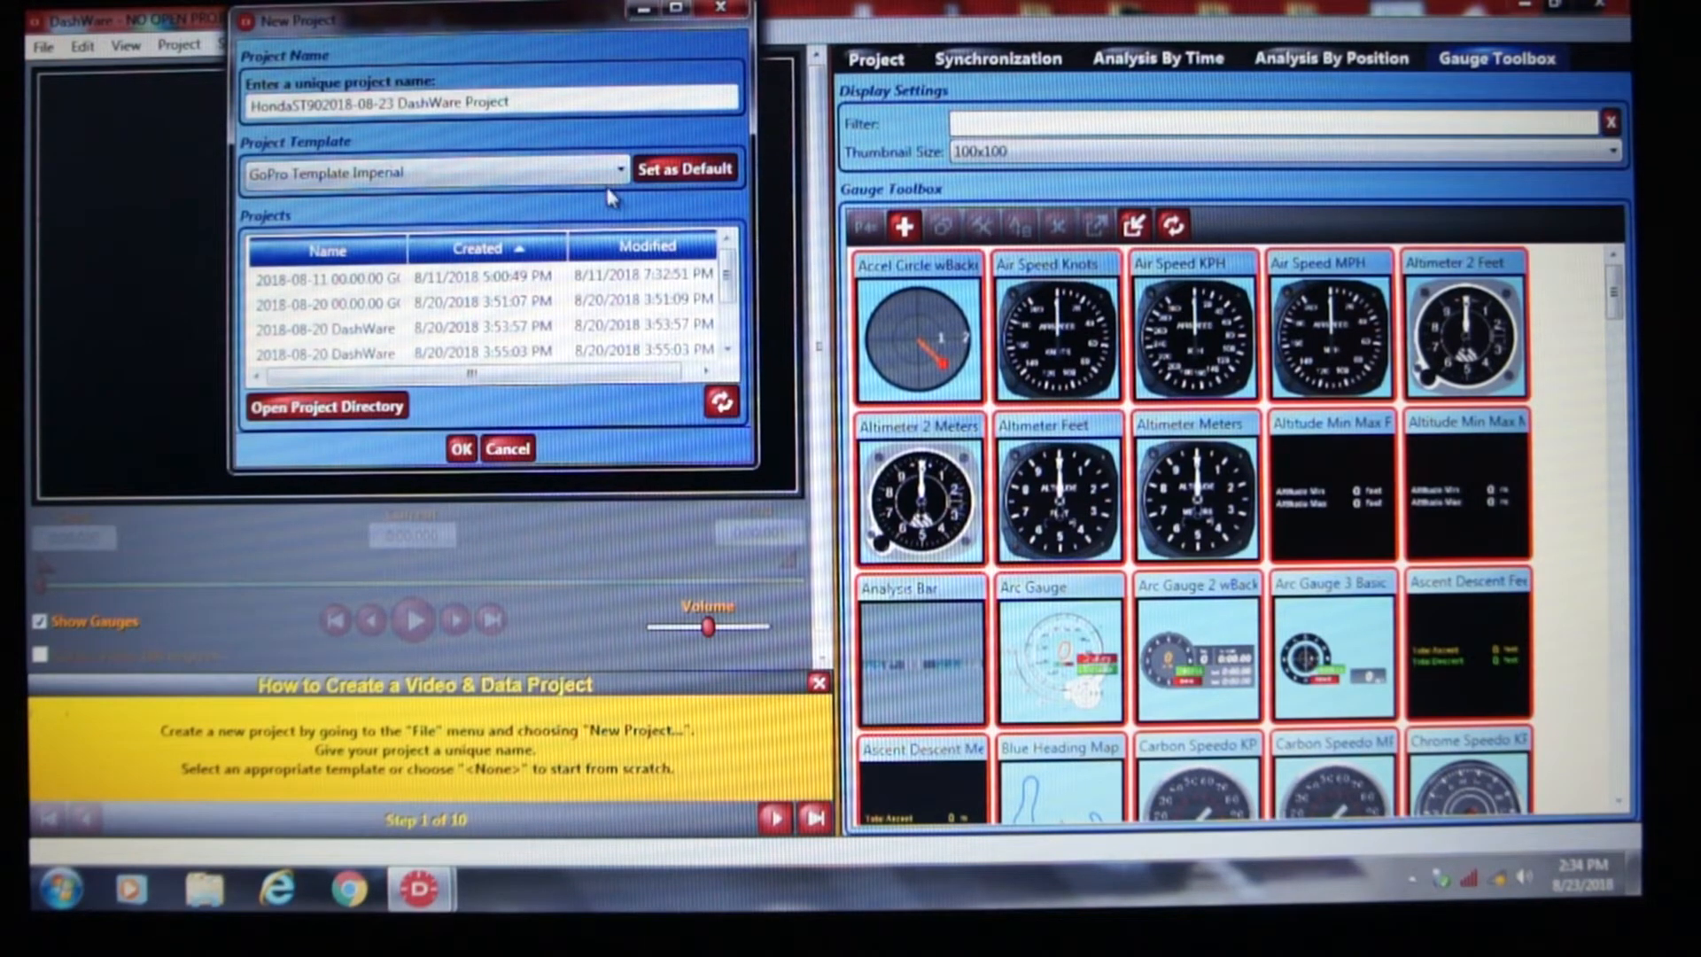
mouse_move(331, 193)
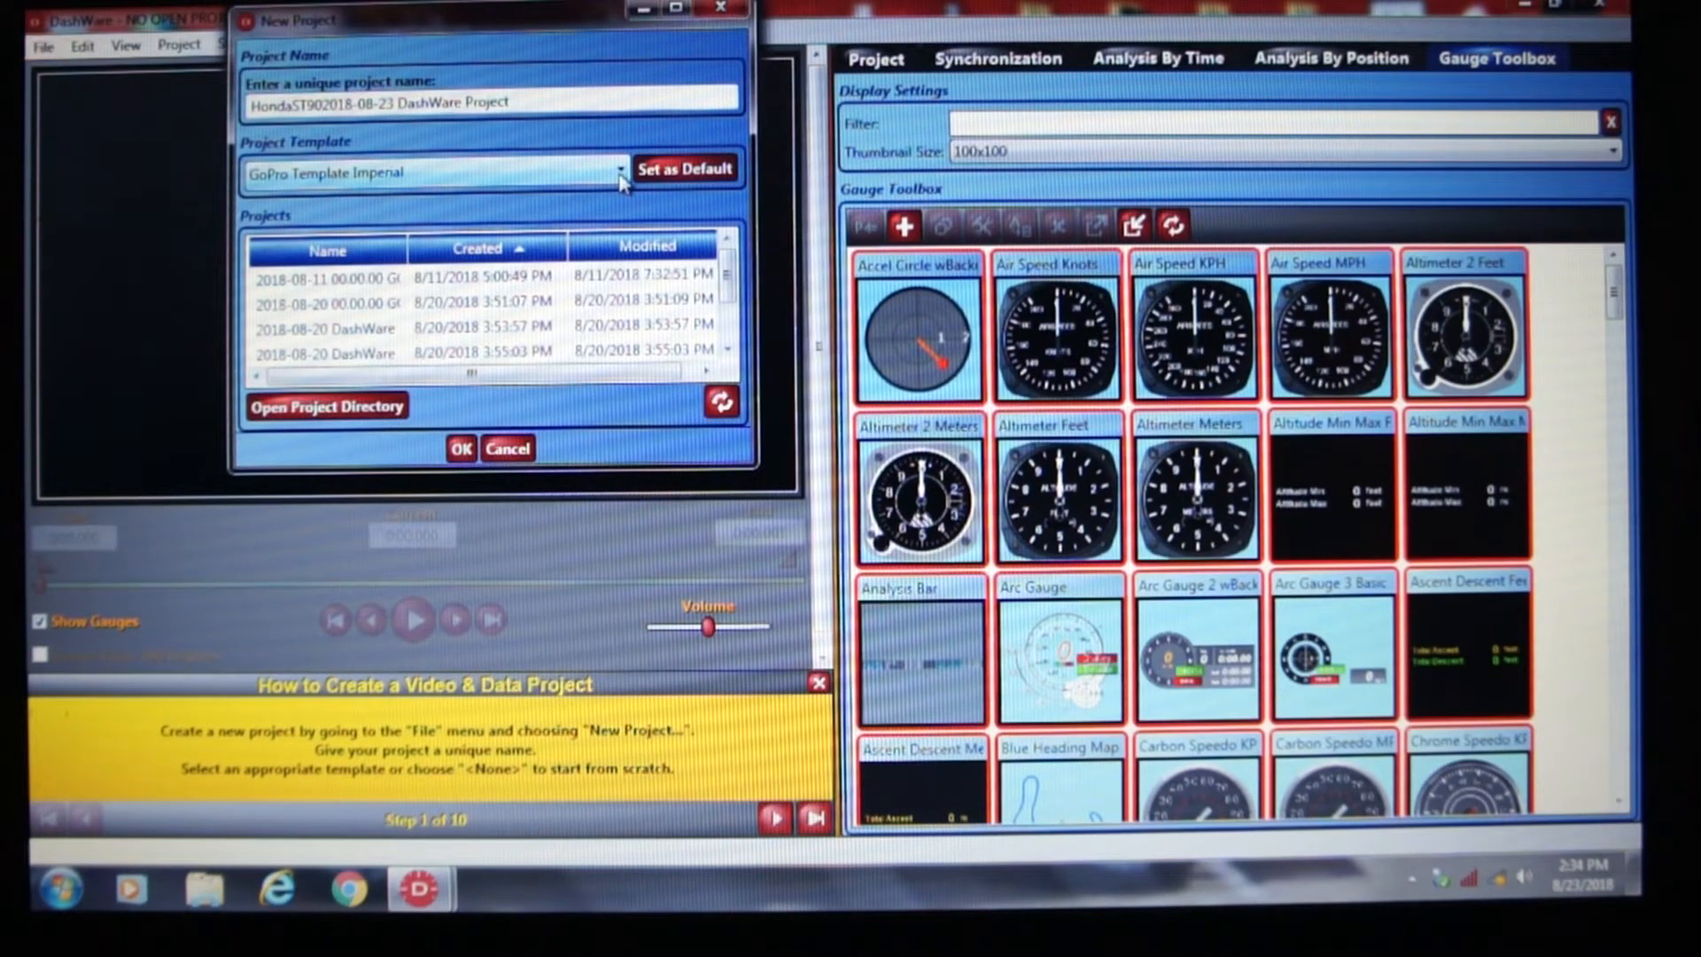
click(620, 169)
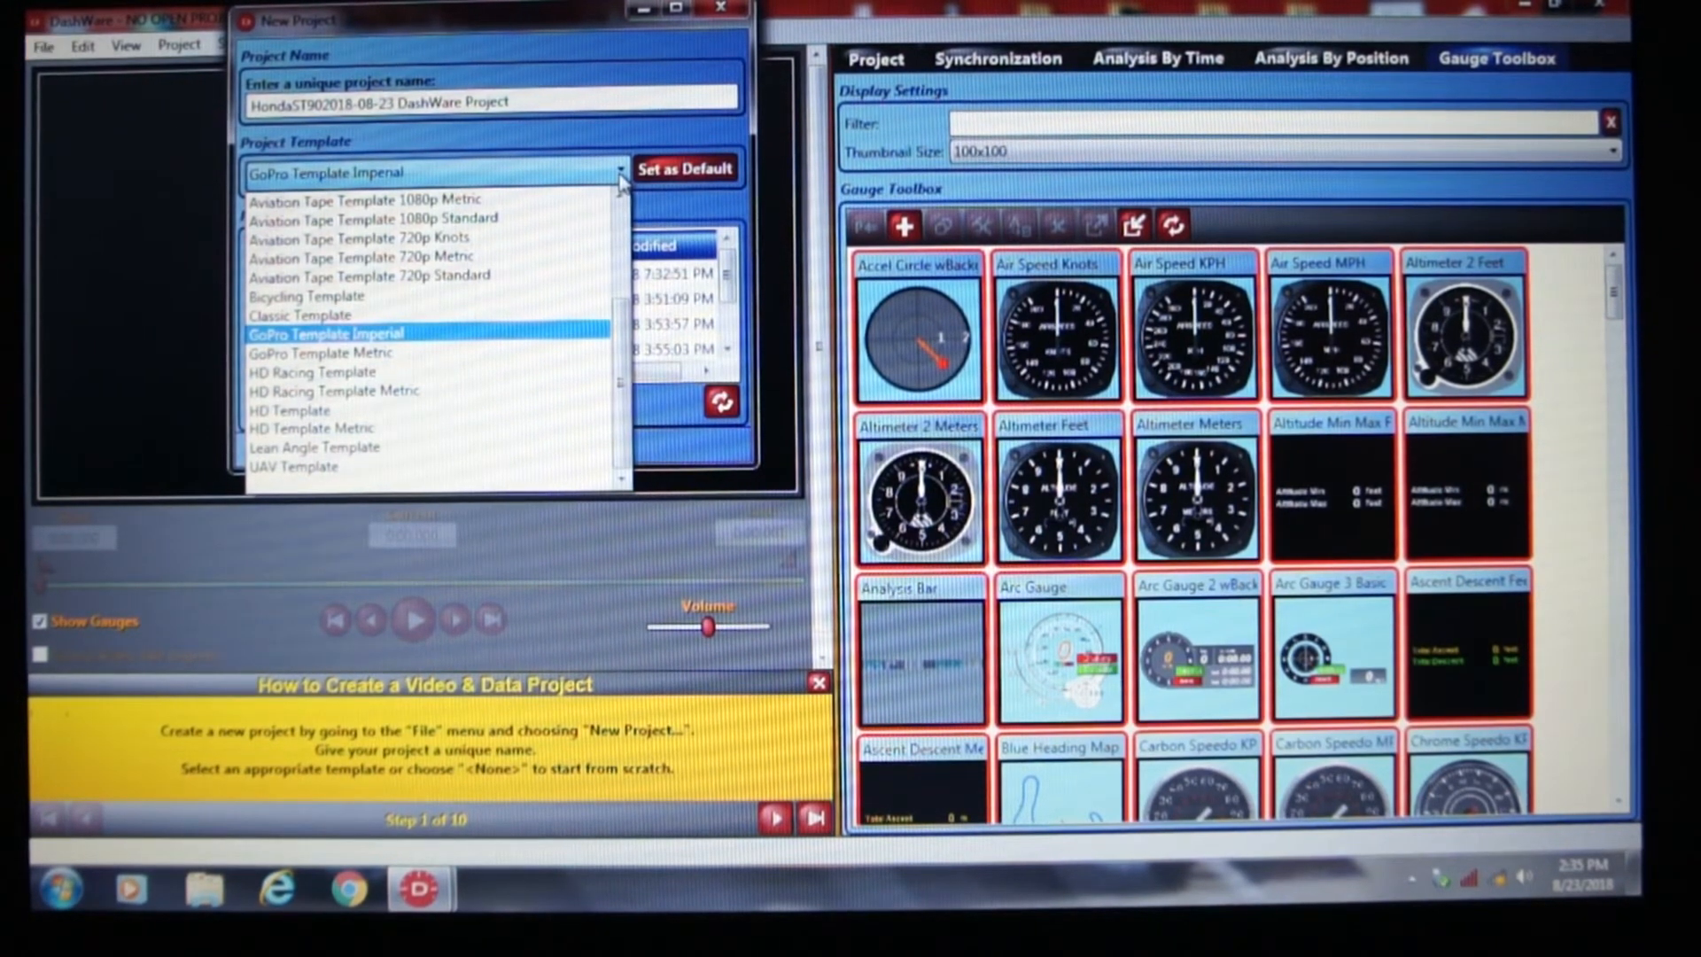
click(326, 333)
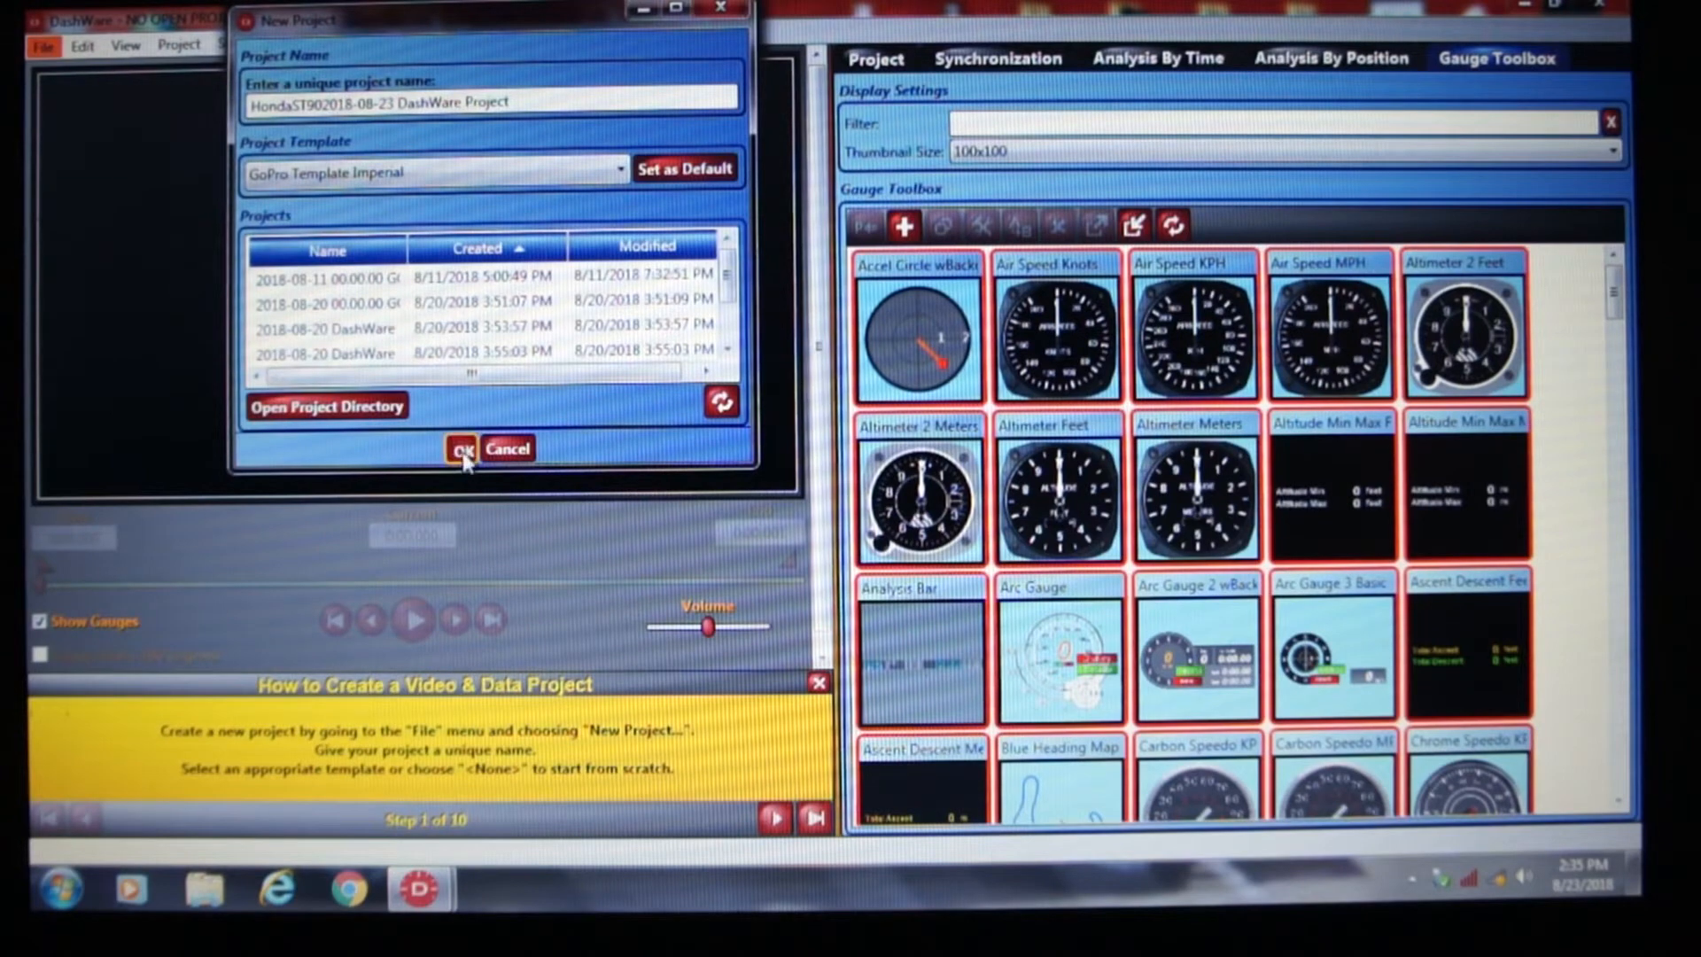
- Create the HondaST90 project, advance the guide to step 2, and begin adding a video file
click(459, 448)
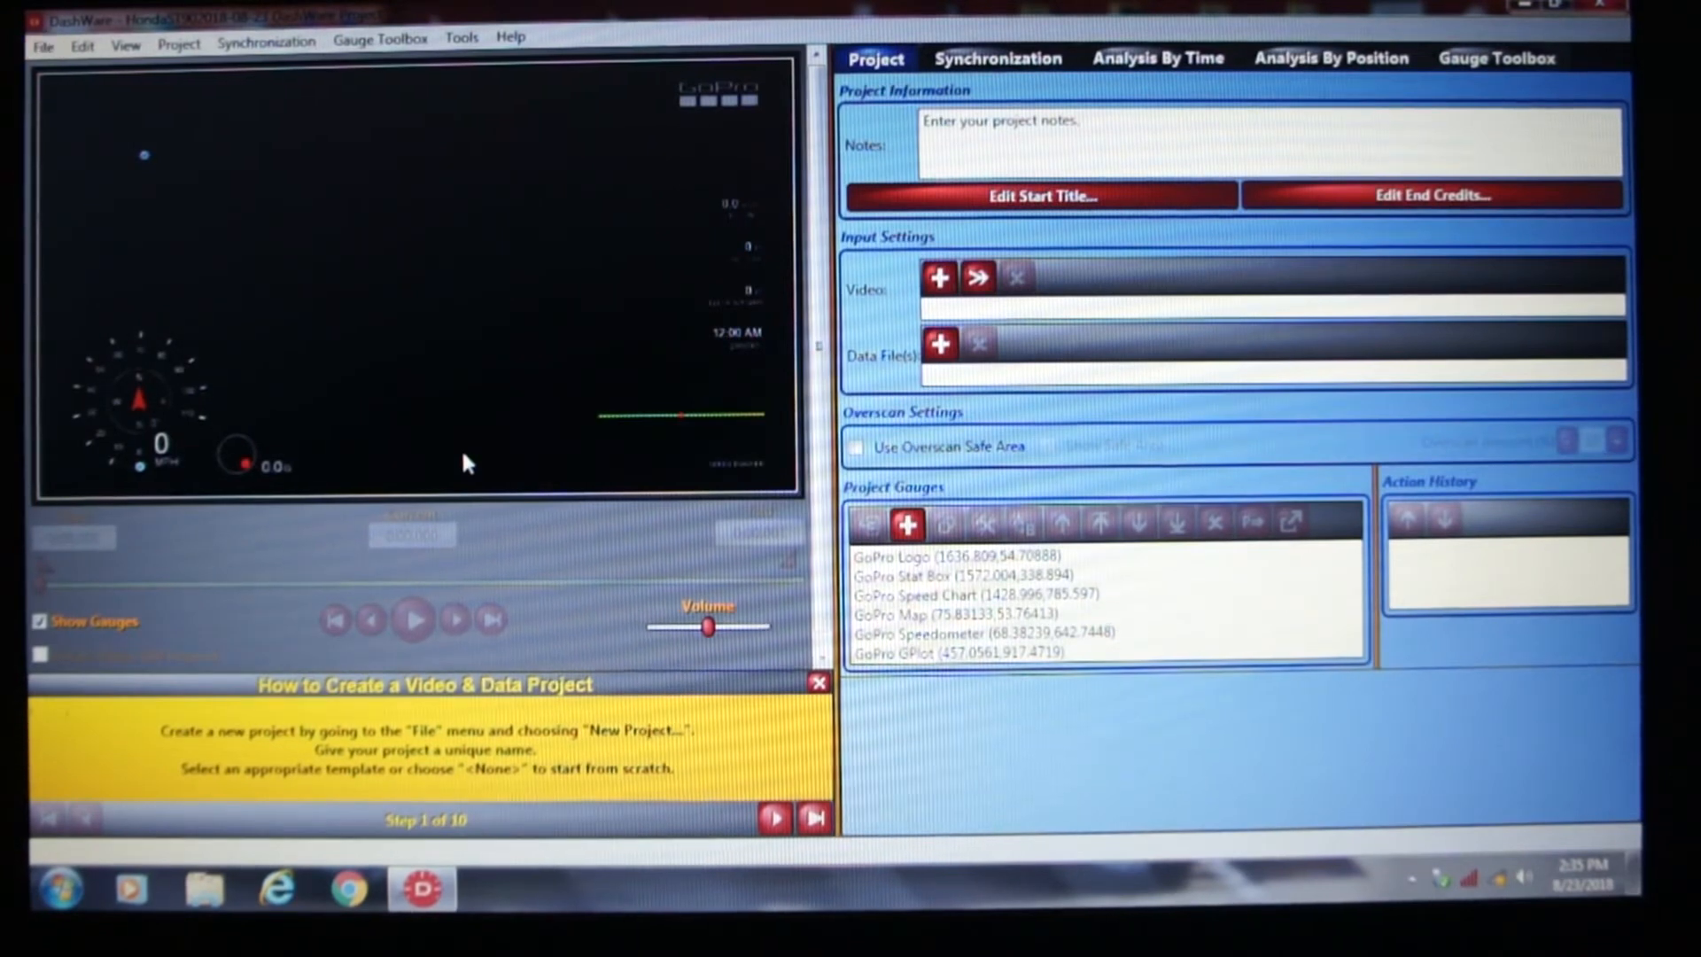
mouse_move(347, 252)
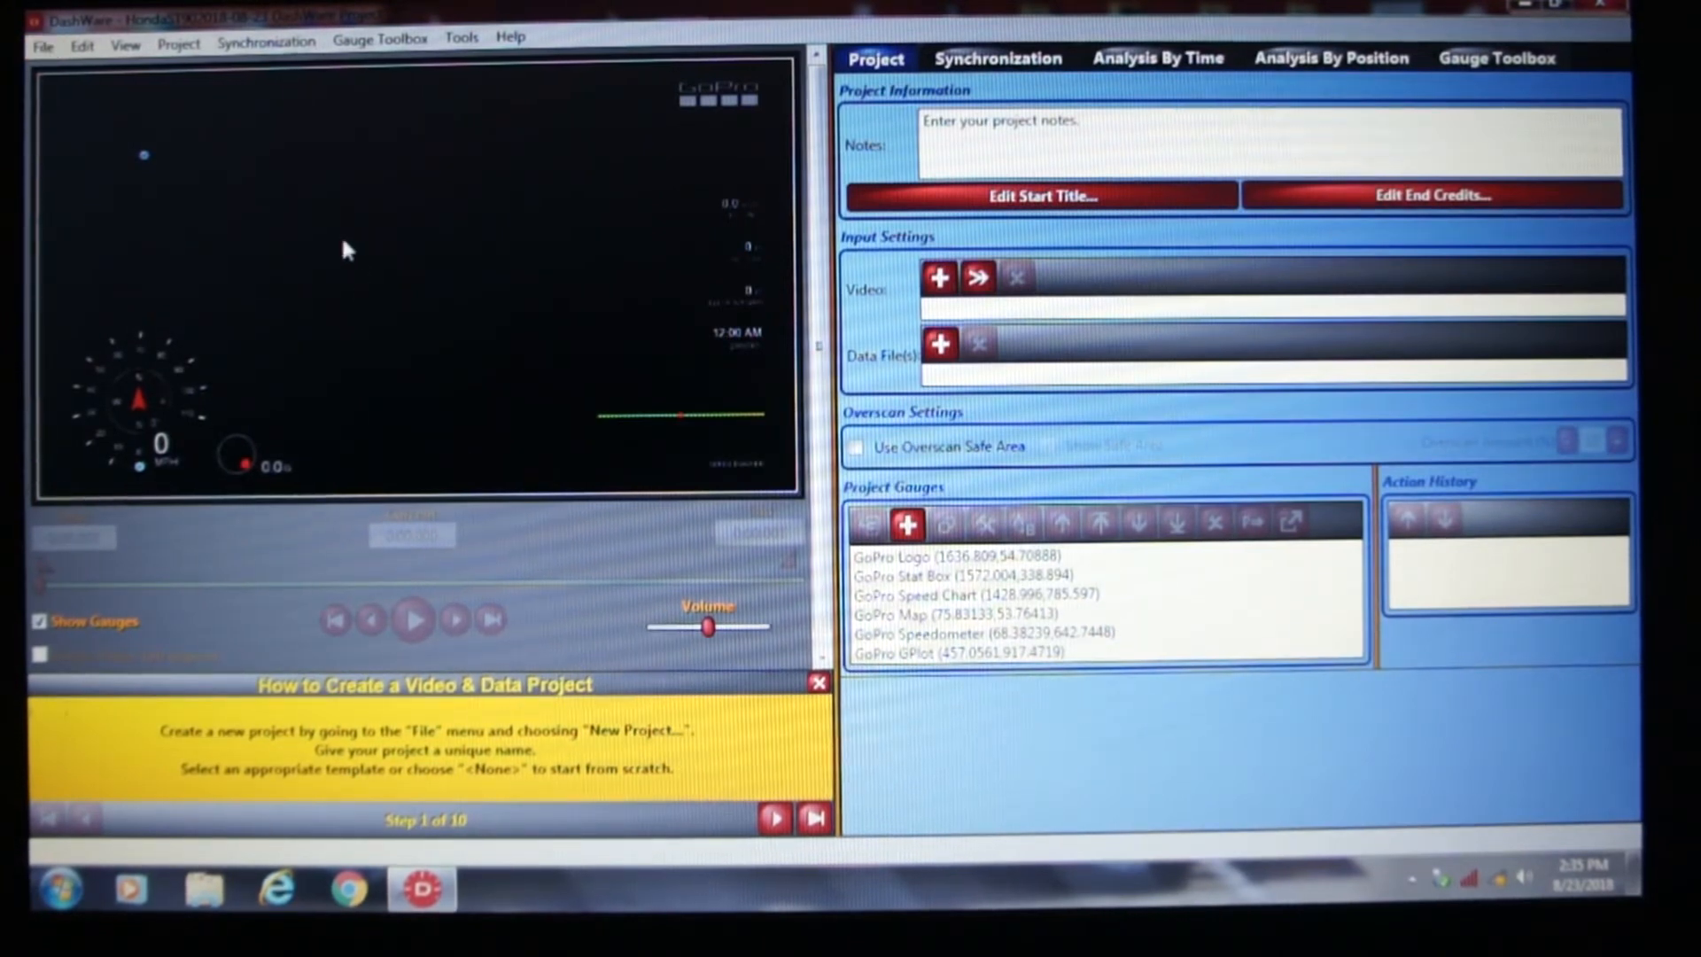
click(38, 41)
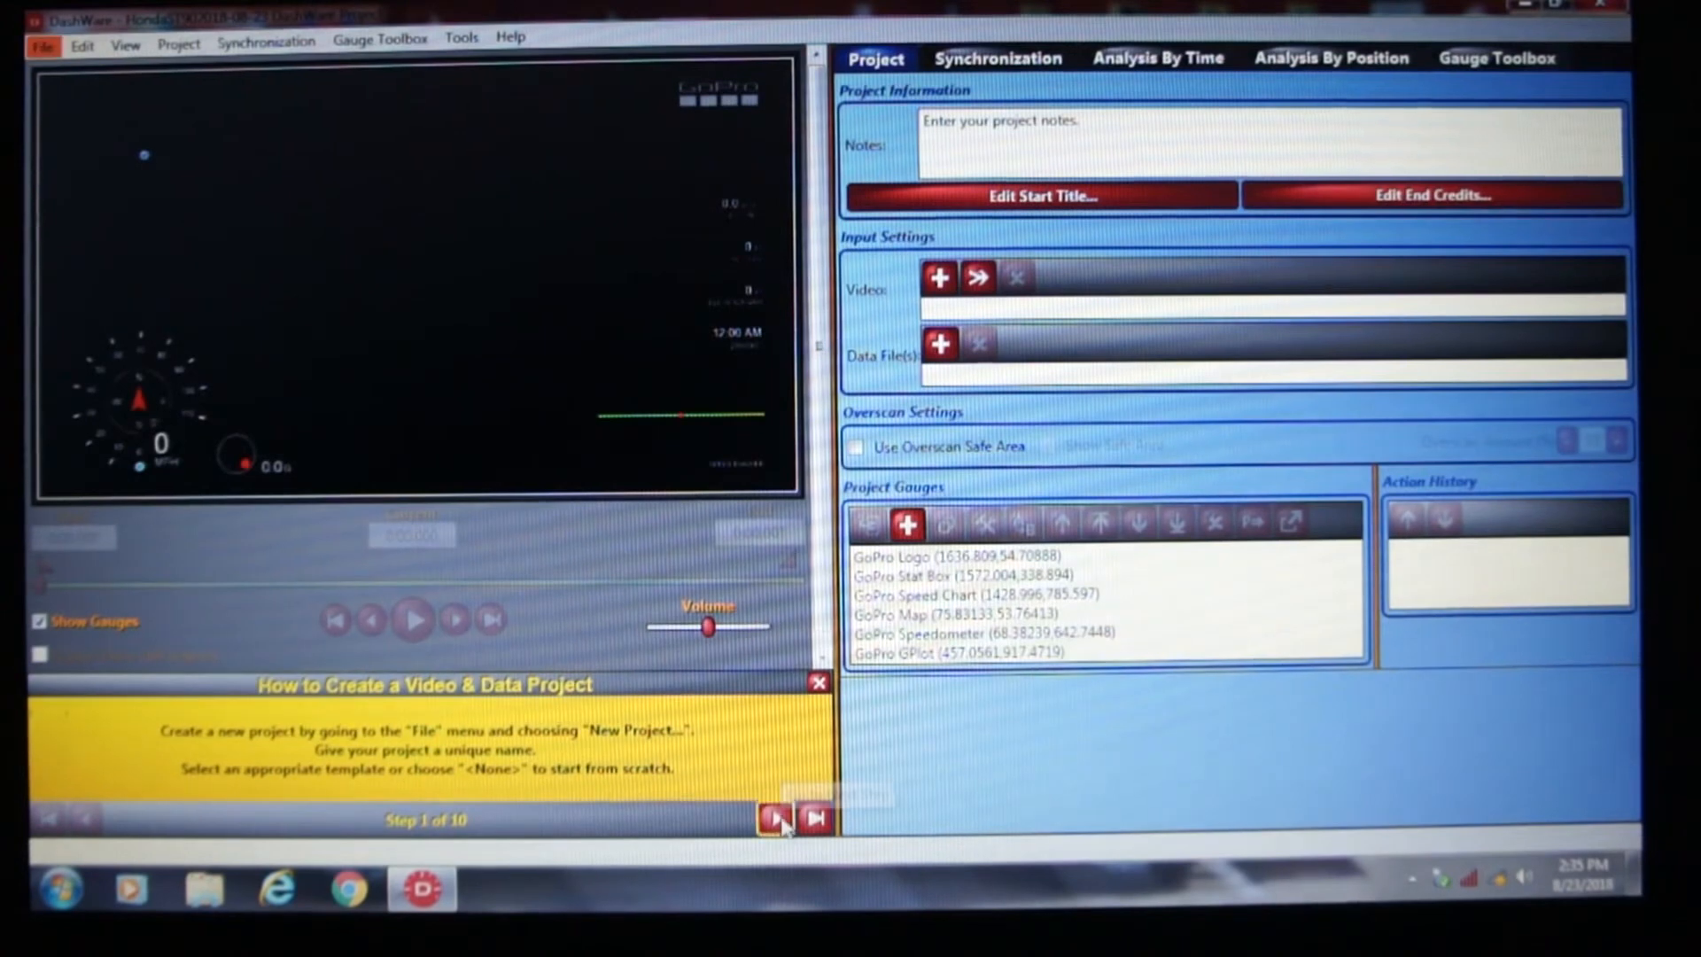
mouse_move(775, 842)
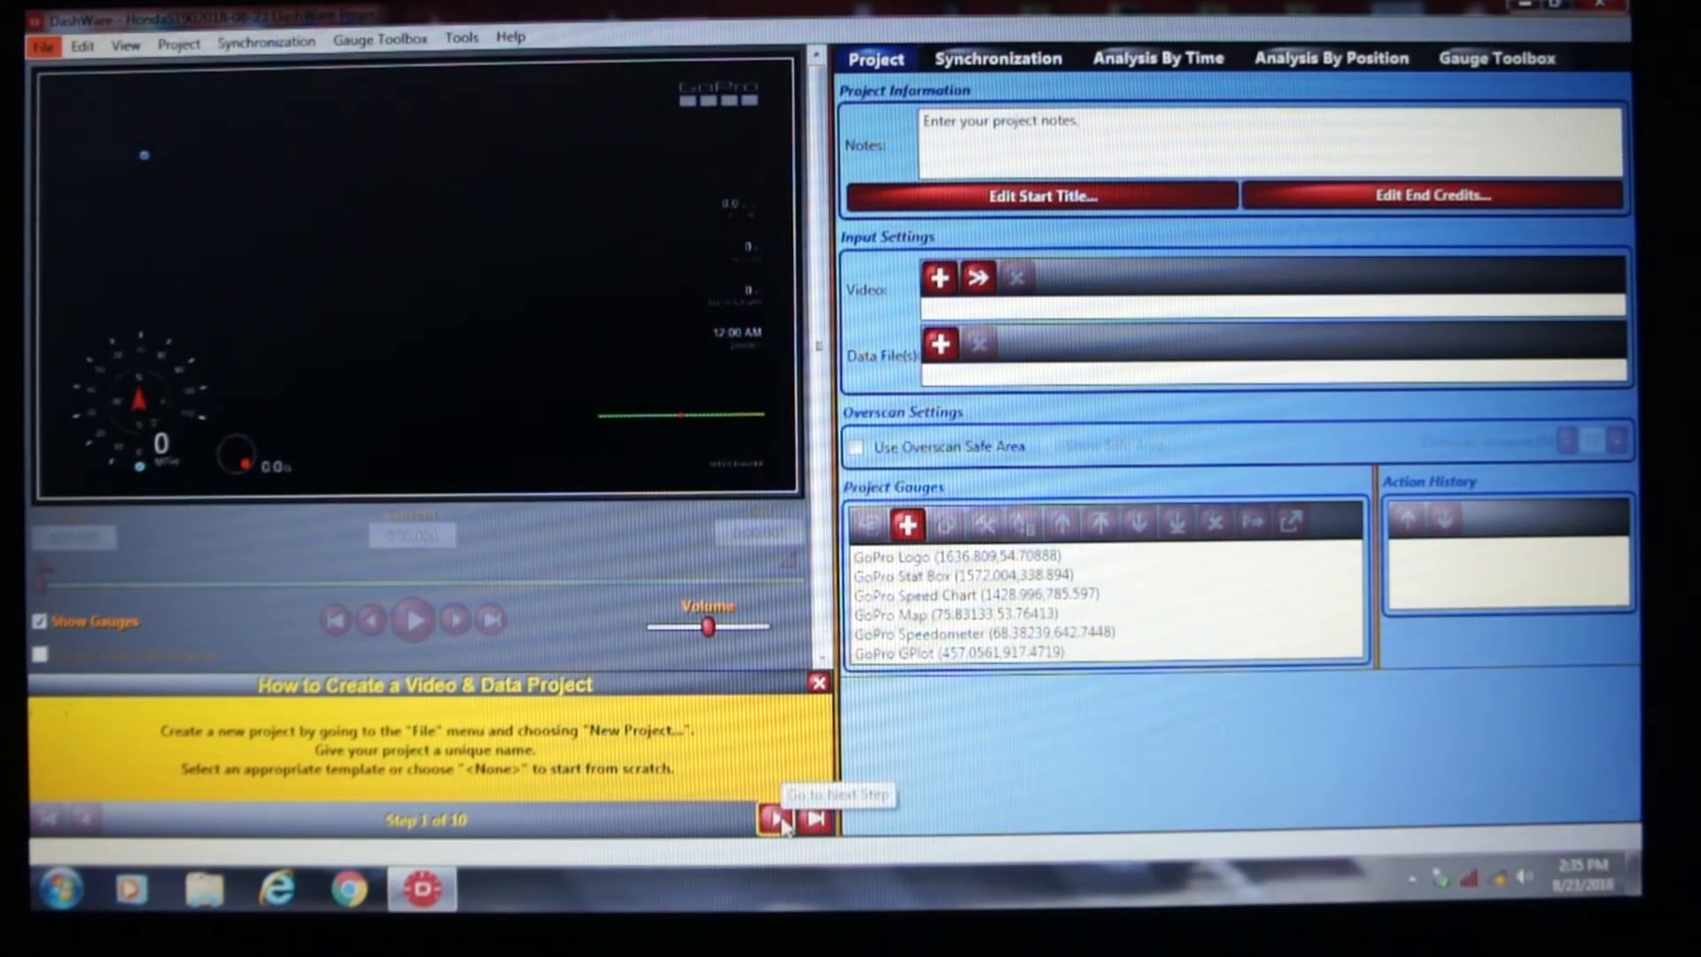
click(774, 821)
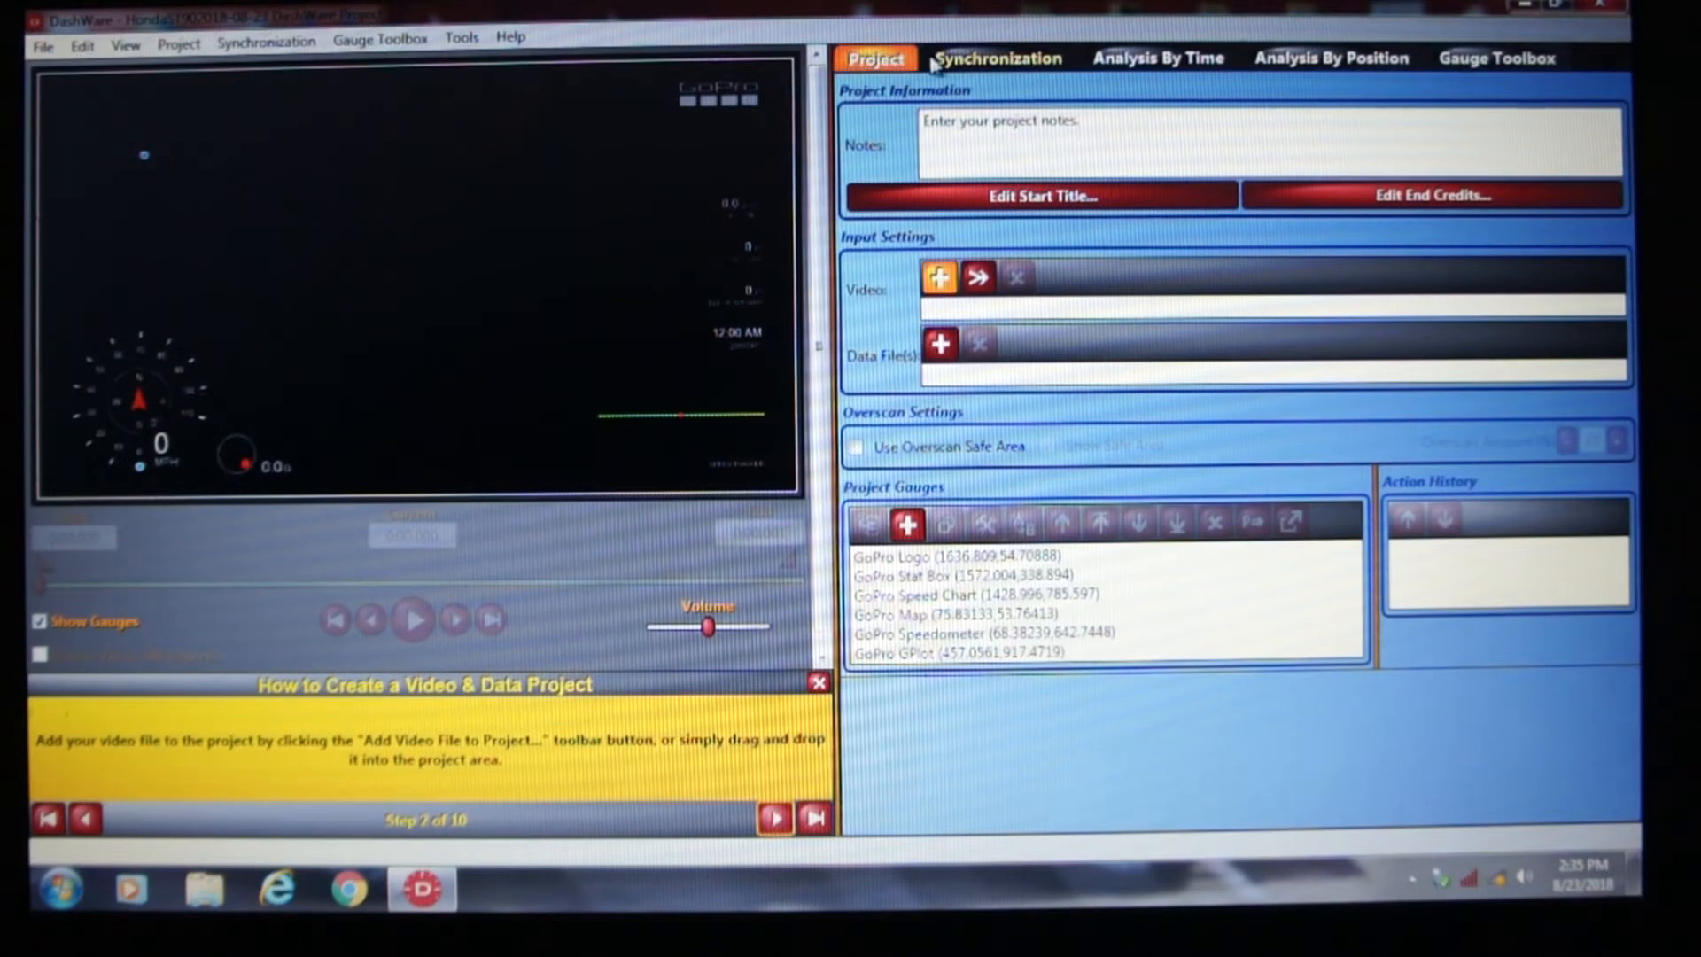
mouse_move(940, 279)
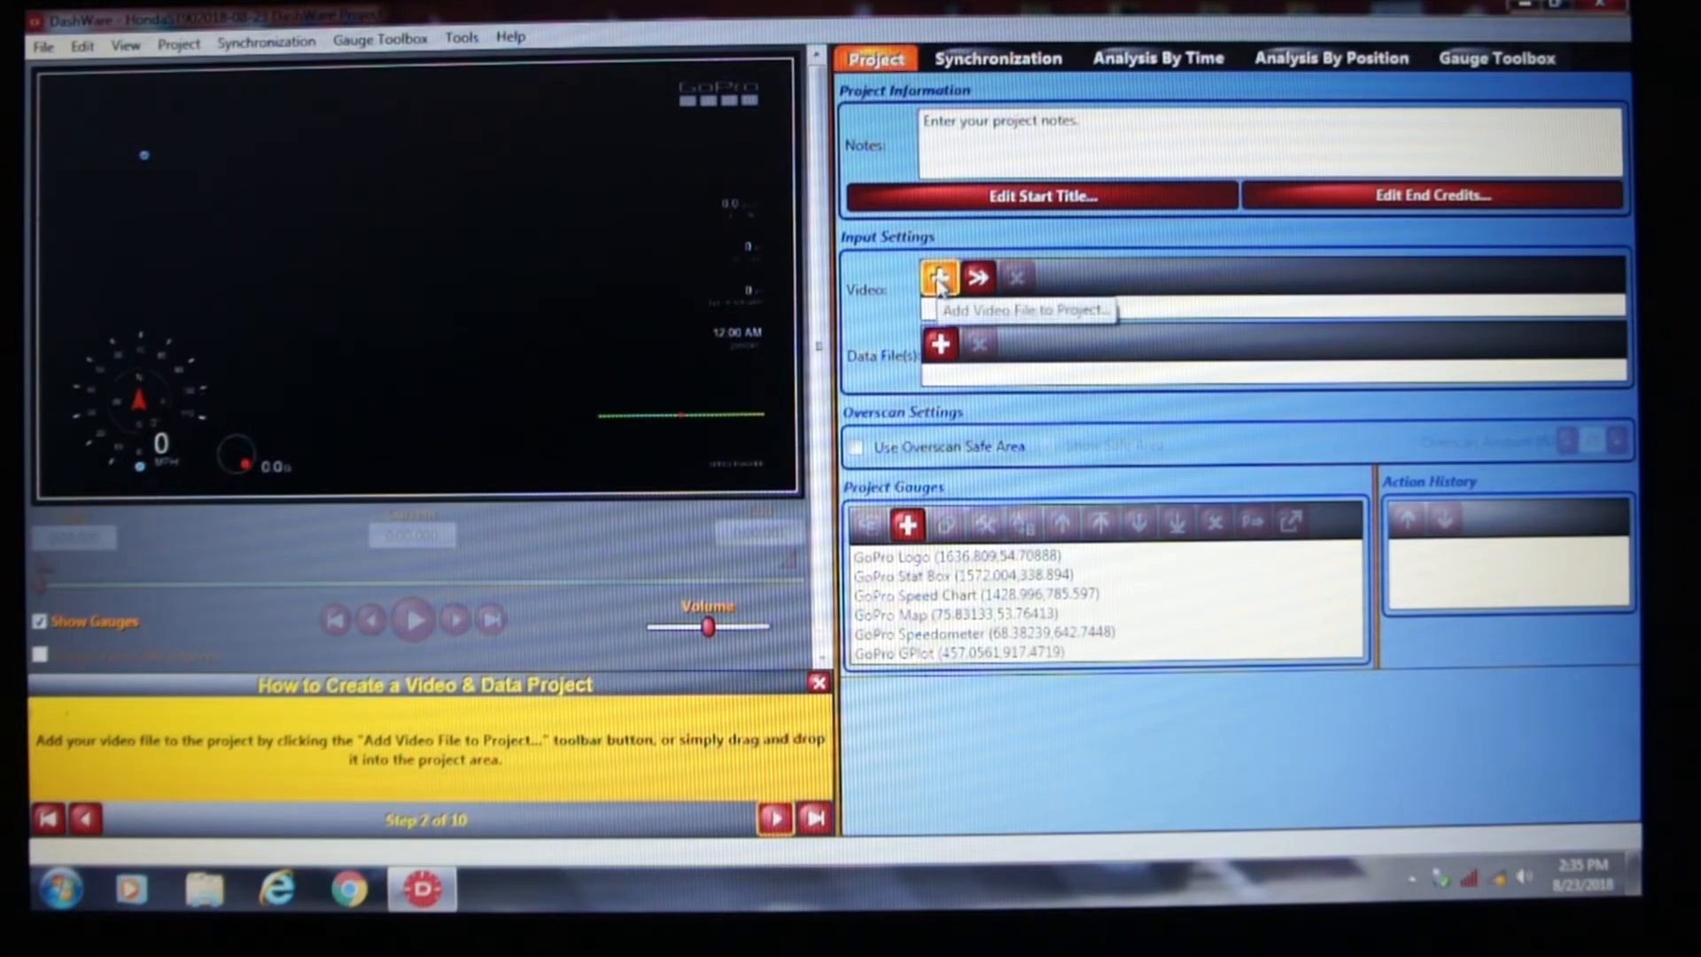
click(938, 279)
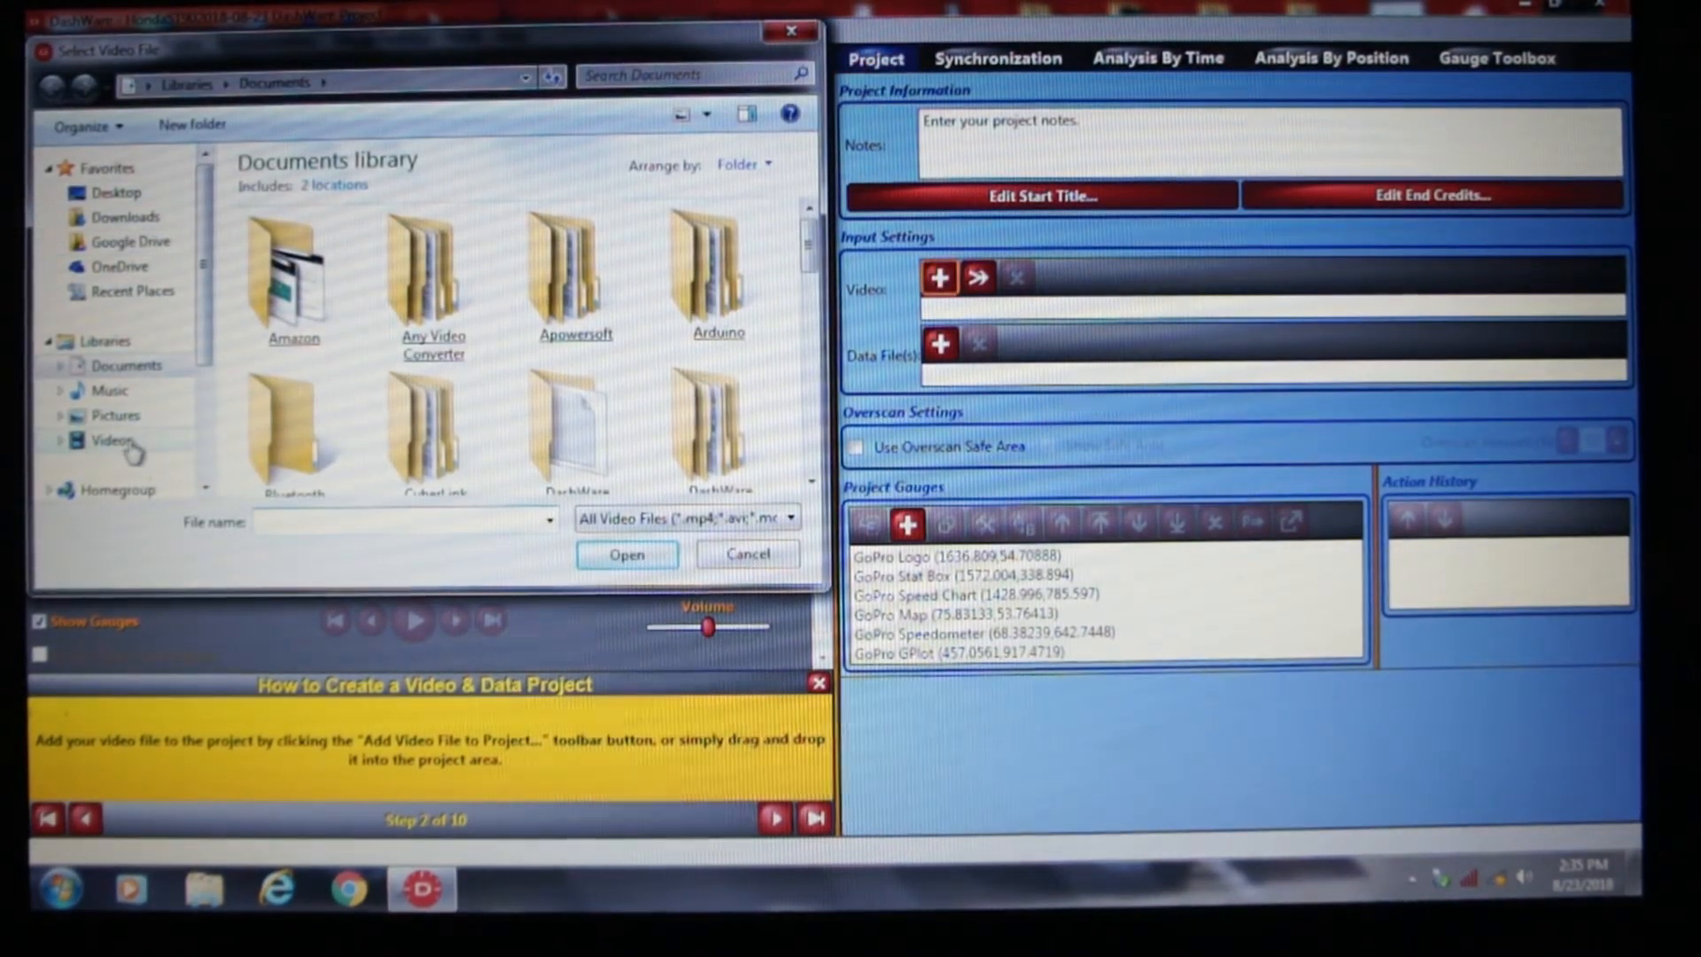
- Load GOPR5002.MP4 from Desktop's Current Video Projects folder into the project
click(109, 441)
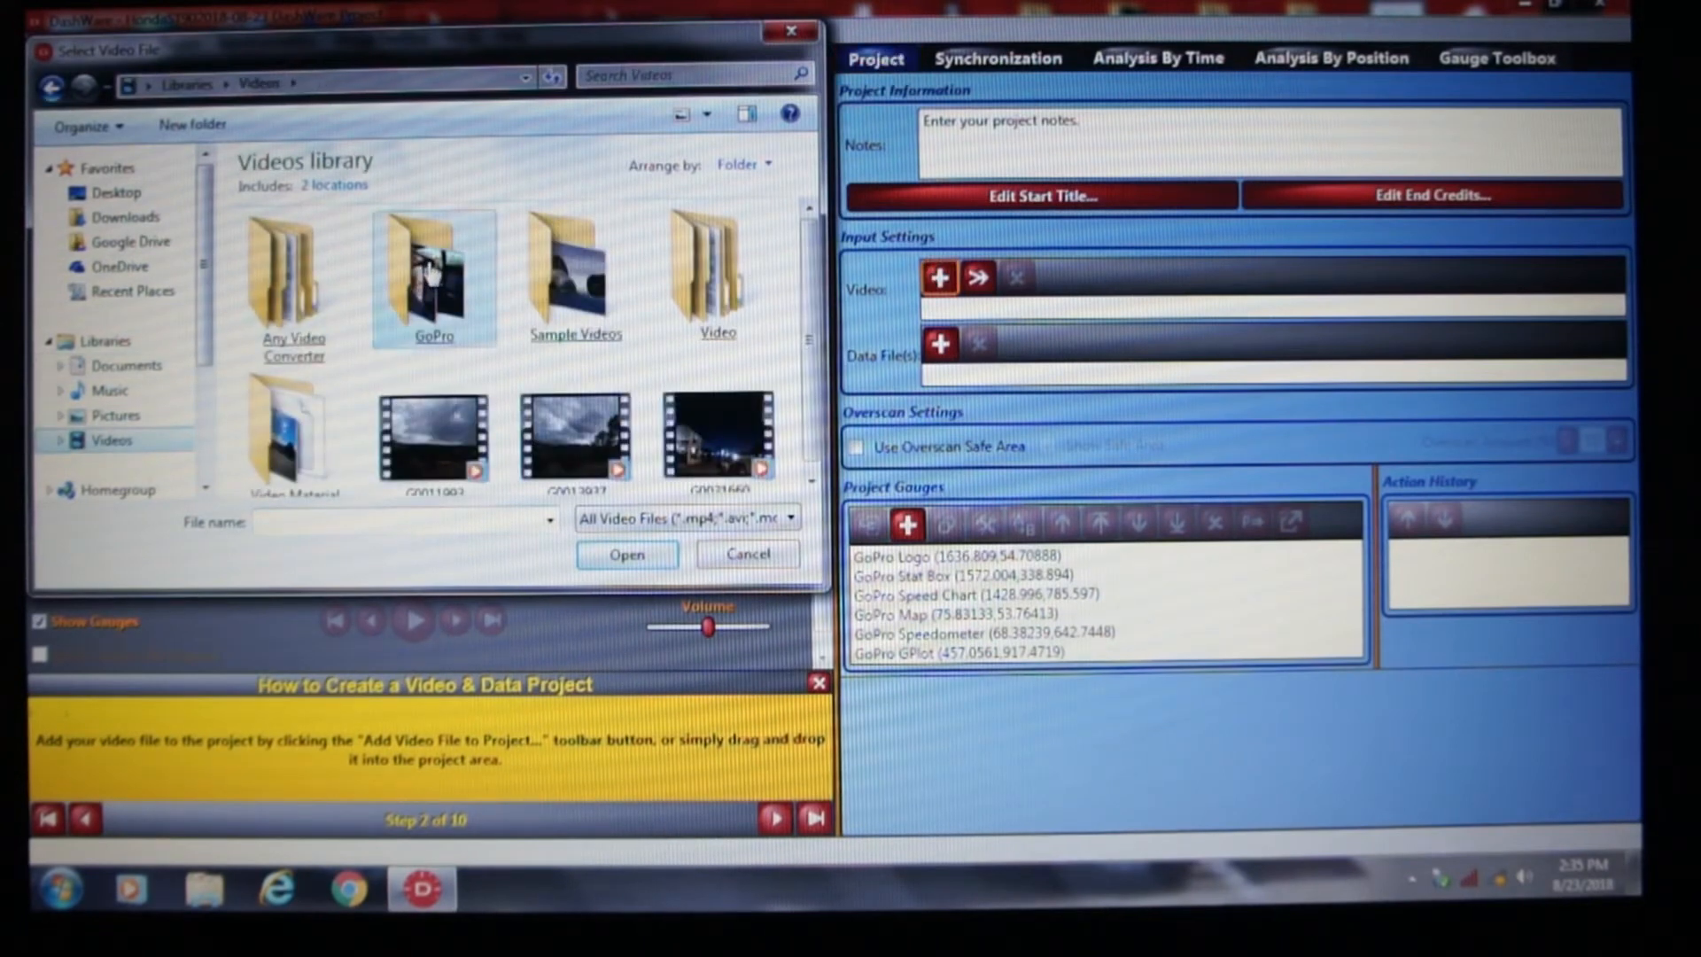
double_click(434, 275)
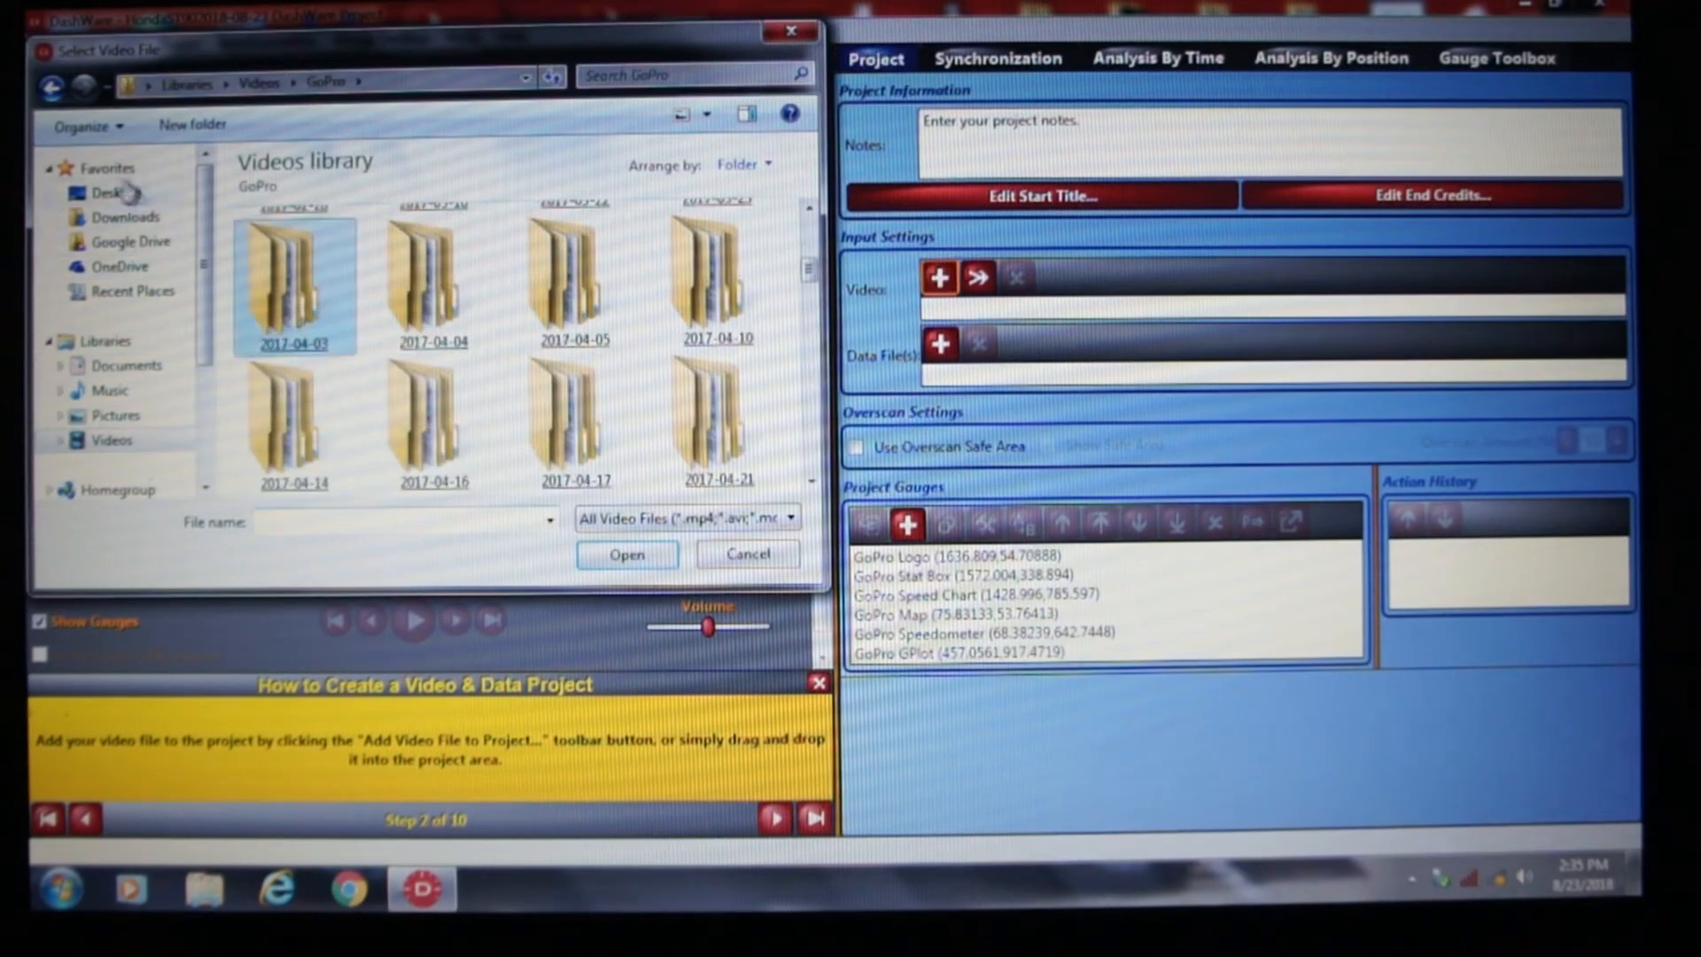
click(102, 190)
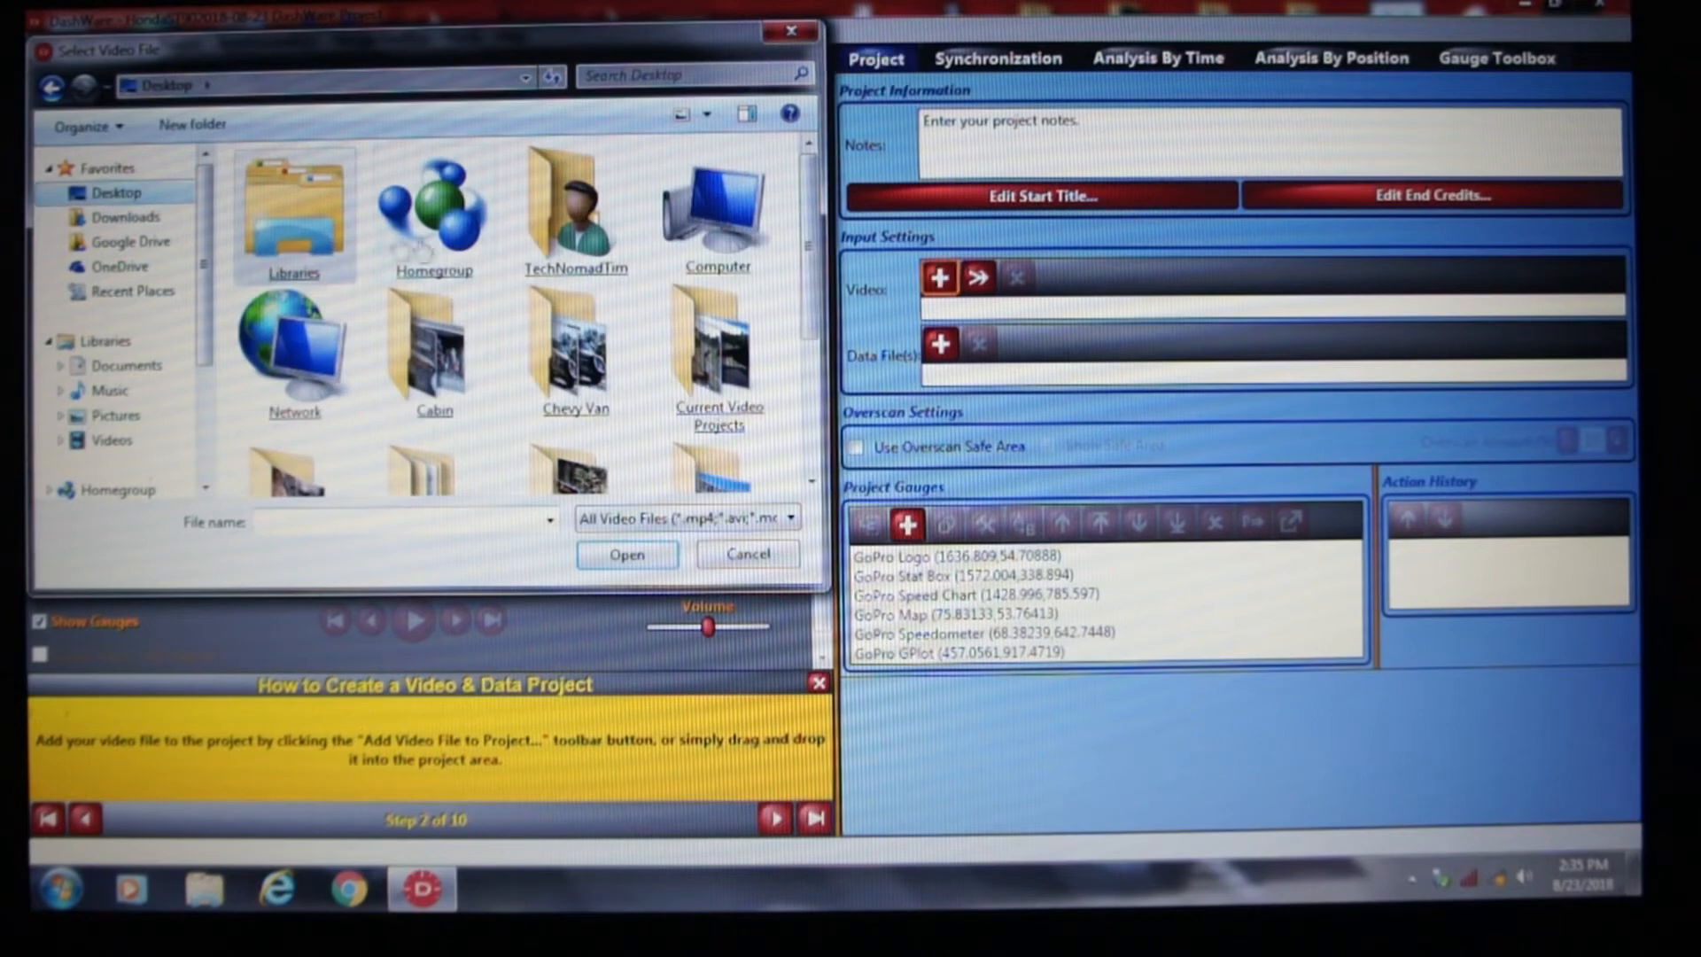
double_click(718, 349)
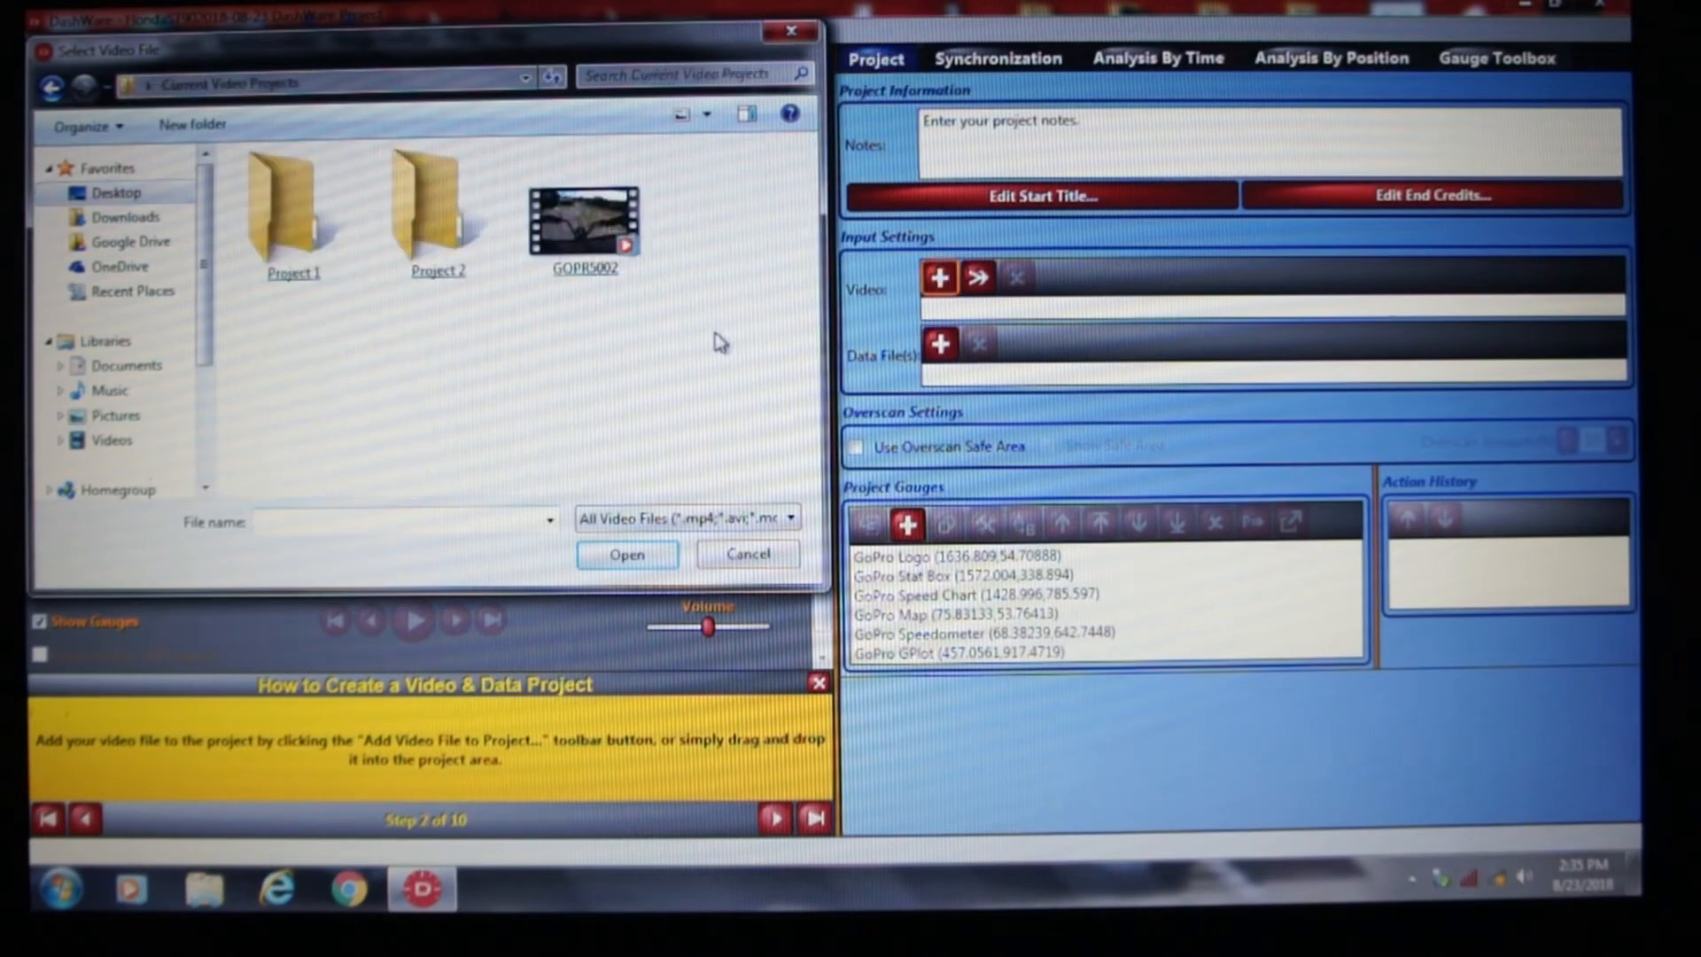
click(583, 217)
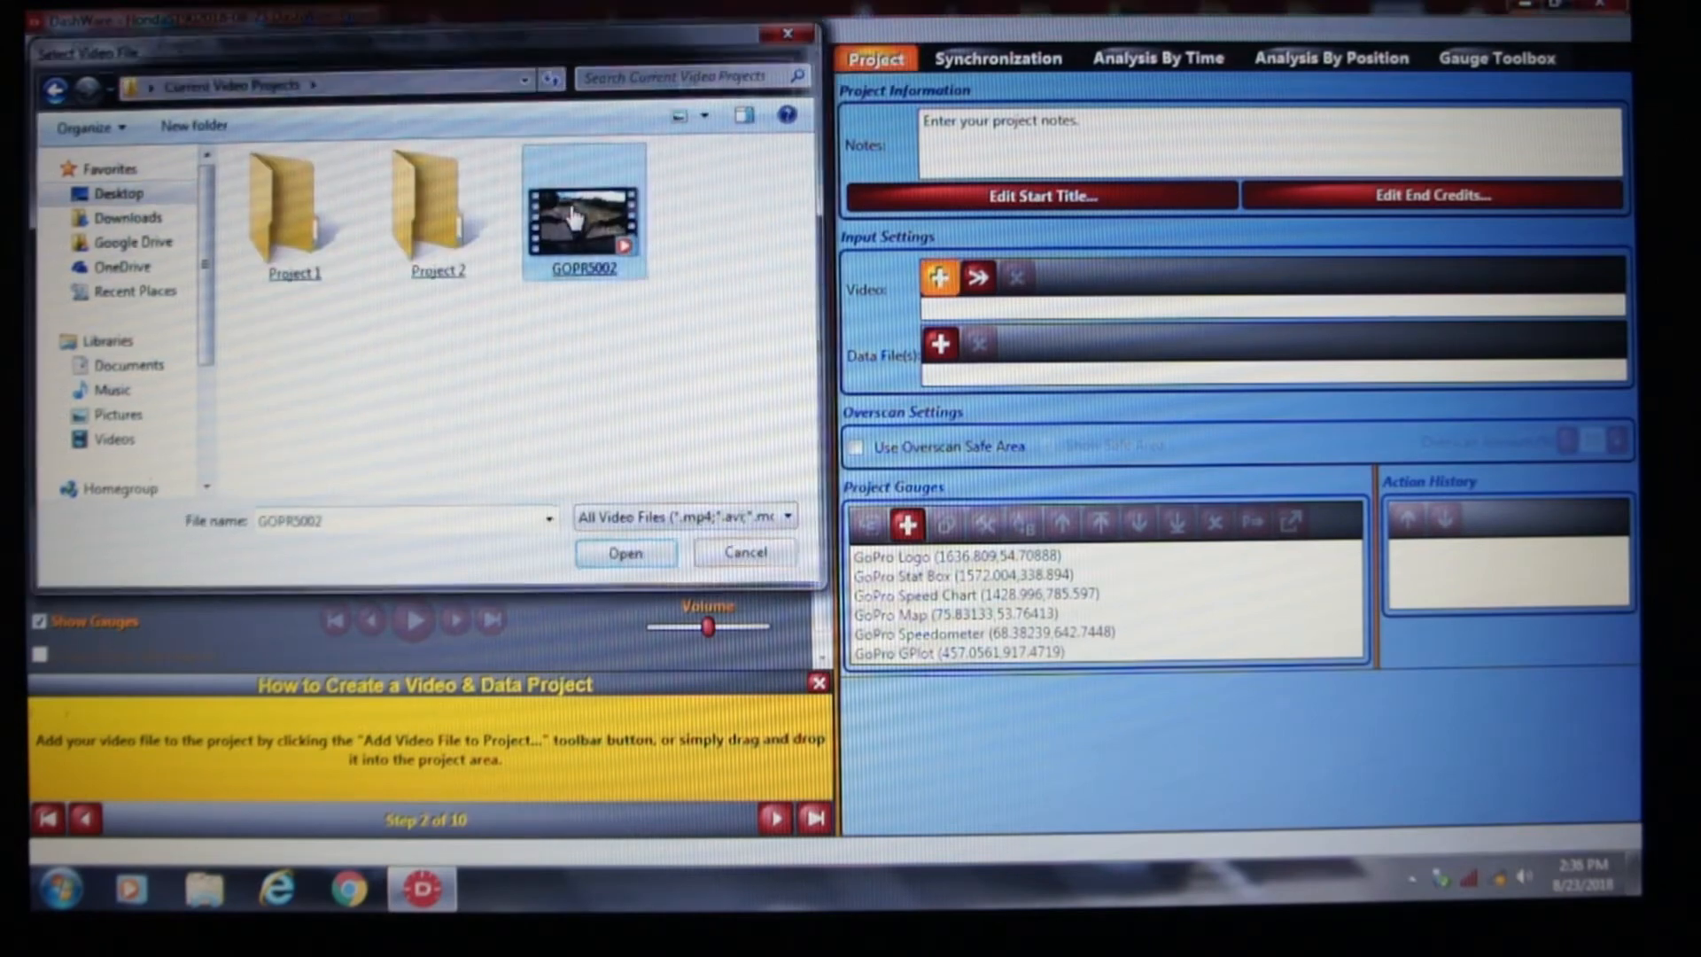
click(626, 553)
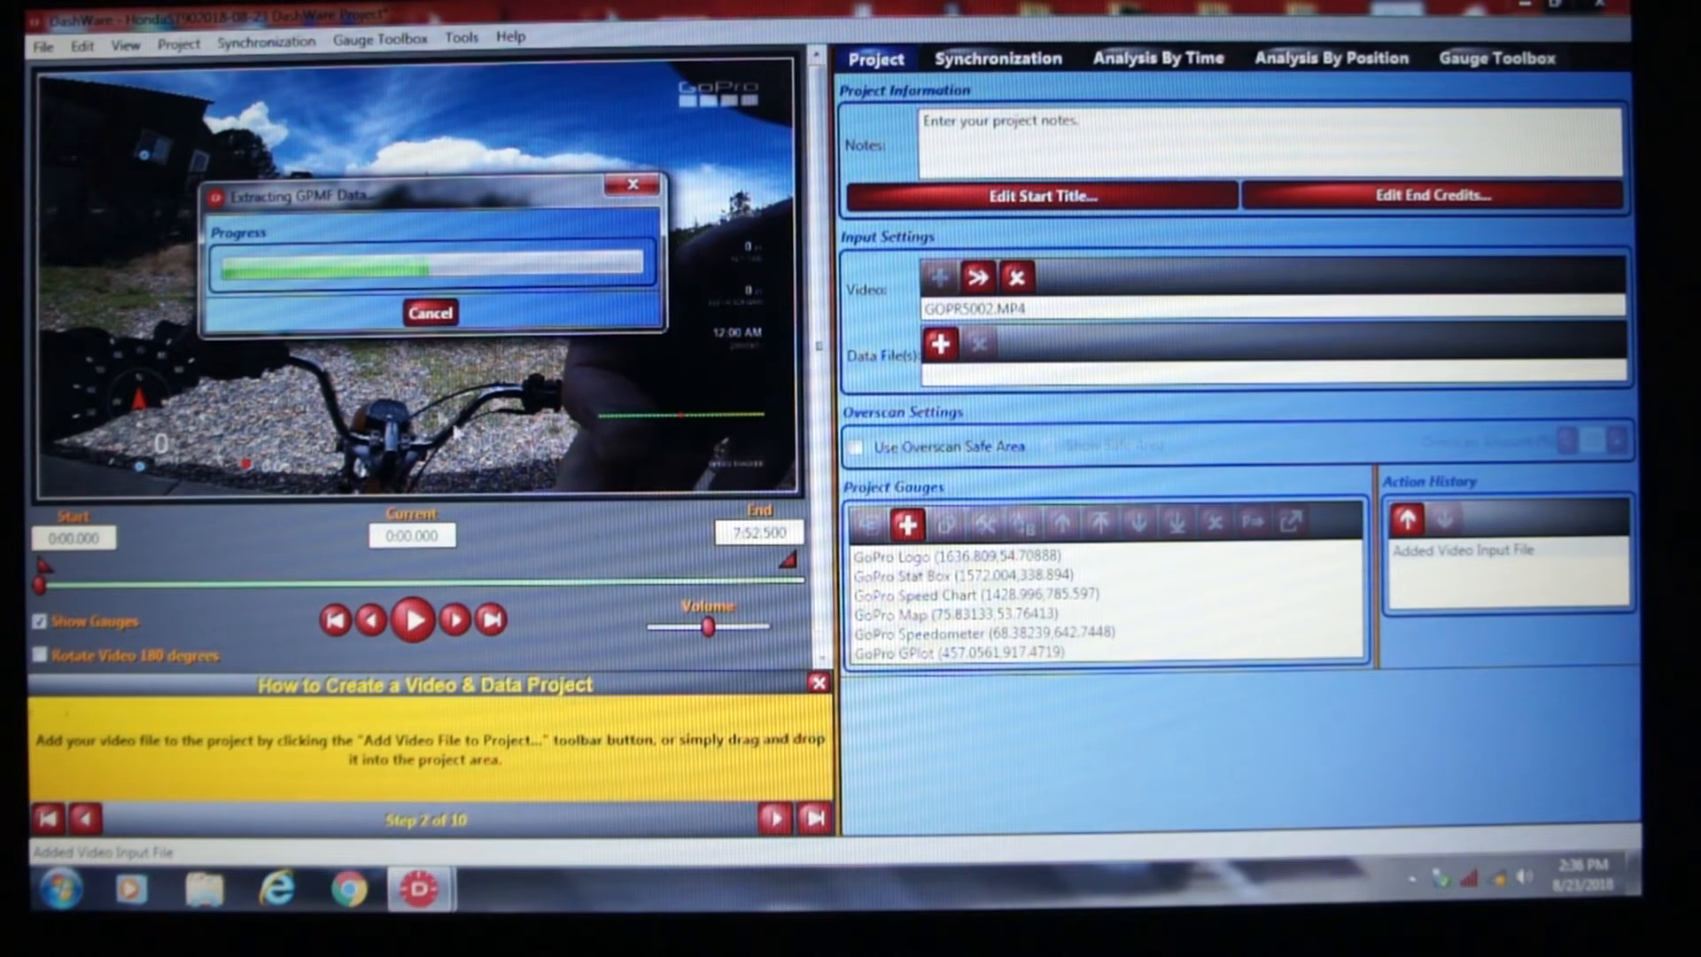
mouse_move(545, 546)
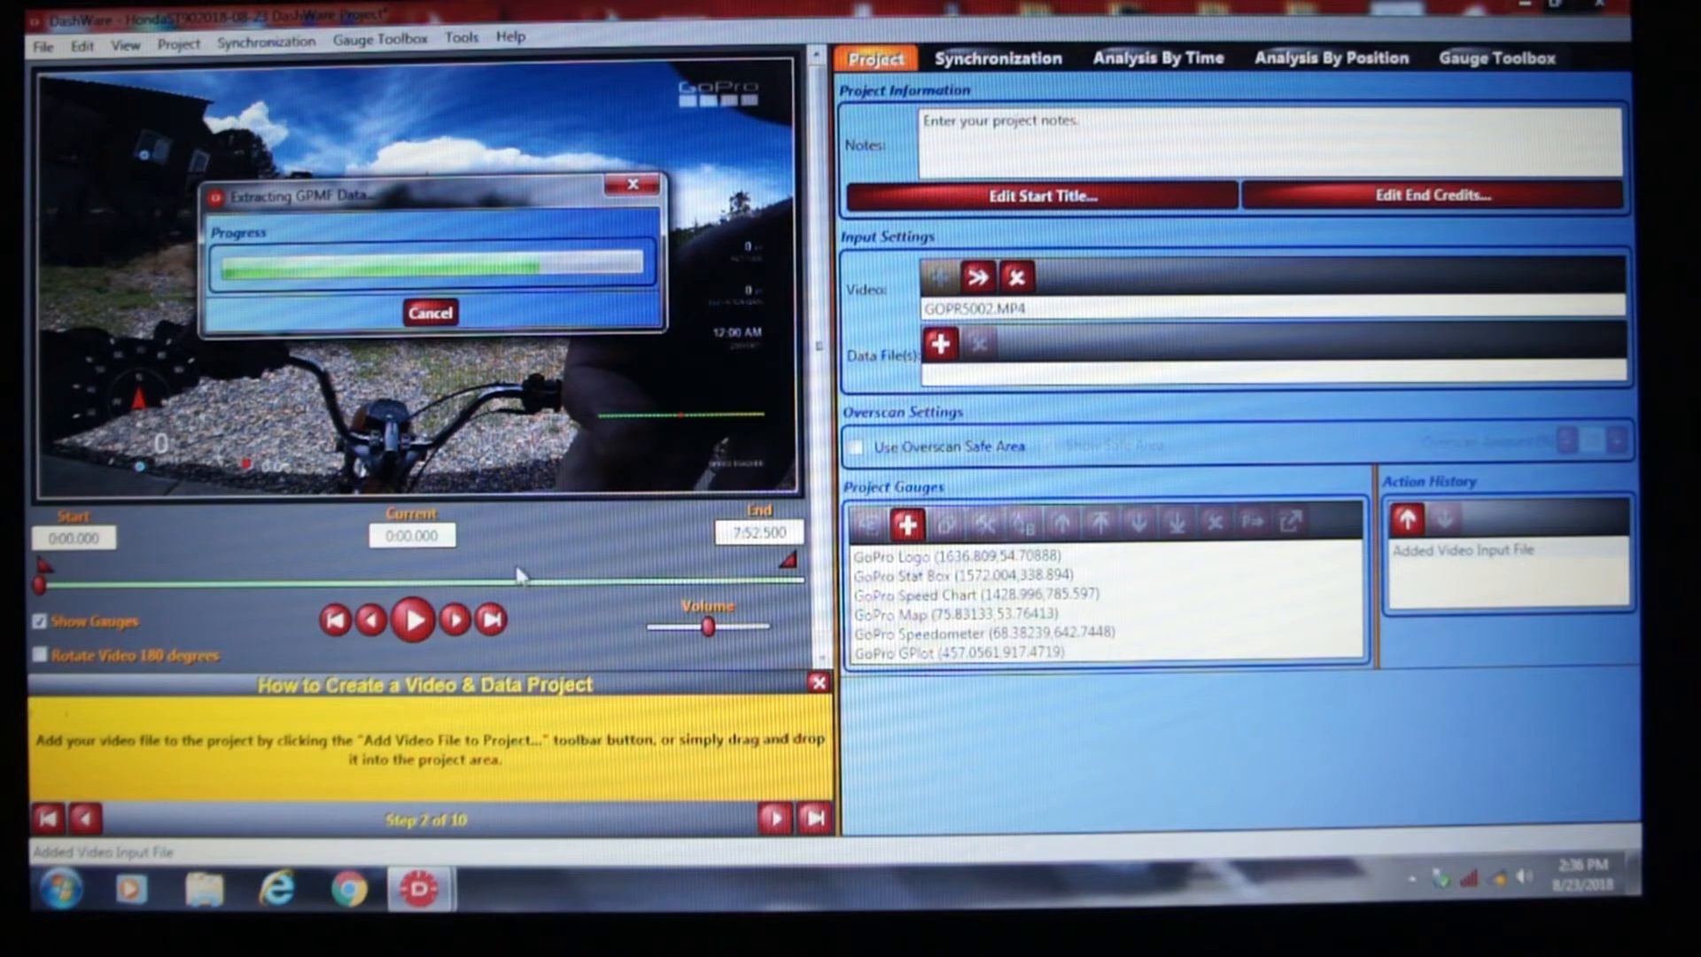
mouse_move(541, 549)
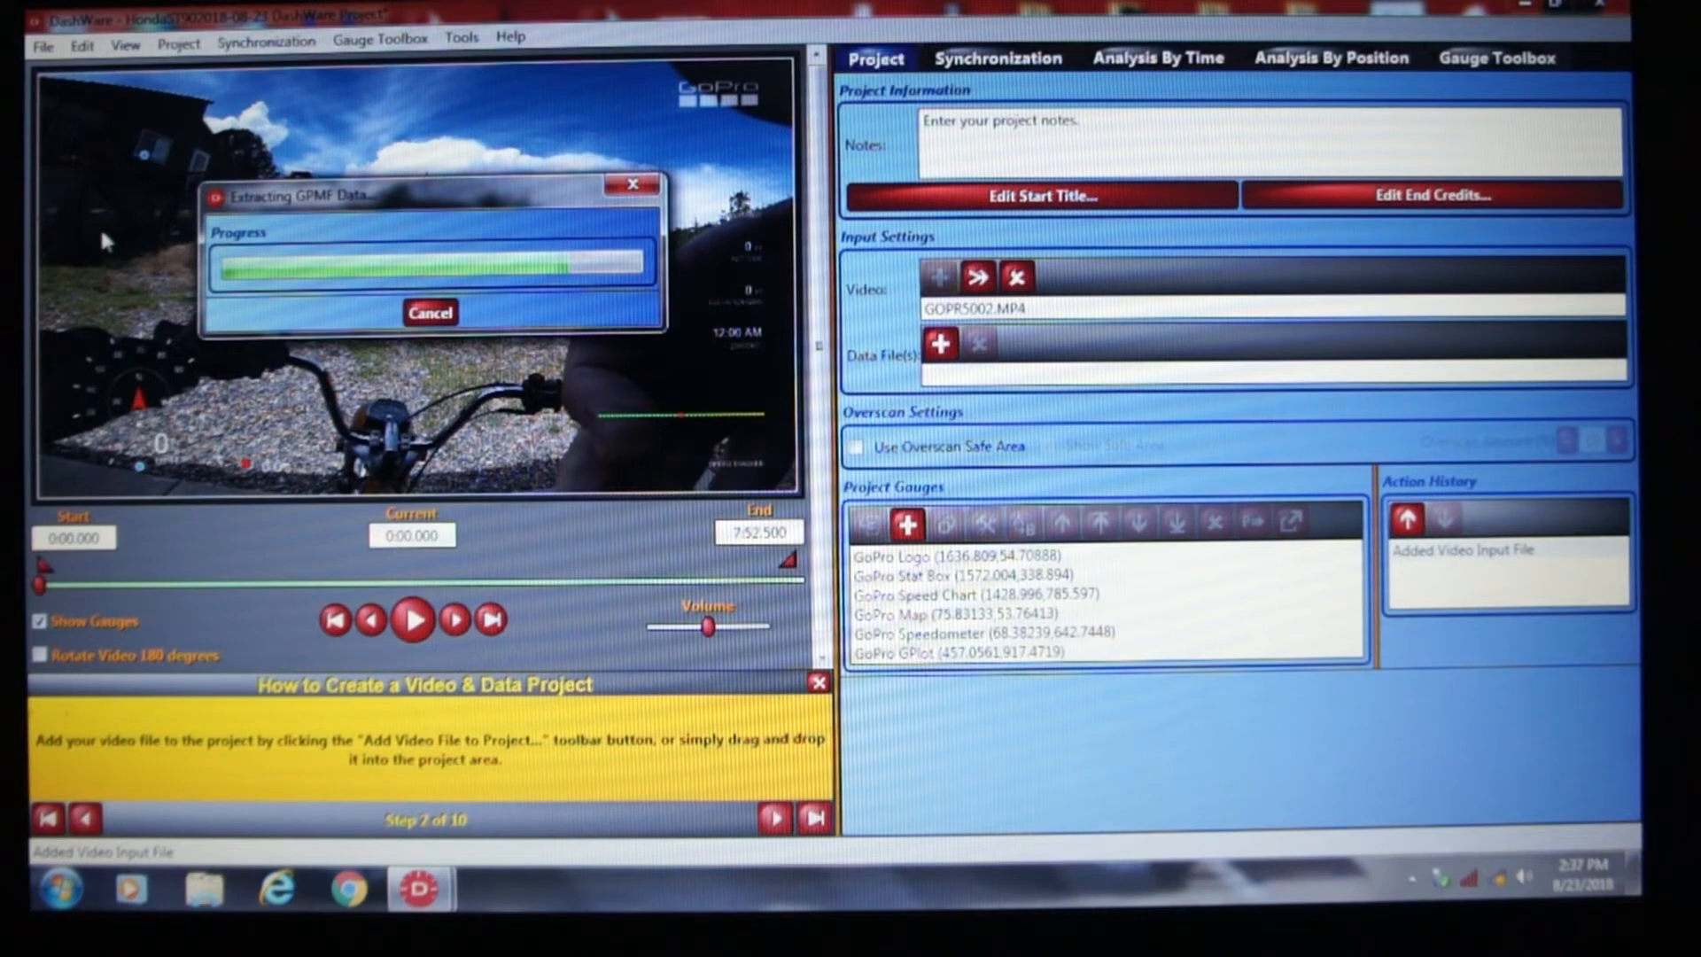
mouse_move(270, 428)
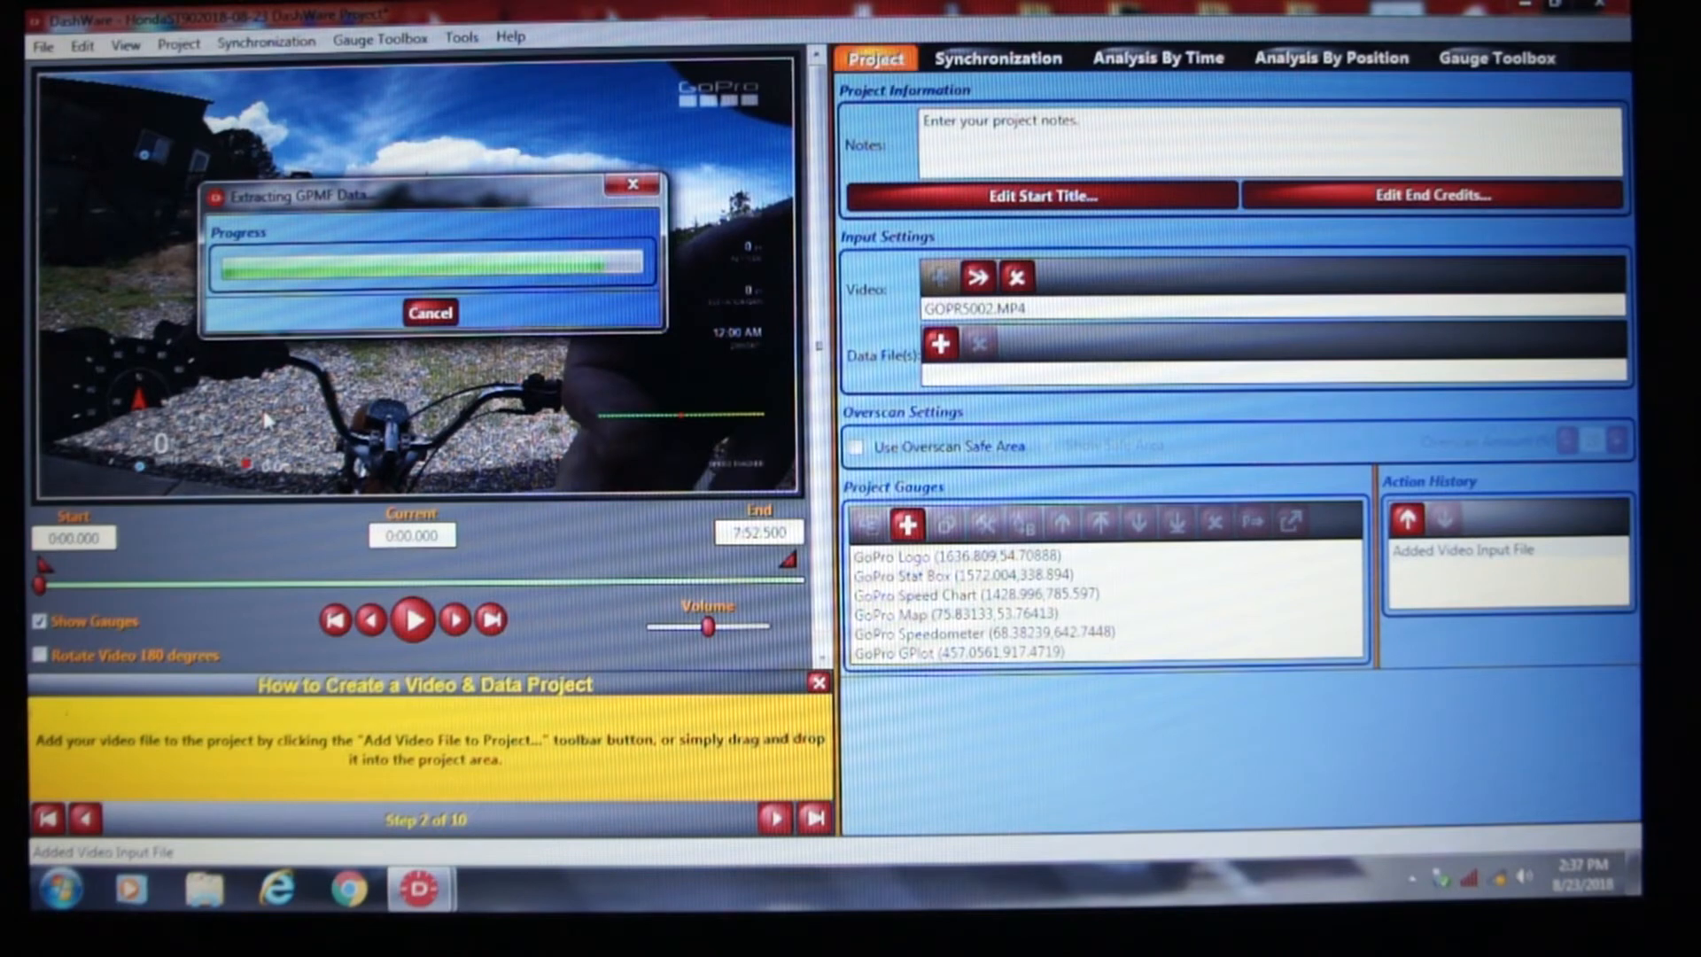
mouse_move(268, 559)
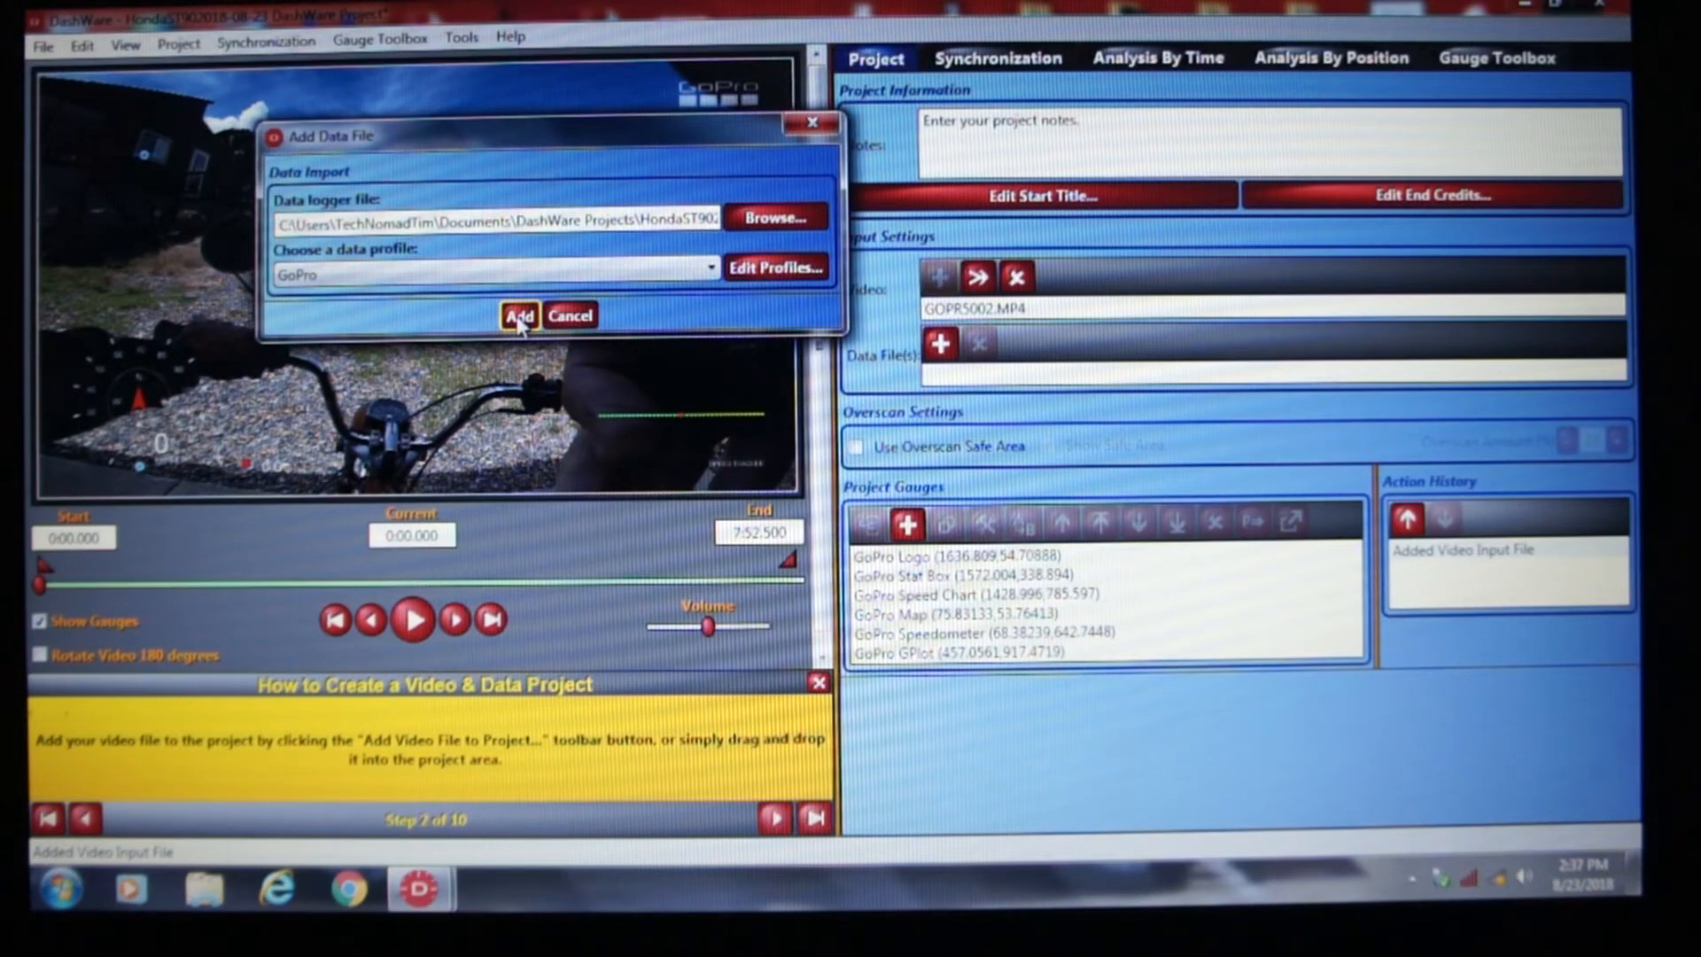
- Add the extracted GOPR5002.csv telemetry as the project's GoPro data file
click(516, 316)
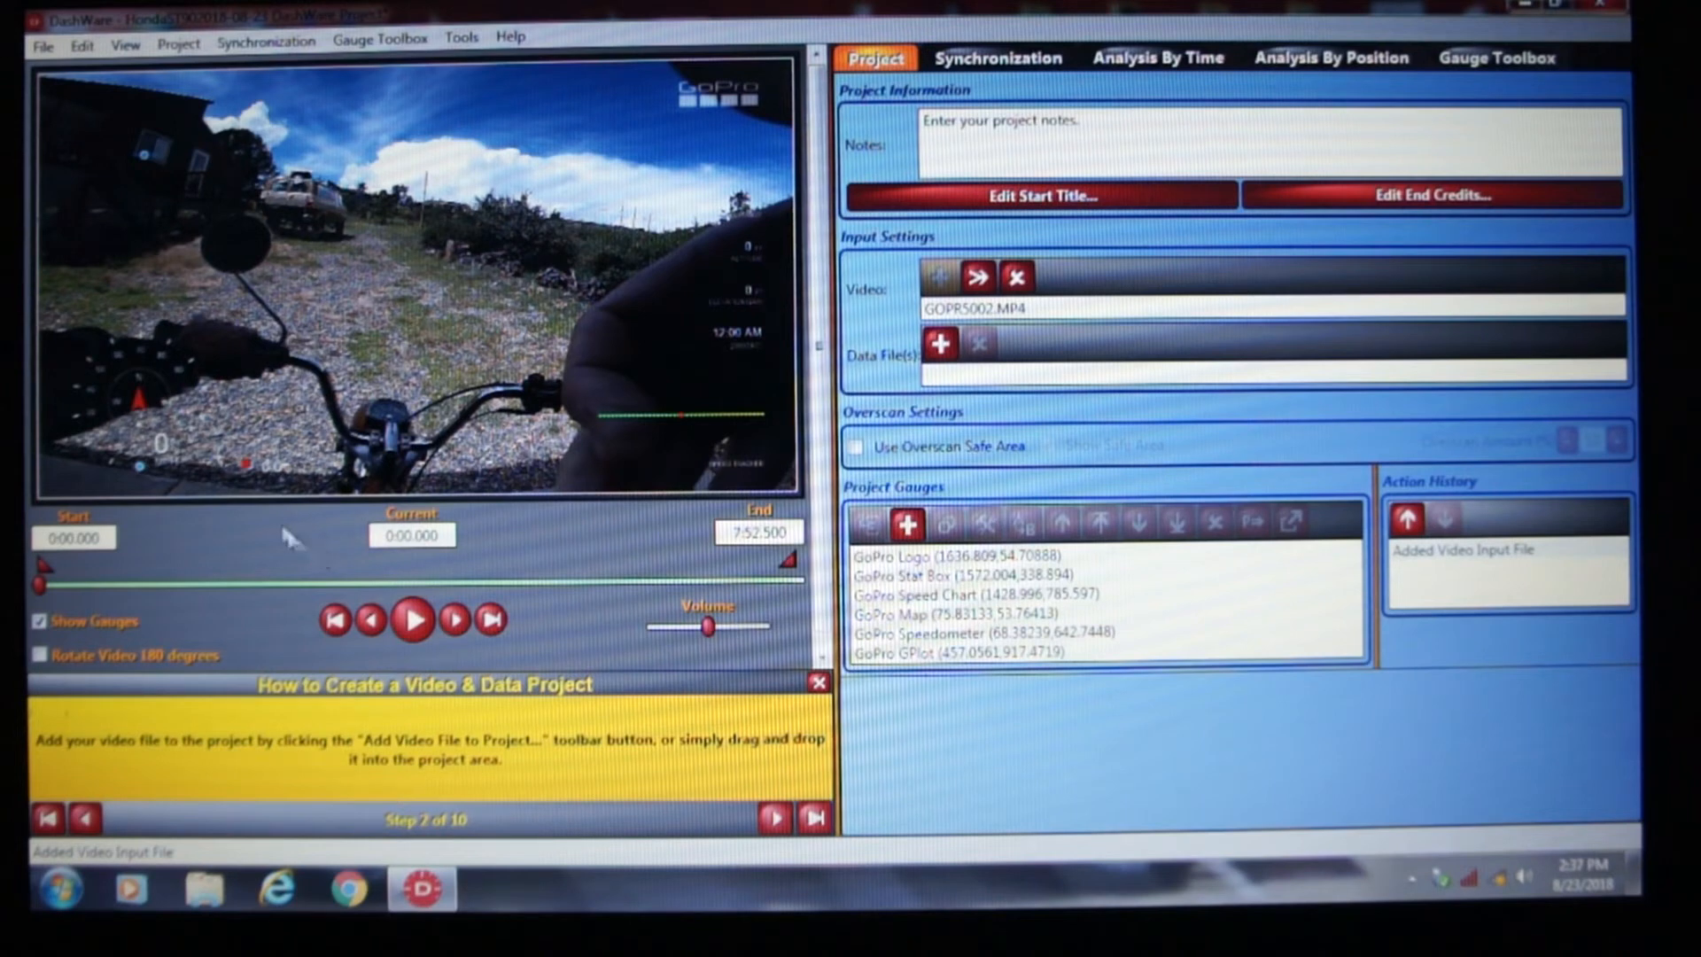
click(941, 343)
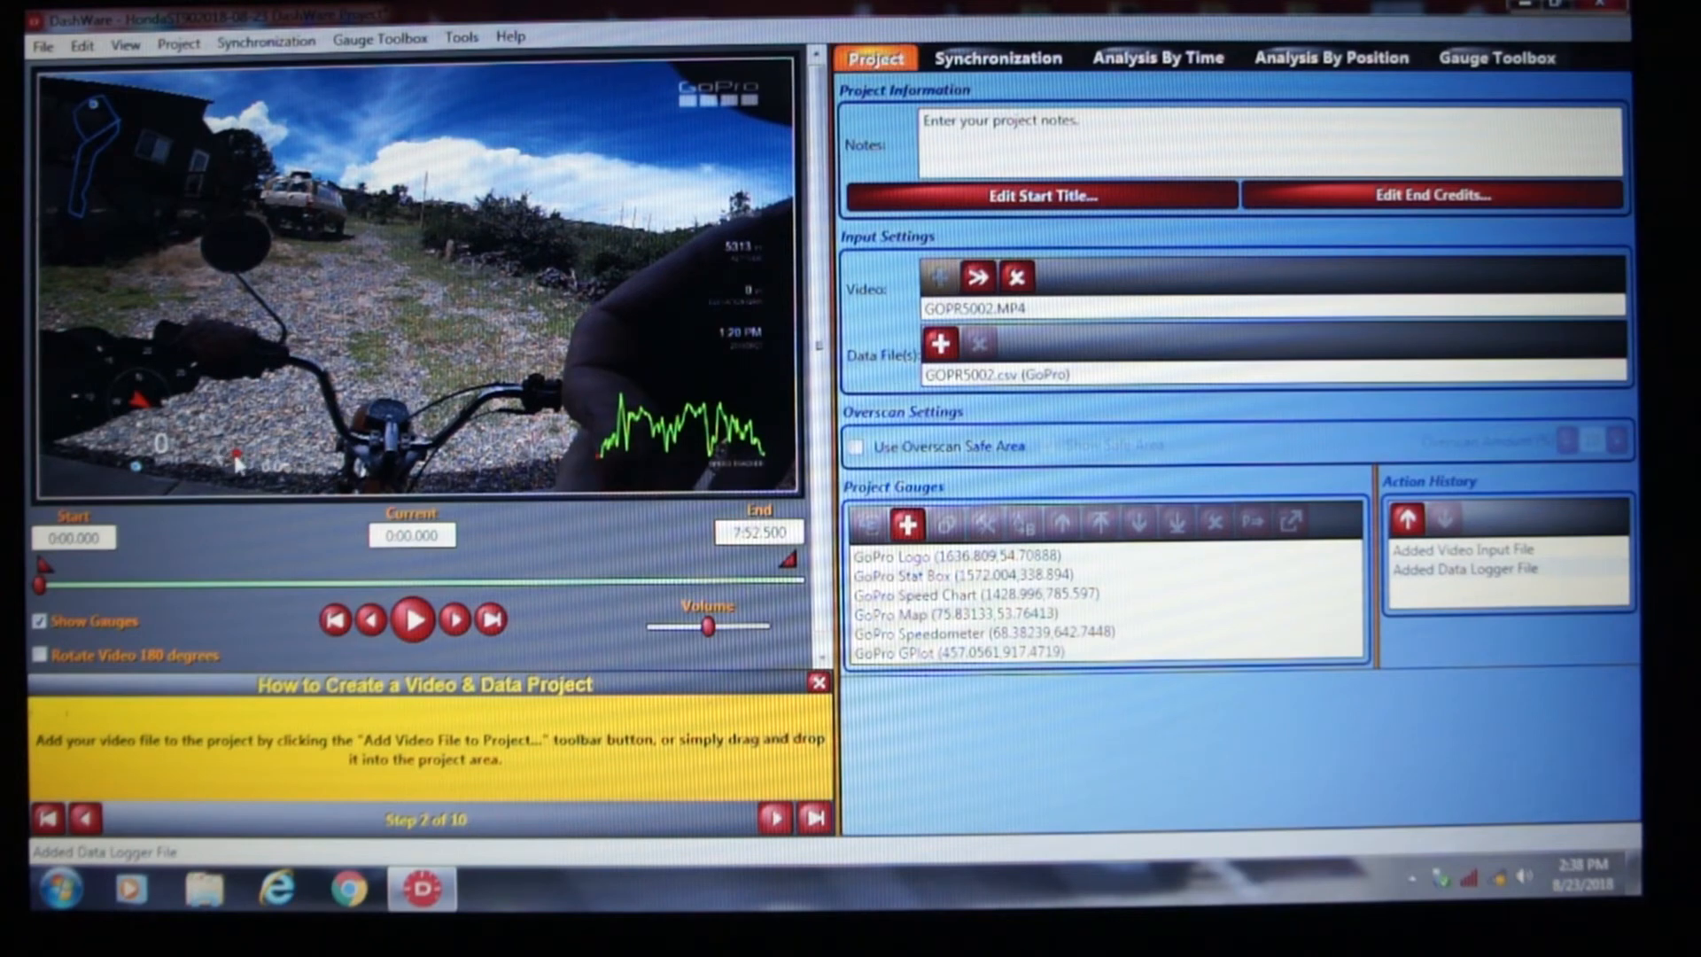
mouse_move(582, 445)
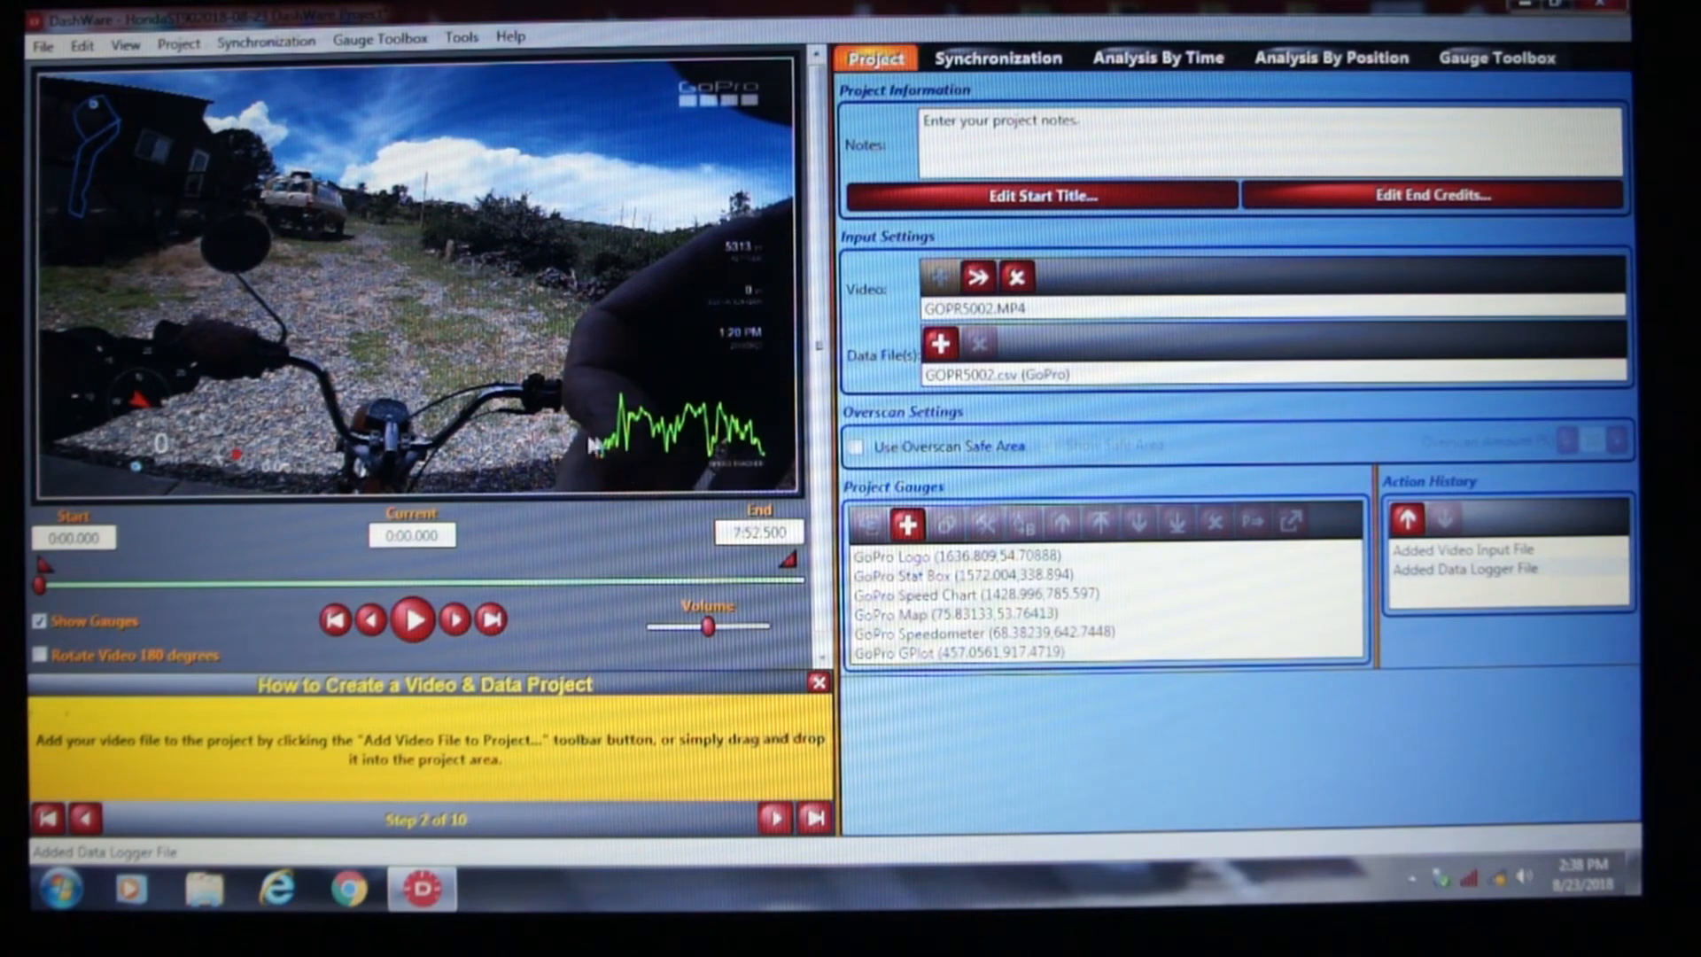
mouse_move(678, 452)
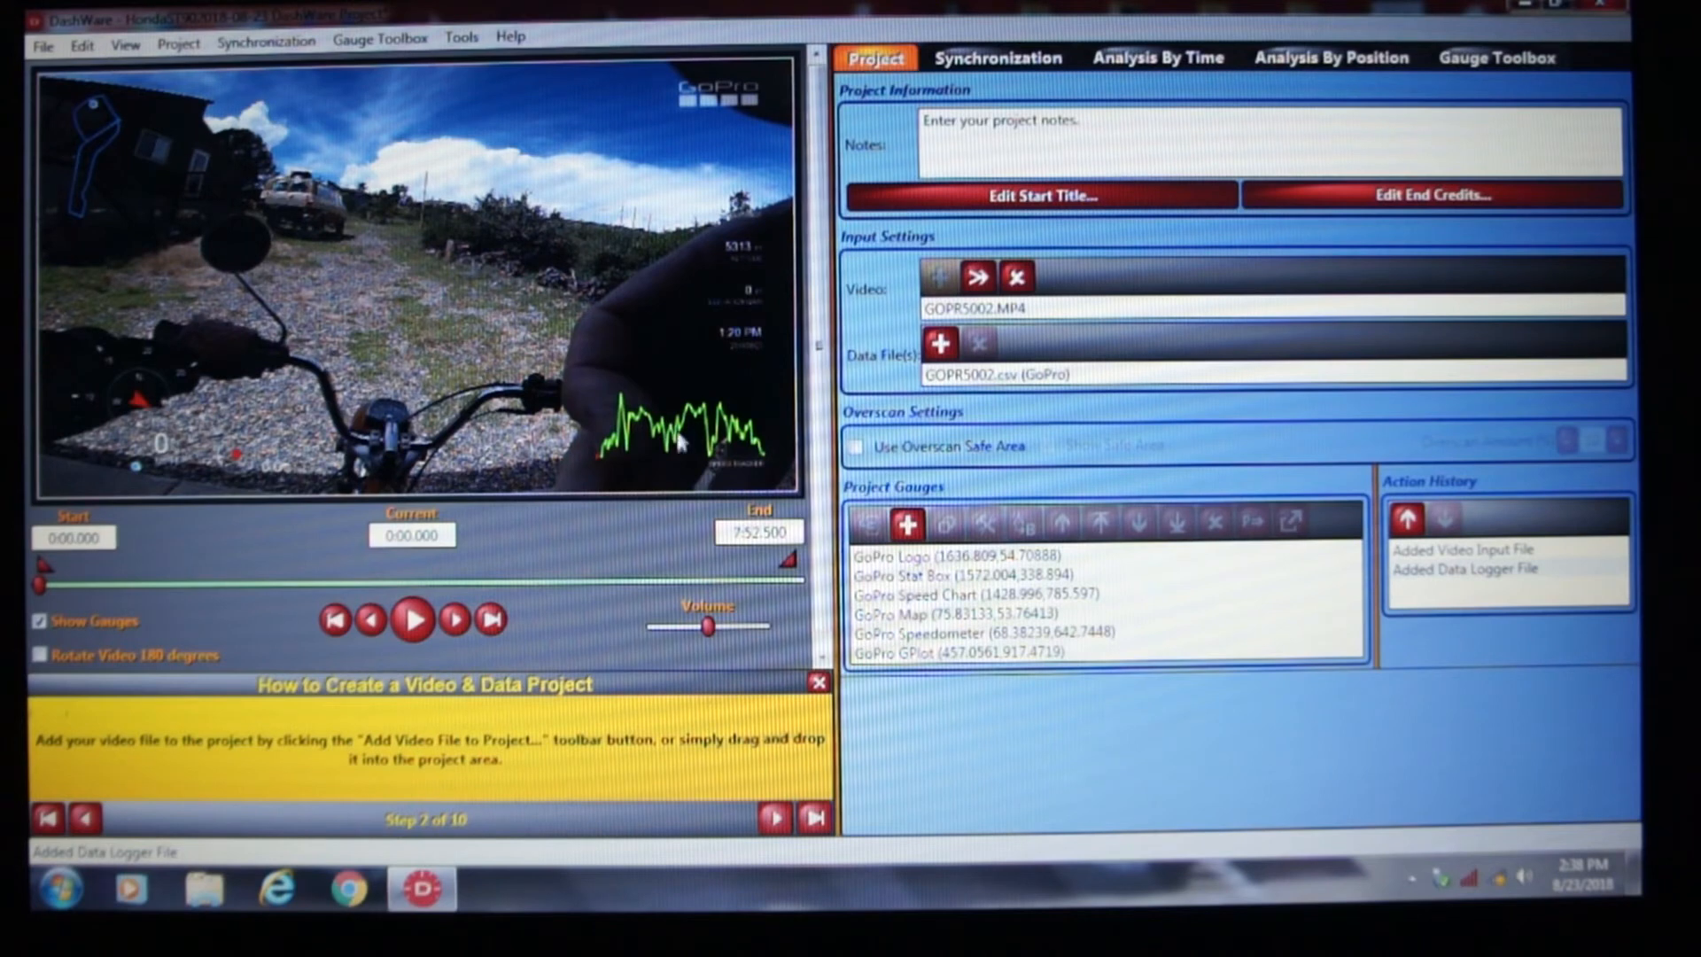
mouse_move(671, 453)
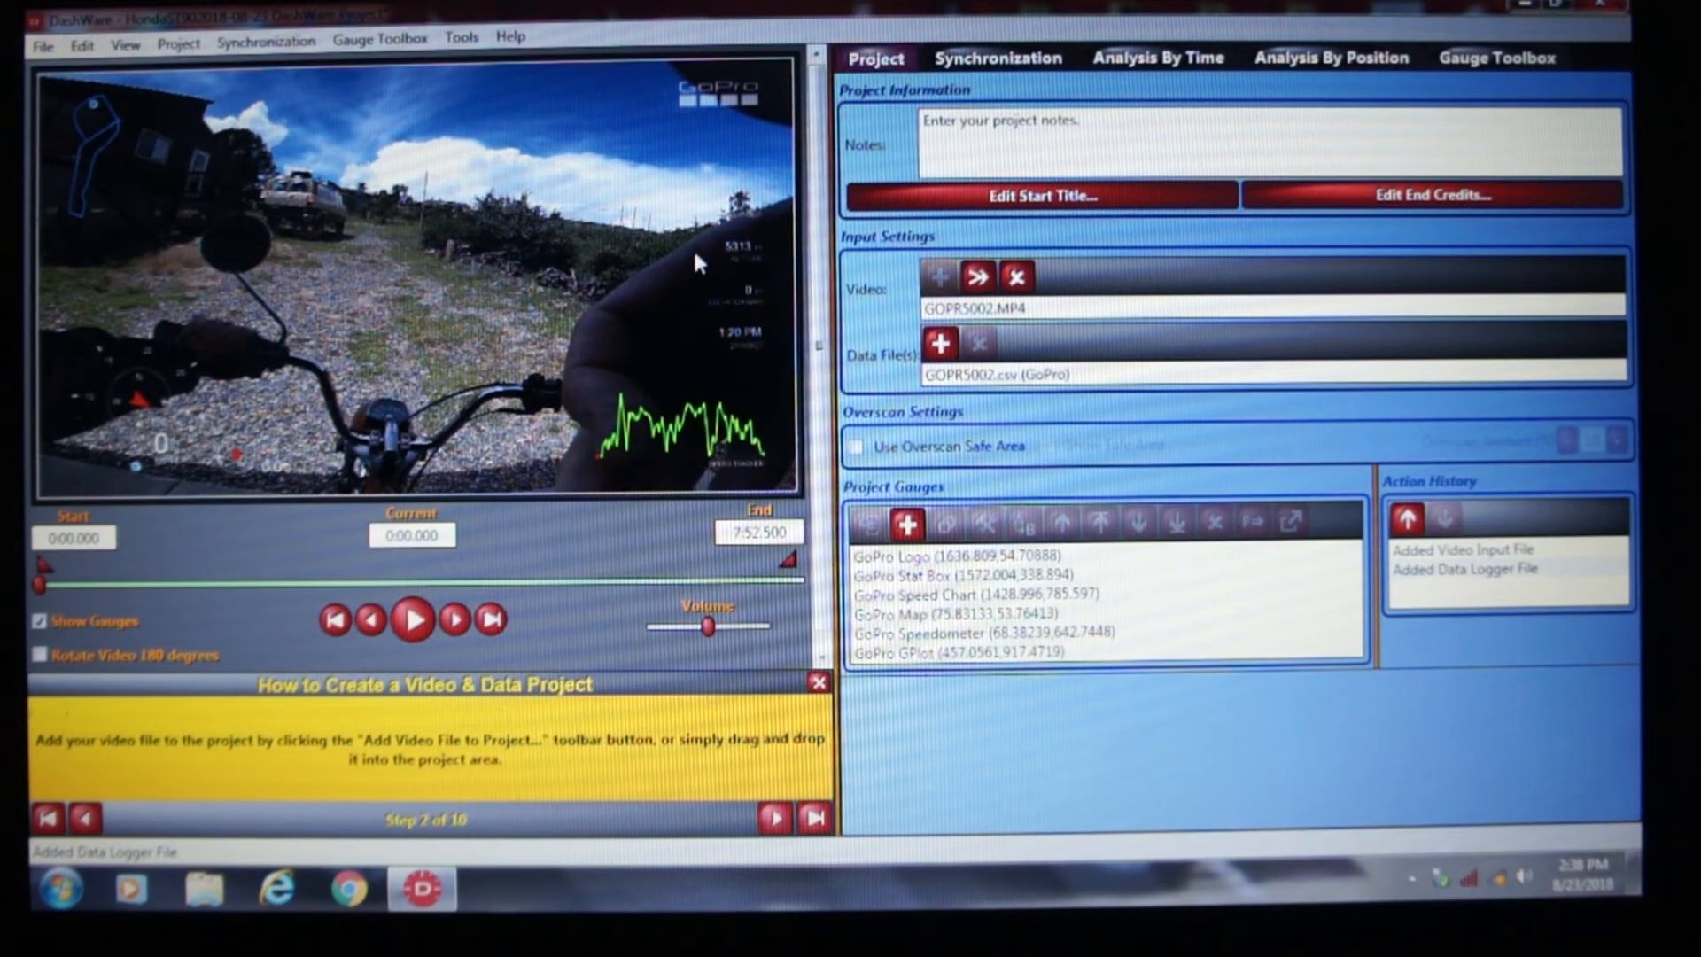
mouse_move(728, 126)
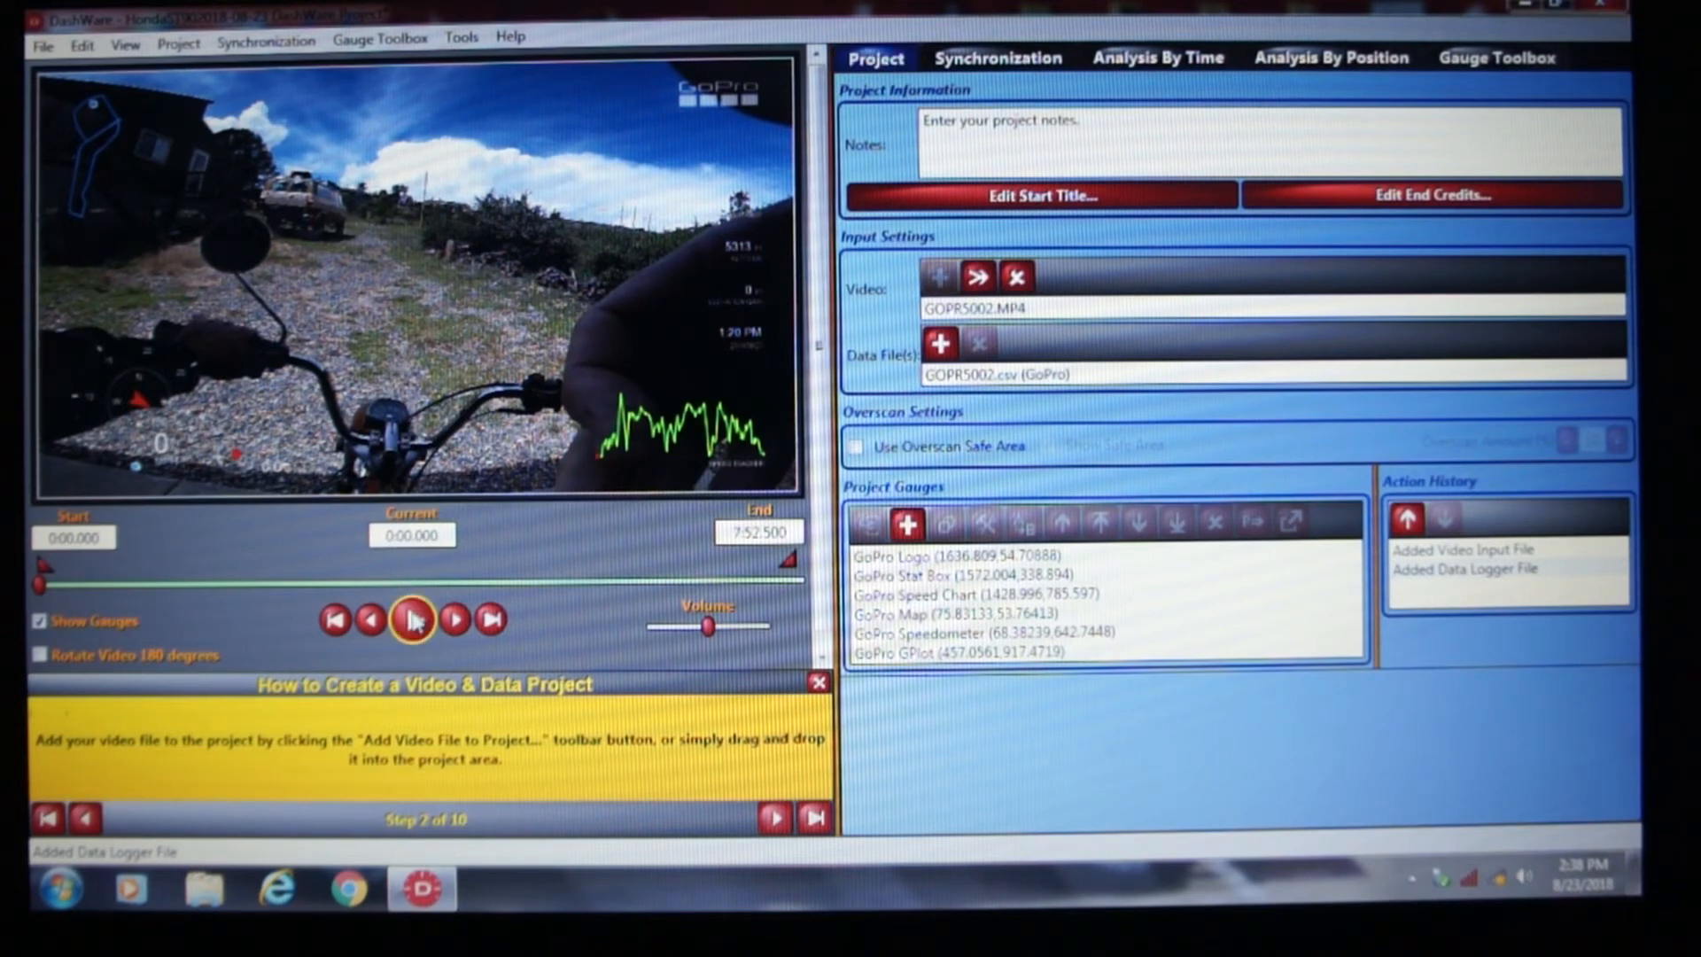
click(412, 619)
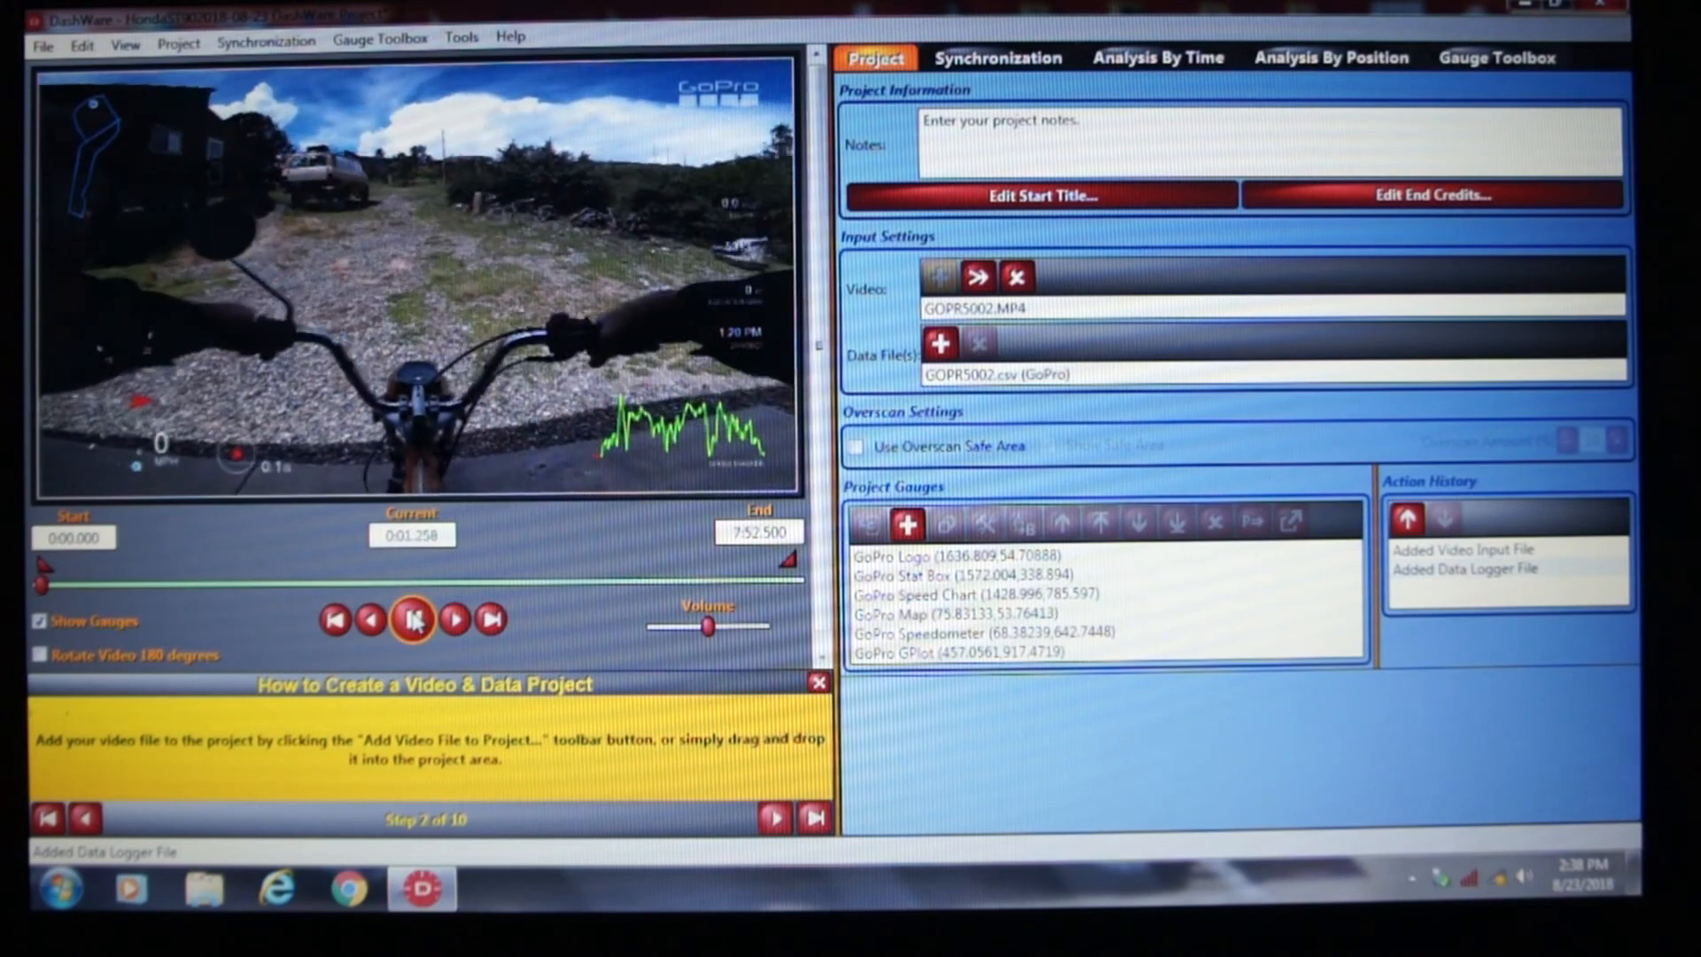
click(414, 620)
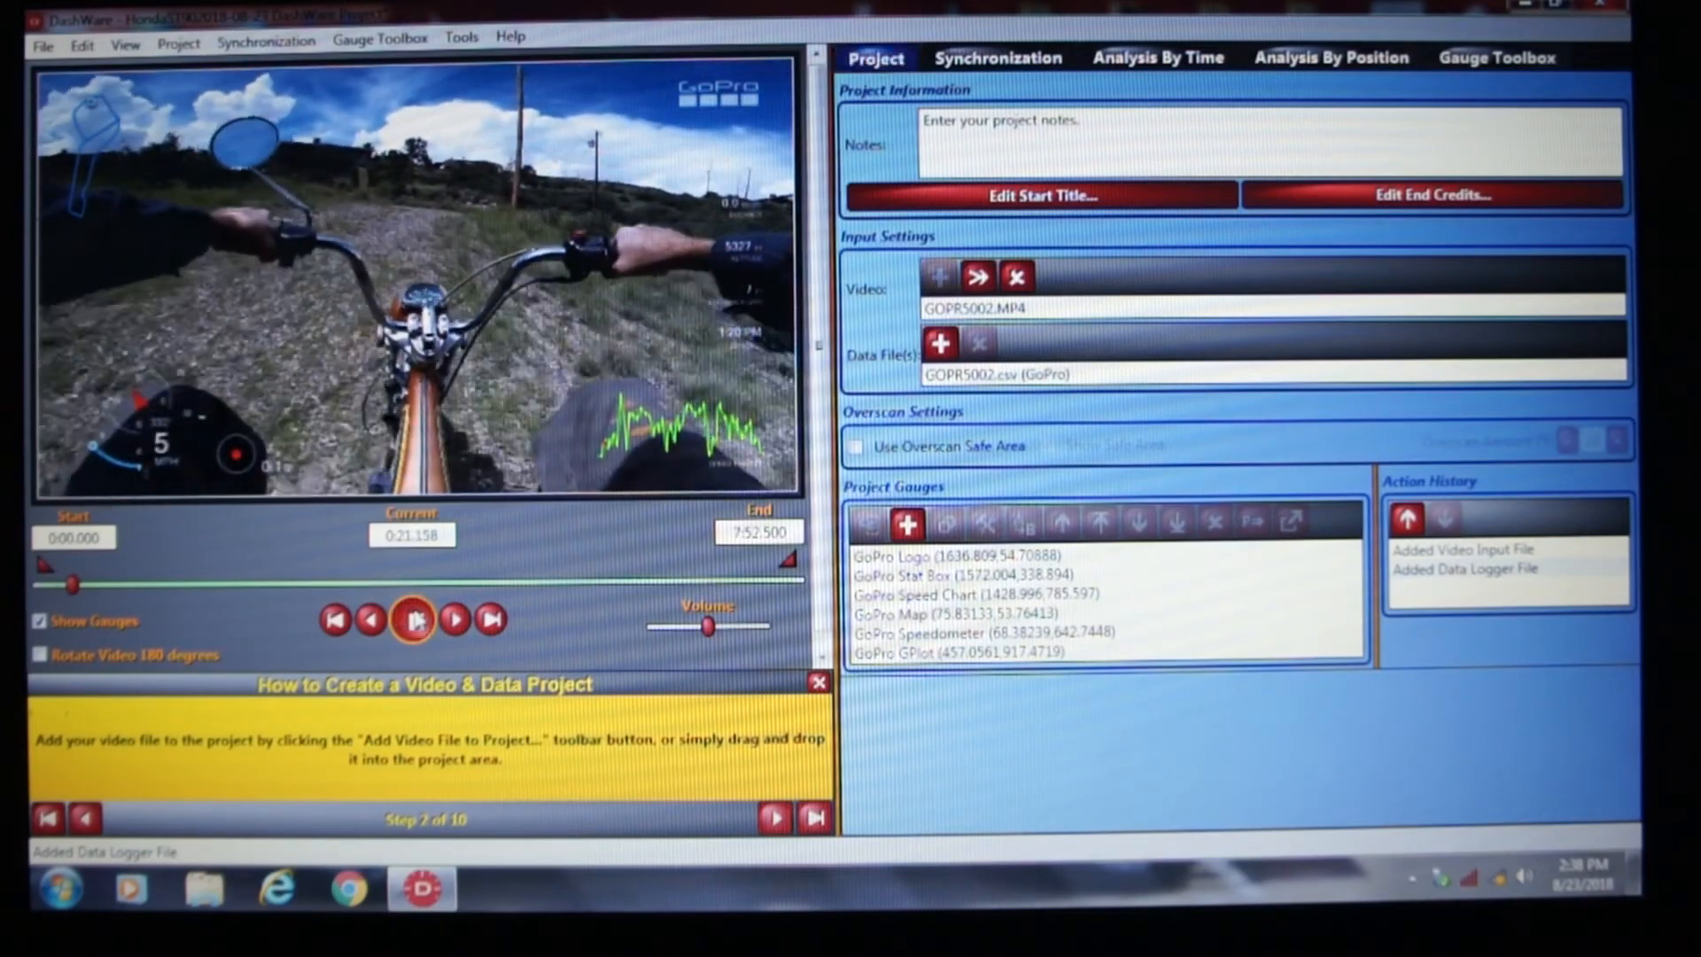
click(413, 621)
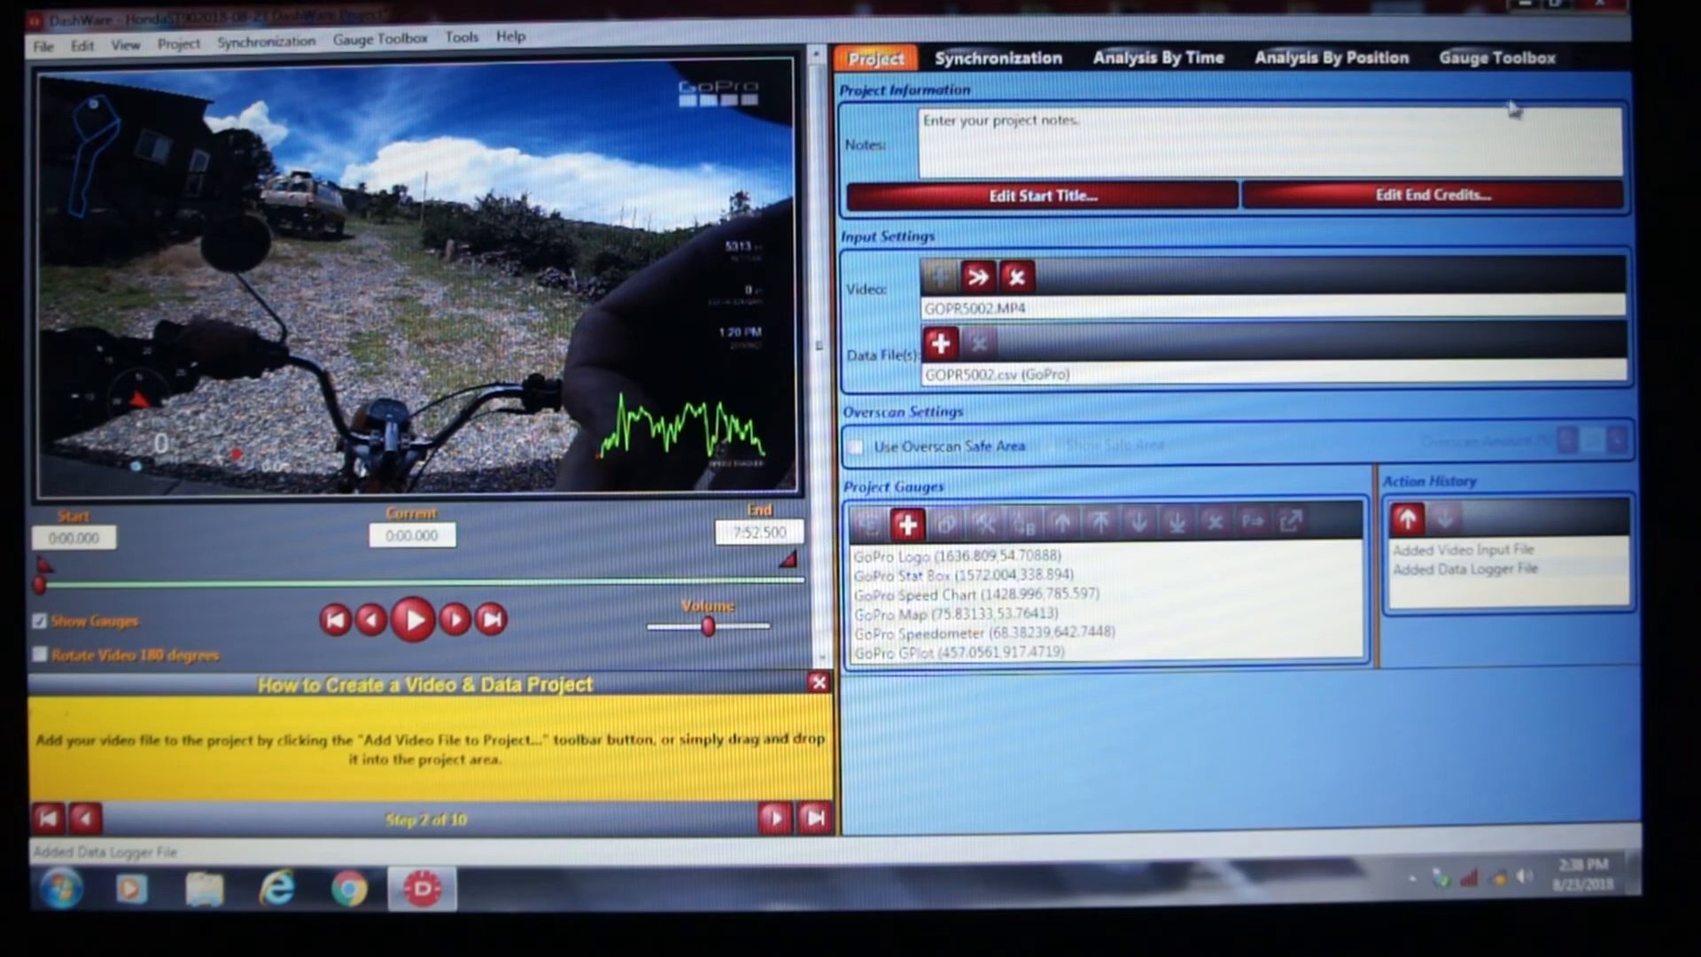
- Browse the Gauge Toolbox for an MPH speedometer to overlay on the video
click(1502, 56)
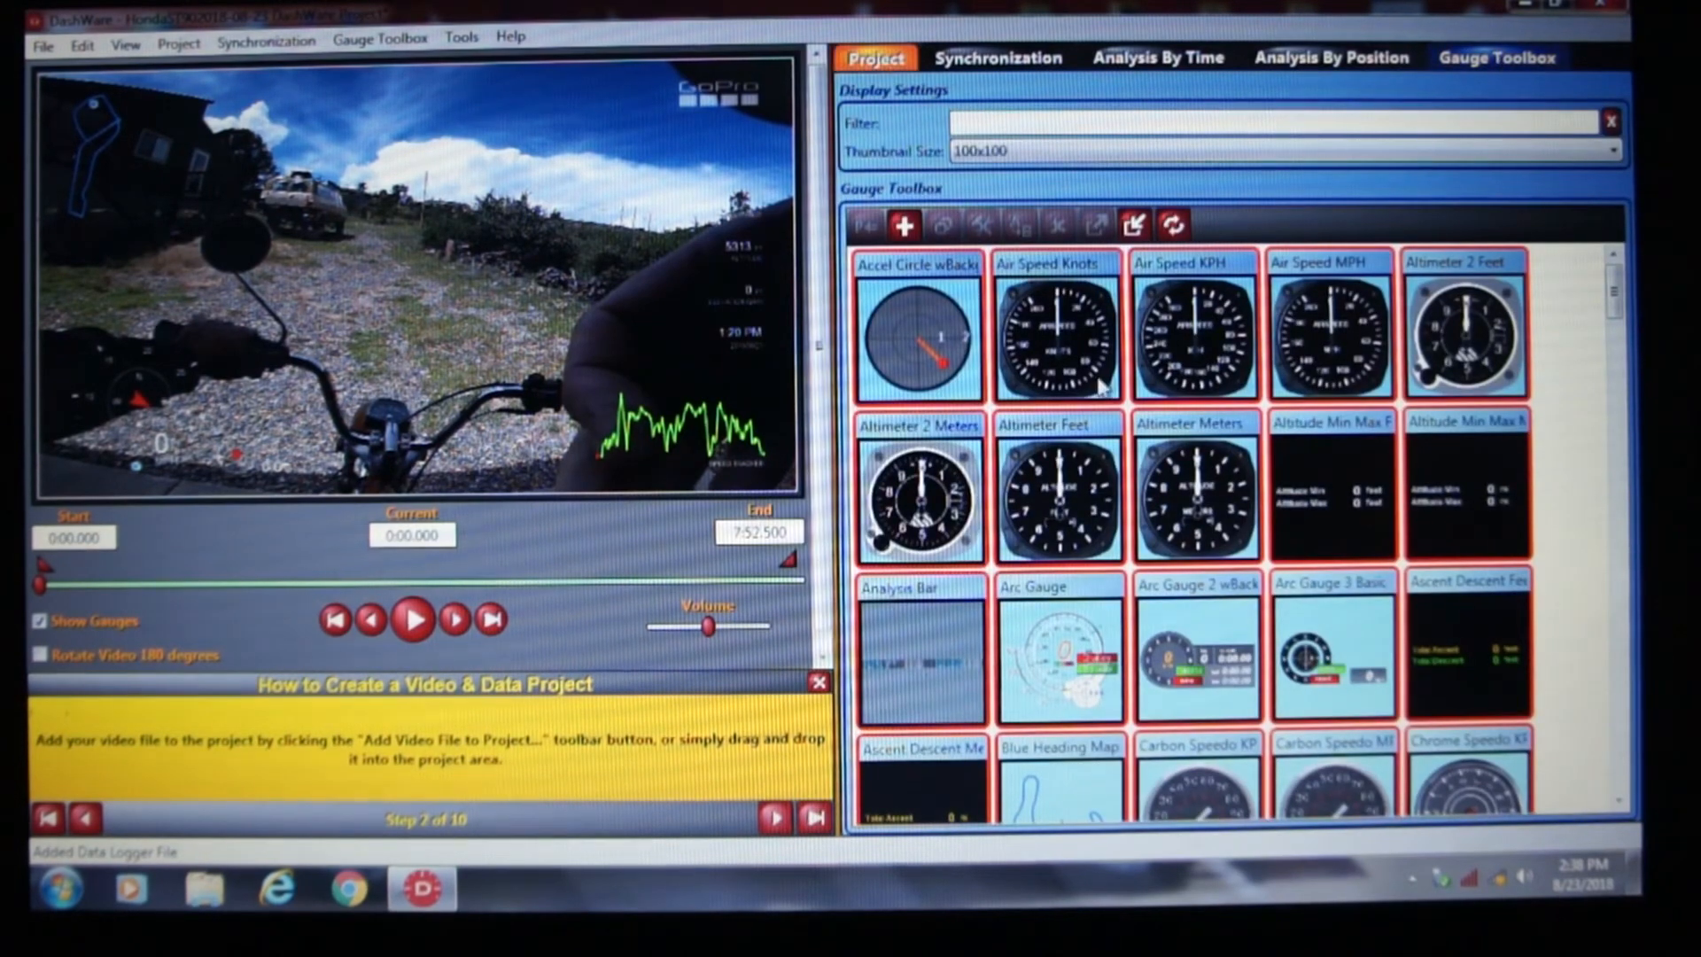
scroll(down, 3)
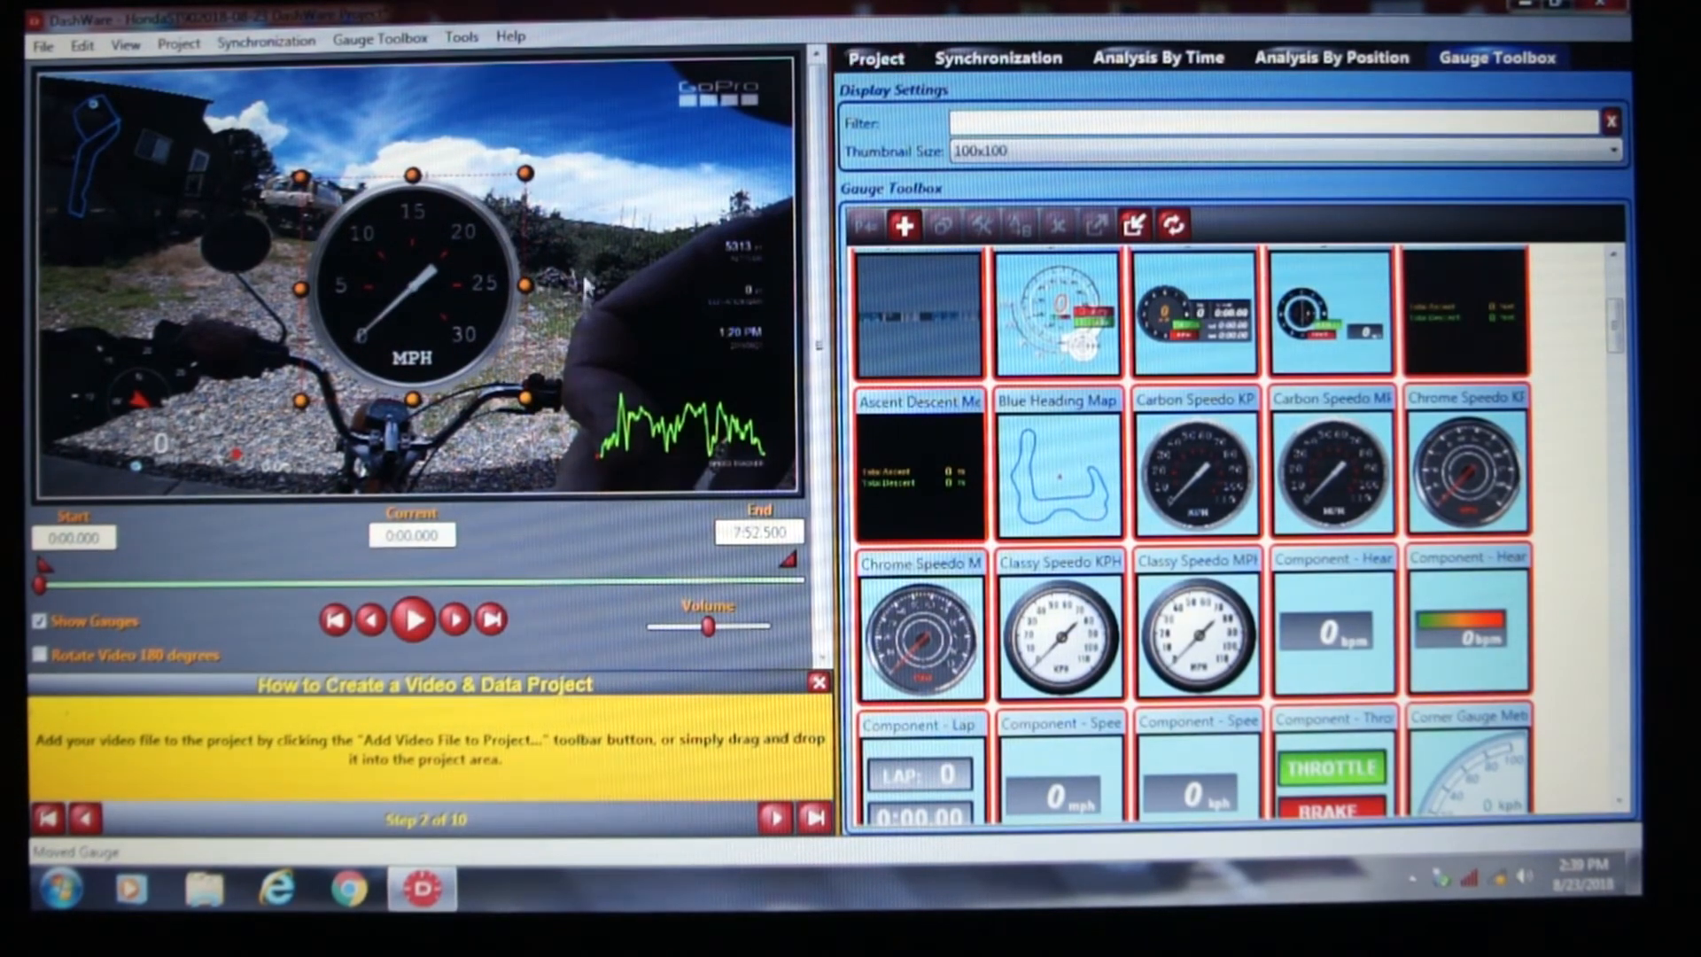
- Play the video to about 28 seconds to watch the MPH speedometer move, then pause
click(411, 620)
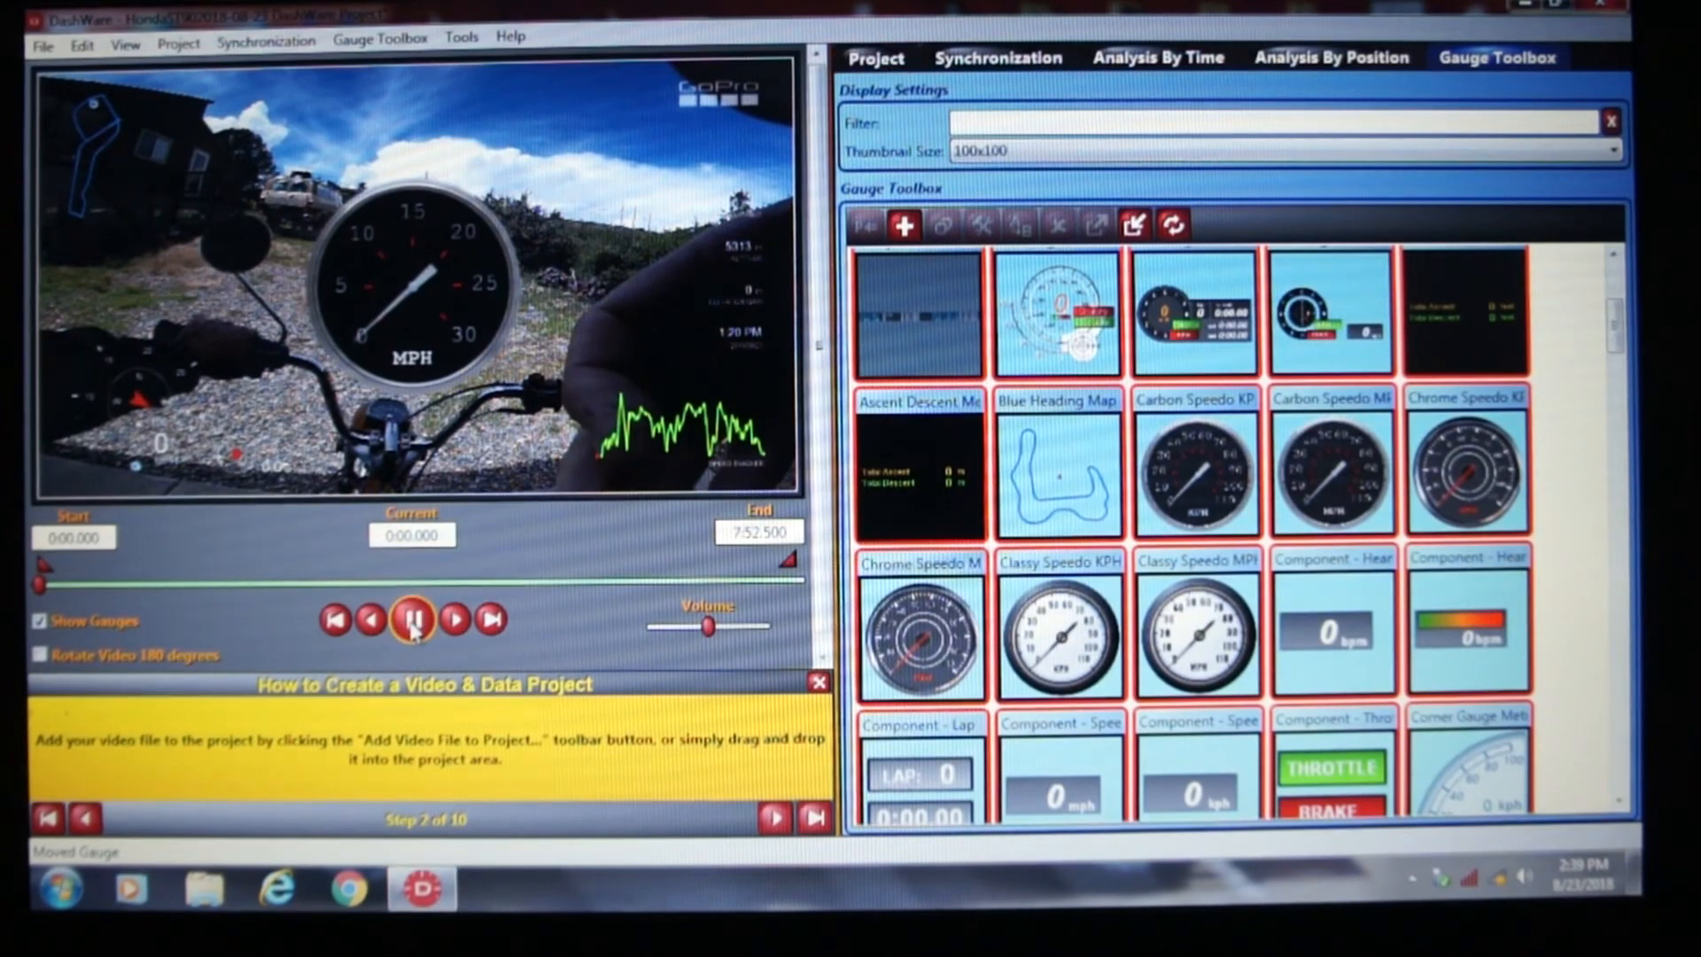
click(409, 620)
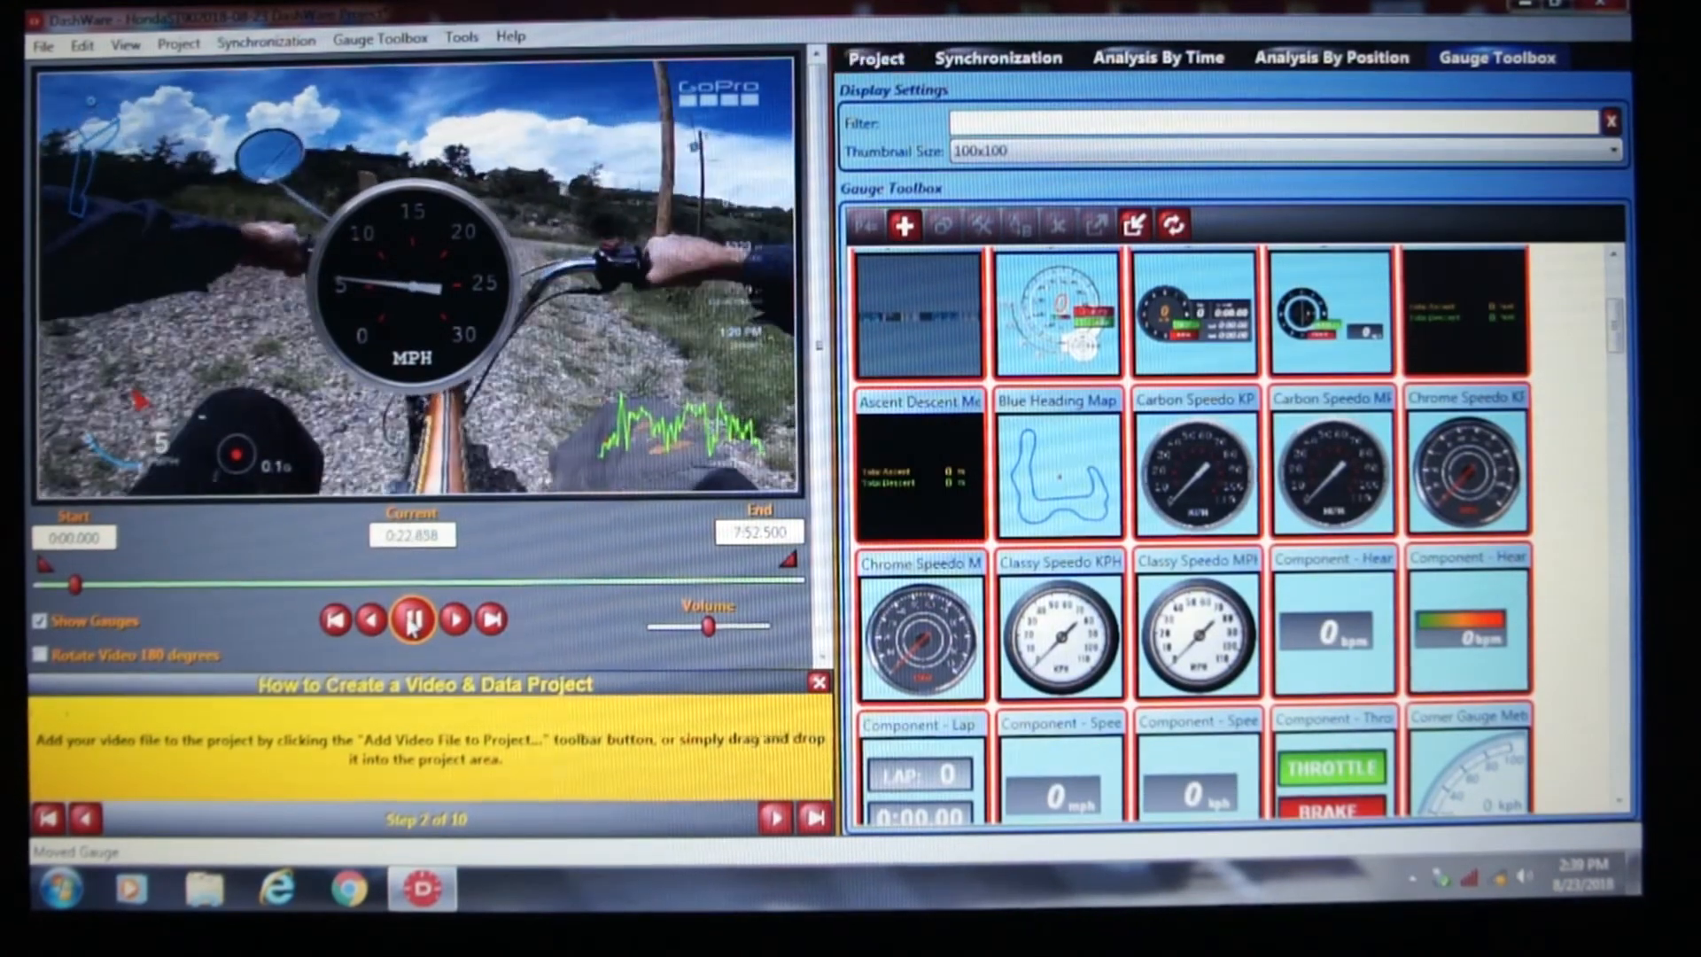
click(453, 619)
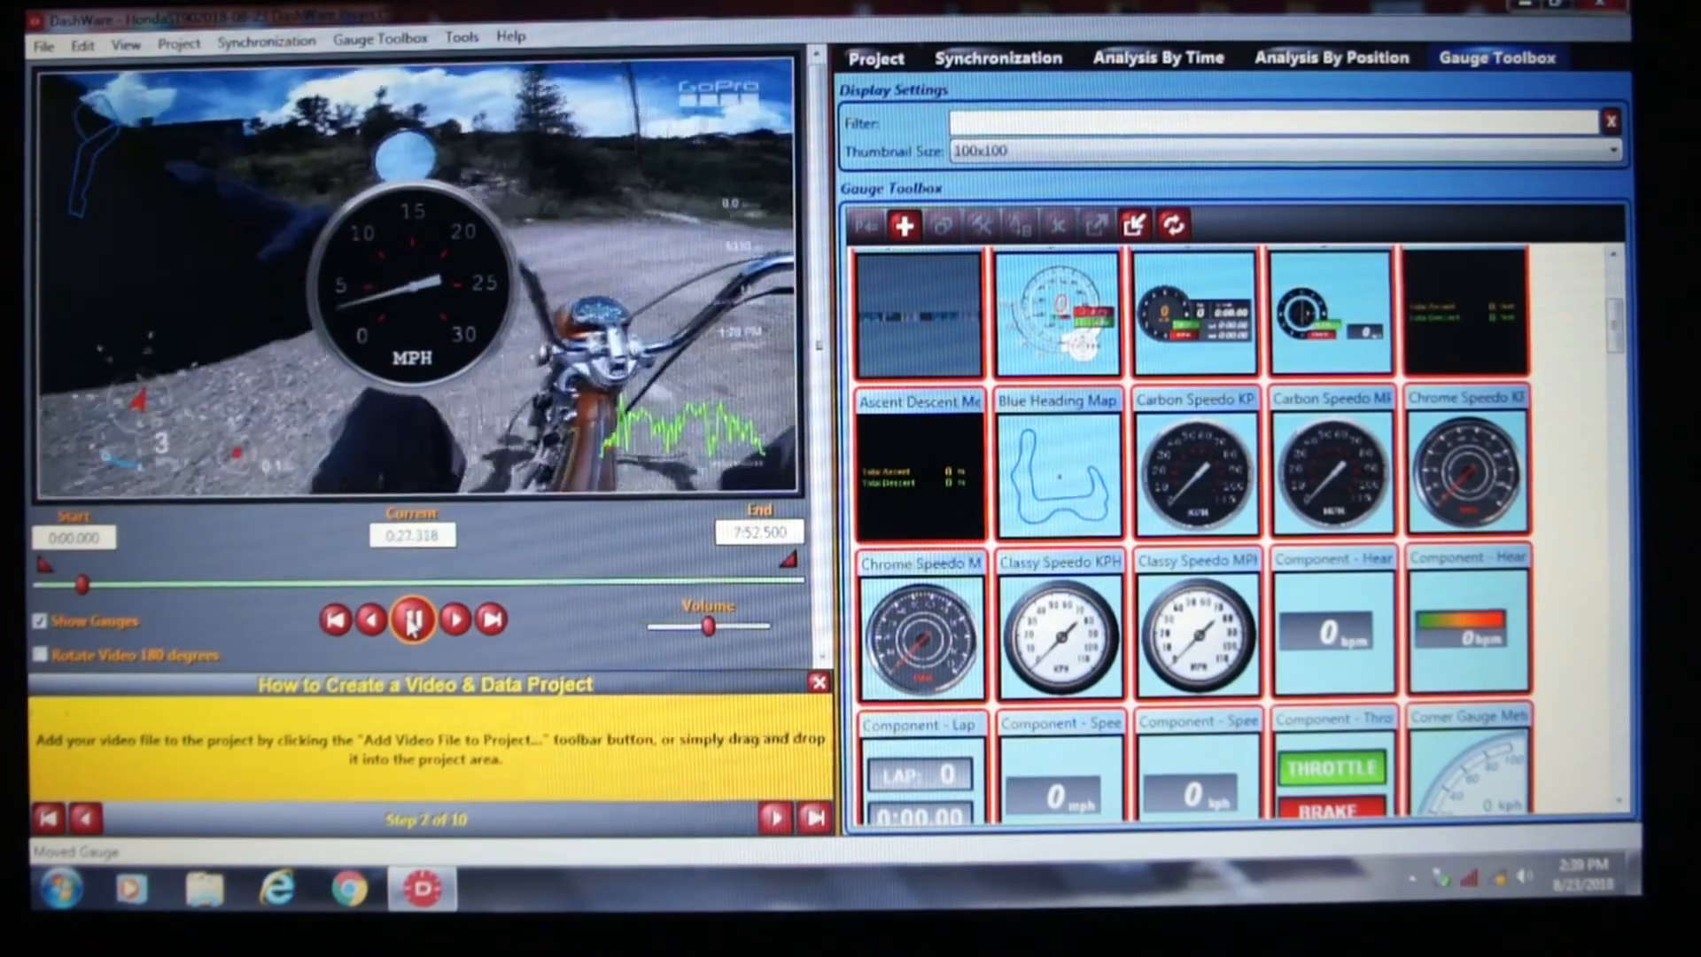
click(413, 622)
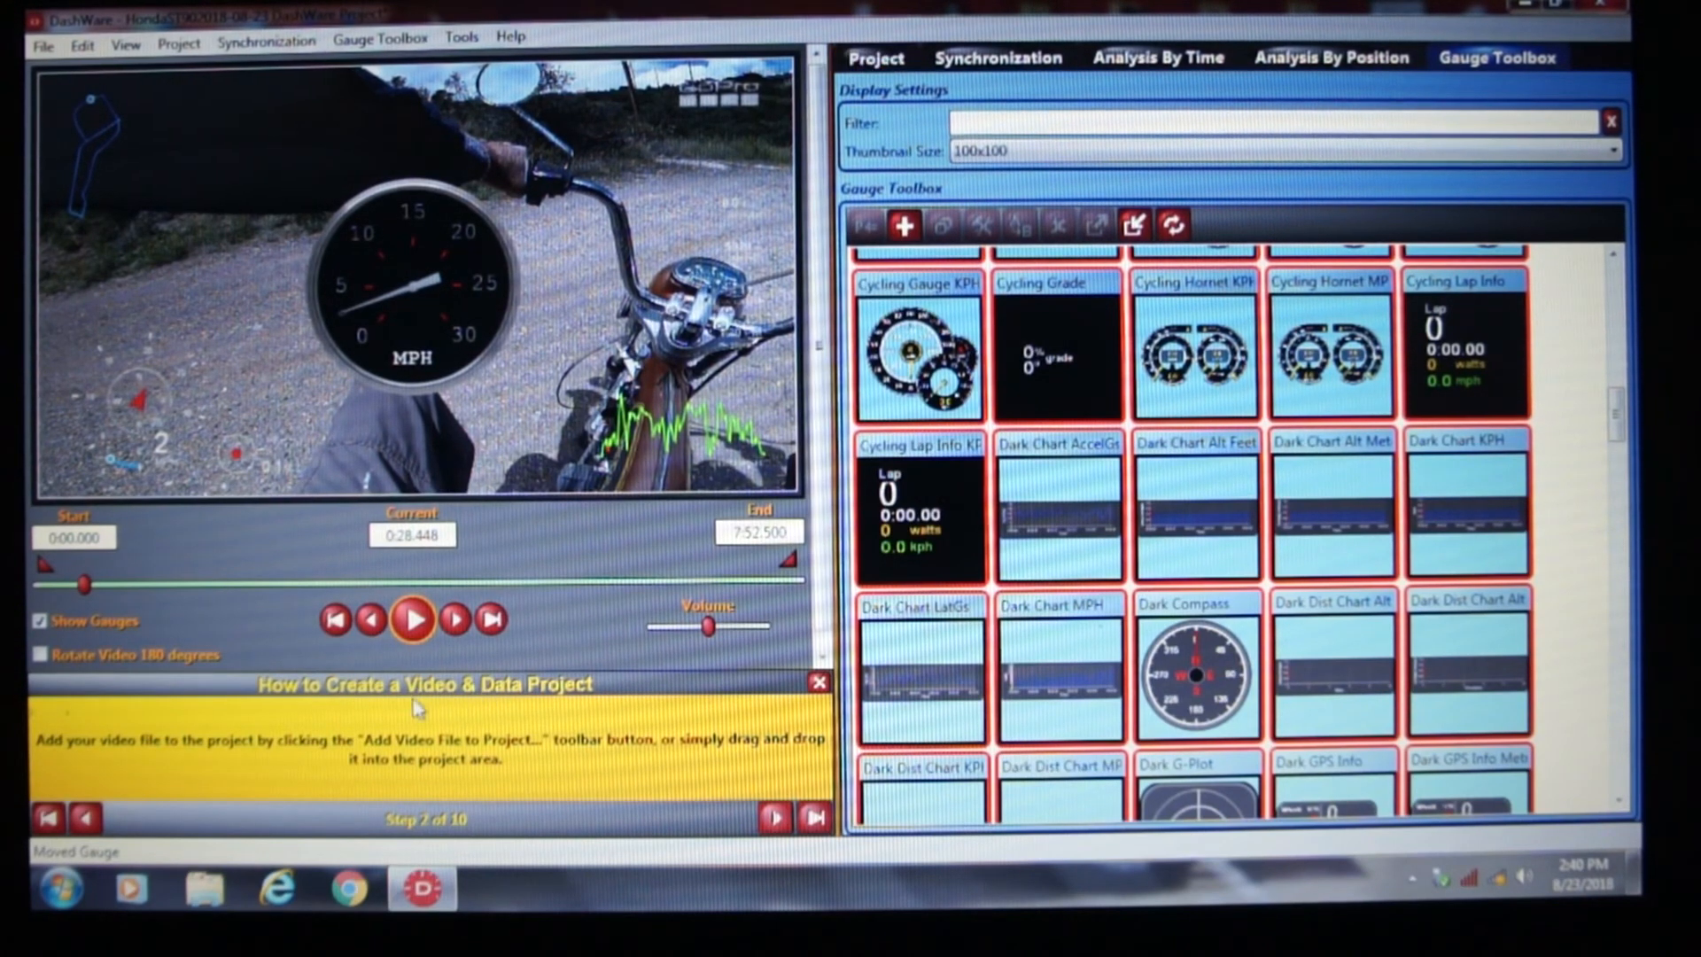
click(879, 55)
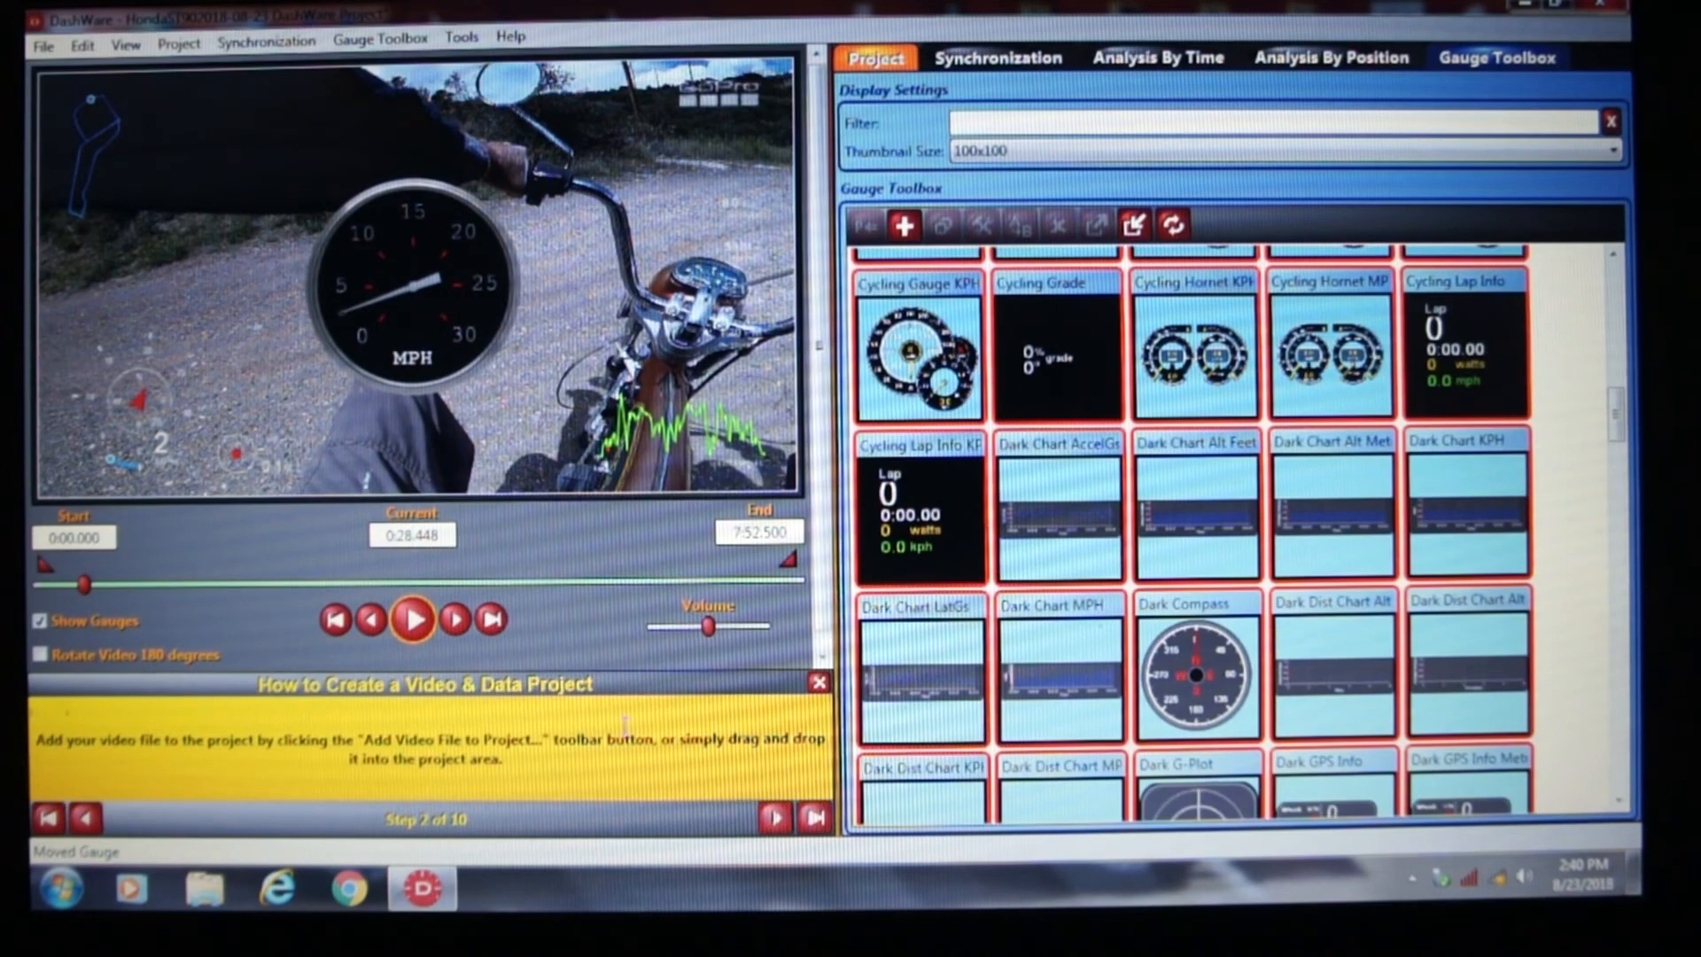
mouse_move(607, 600)
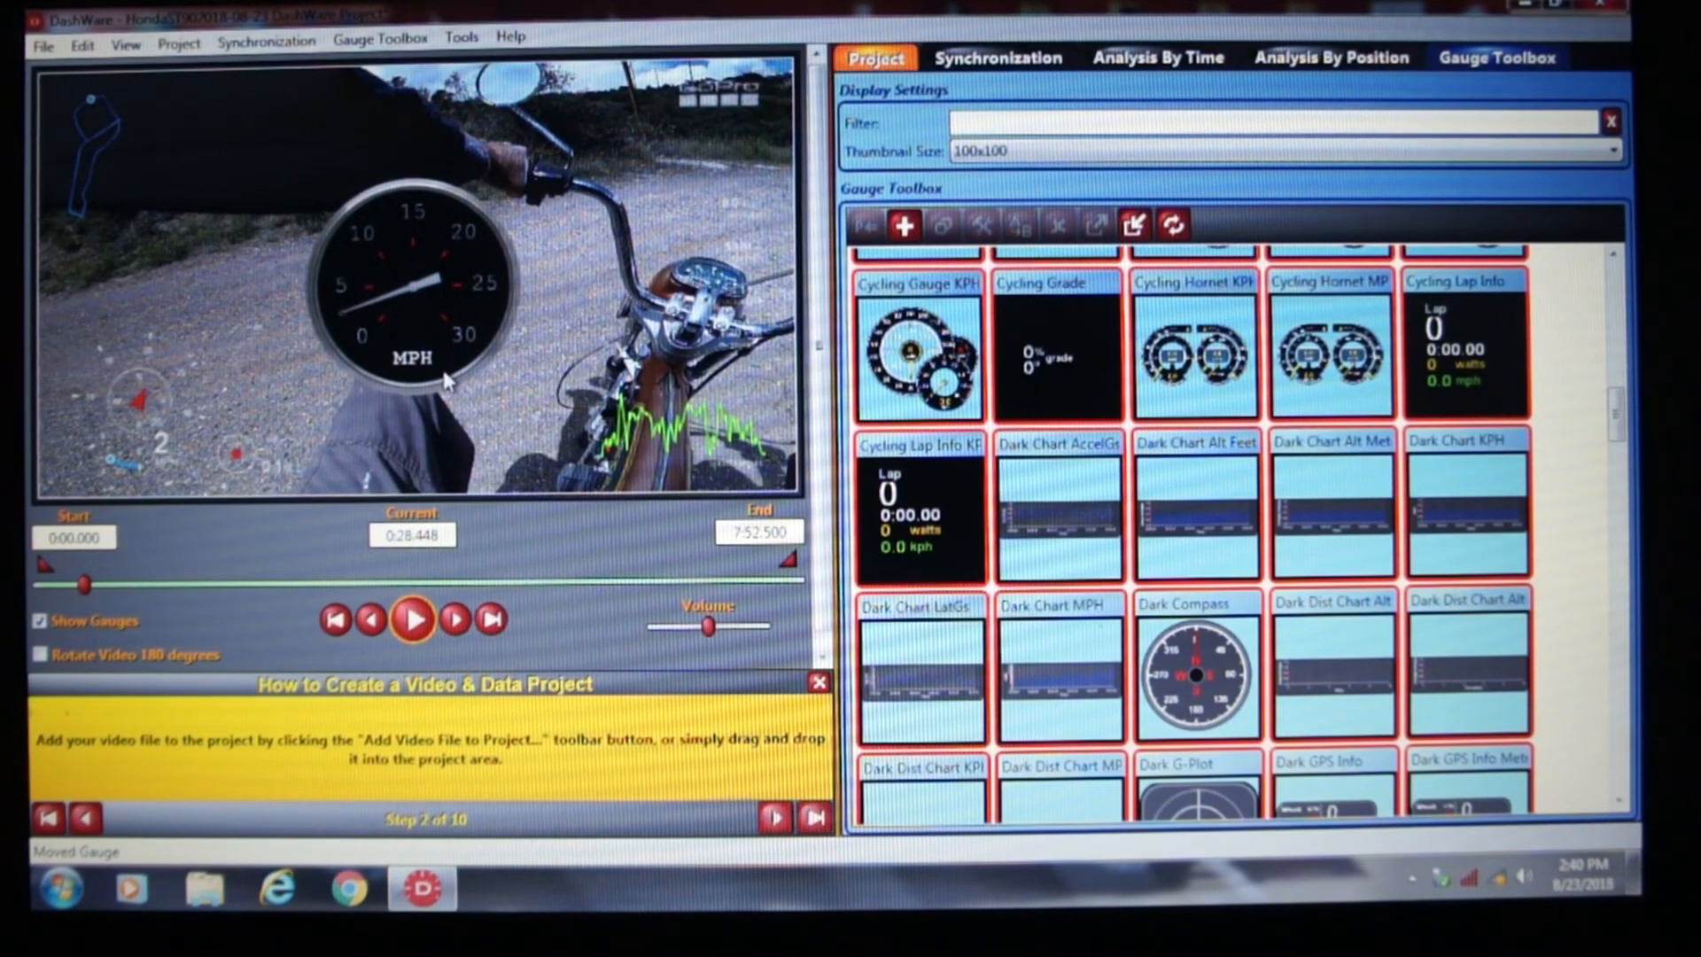
scroll(down, 3)
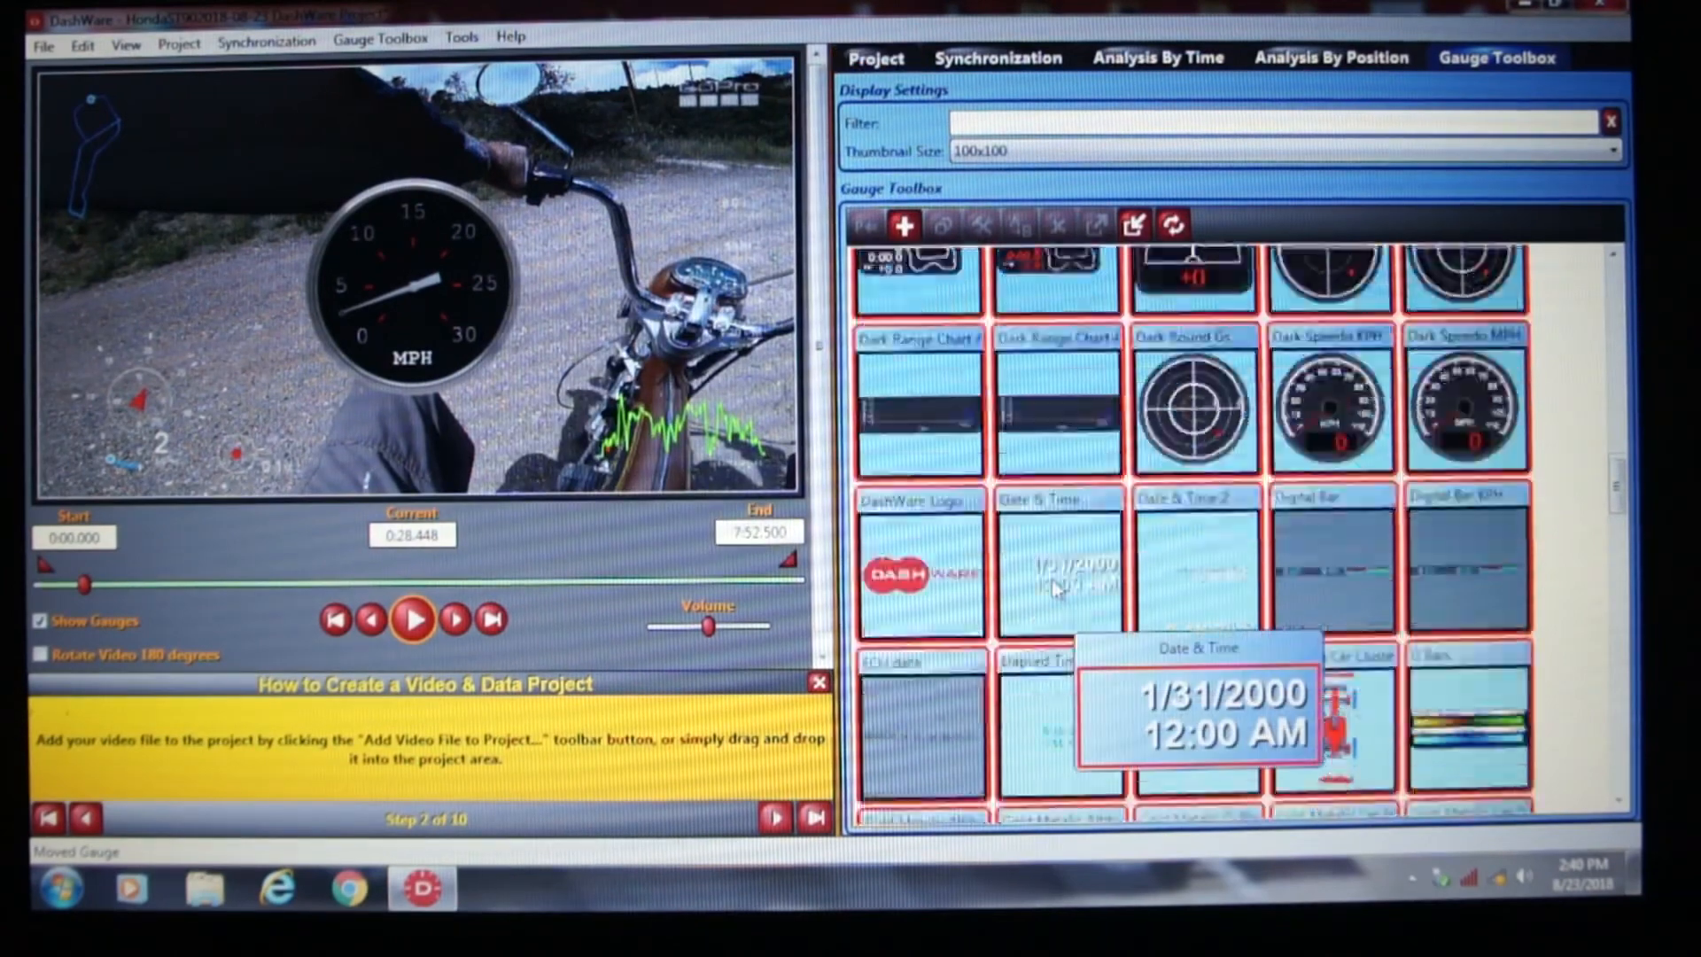
scroll(down, 3)
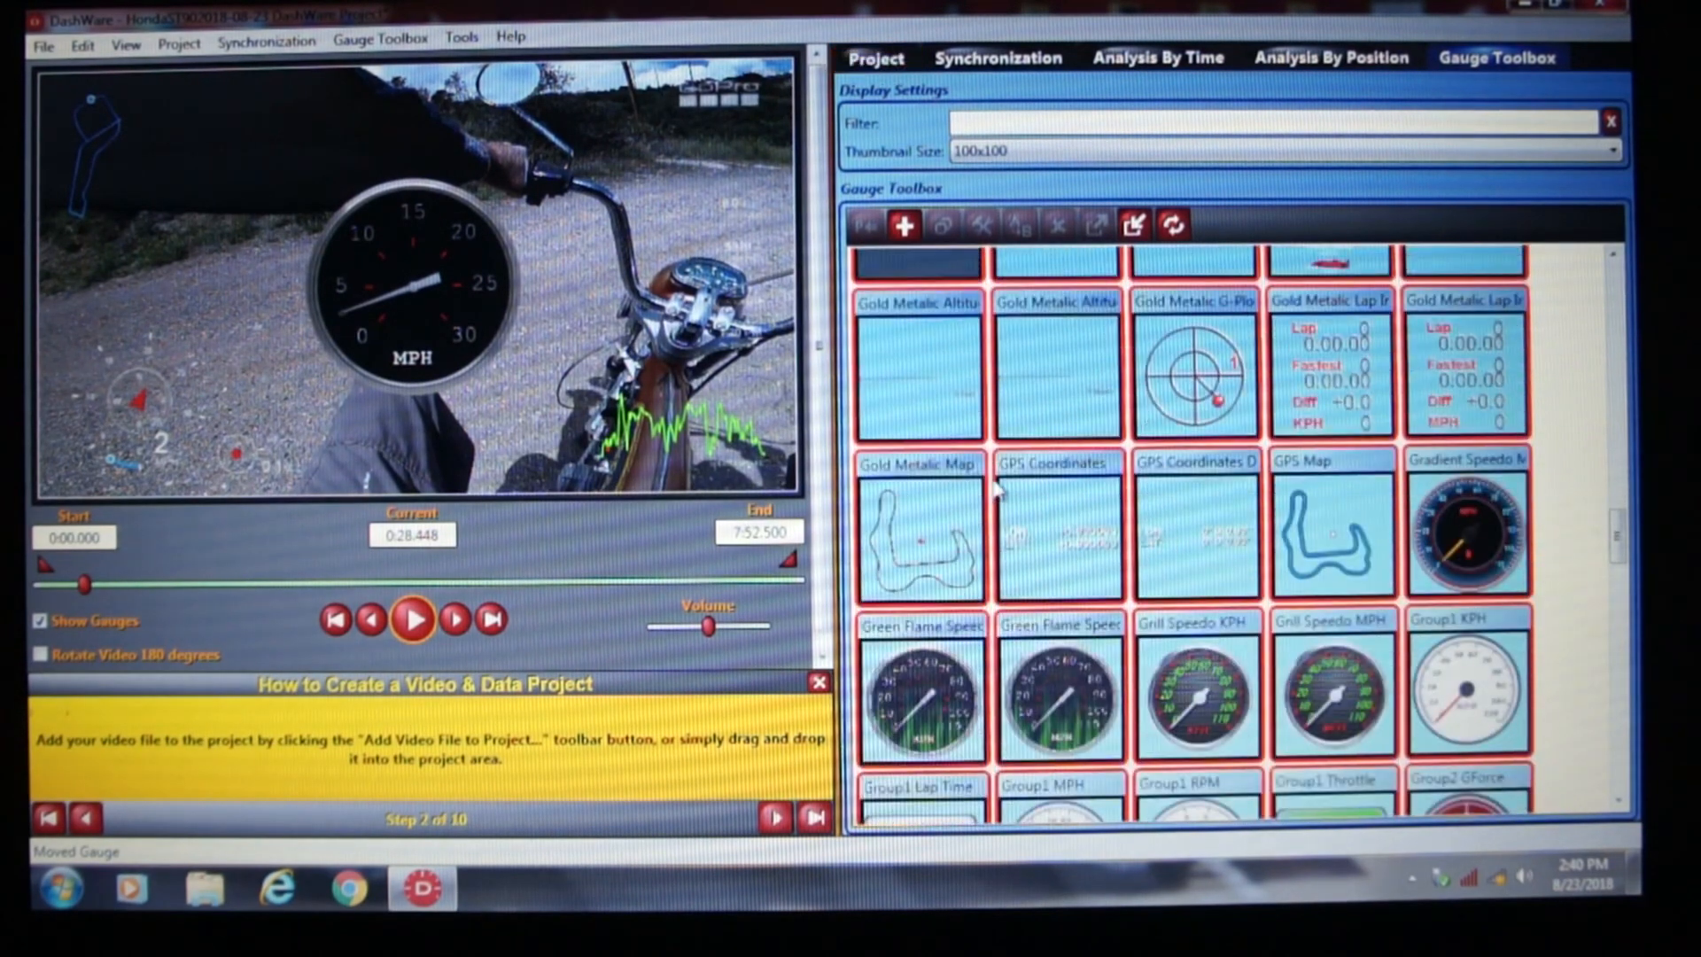
scroll(down, 3)
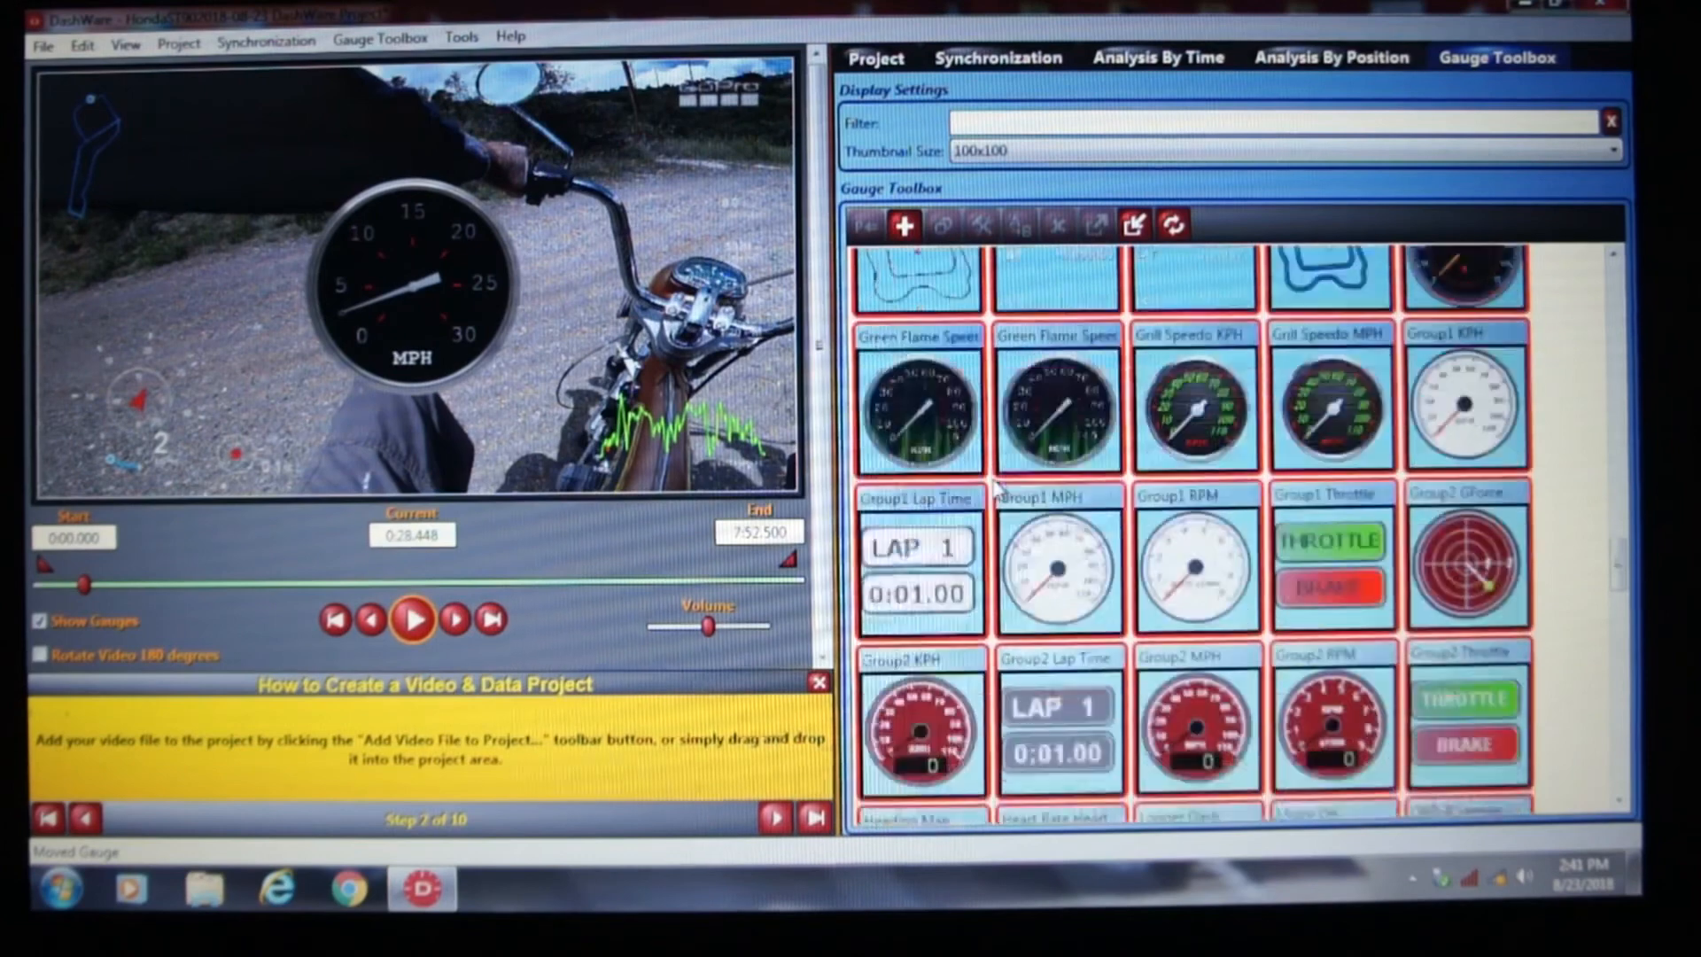
scroll(down, 3)
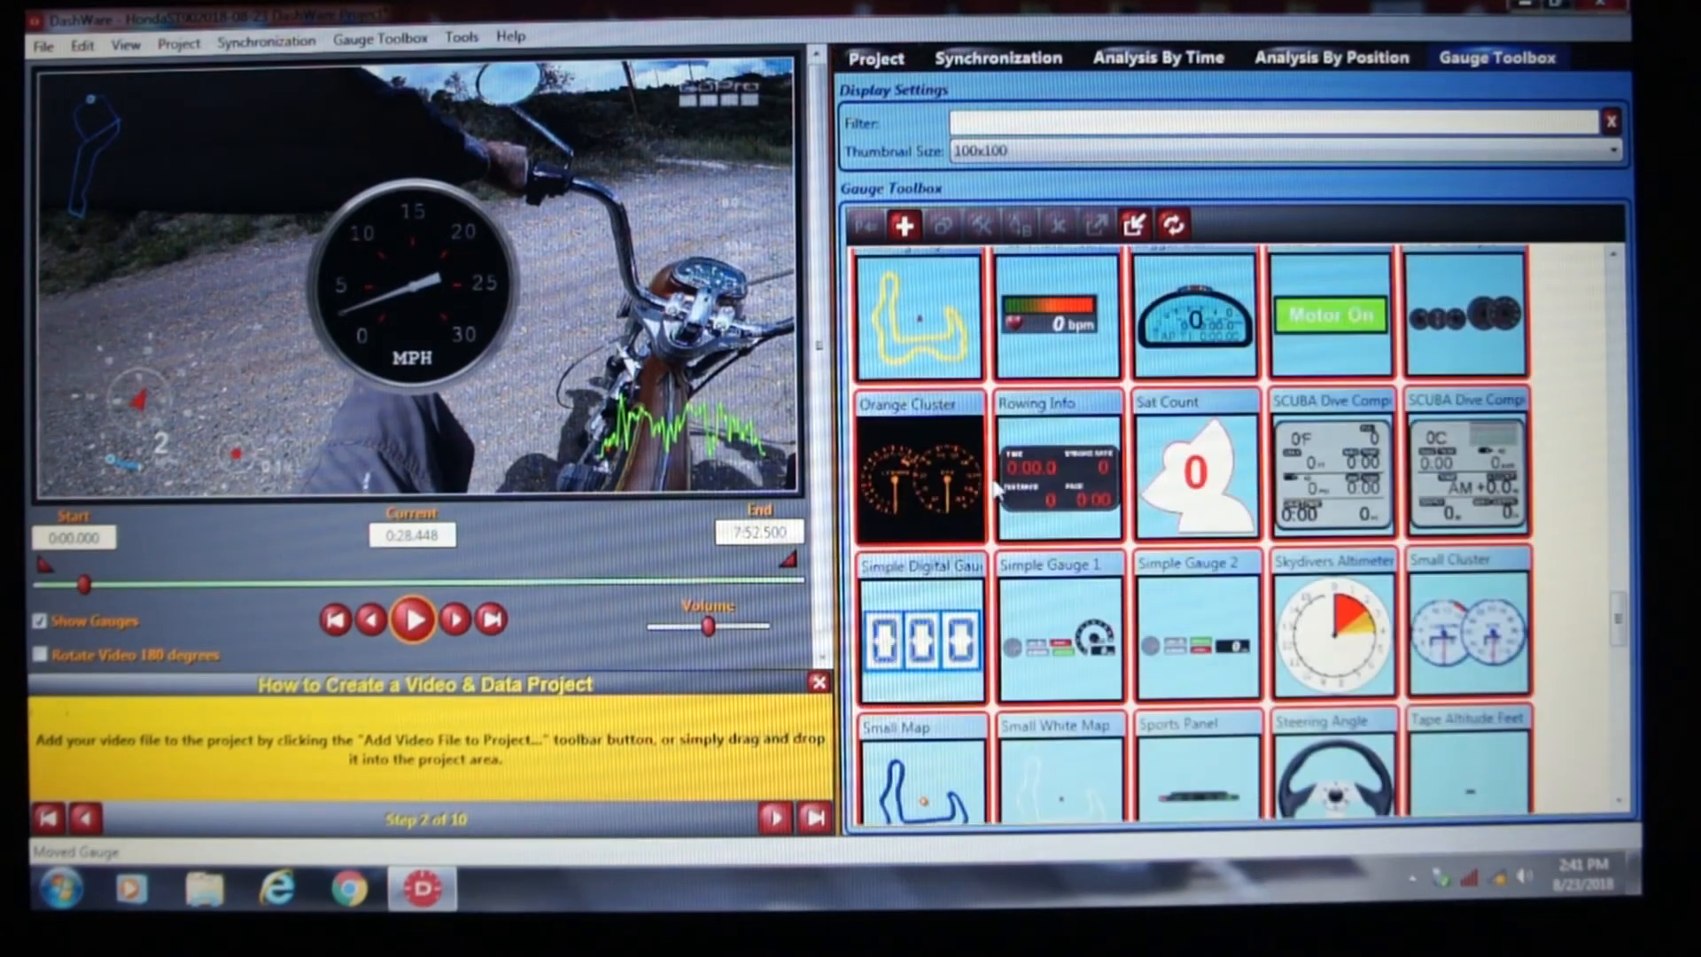
scroll(down, 3)
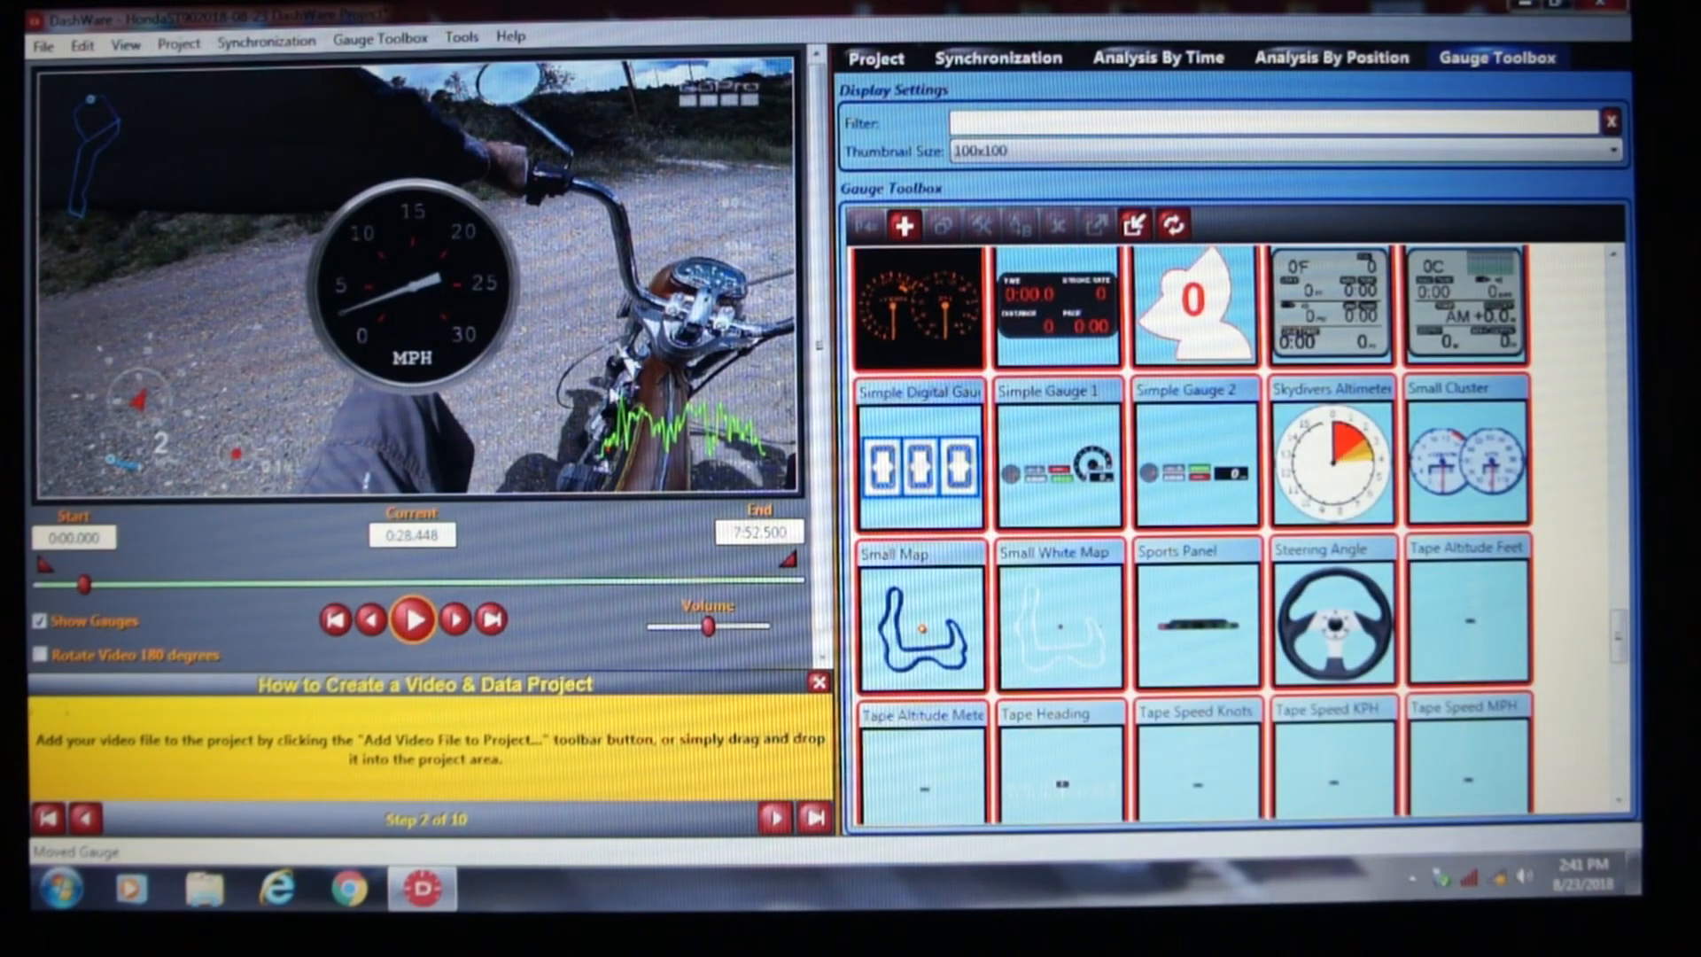